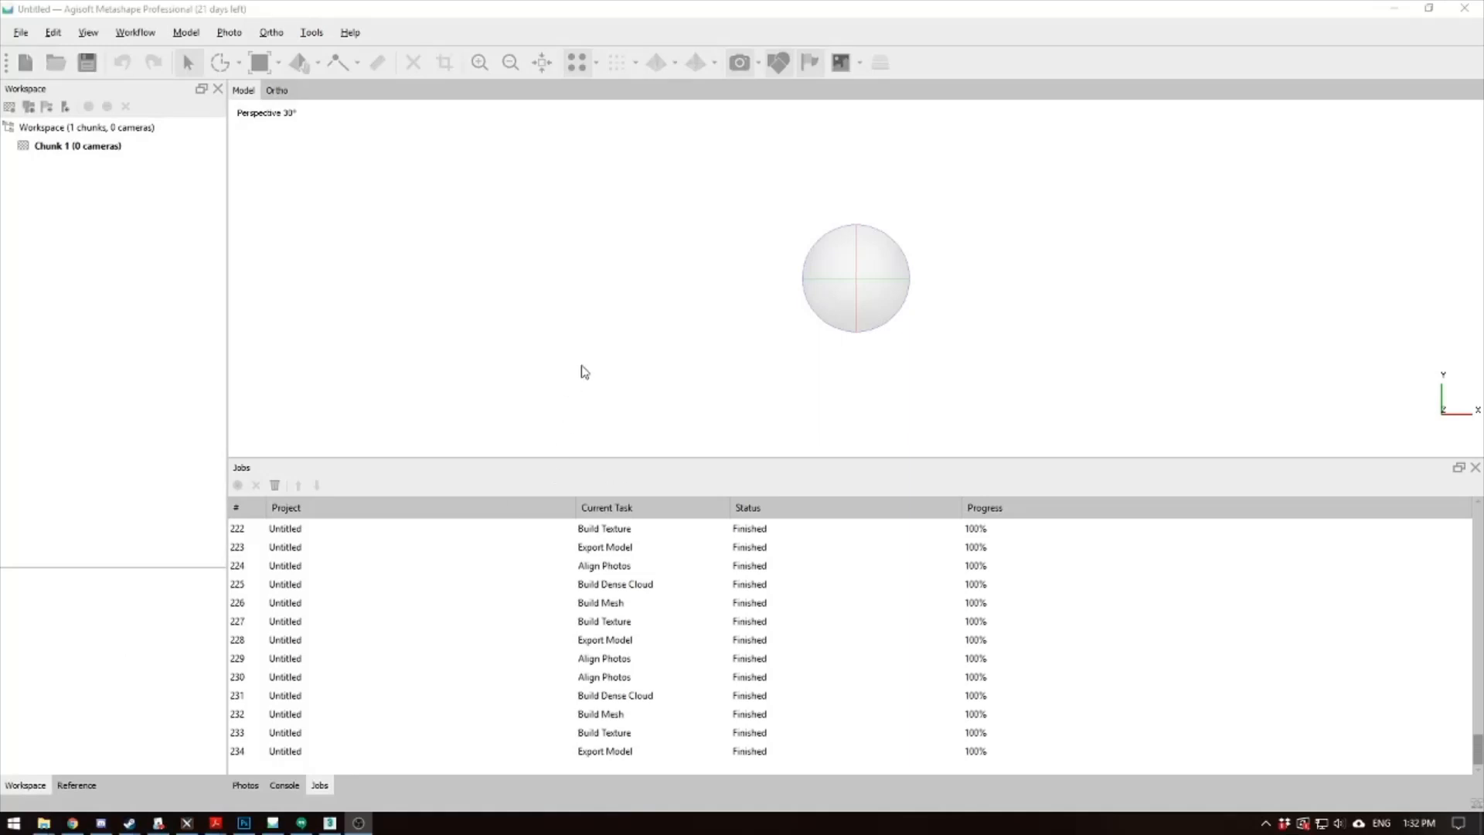
mouse_move(583, 329)
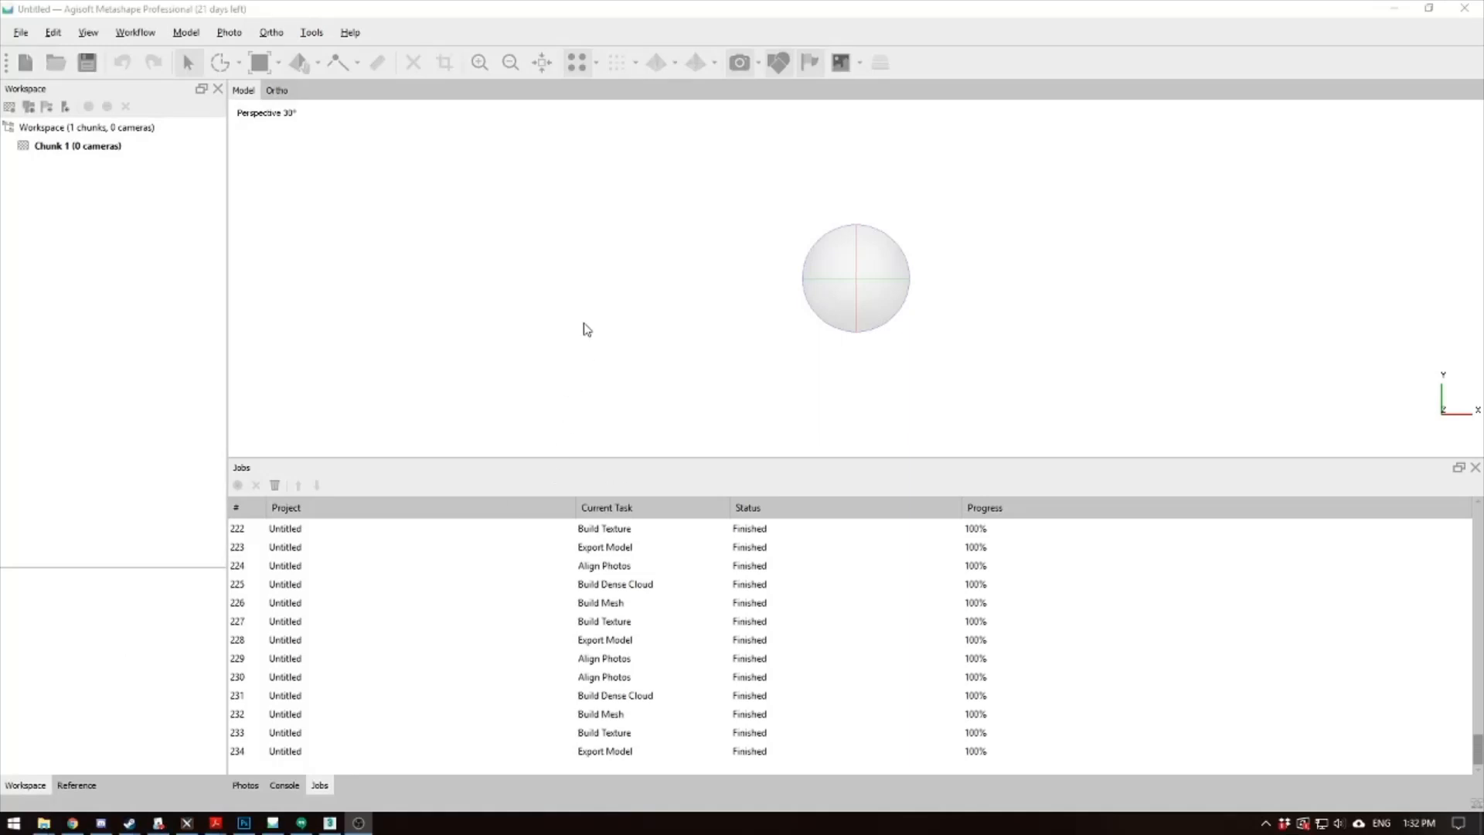
mouse_move(562, 320)
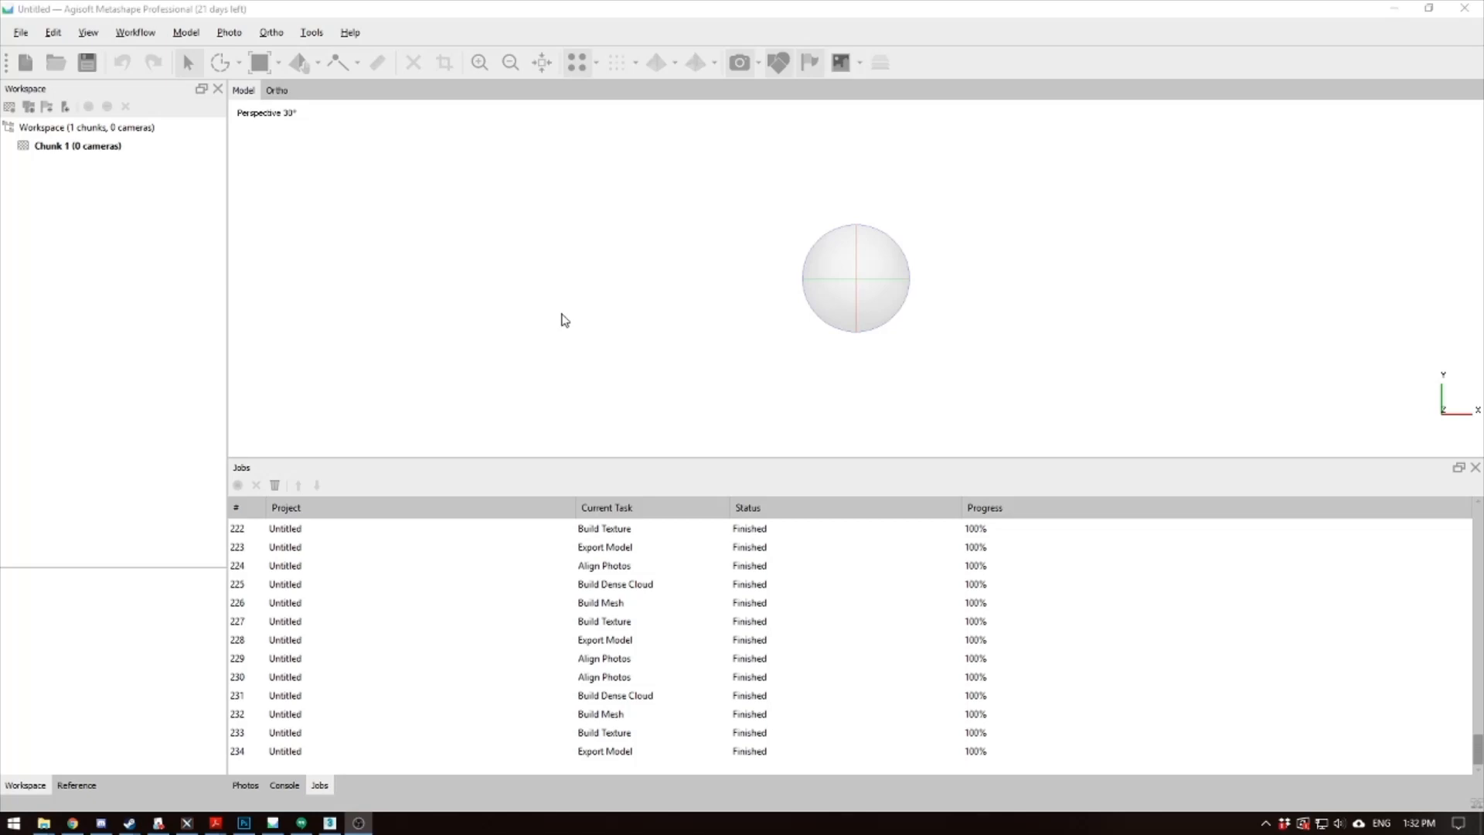
mouse_move(397, 291)
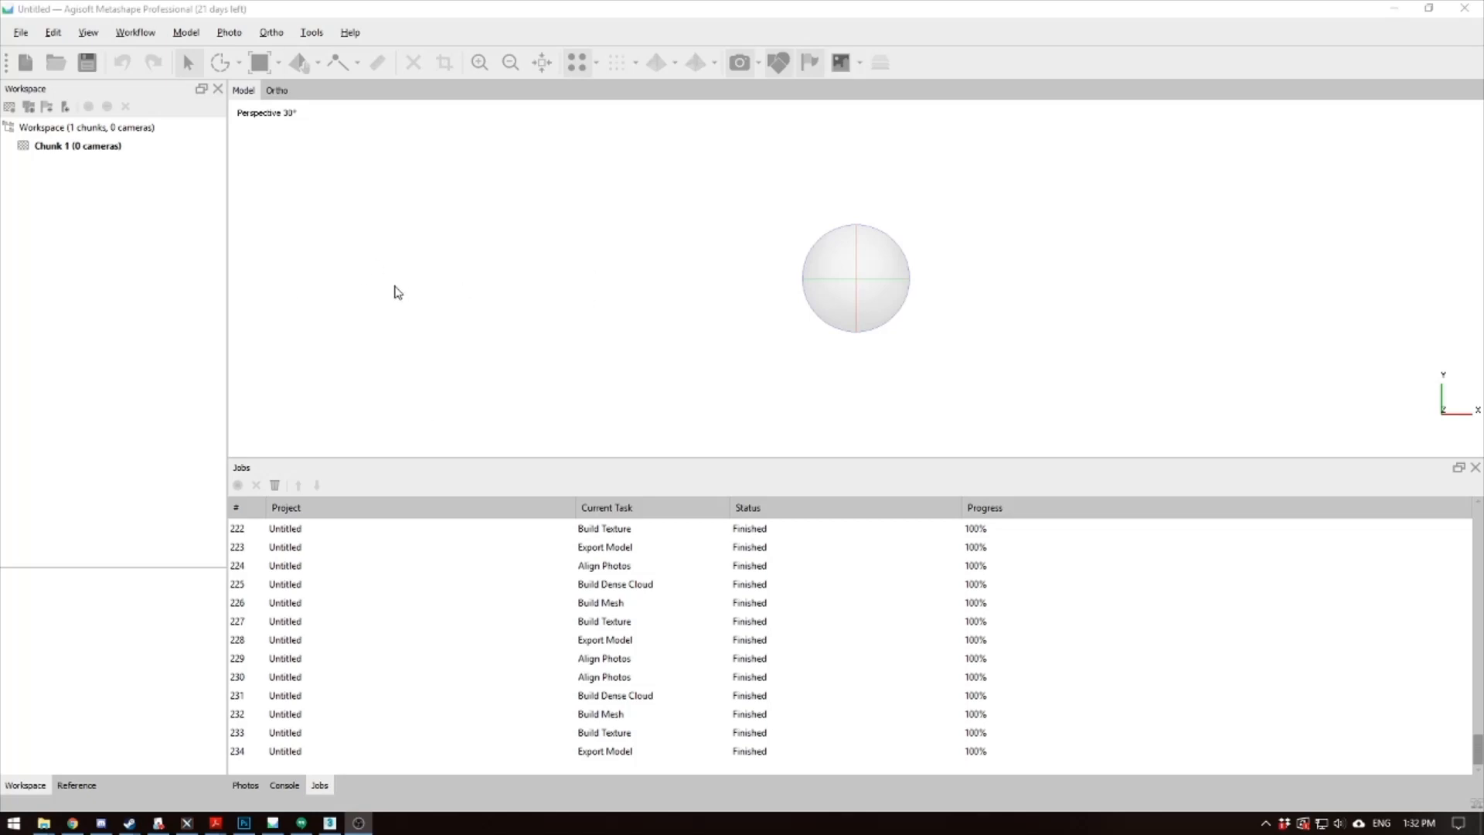
mouse_move(21, 33)
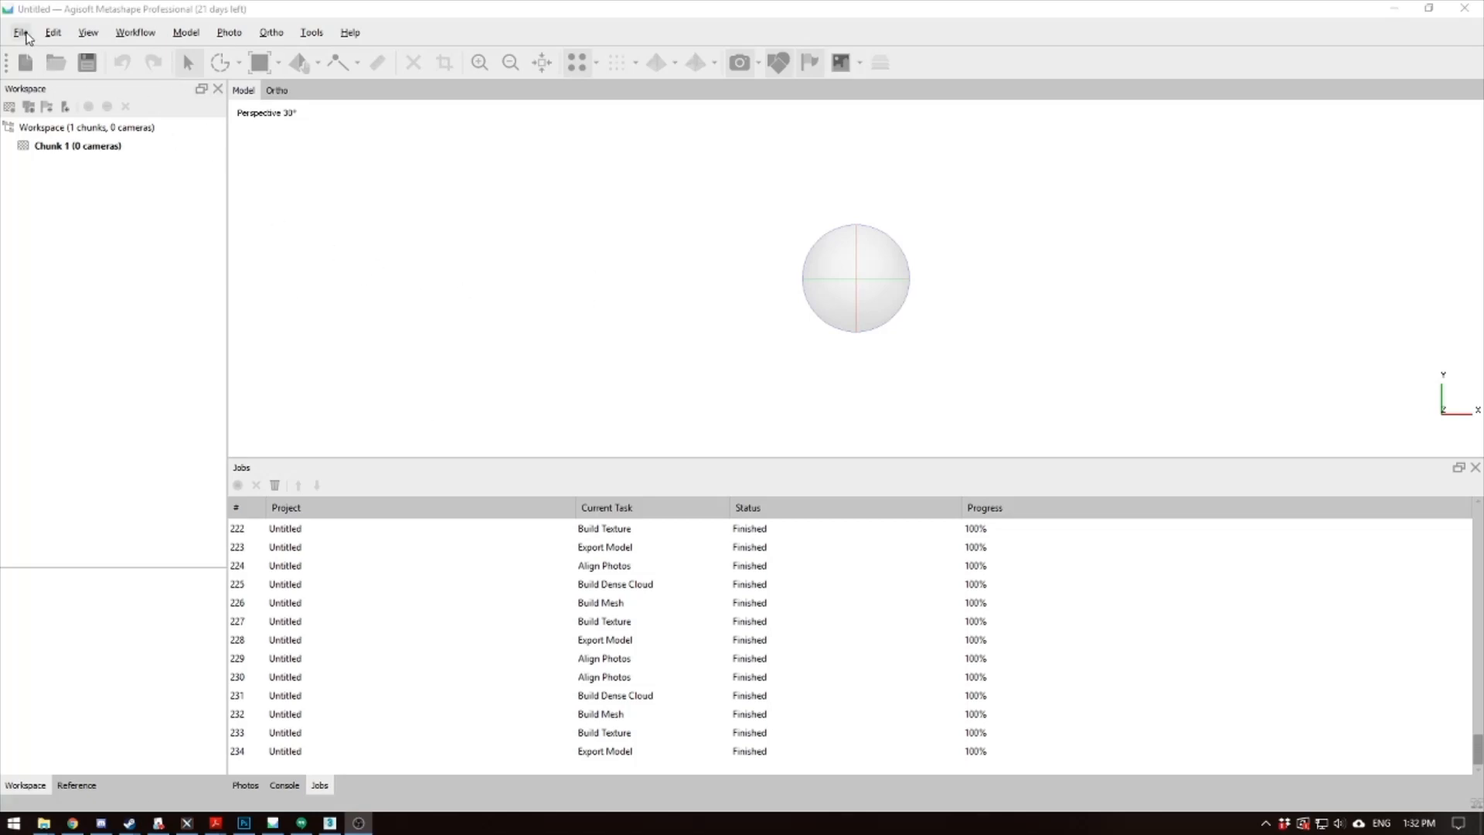
Choose the rider turntable video from Downloads to import as frames
click(18, 31)
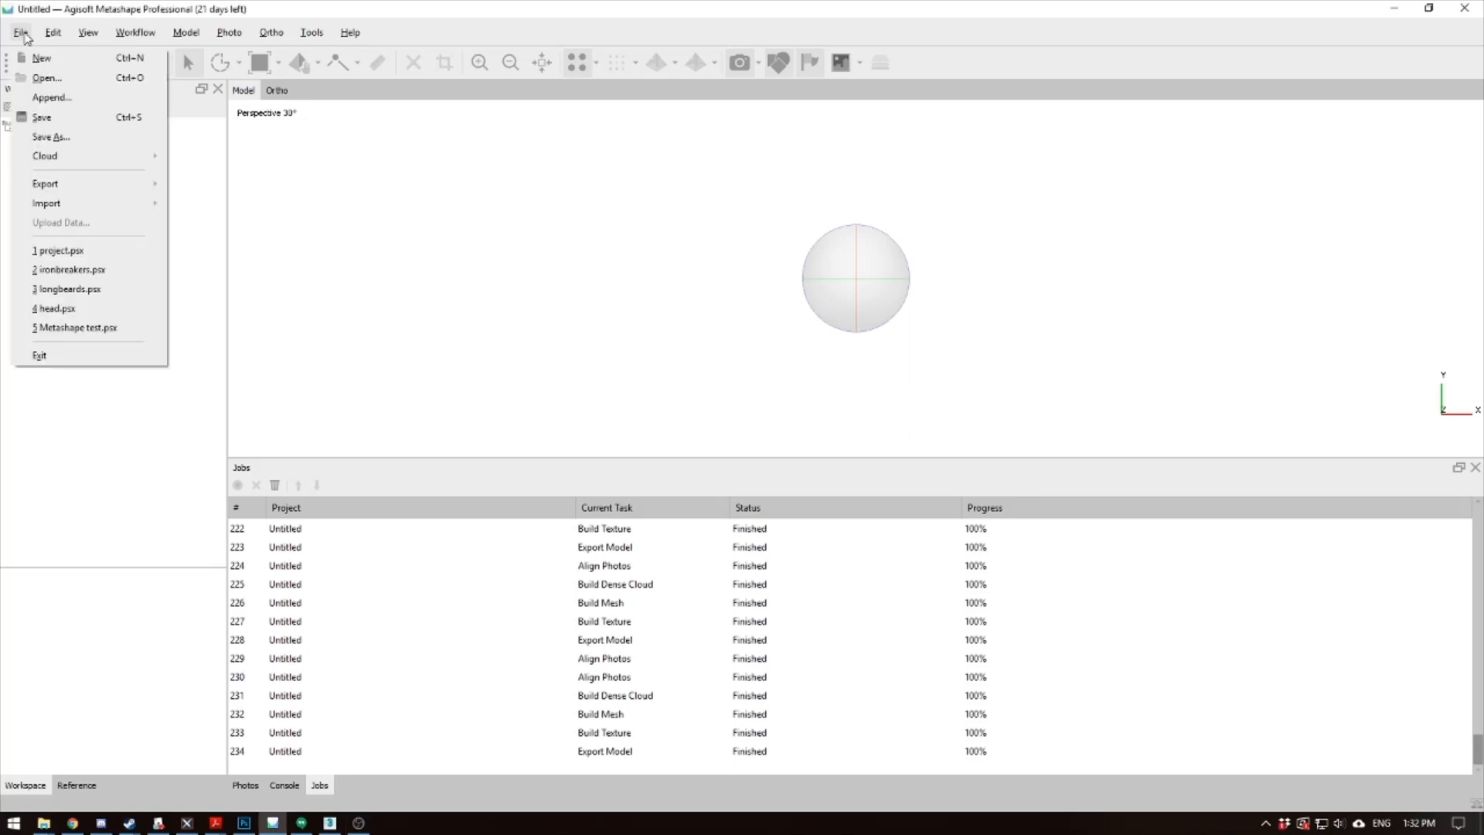
click(41, 58)
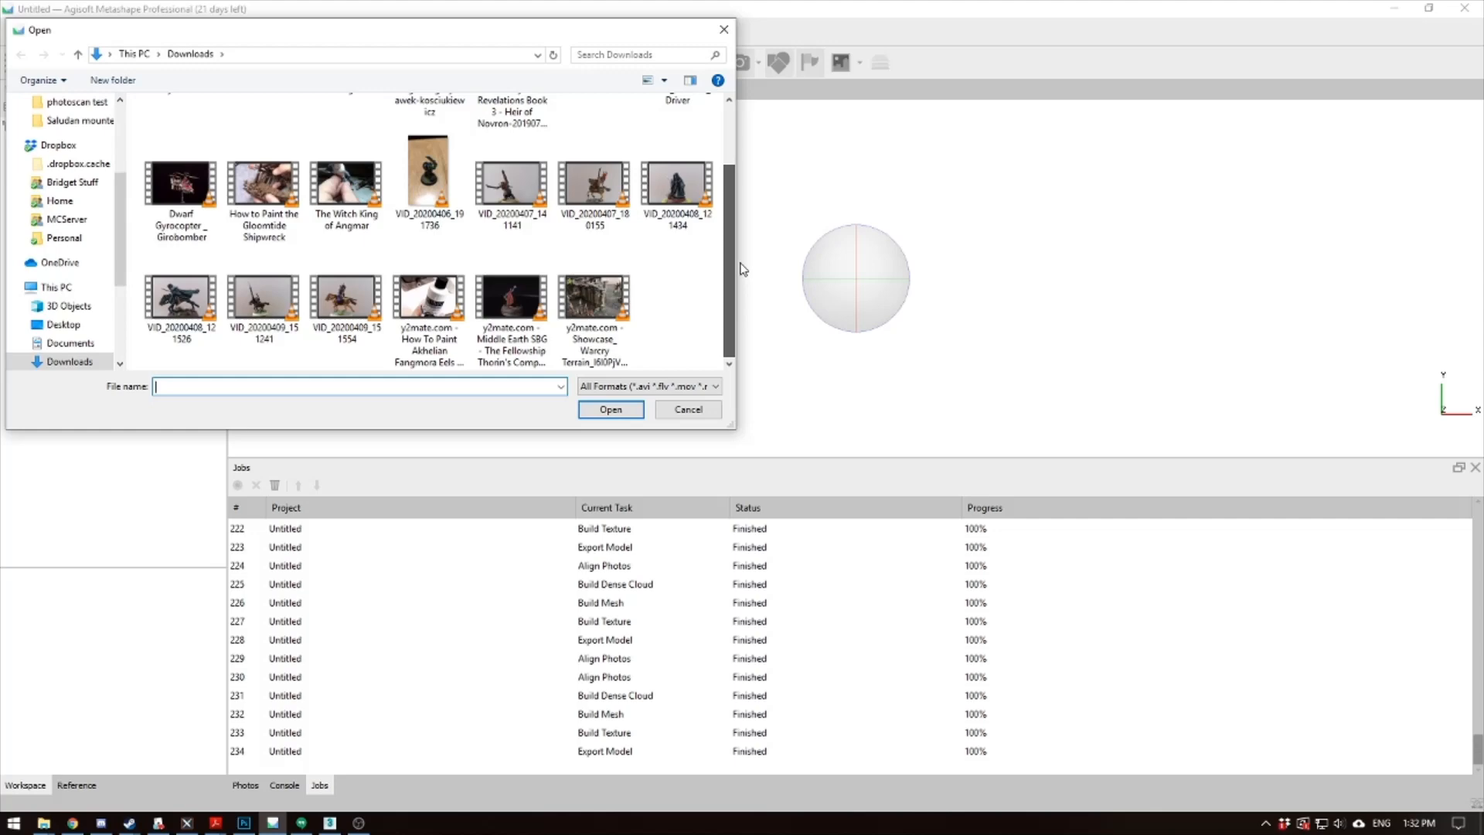
click(345, 303)
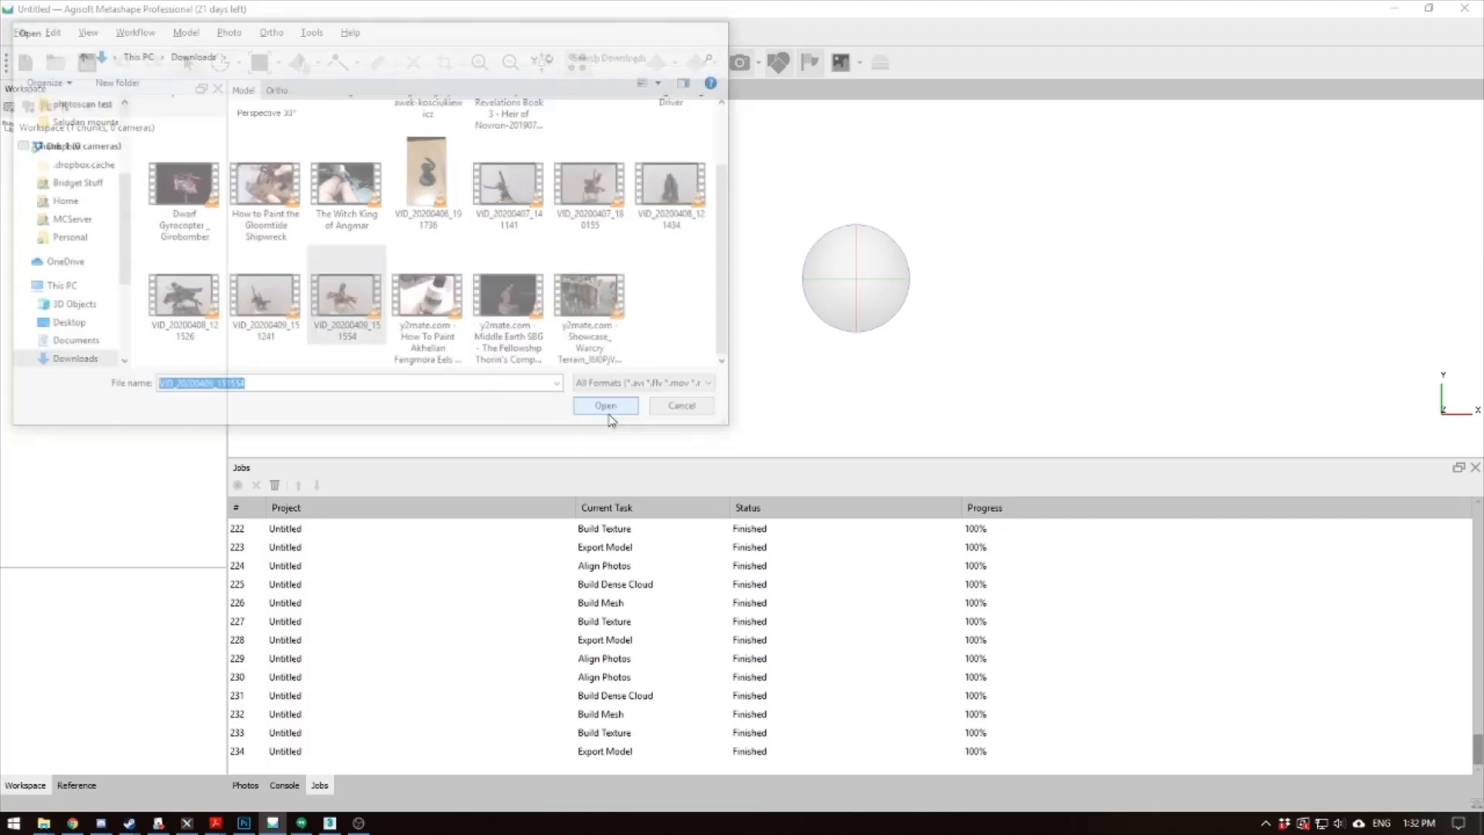
Set the video import range from 00:00 to 00:23.783 with frame step 20
click(605, 405)
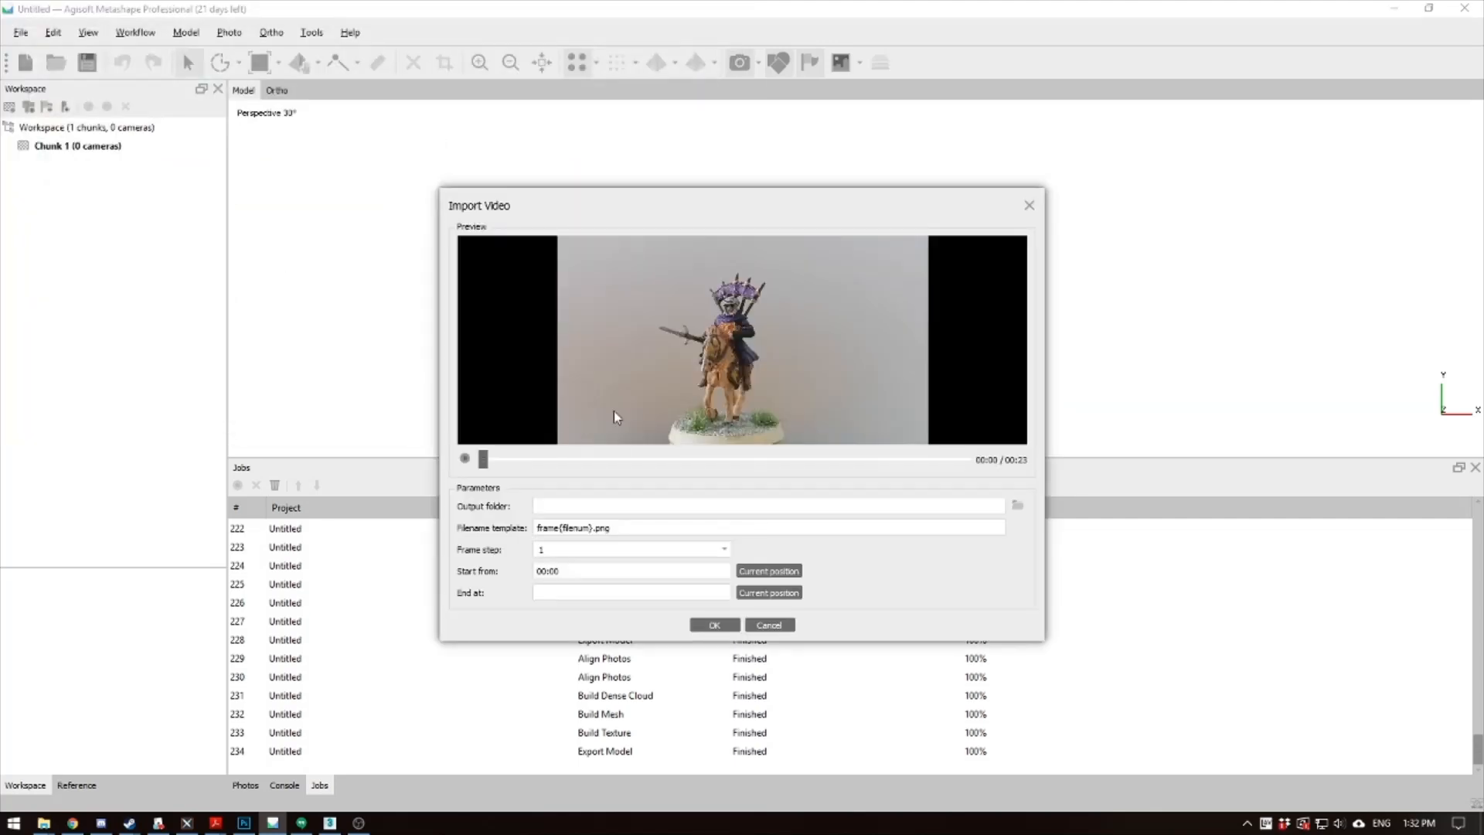
mouse_move(825, 338)
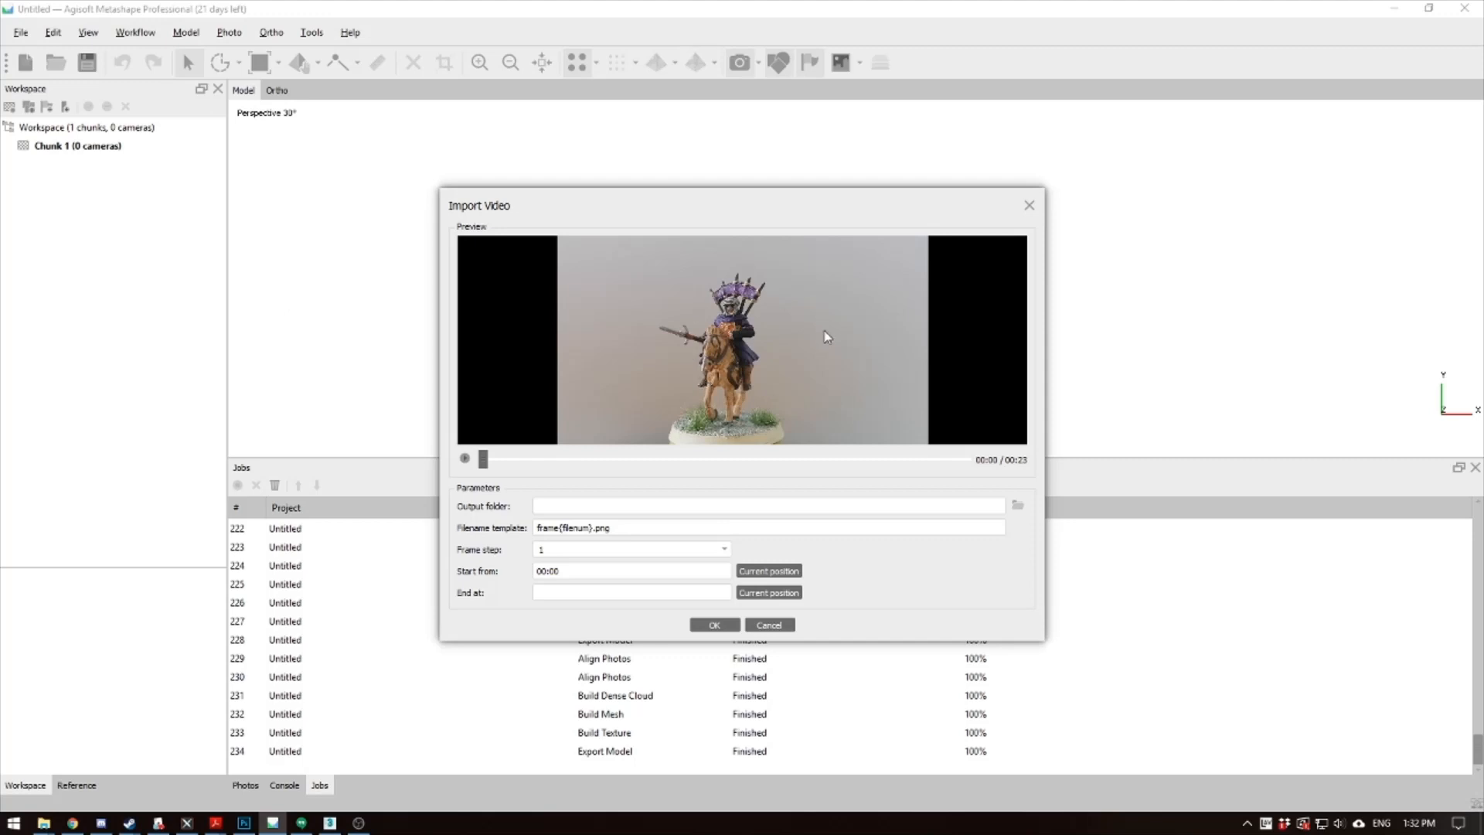
mouse_move(482, 464)
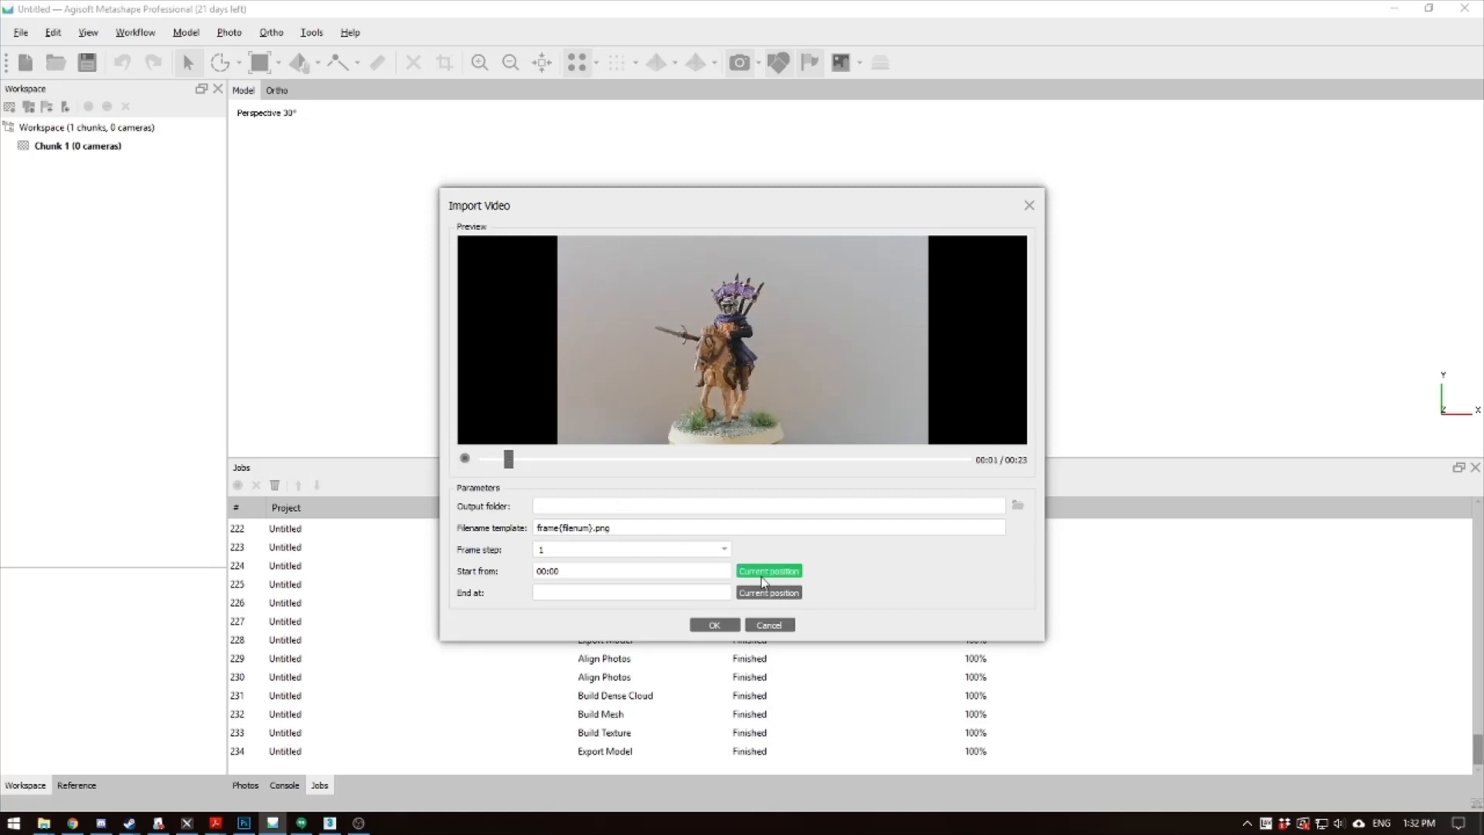
click(768, 570)
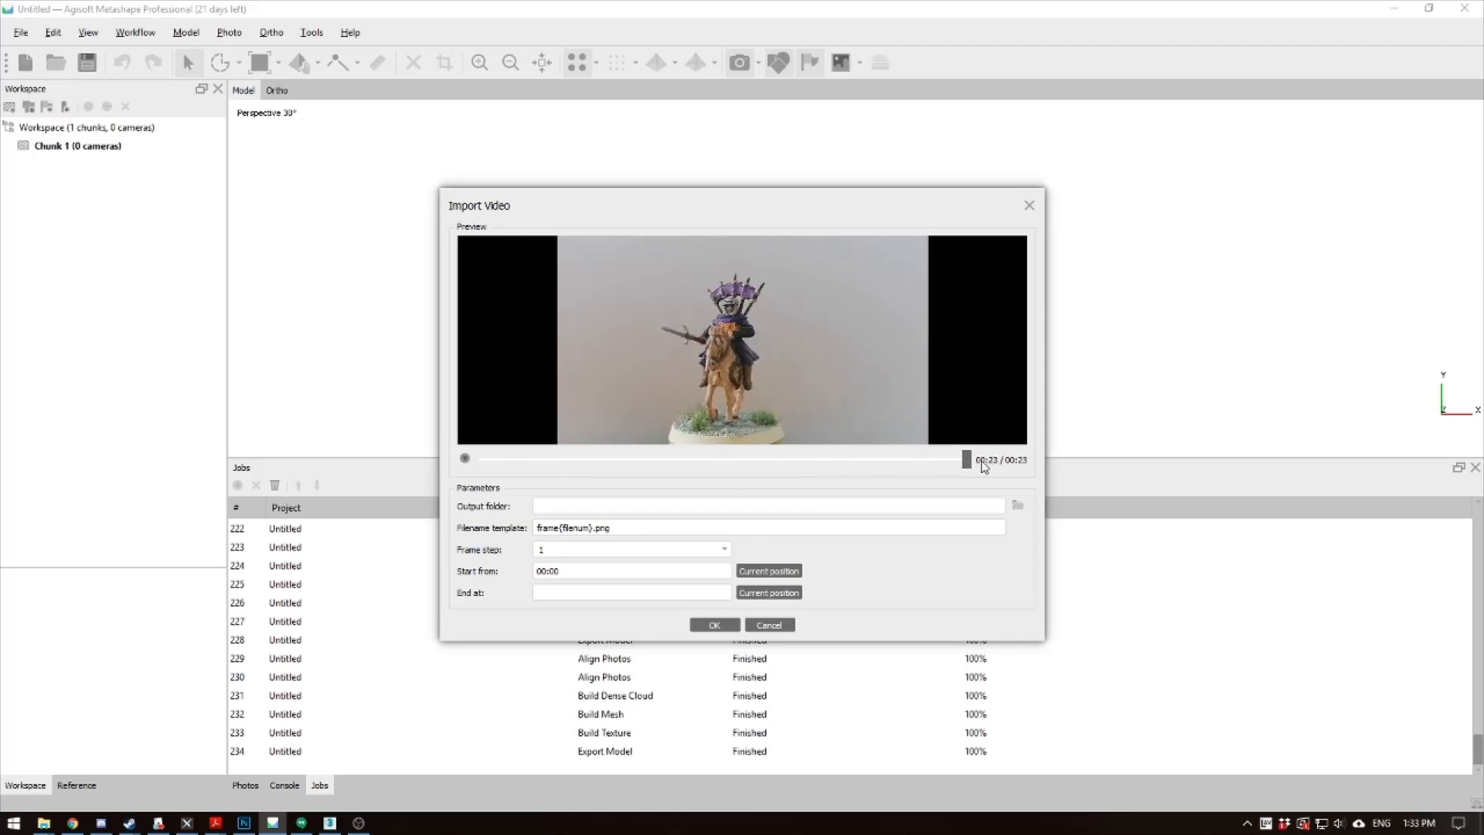
click(769, 593)
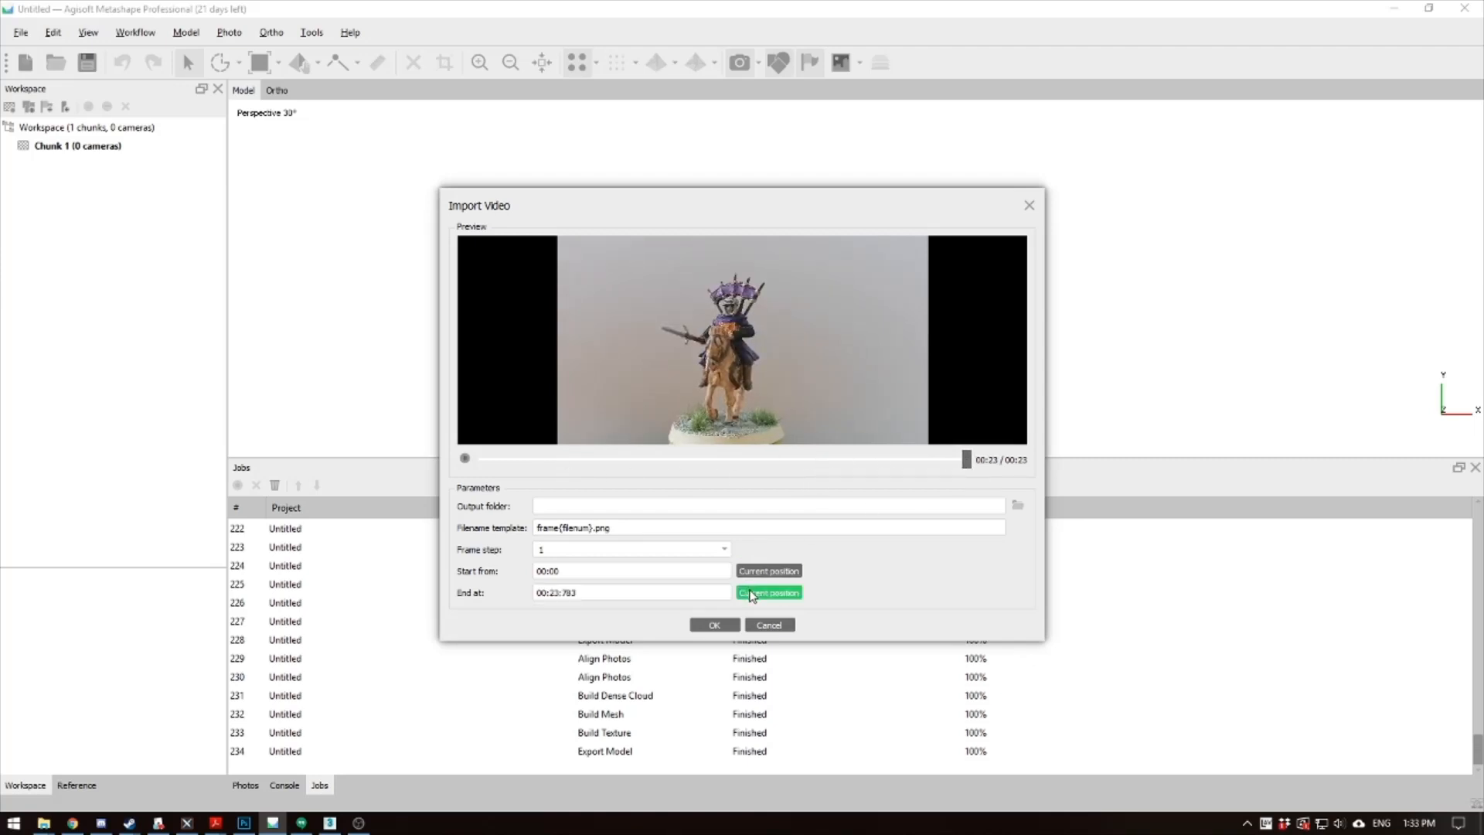
mouse_move(492, 547)
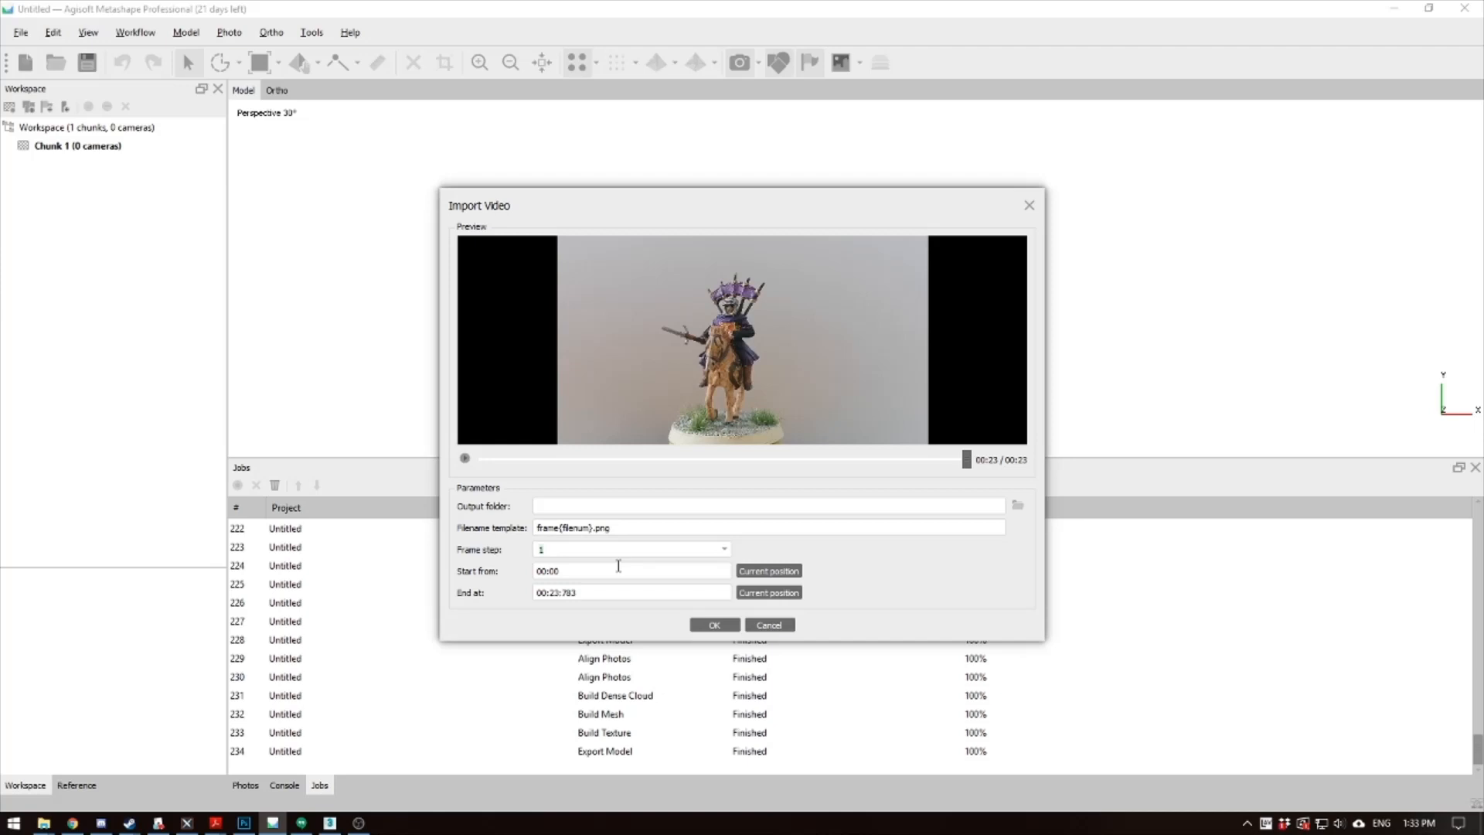
mouse_move(590, 548)
text(20)
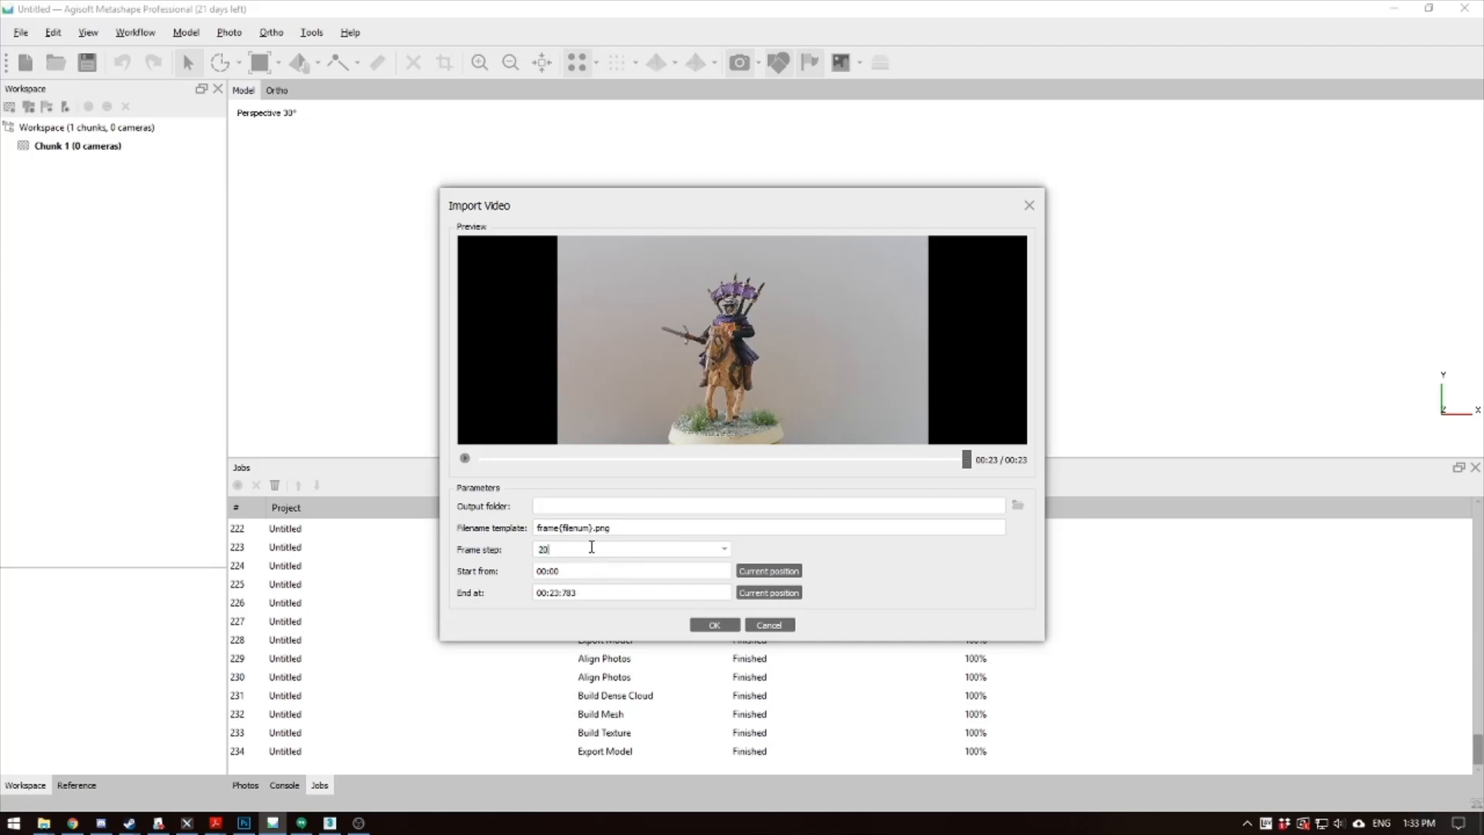
Extract frames into a new 'haradrim rider spear' folder under User Videos
click(1016, 505)
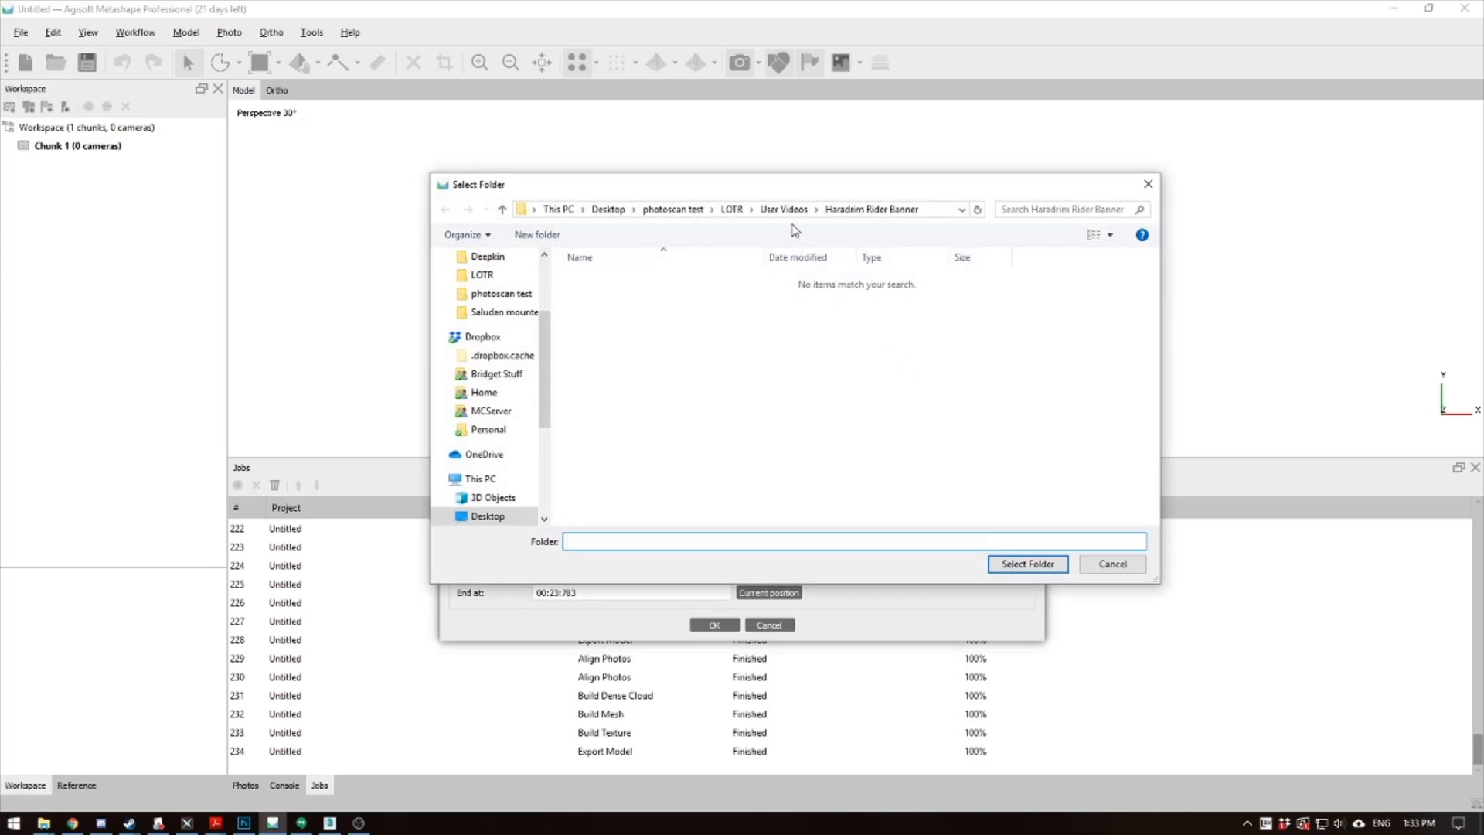
click(501, 209)
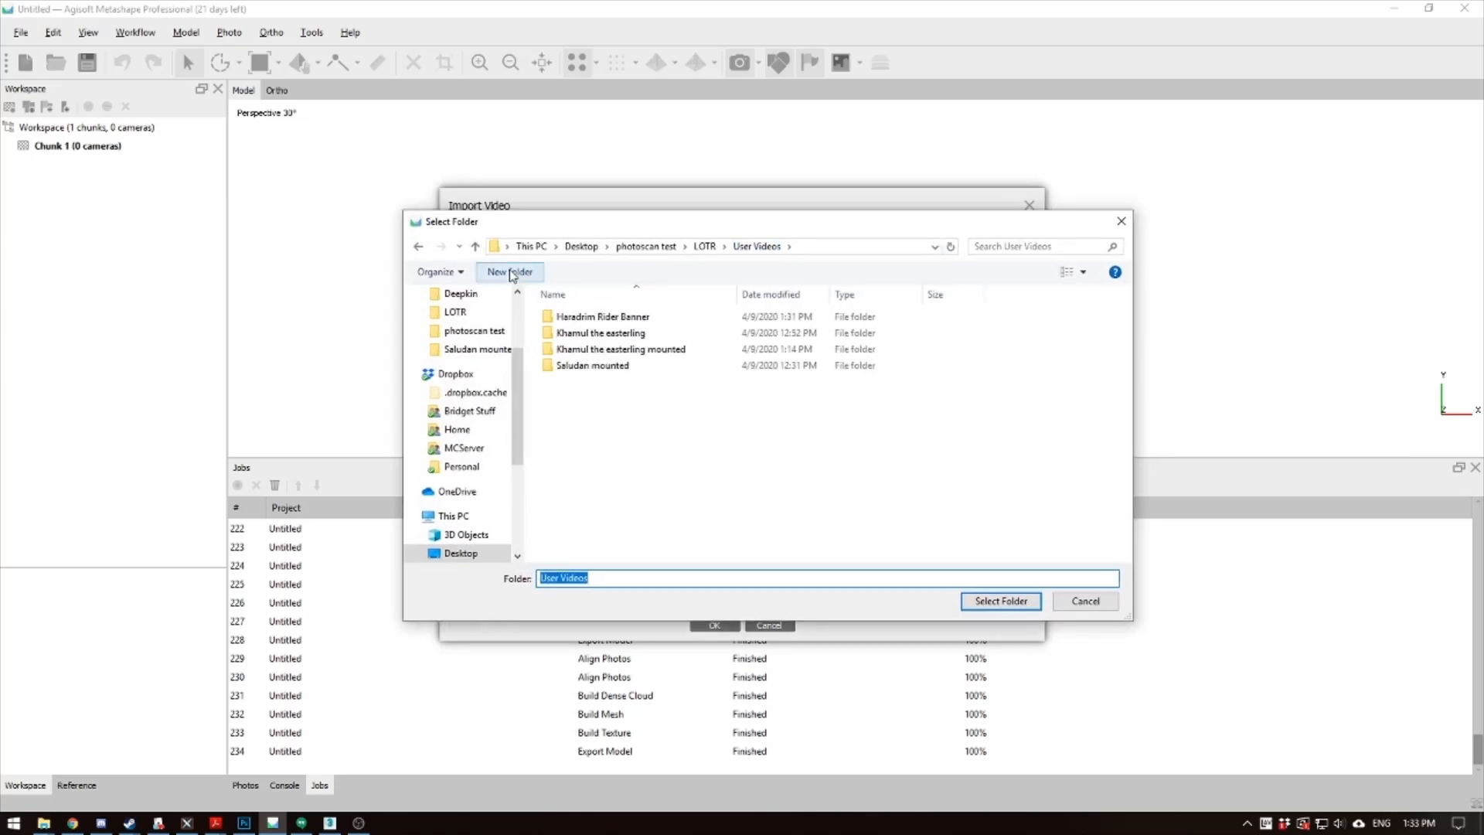
click(510, 271)
text(haradrim rider spear)
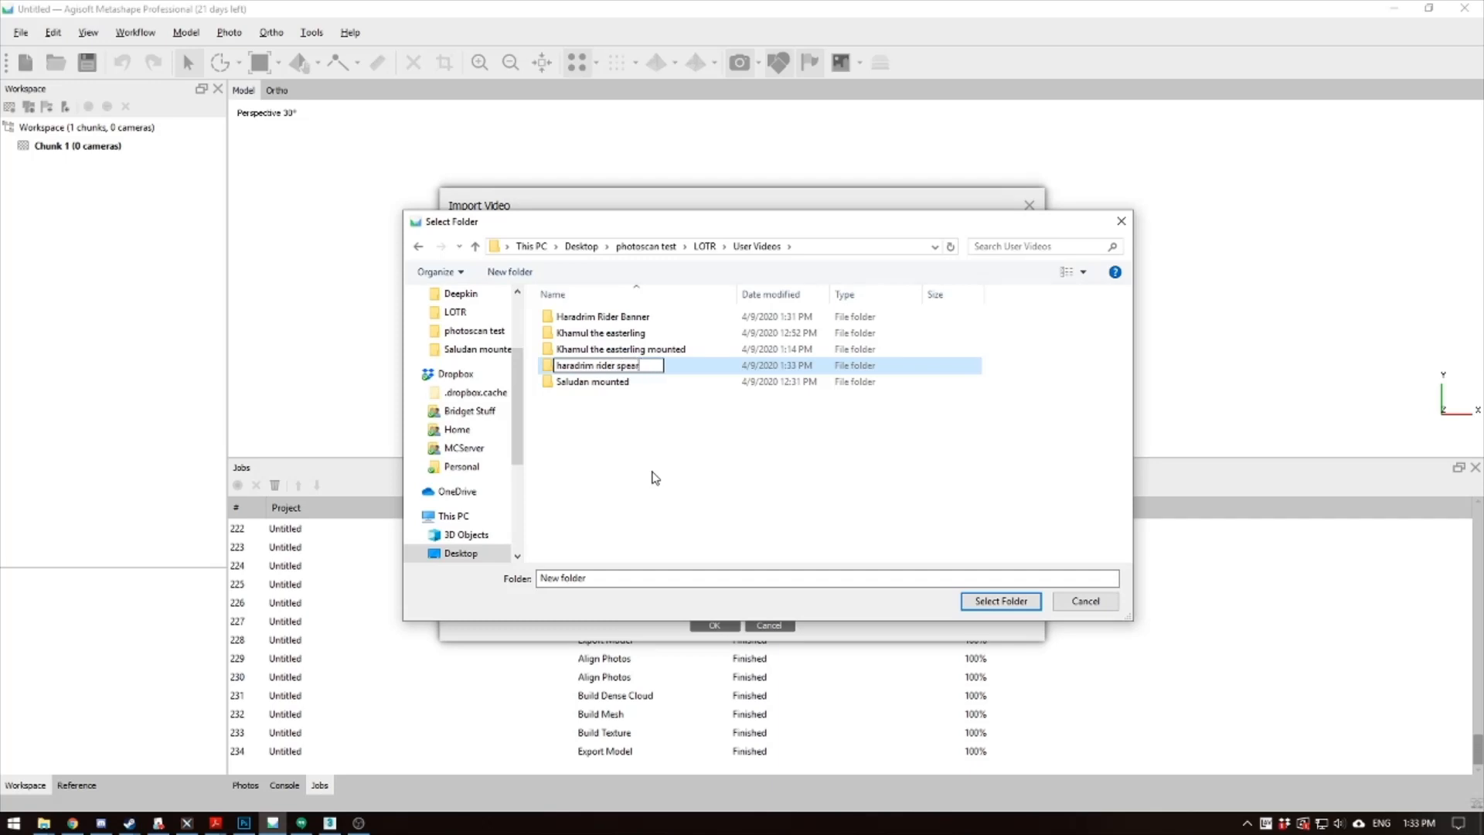
click(1000, 601)
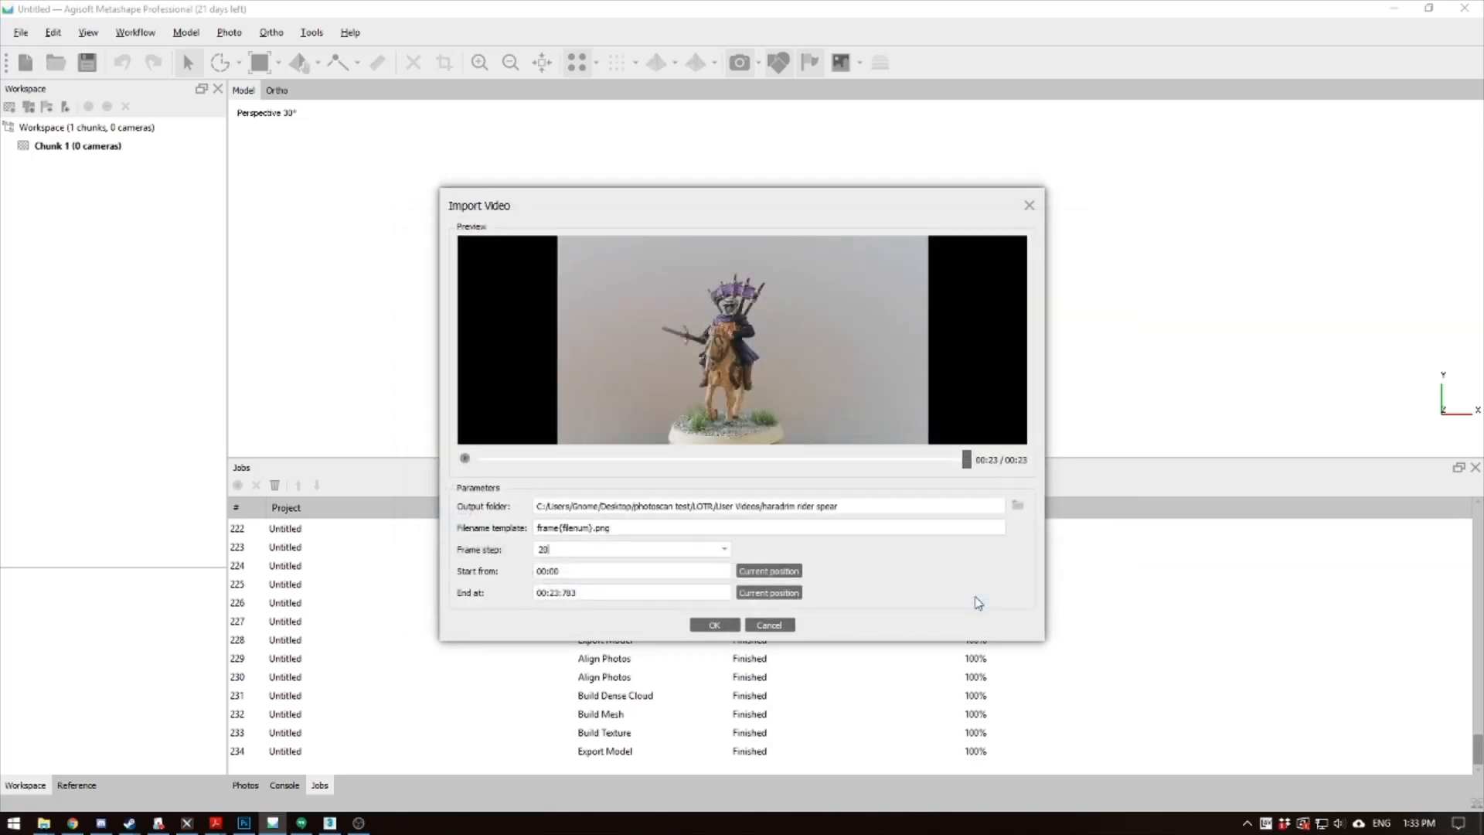
click(768, 624)
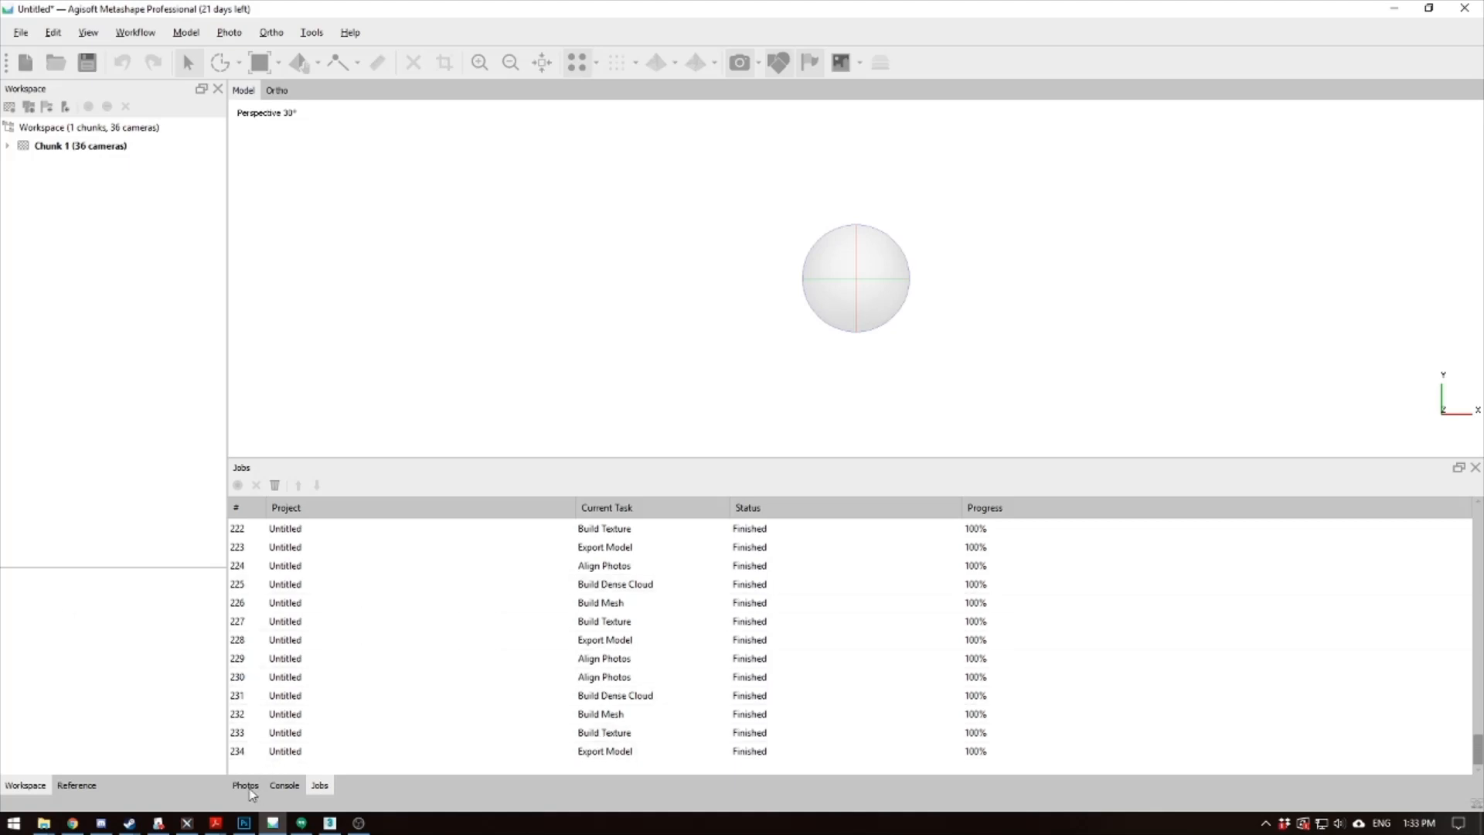
Show the 36 extracted frames as photo thumbnails
click(245, 785)
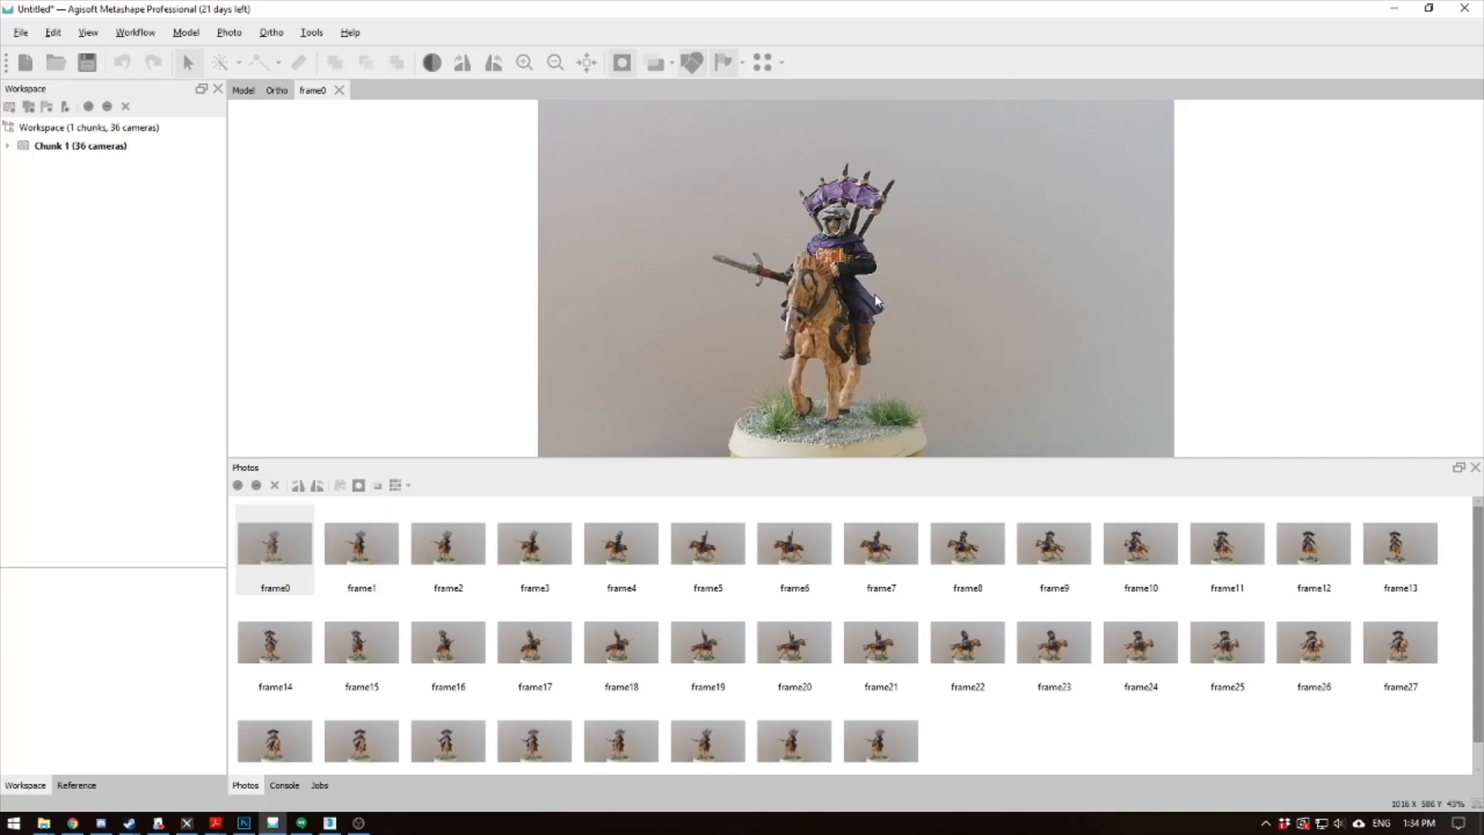
mouse_move(663, 351)
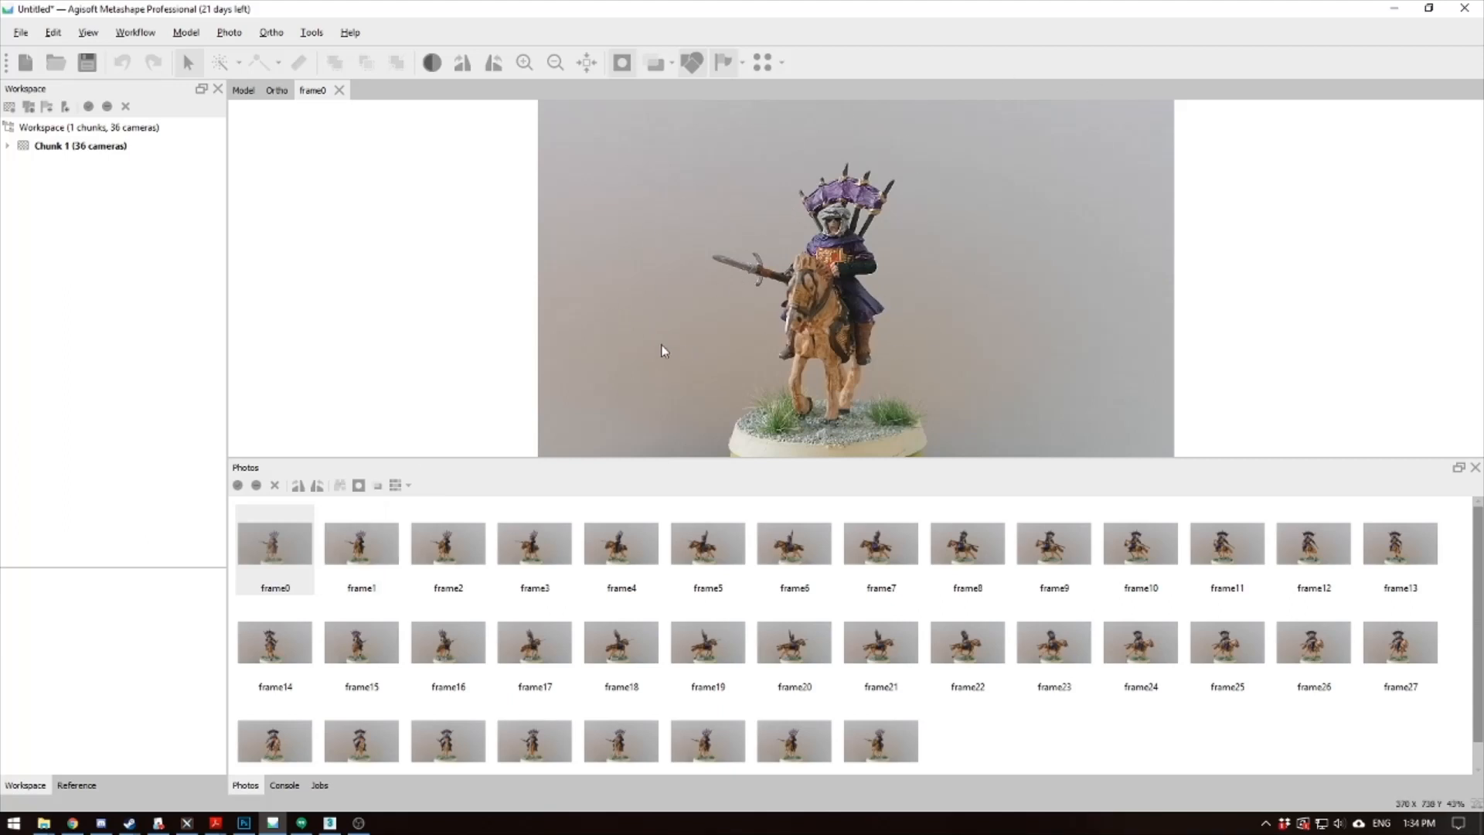
Find the background selection tool in the Photo menu and open the next frame
click(229, 31)
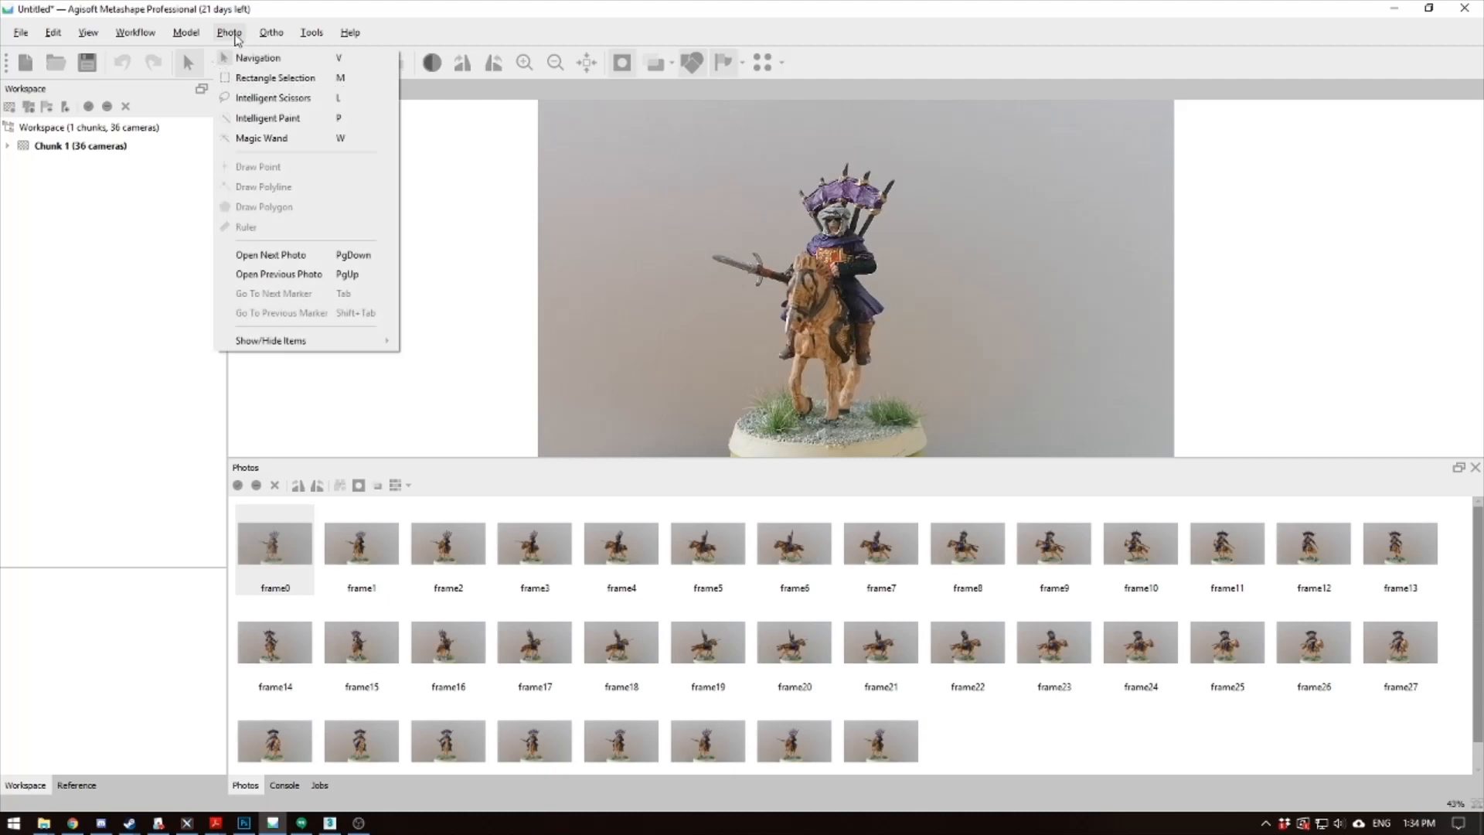
mouse_move(261, 138)
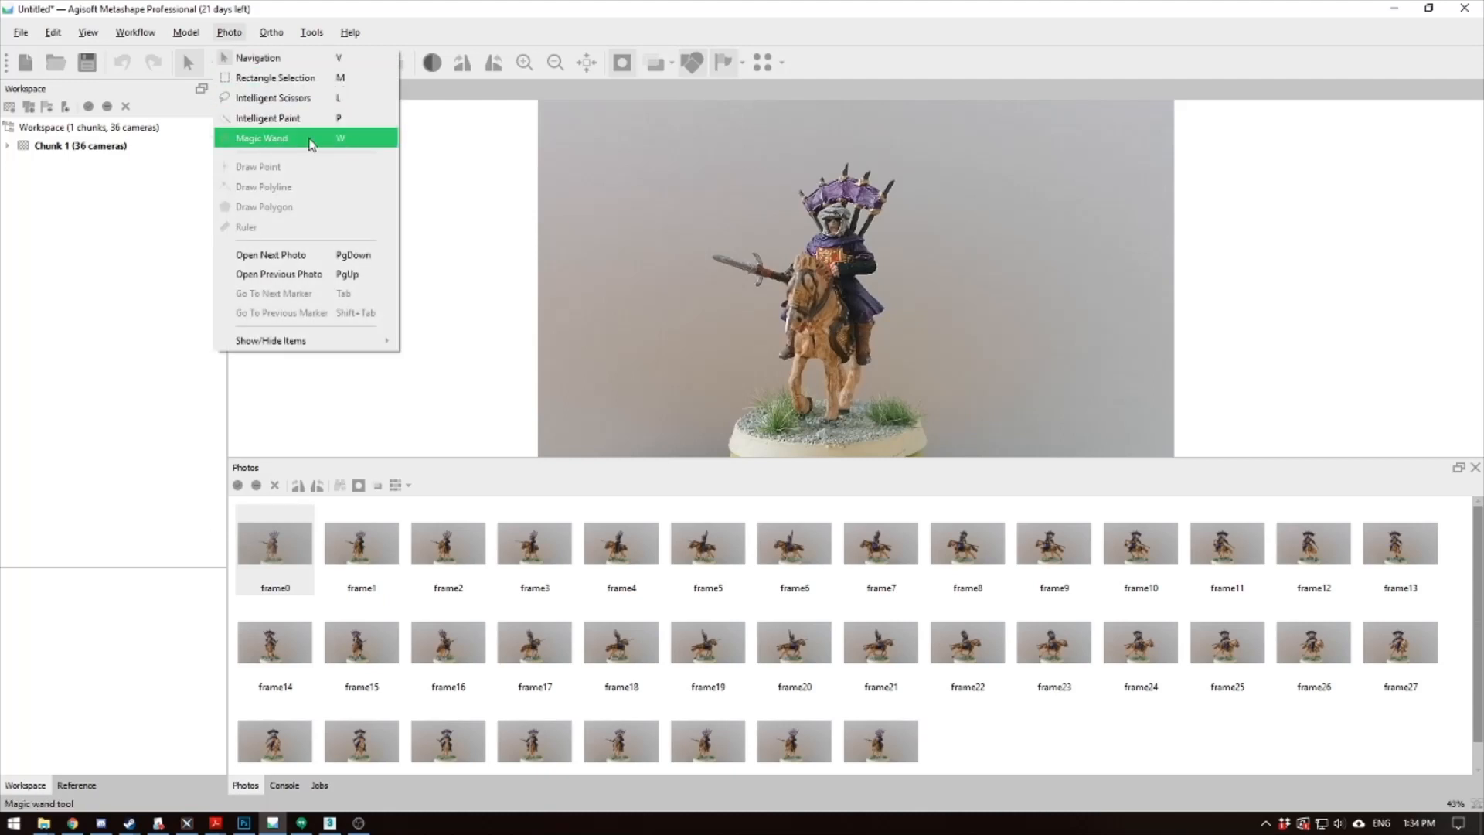
mouse_move(259, 58)
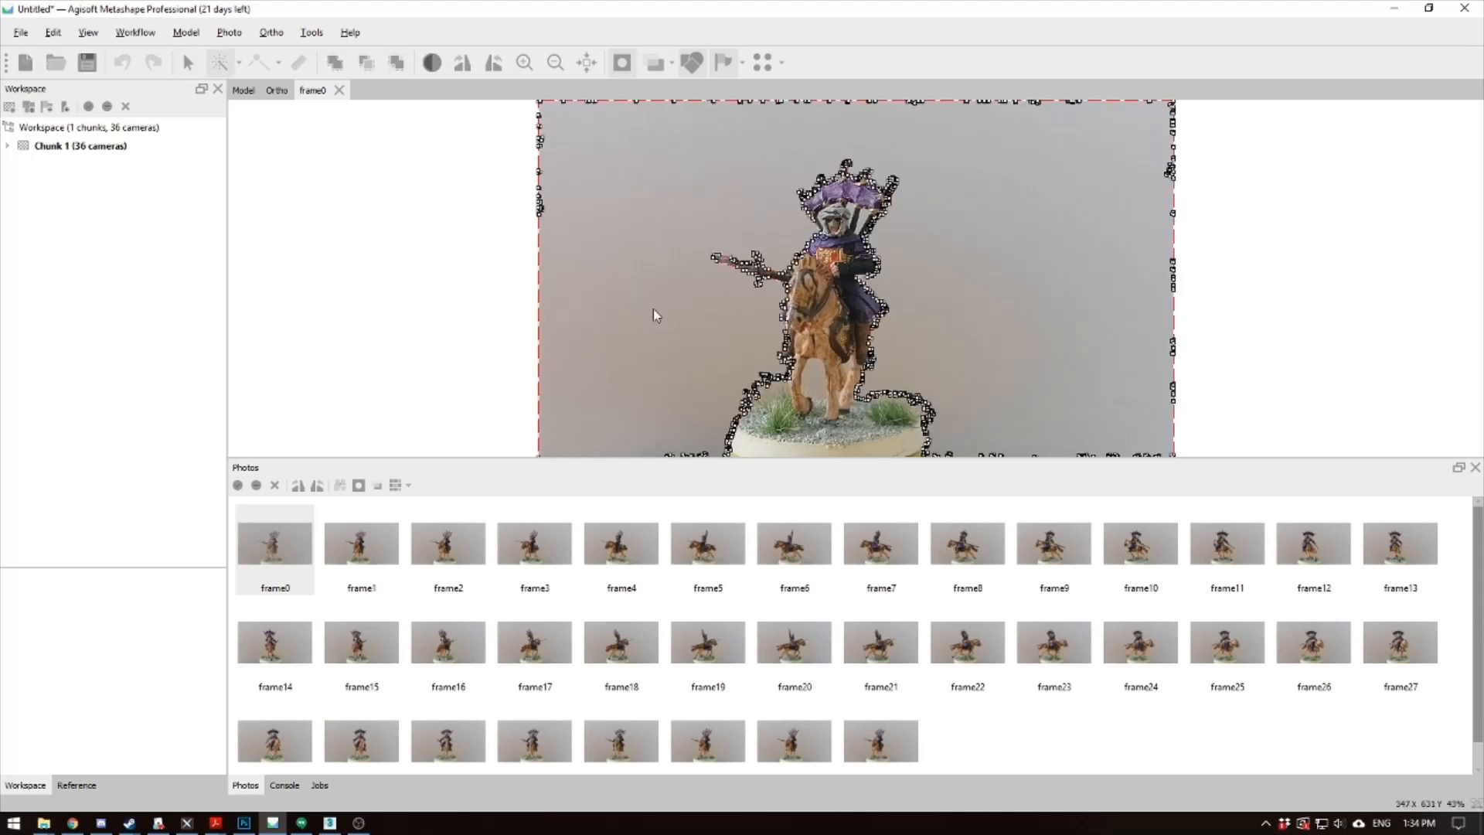
mouse_move(663, 210)
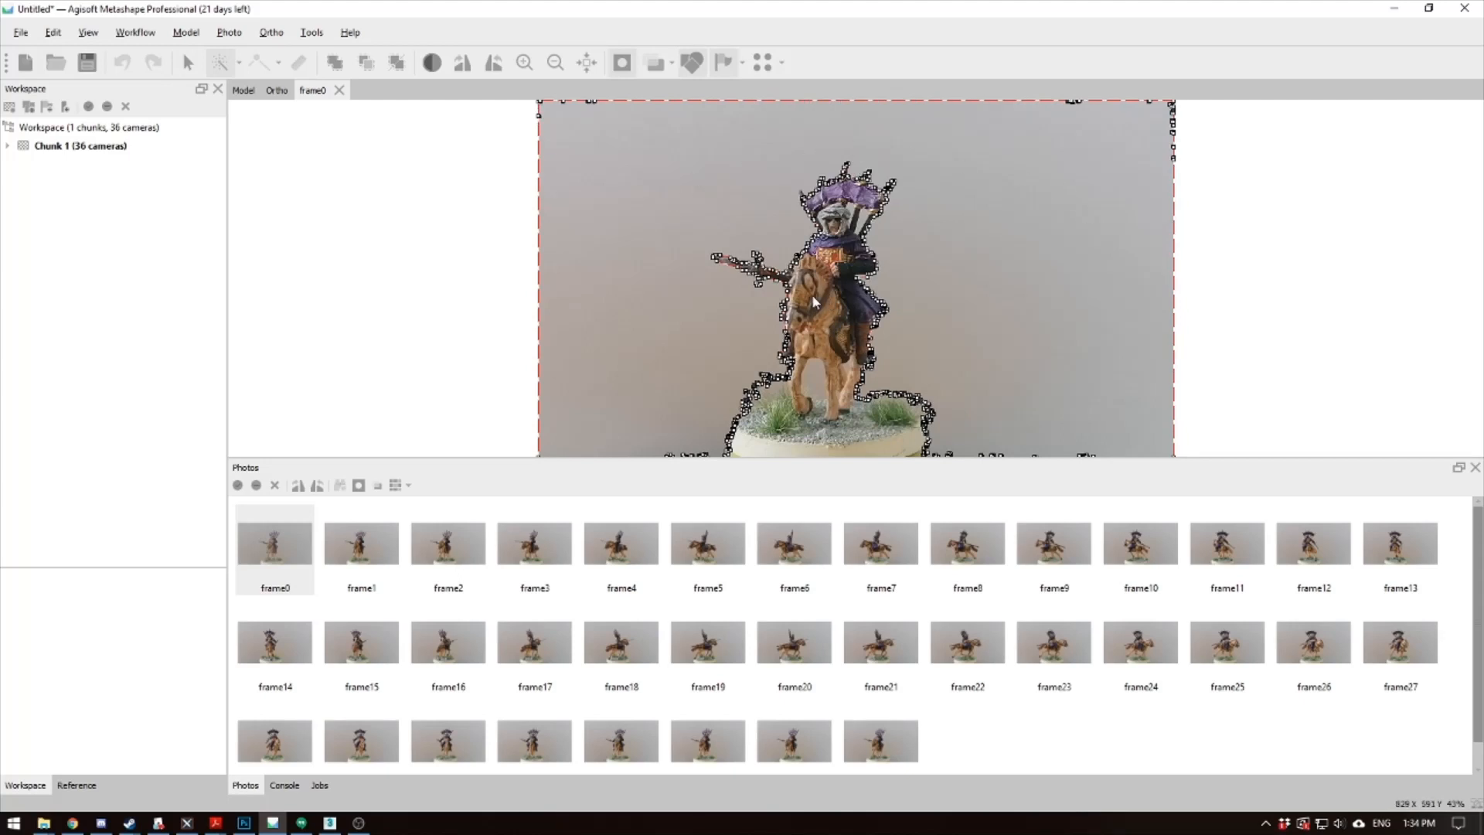
mouse_move(757, 287)
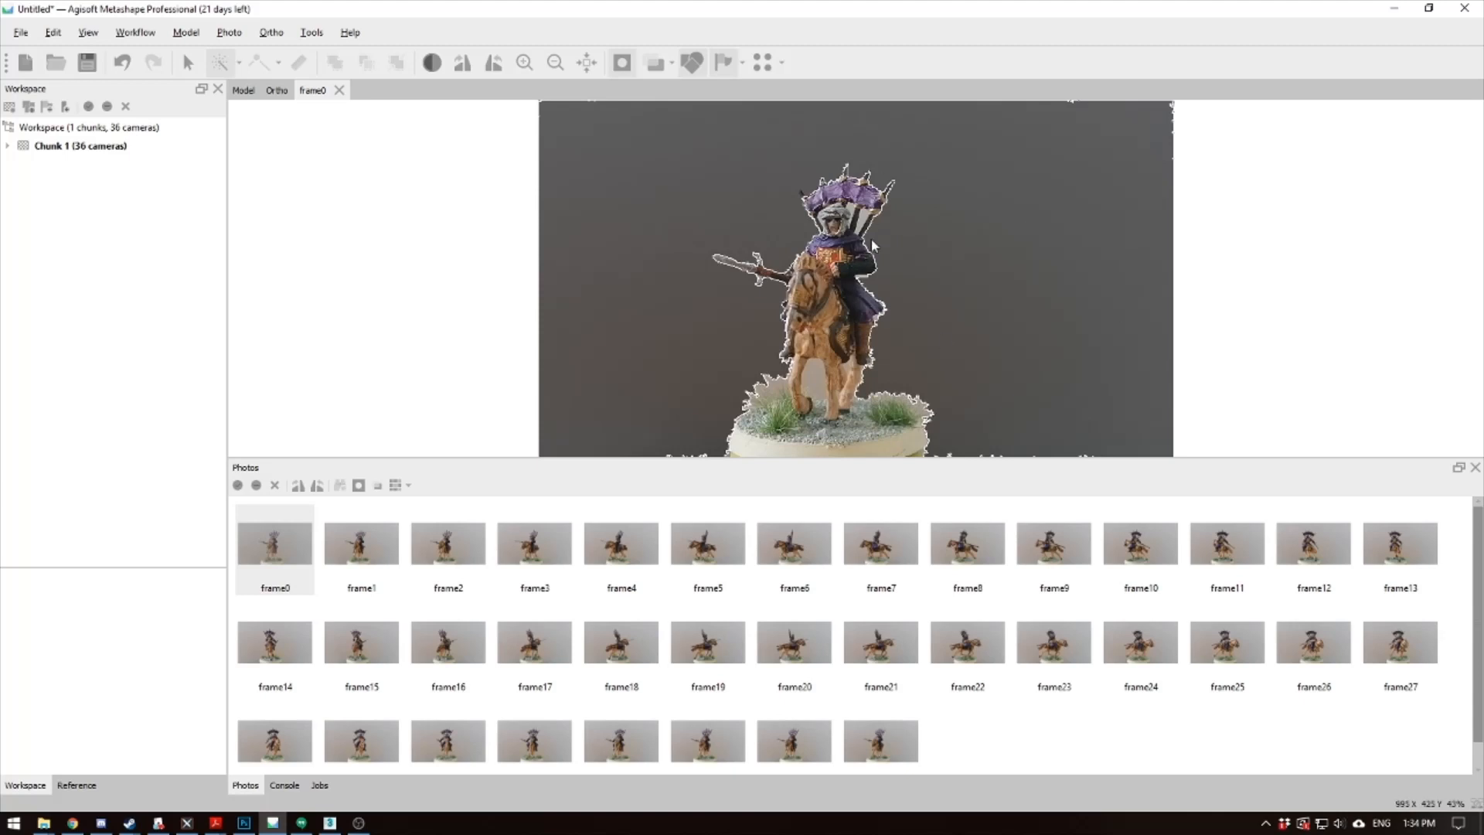
mouse_move(684, 259)
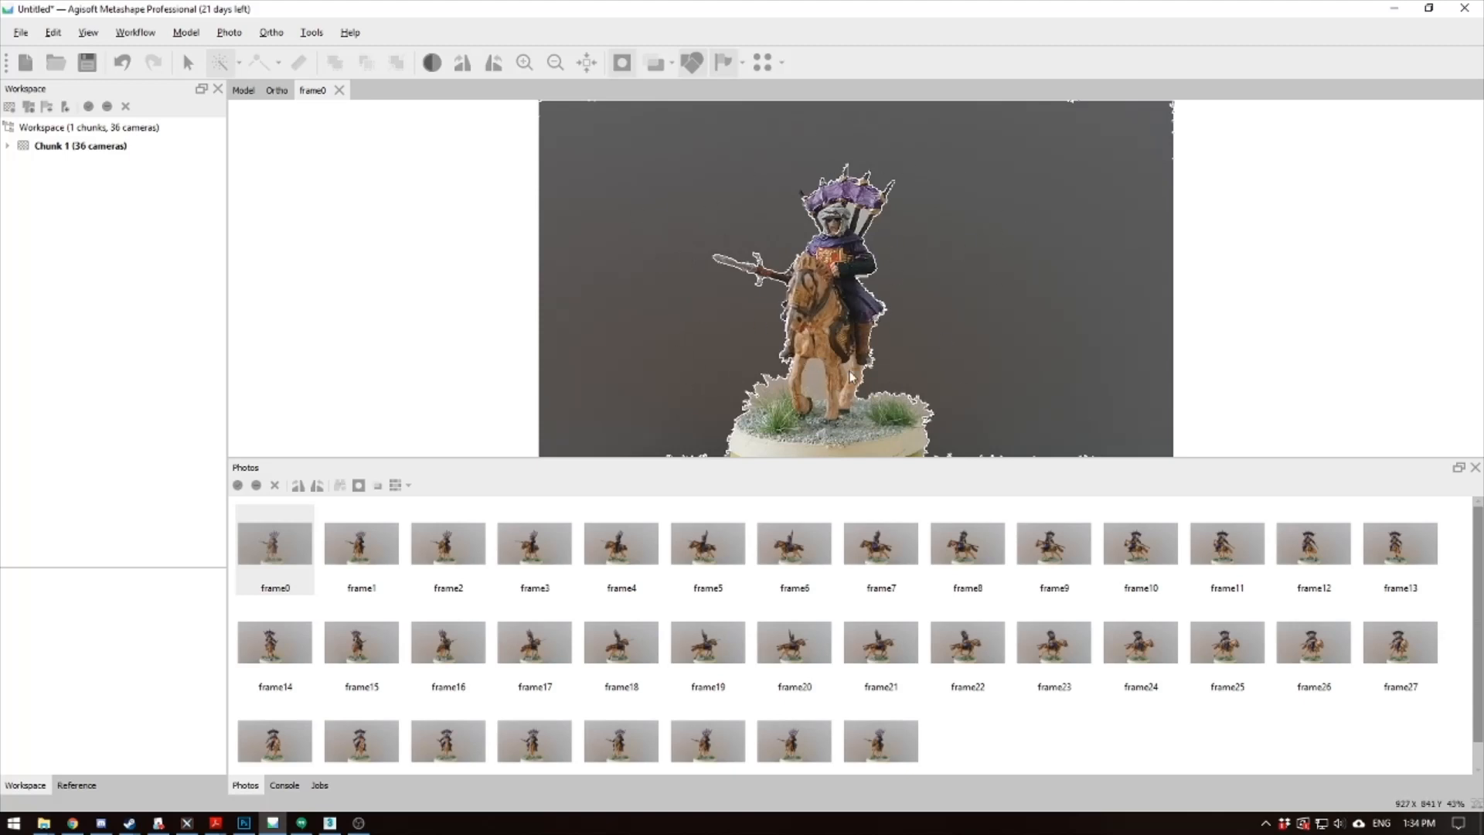
double_click(361, 543)
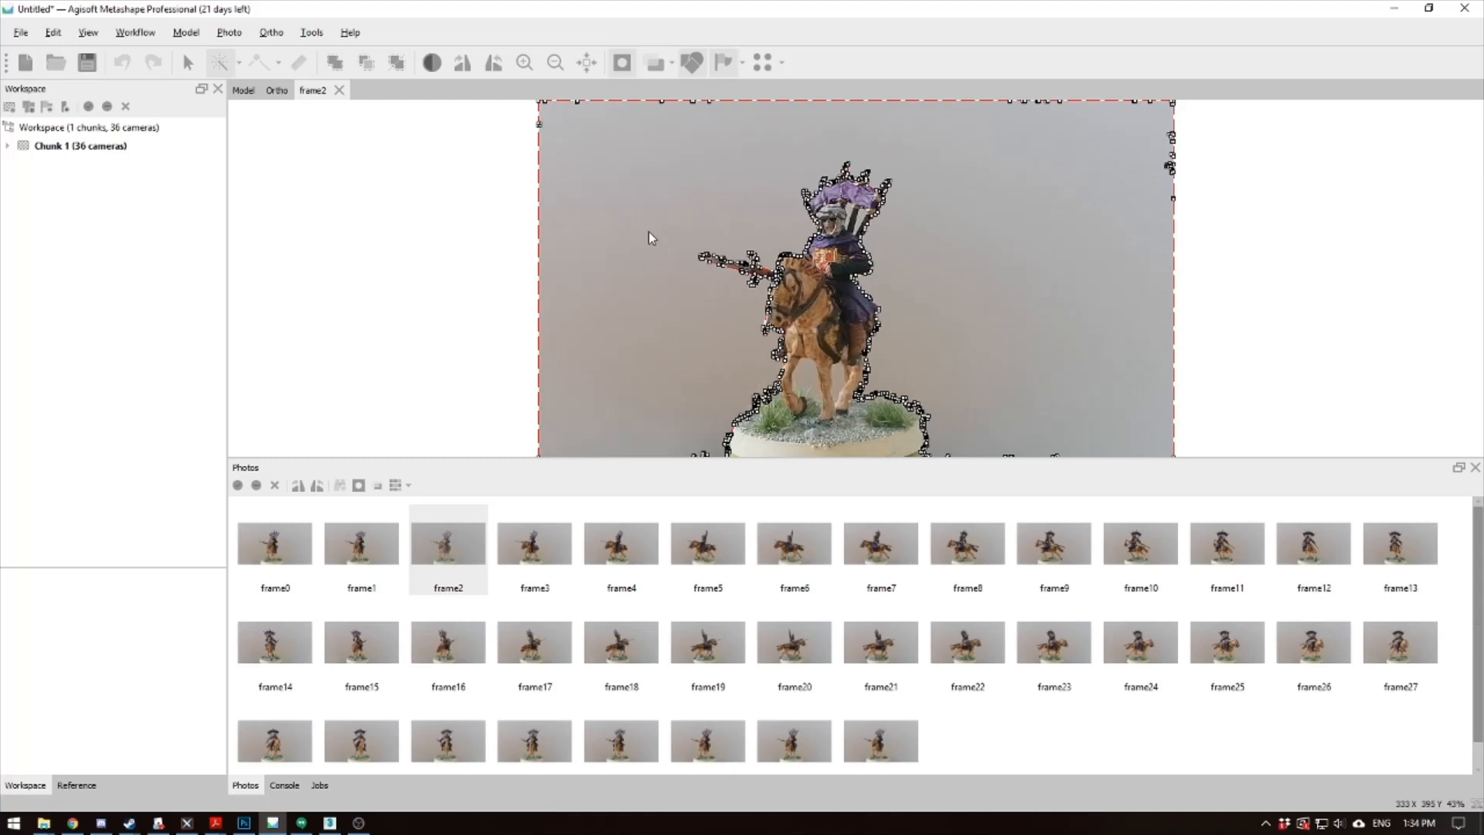
Select the grey background around the rider on frame35 for masking
click(533, 543)
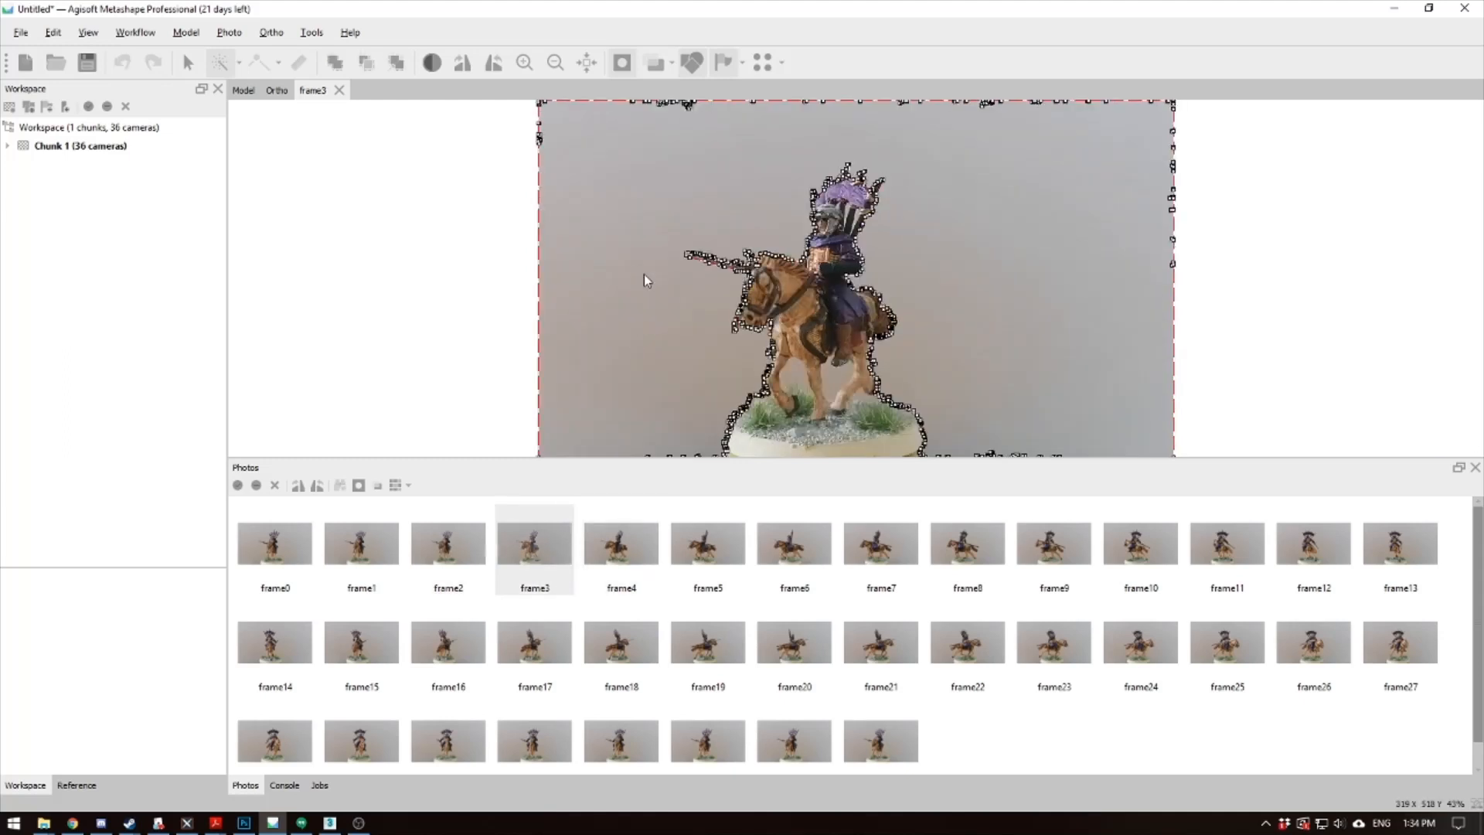
click(620, 543)
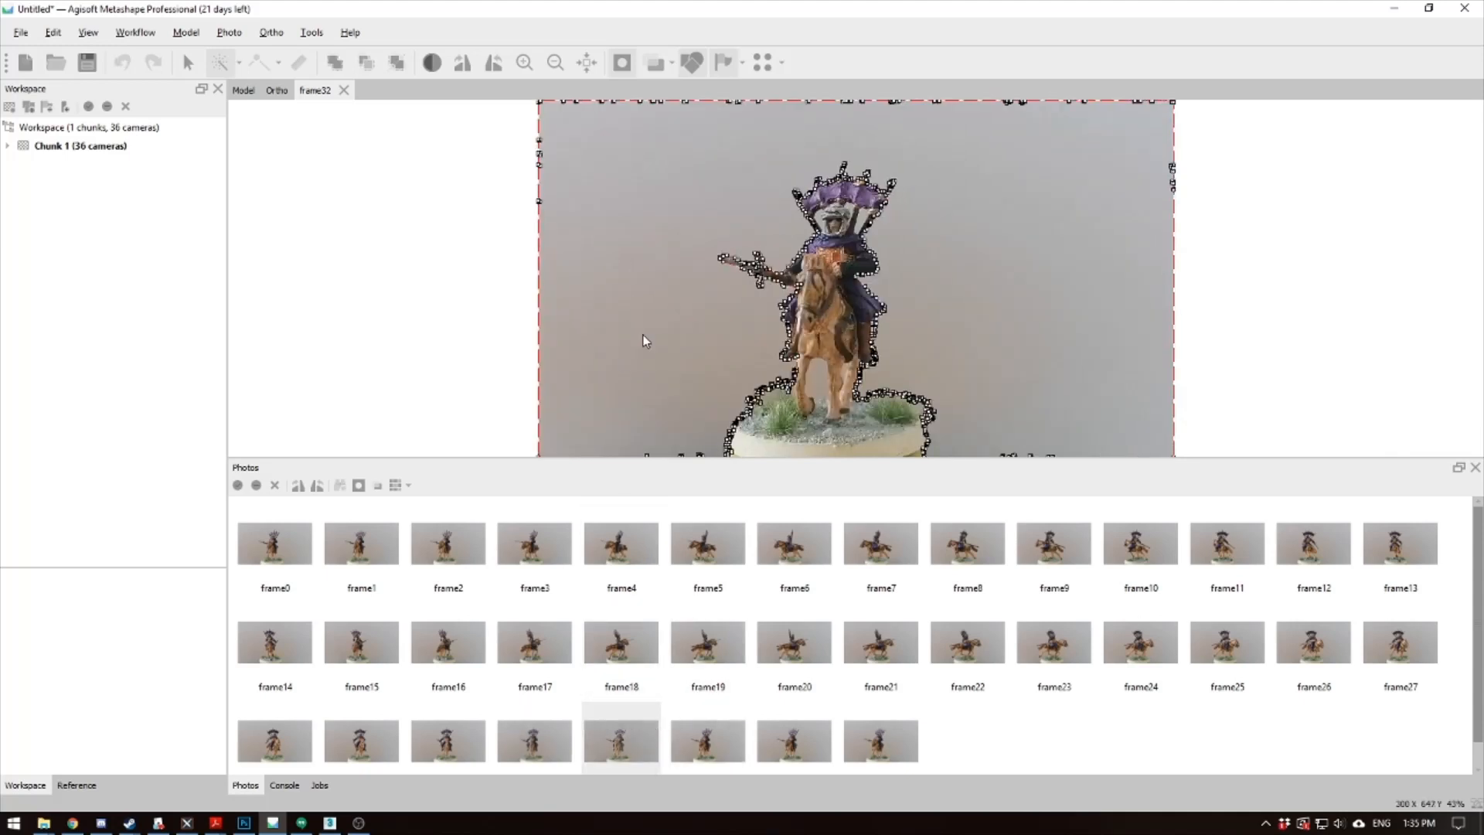
click(793, 741)
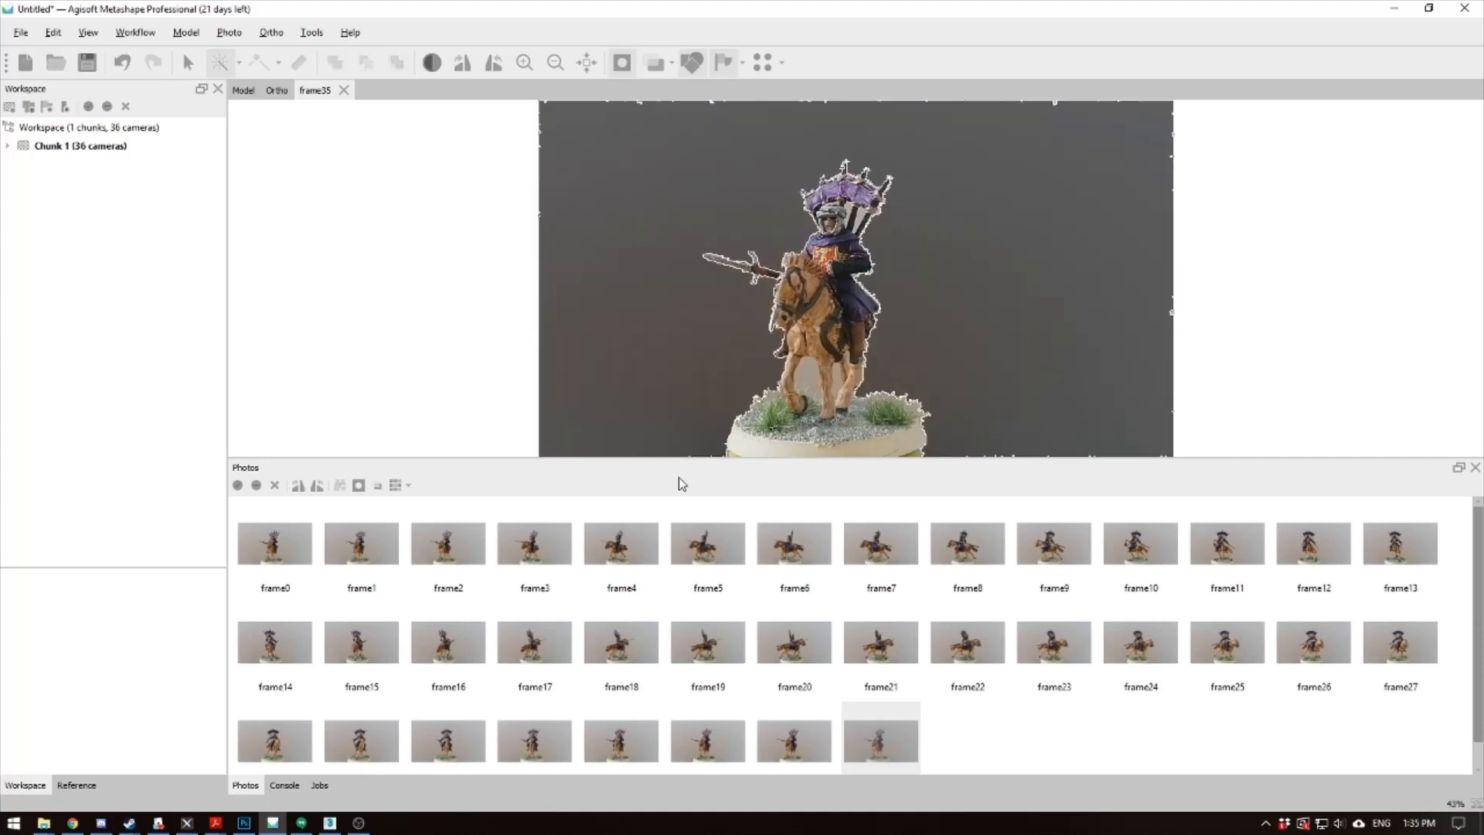
mouse_move(692, 470)
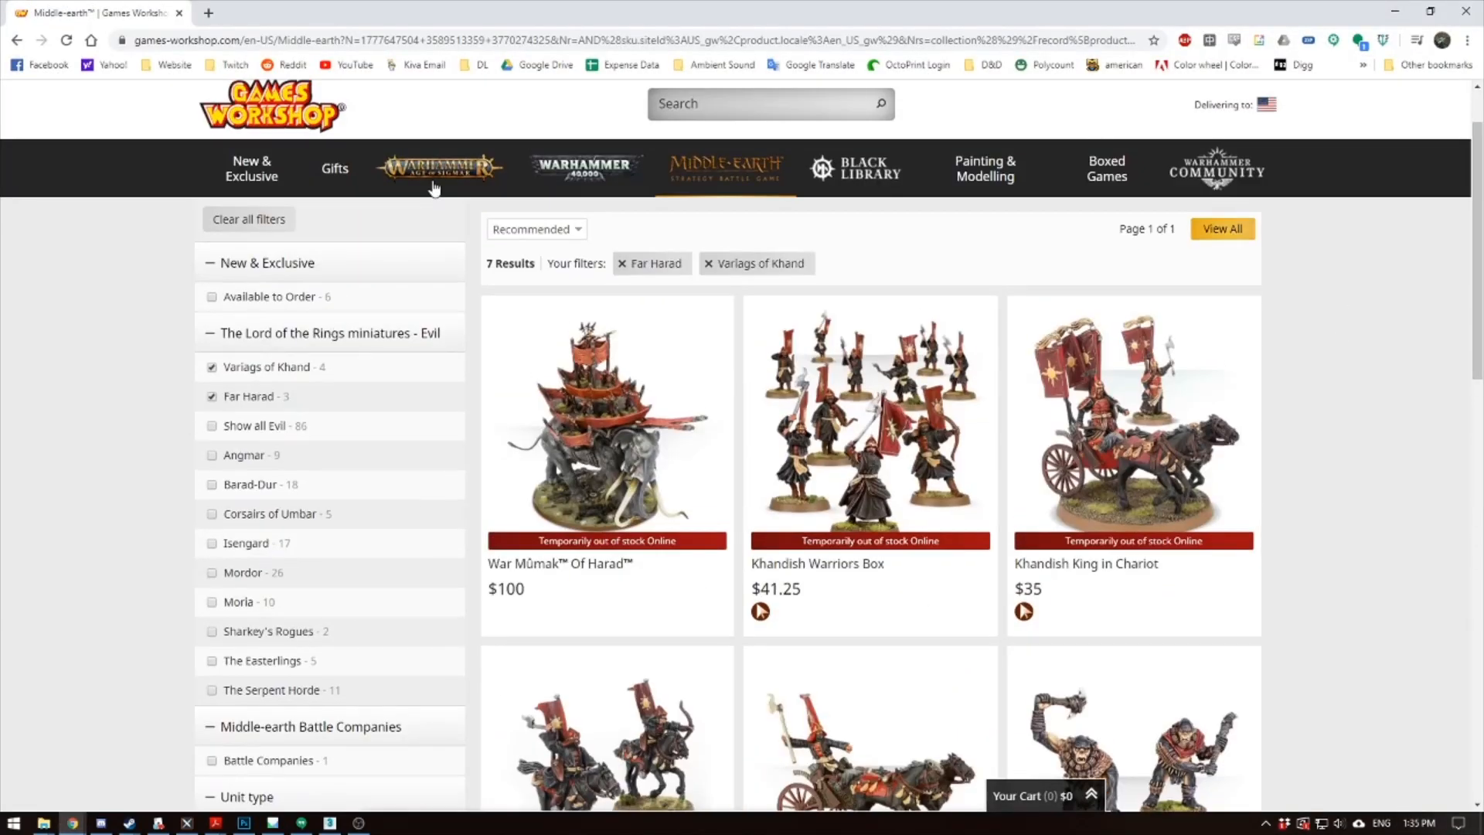
Navigate to the Namarti Reavers page under Age of Sigmar's Grand Alliance Order
click(439, 168)
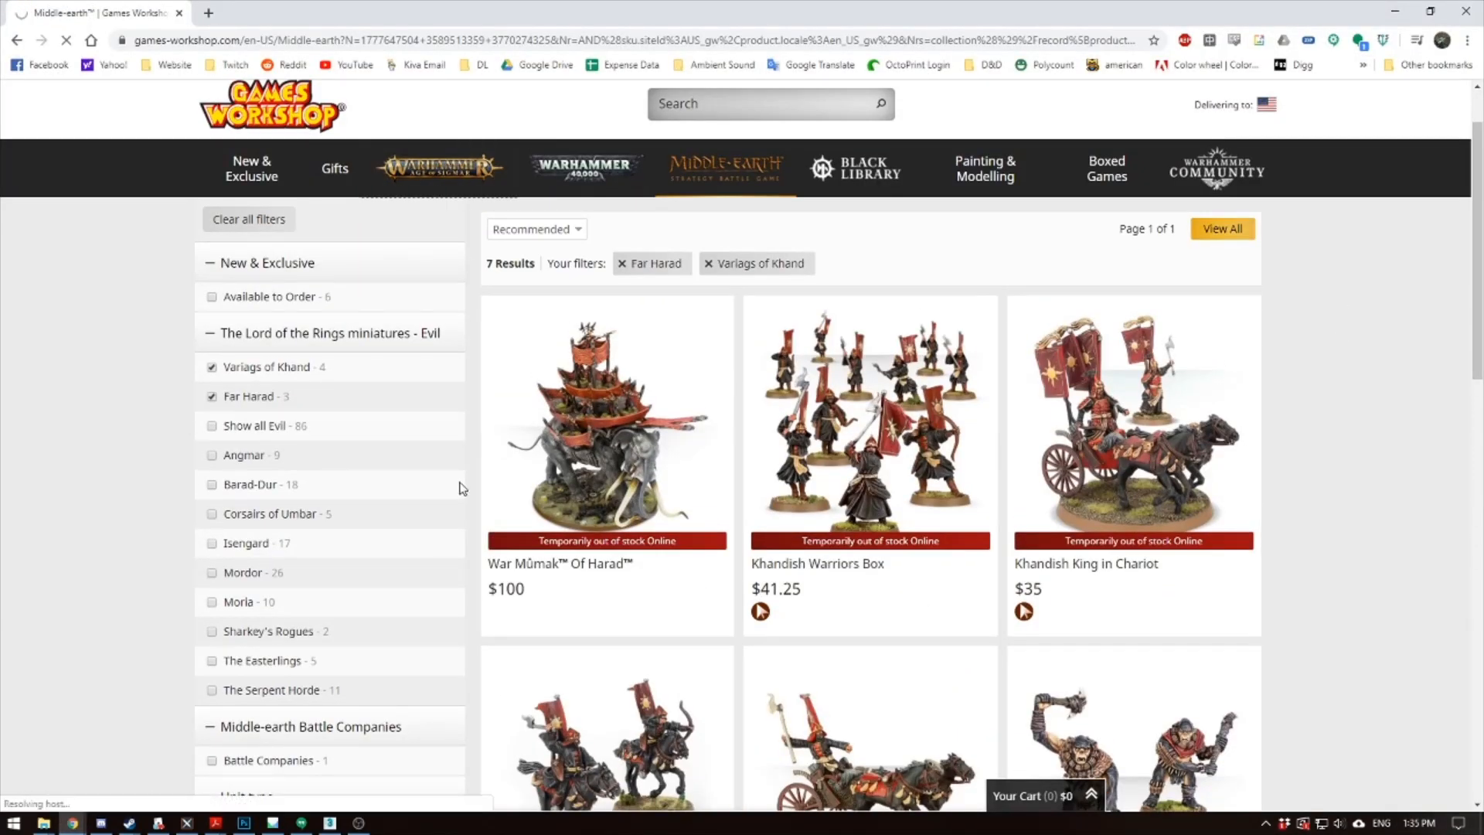
click(438, 169)
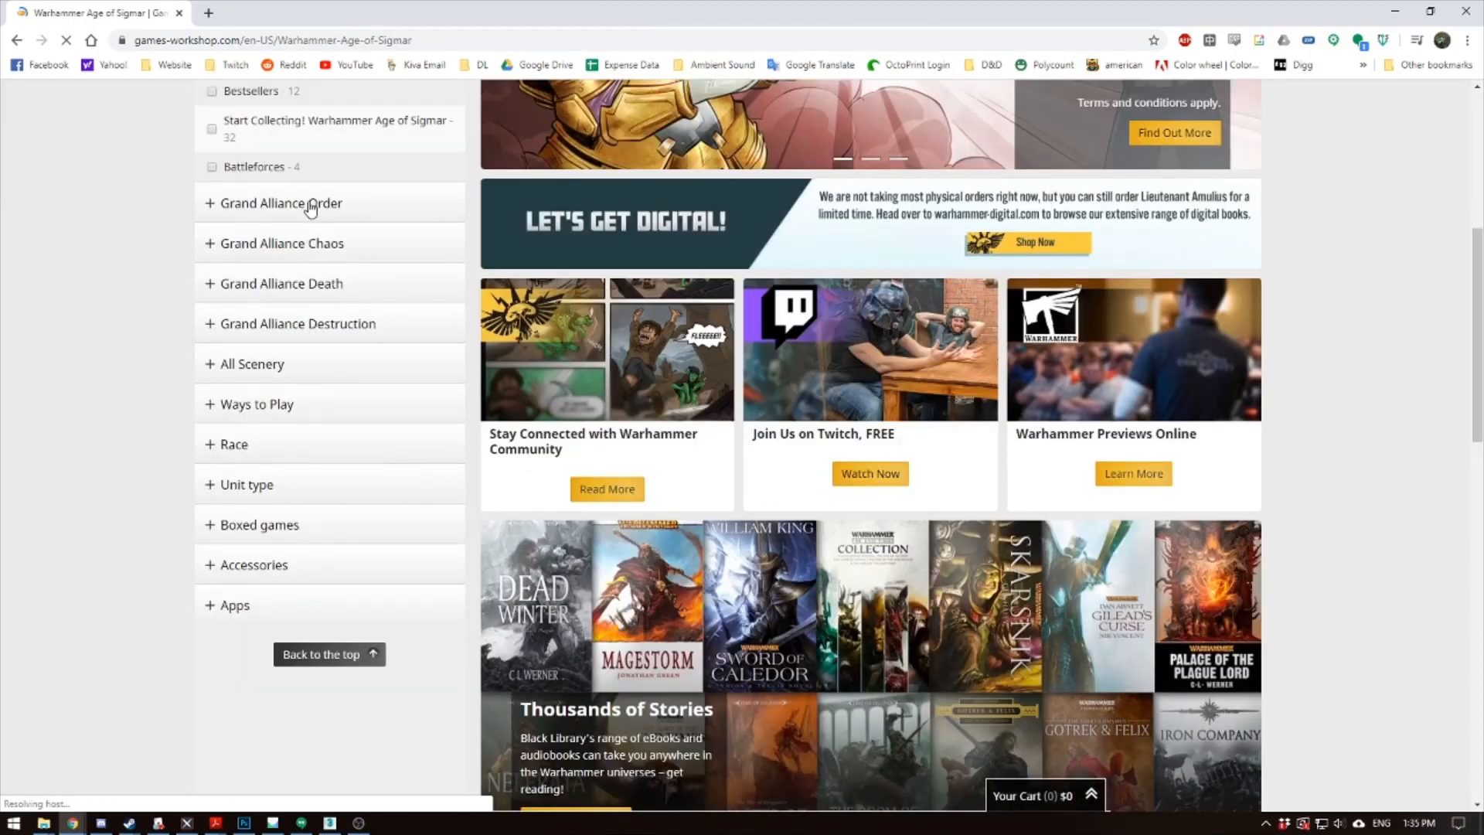
click(281, 203)
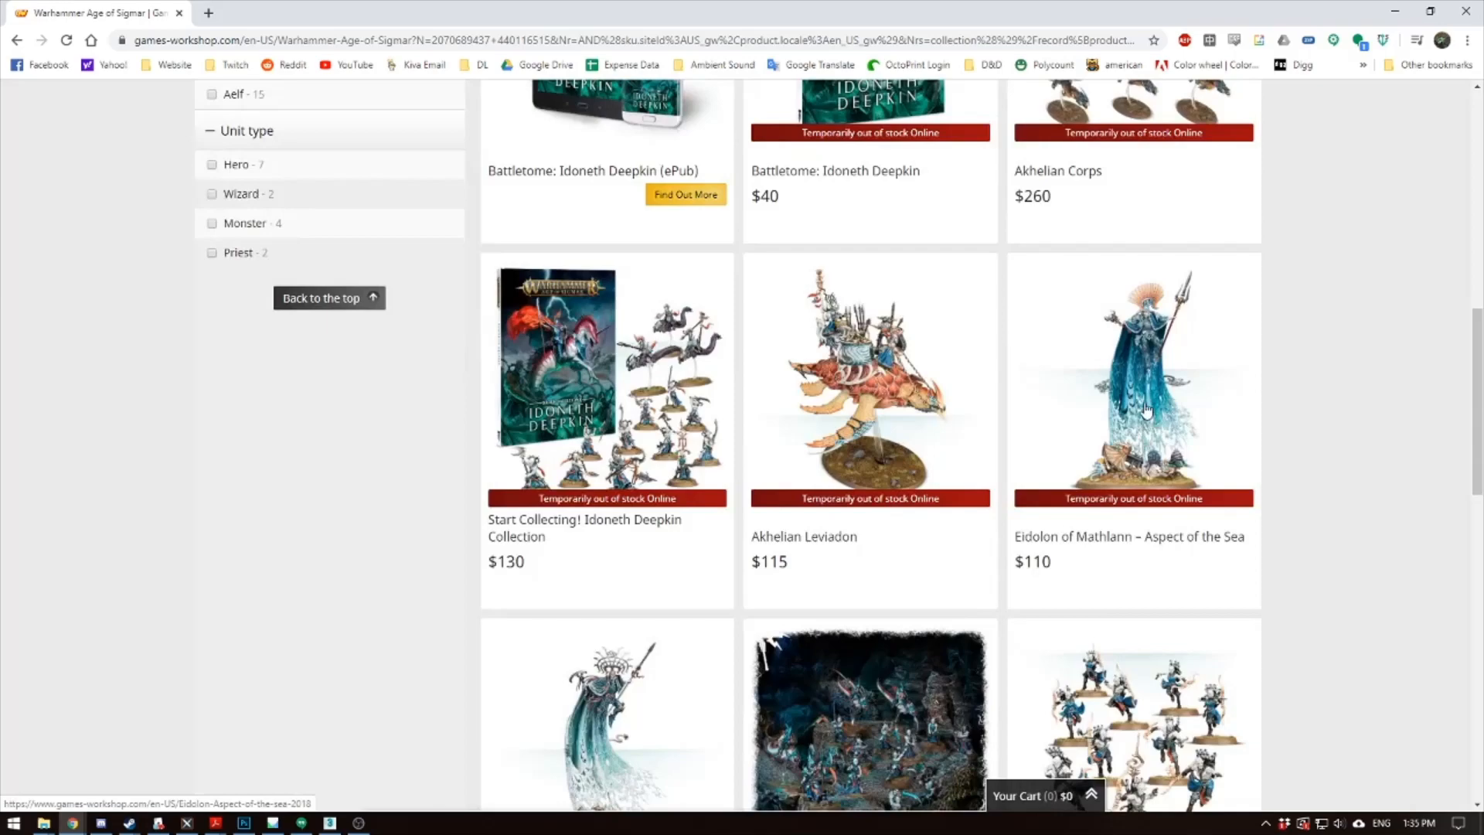
scroll(down, 3)
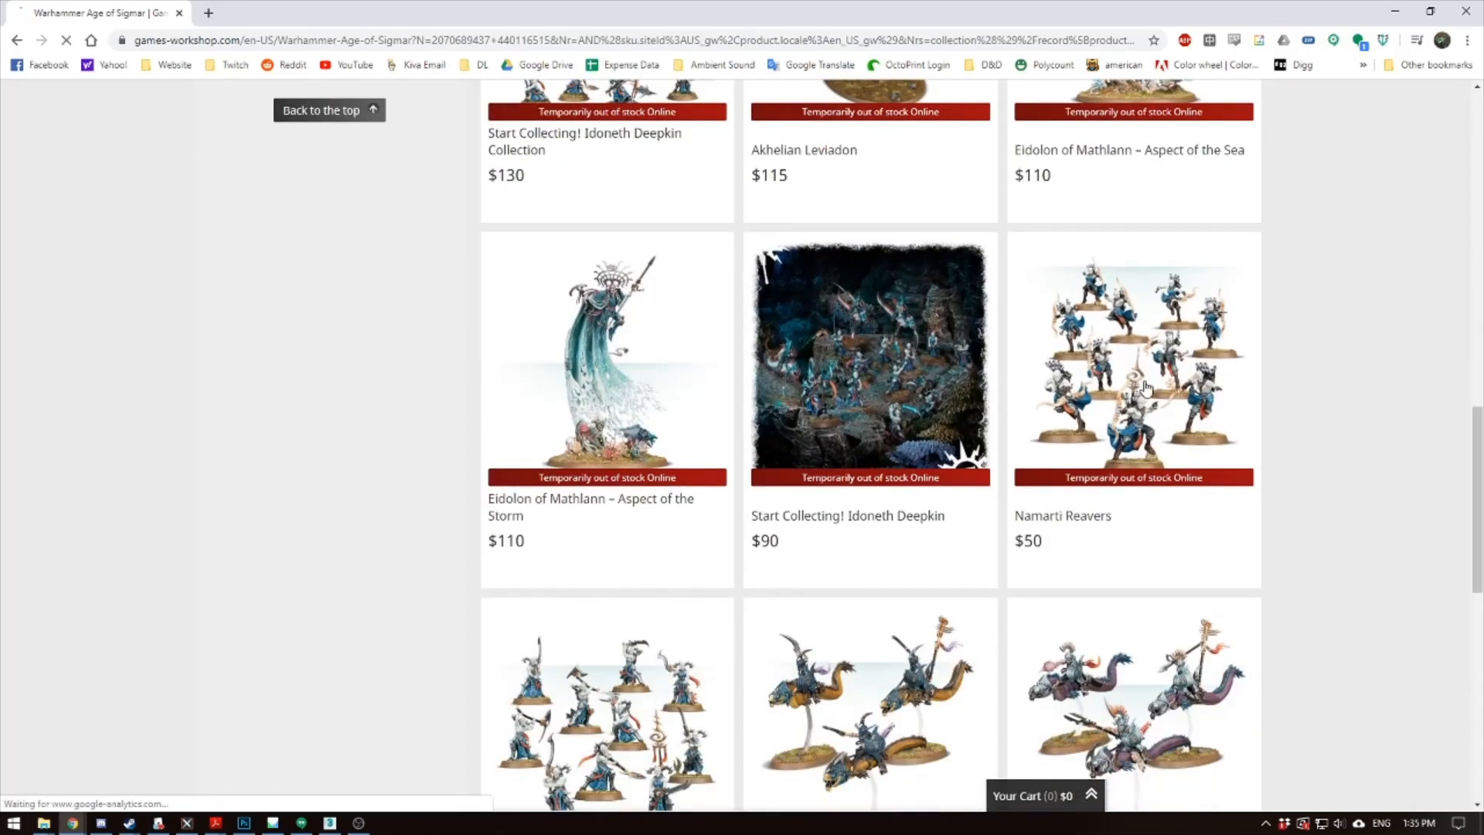
click(1132, 369)
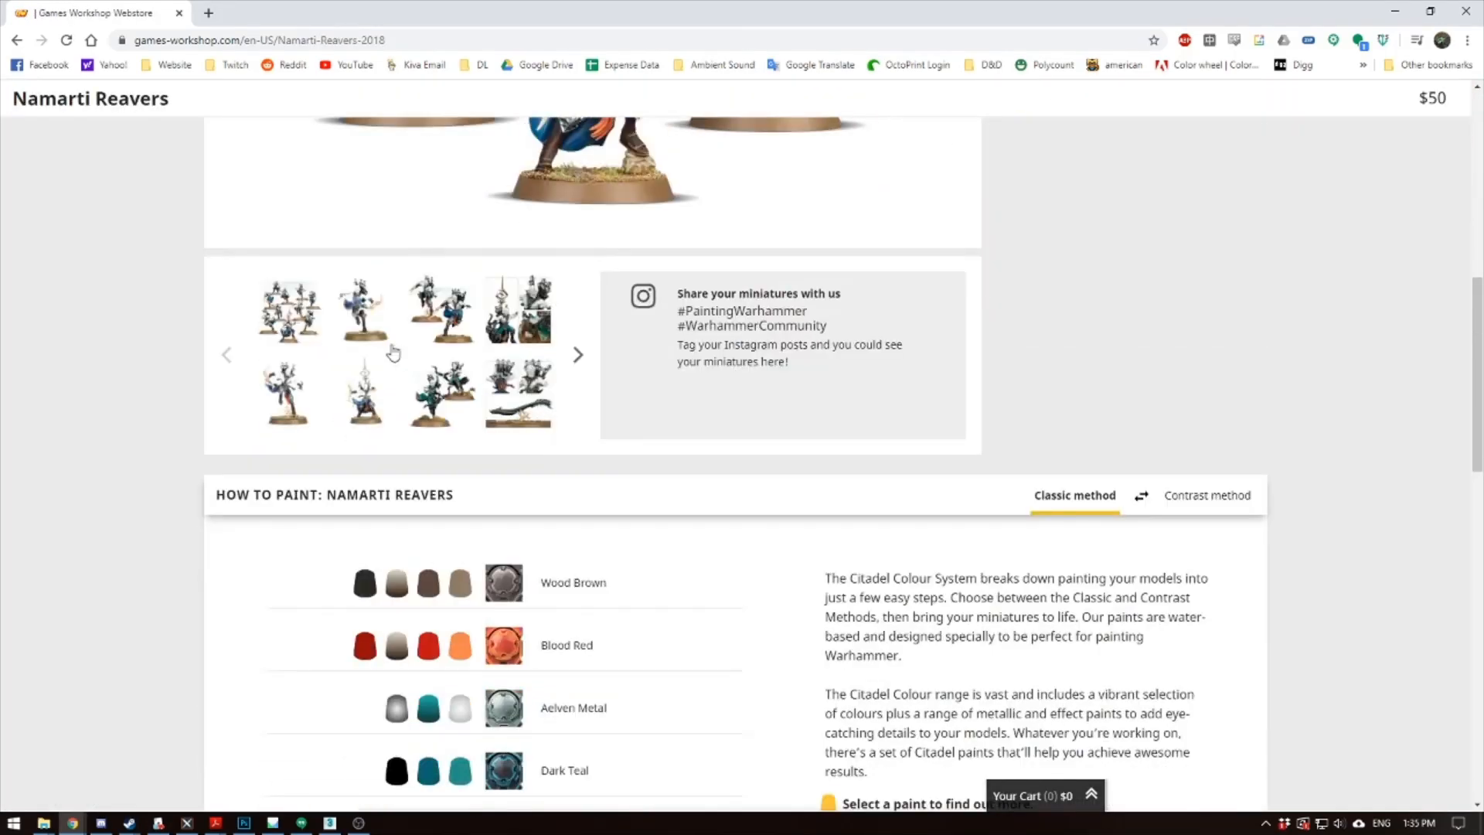
scroll(up, 3)
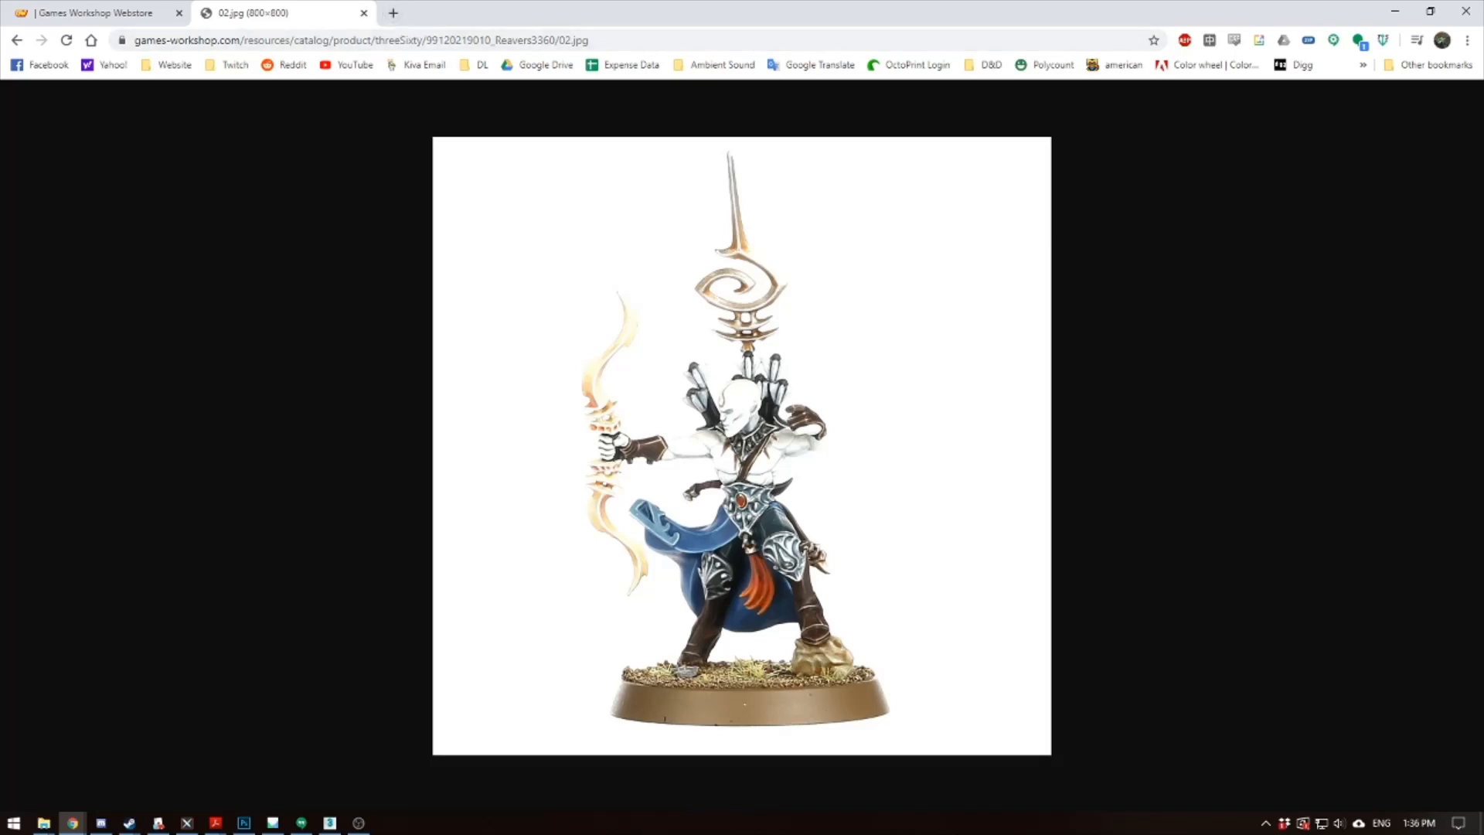
click(464, 12)
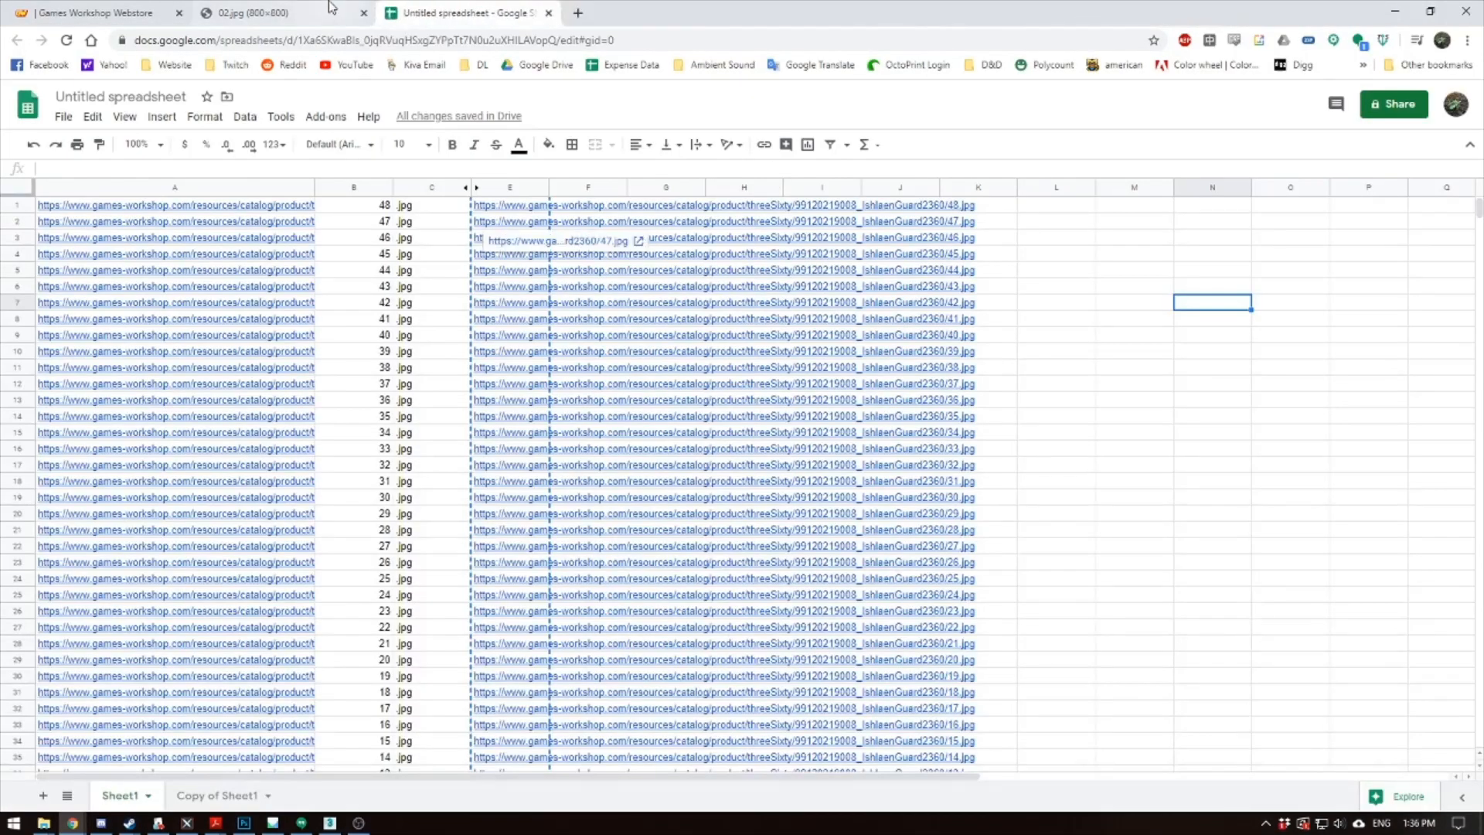
Copy the Reavers image address into the spreadsheet and check the updated link list
click(250, 13)
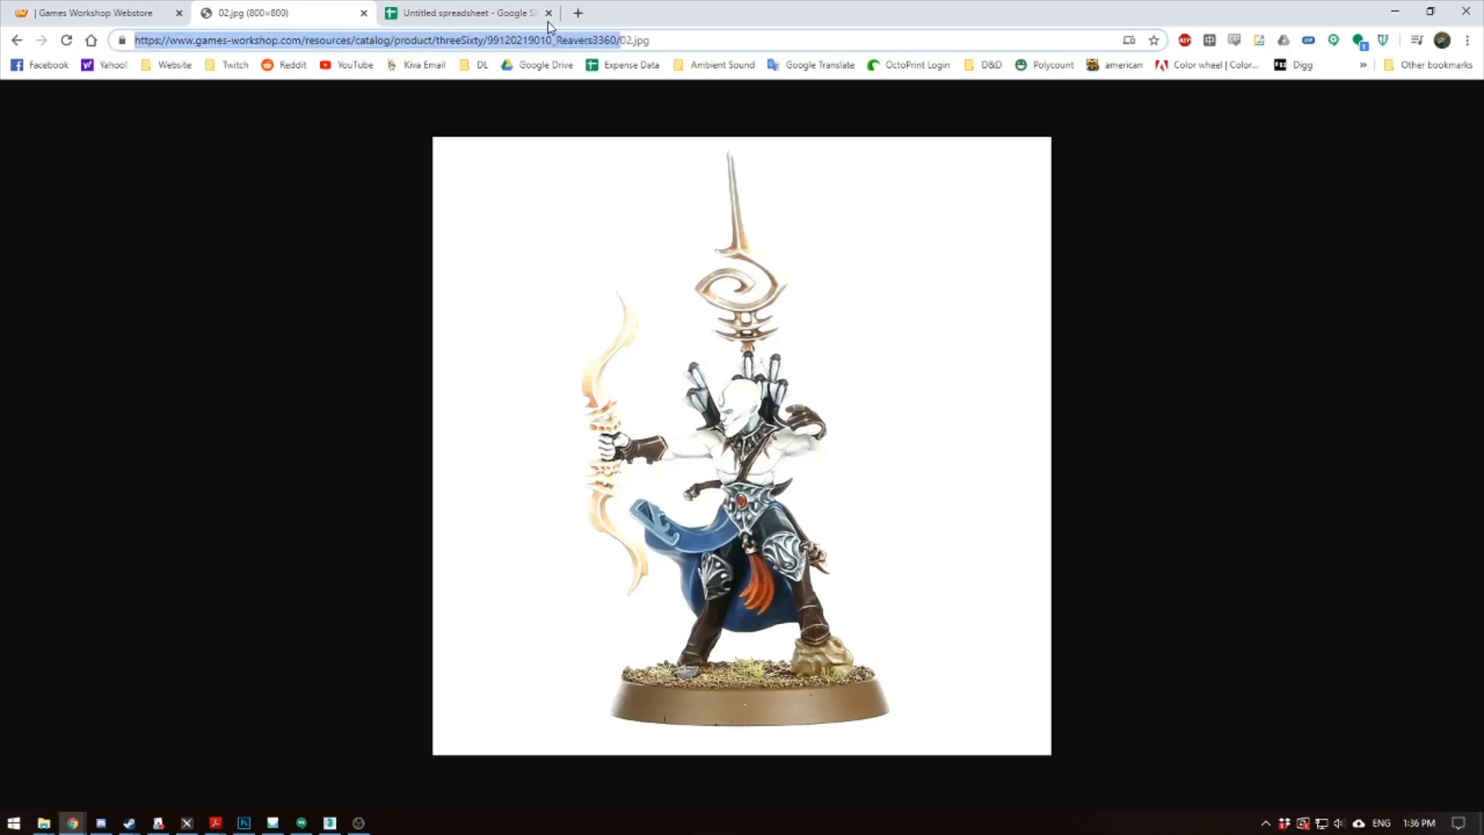
click(464, 12)
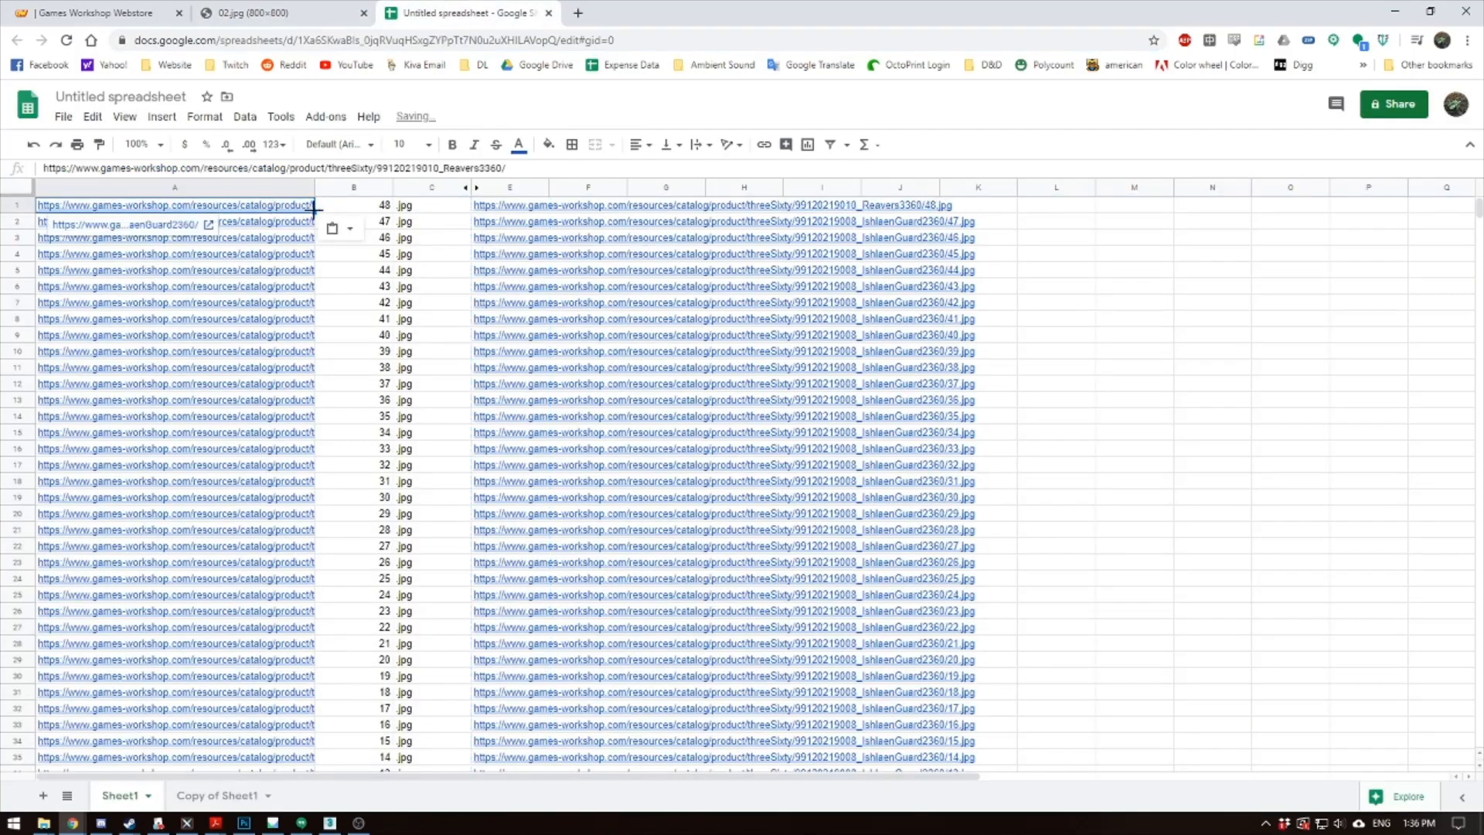
scroll(down, 3)
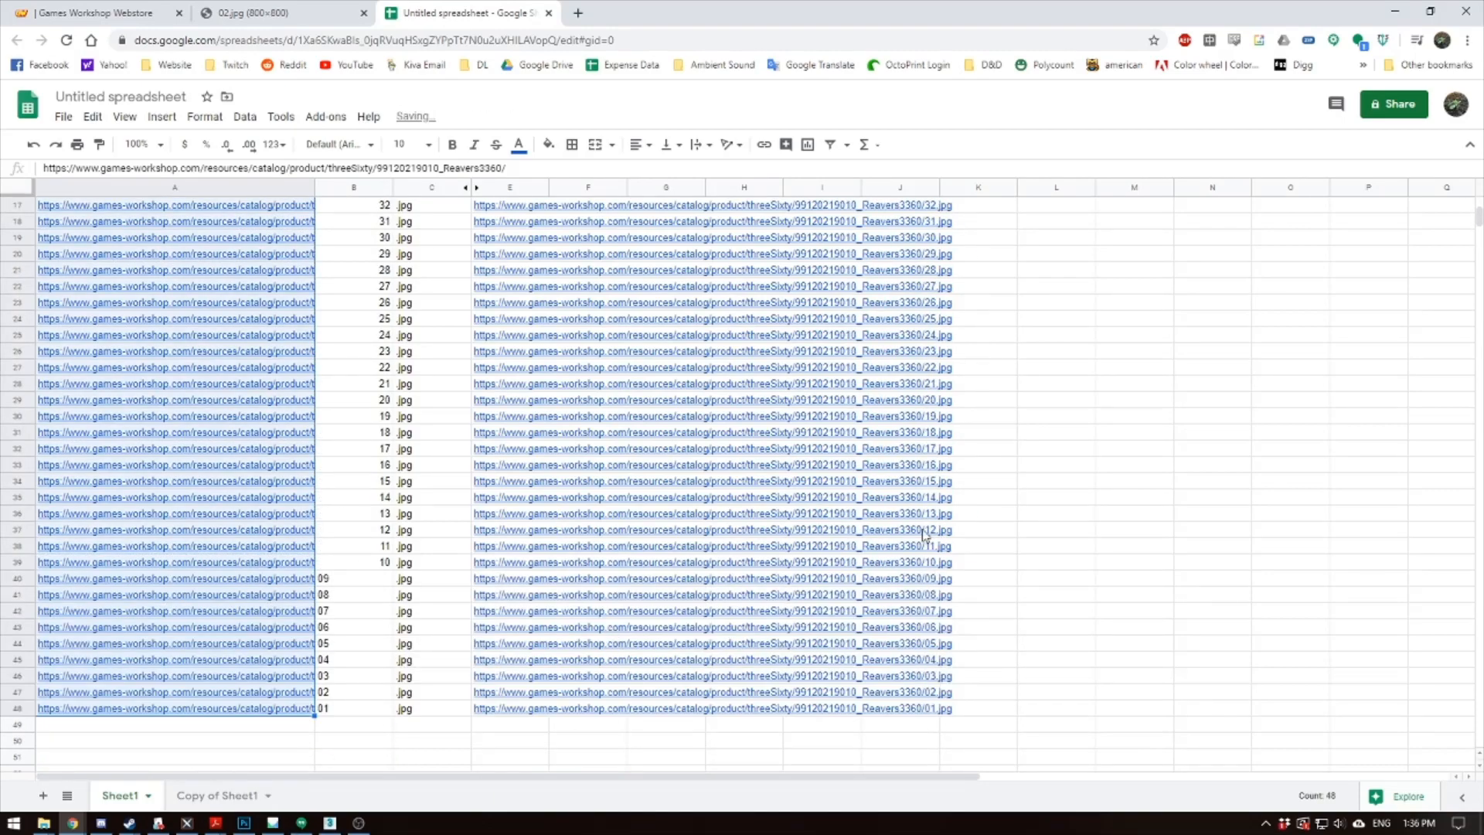
scroll(down, 3)
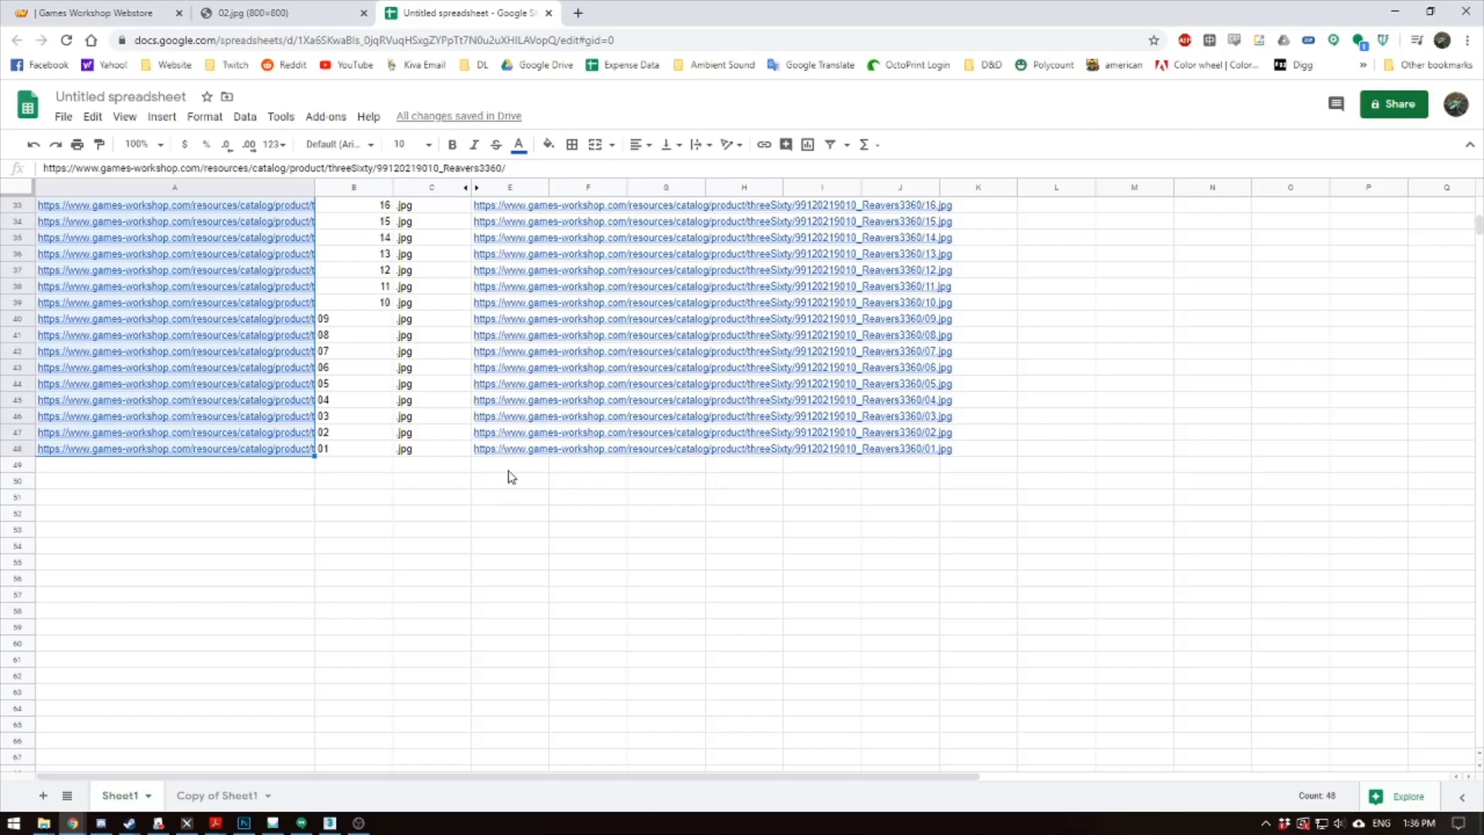
scroll(up, 3)
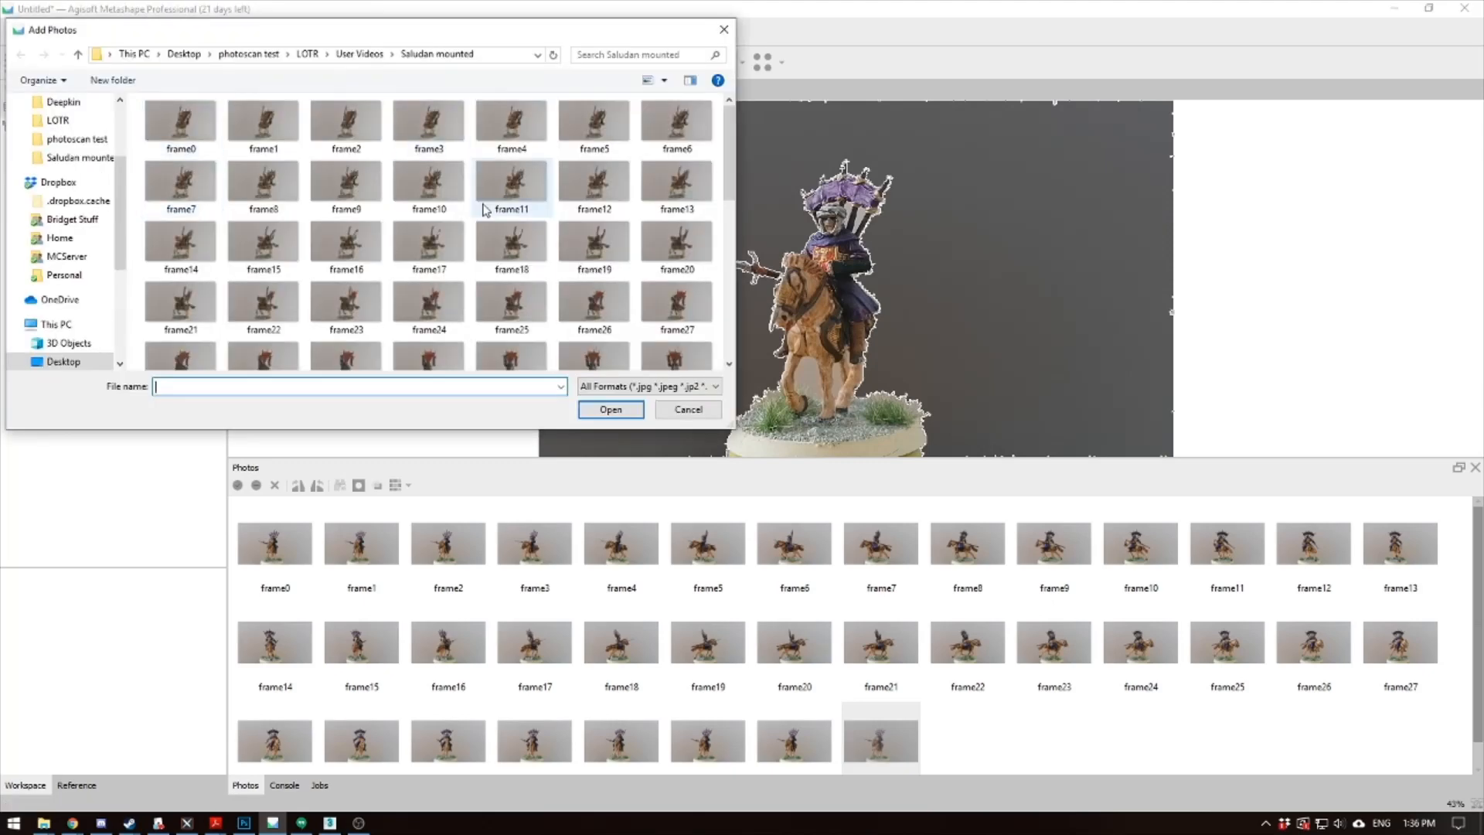
click(610, 409)
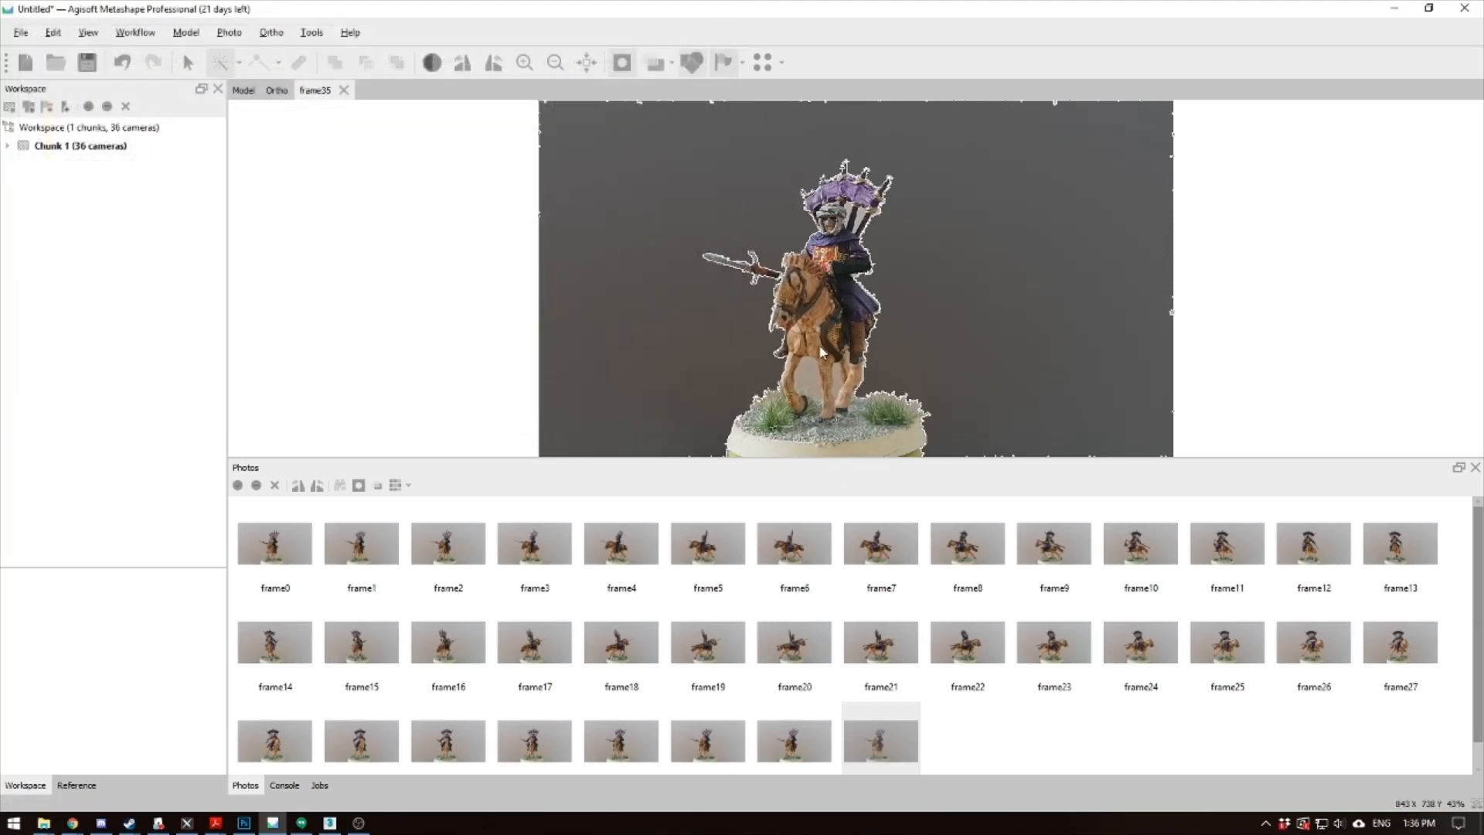
mouse_move(541, 238)
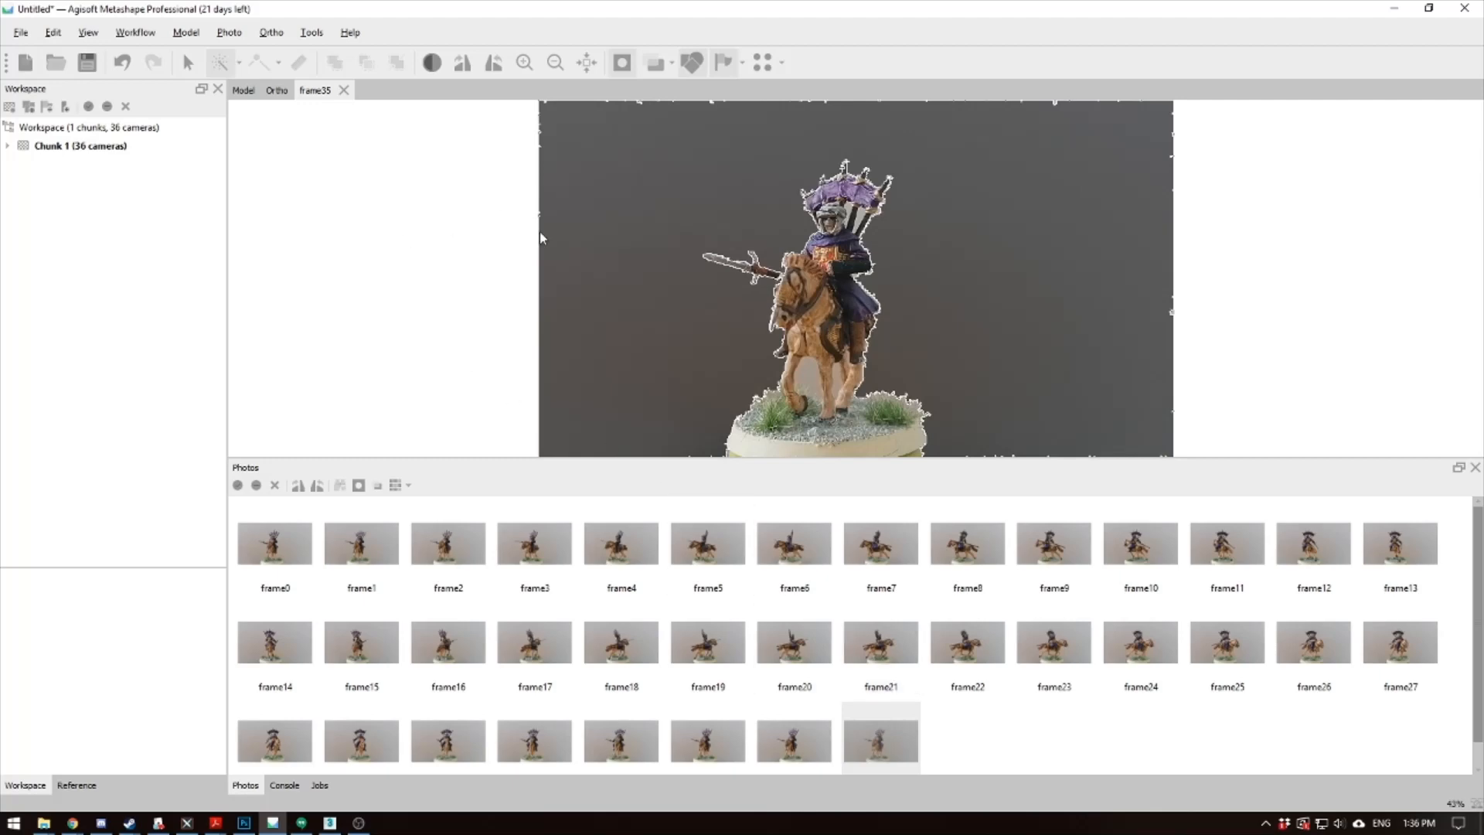
mouse_move(241, 121)
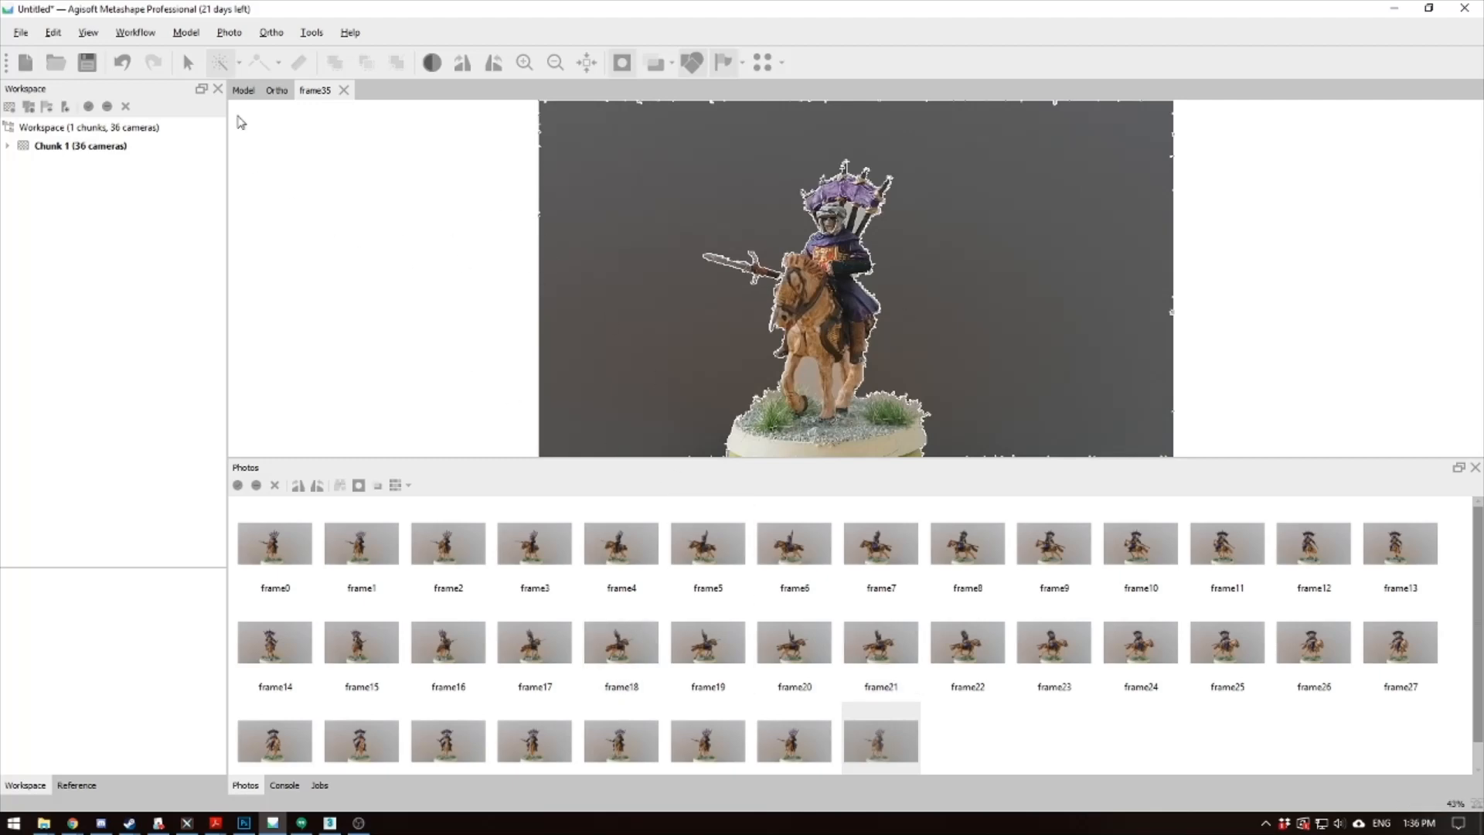
Align photos at Highest accuracy, key point limit 0, tie point limit 4,000
click(135, 31)
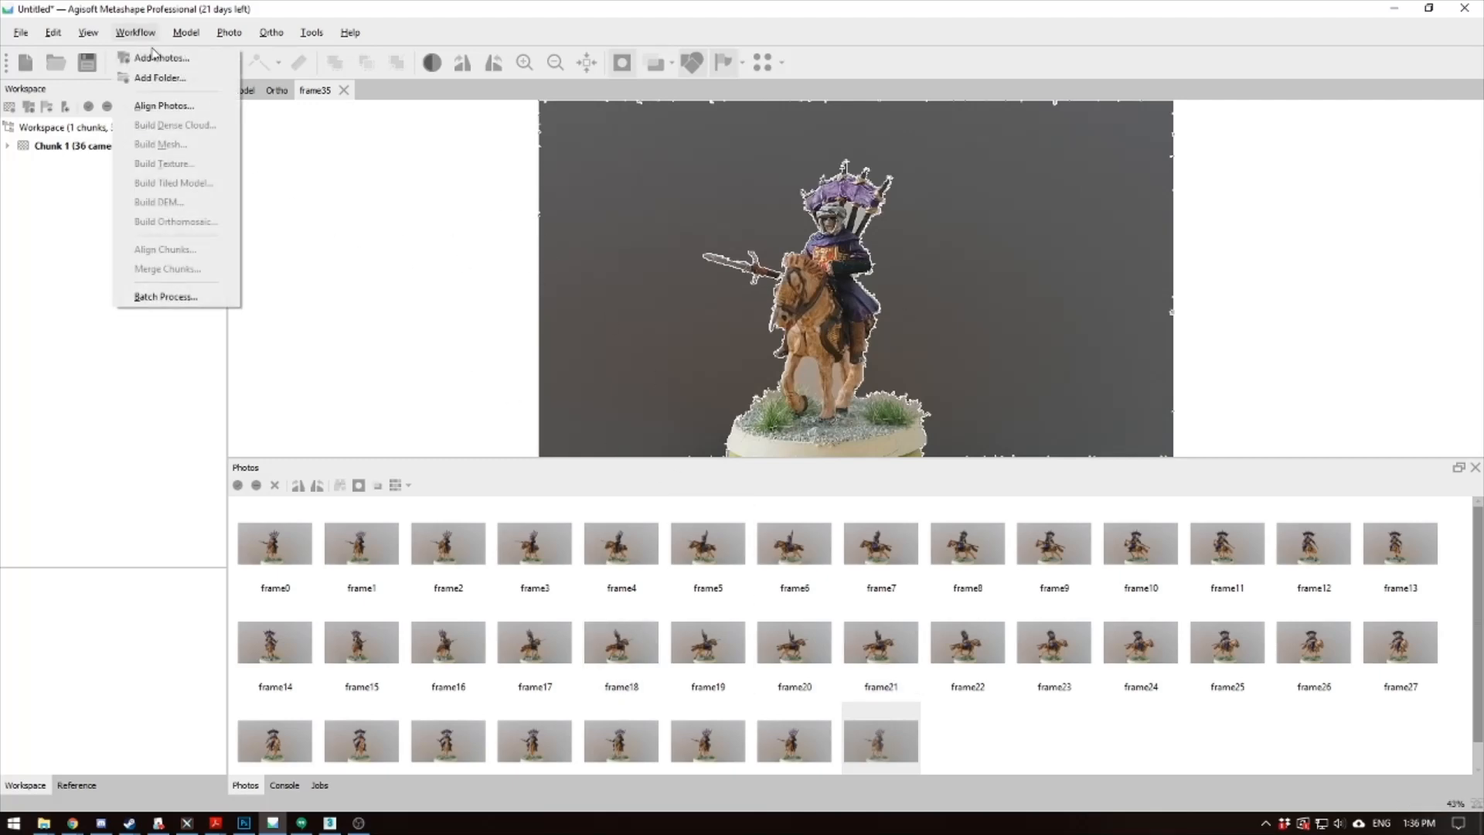
click(164, 105)
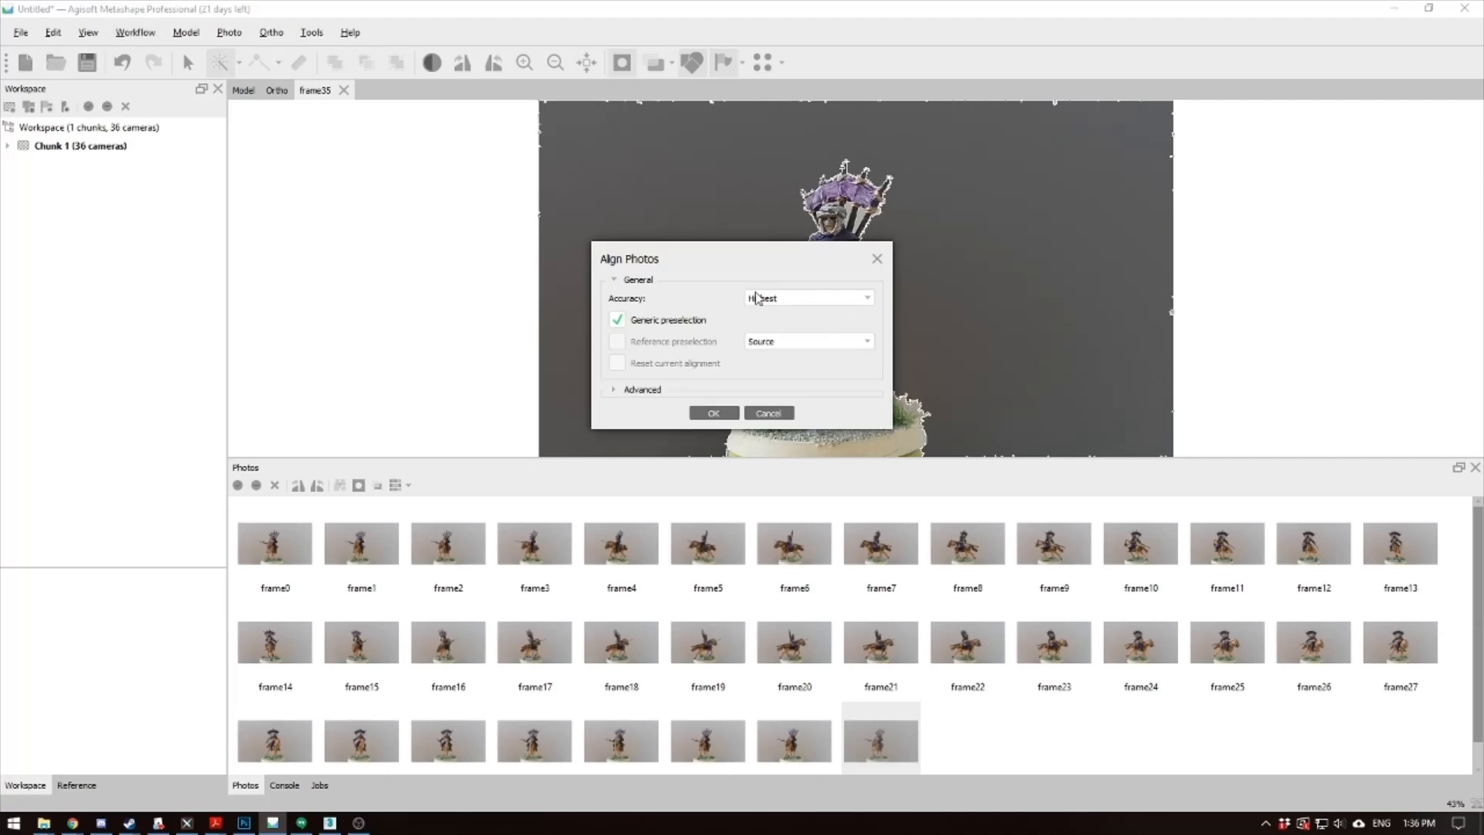
click(642, 388)
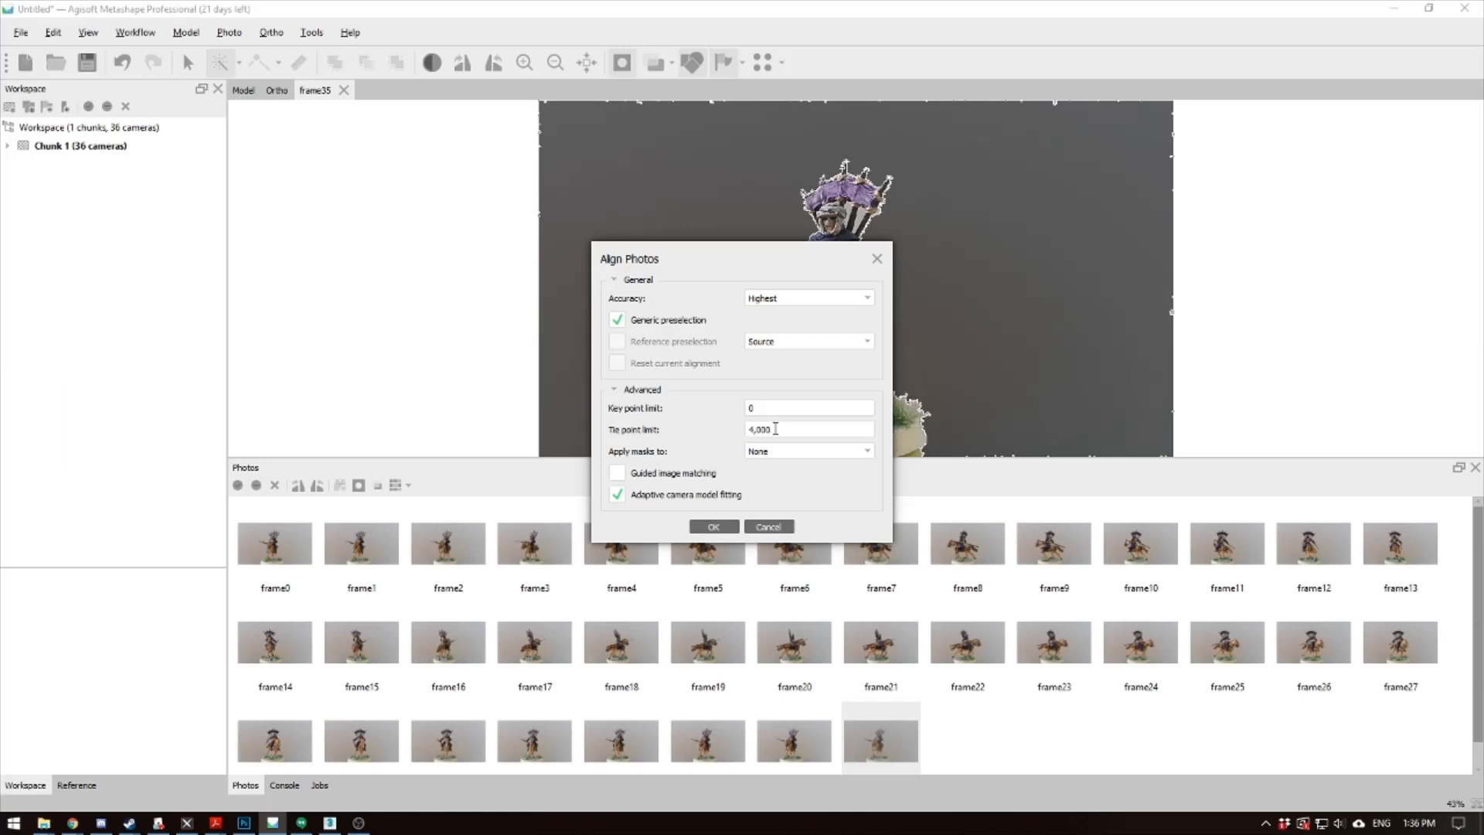
mouse_move(702, 505)
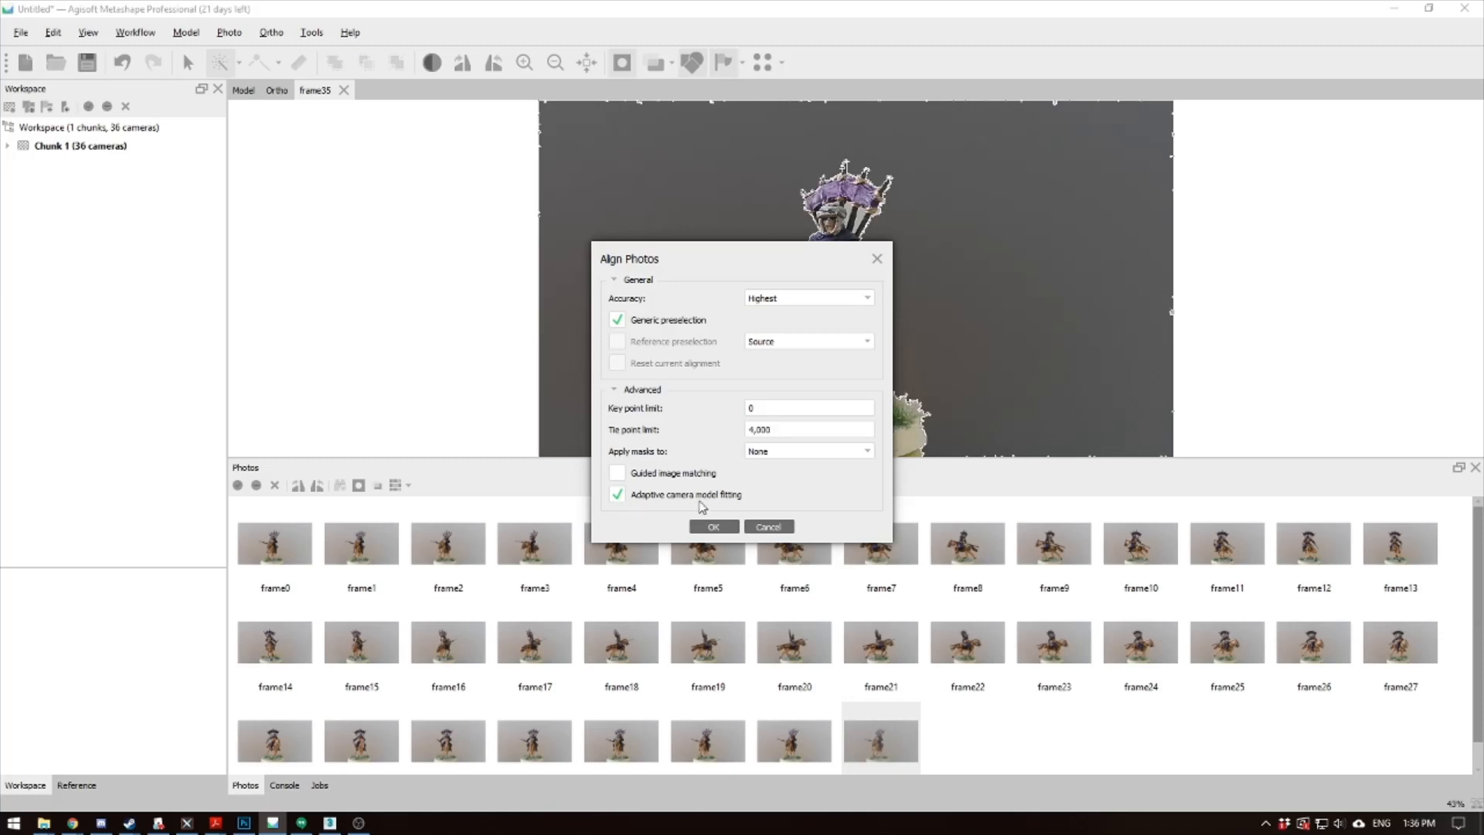
mouse_move(717, 450)
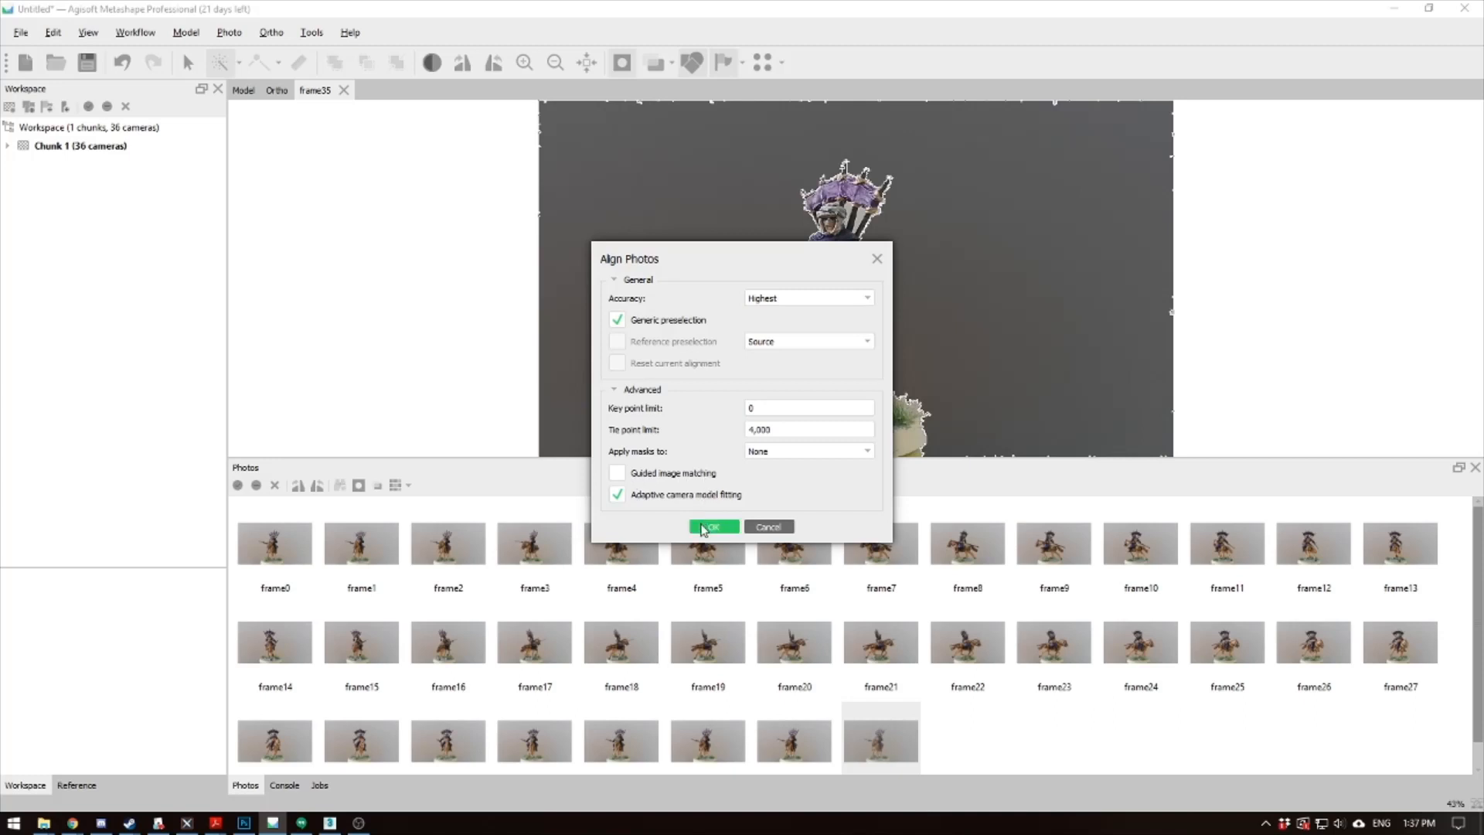
click(713, 527)
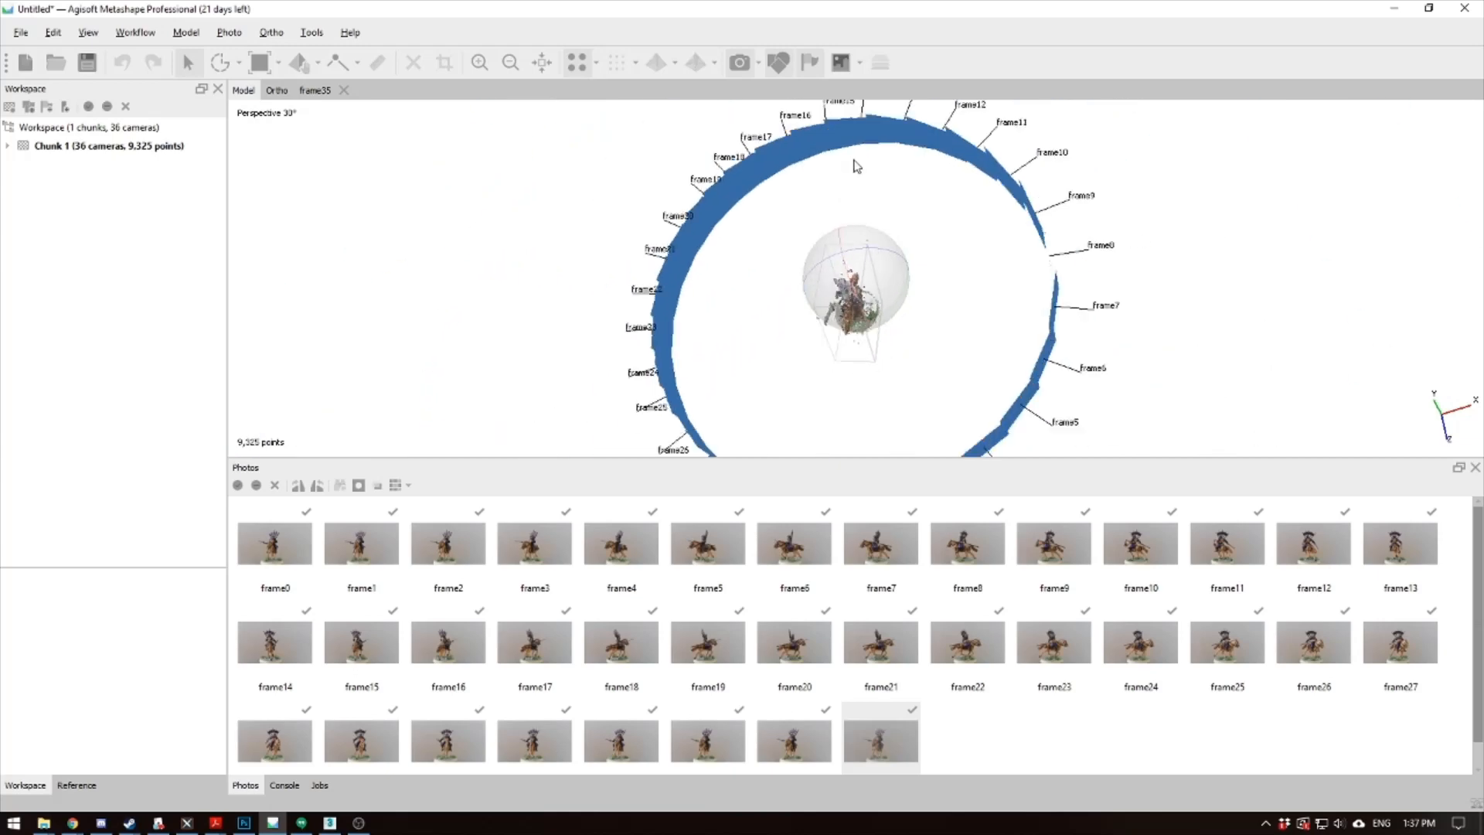
mouse_move(776, 181)
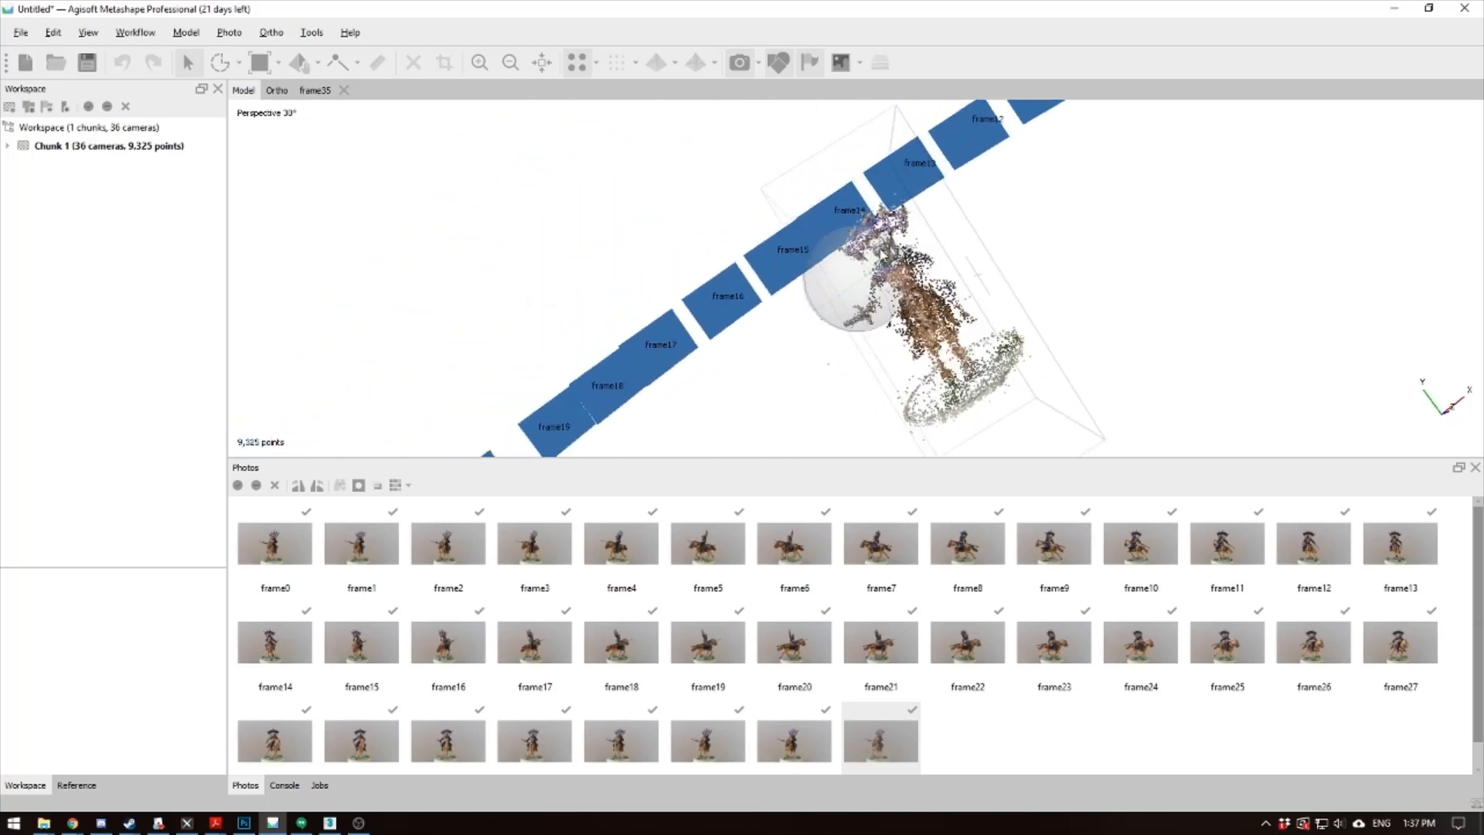
Inspect the 9,325-point sparse cloud and camera positions in the Model view
click(275, 63)
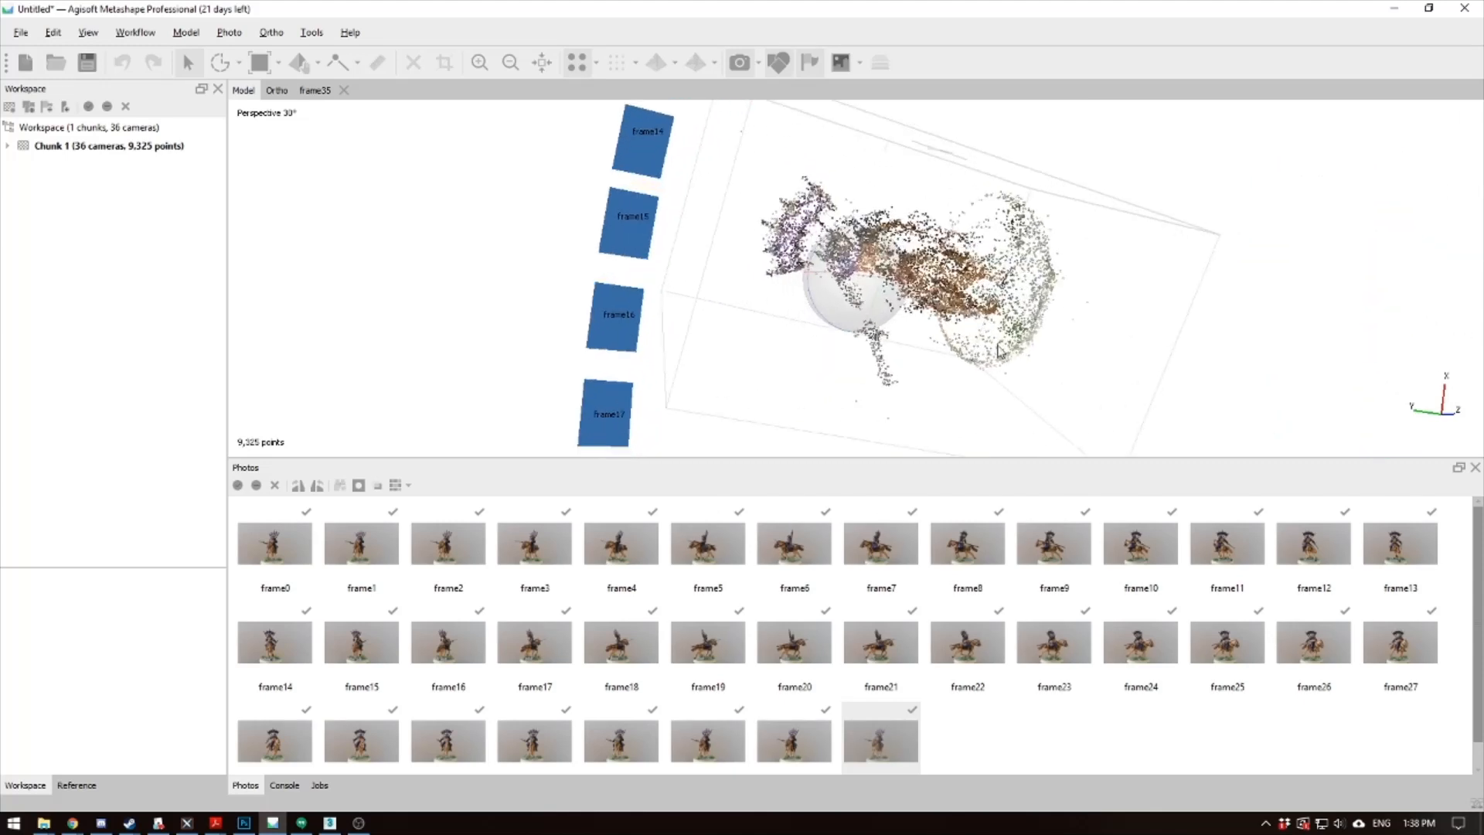
mouse_move(186, 32)
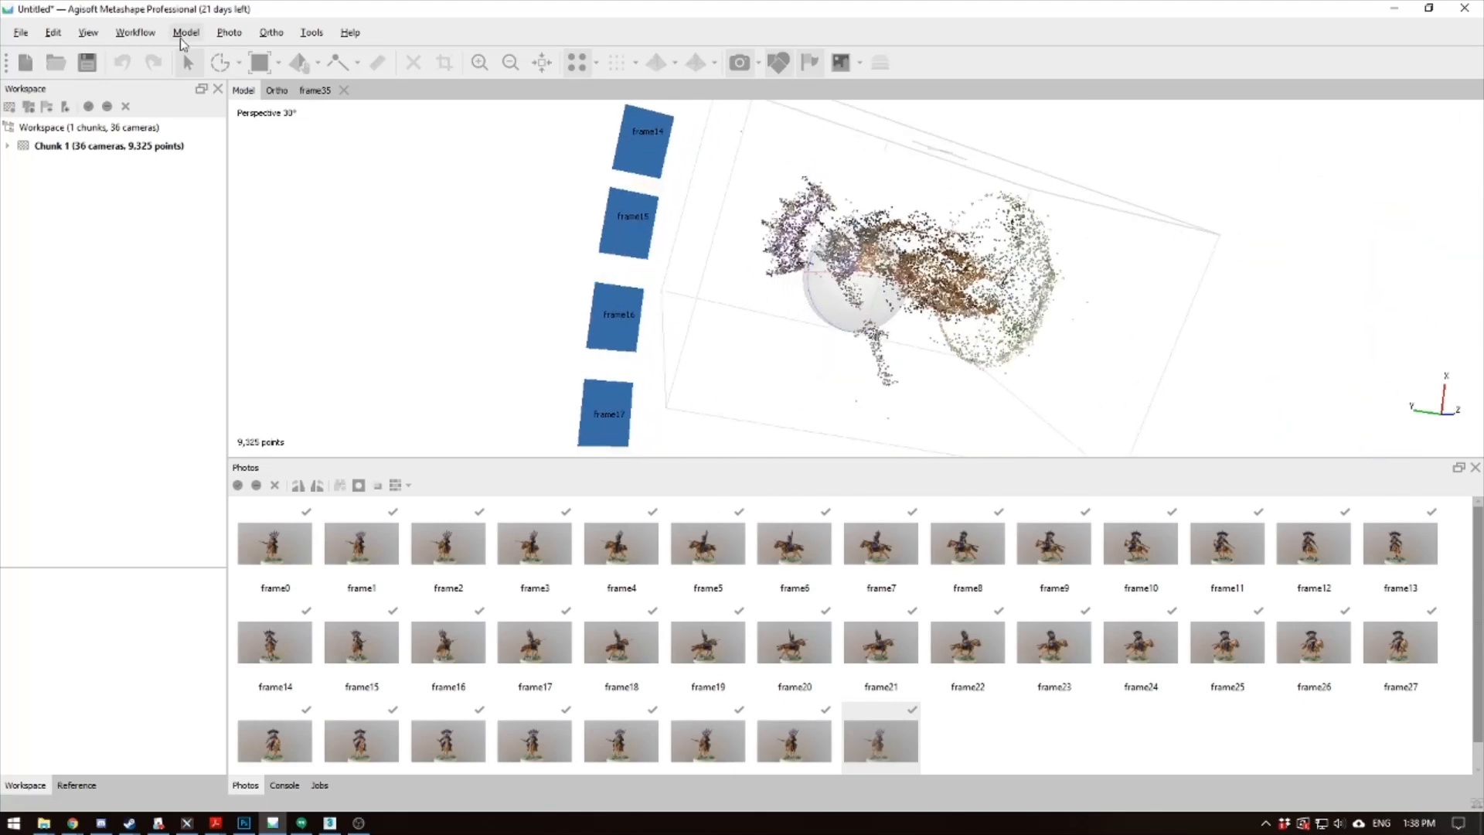
Run Build Dense Cloud from the Workflow menu at Ultra high quality with Mild depth filtering
click(136, 31)
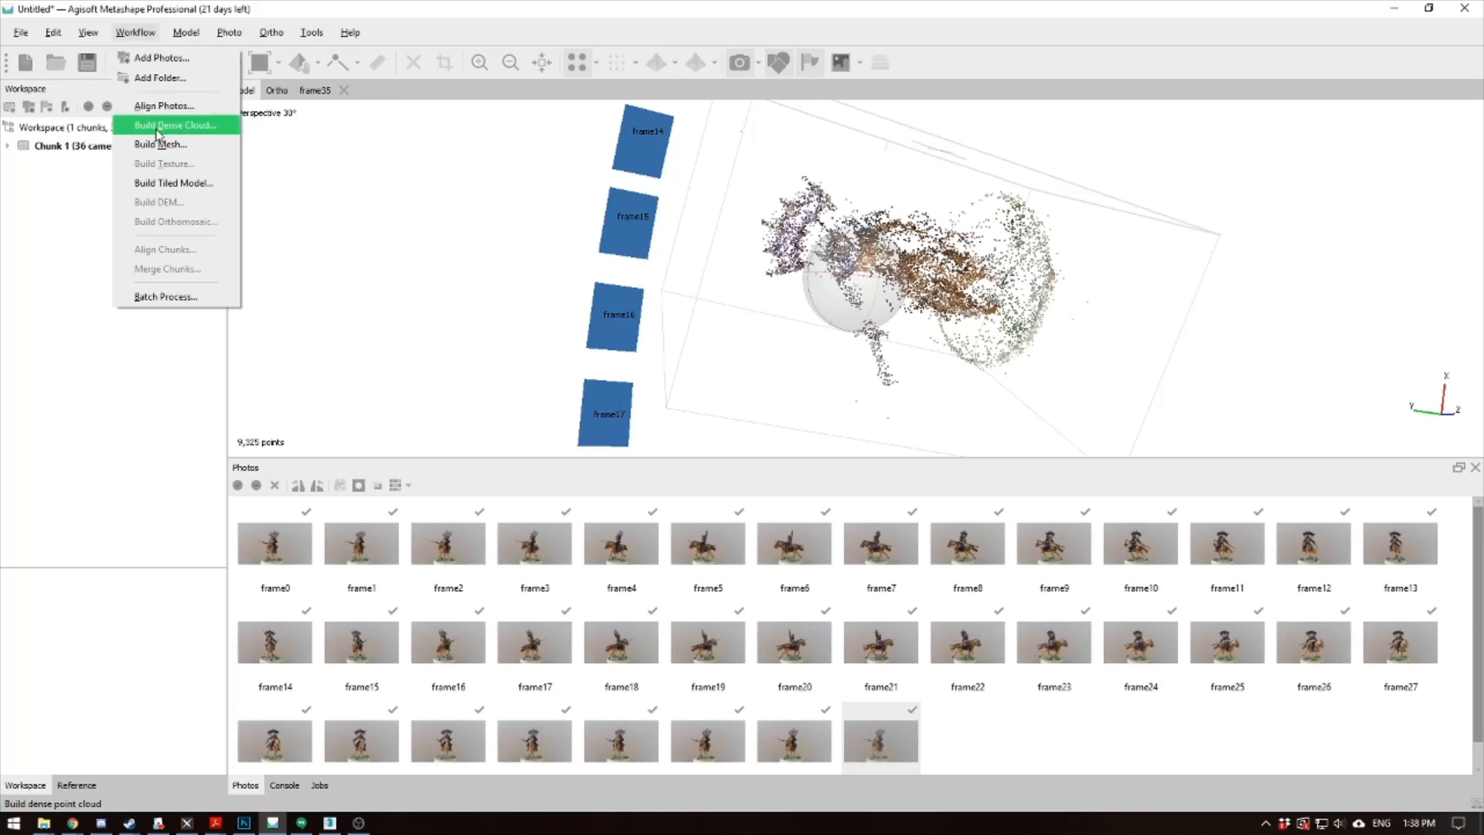
click(176, 125)
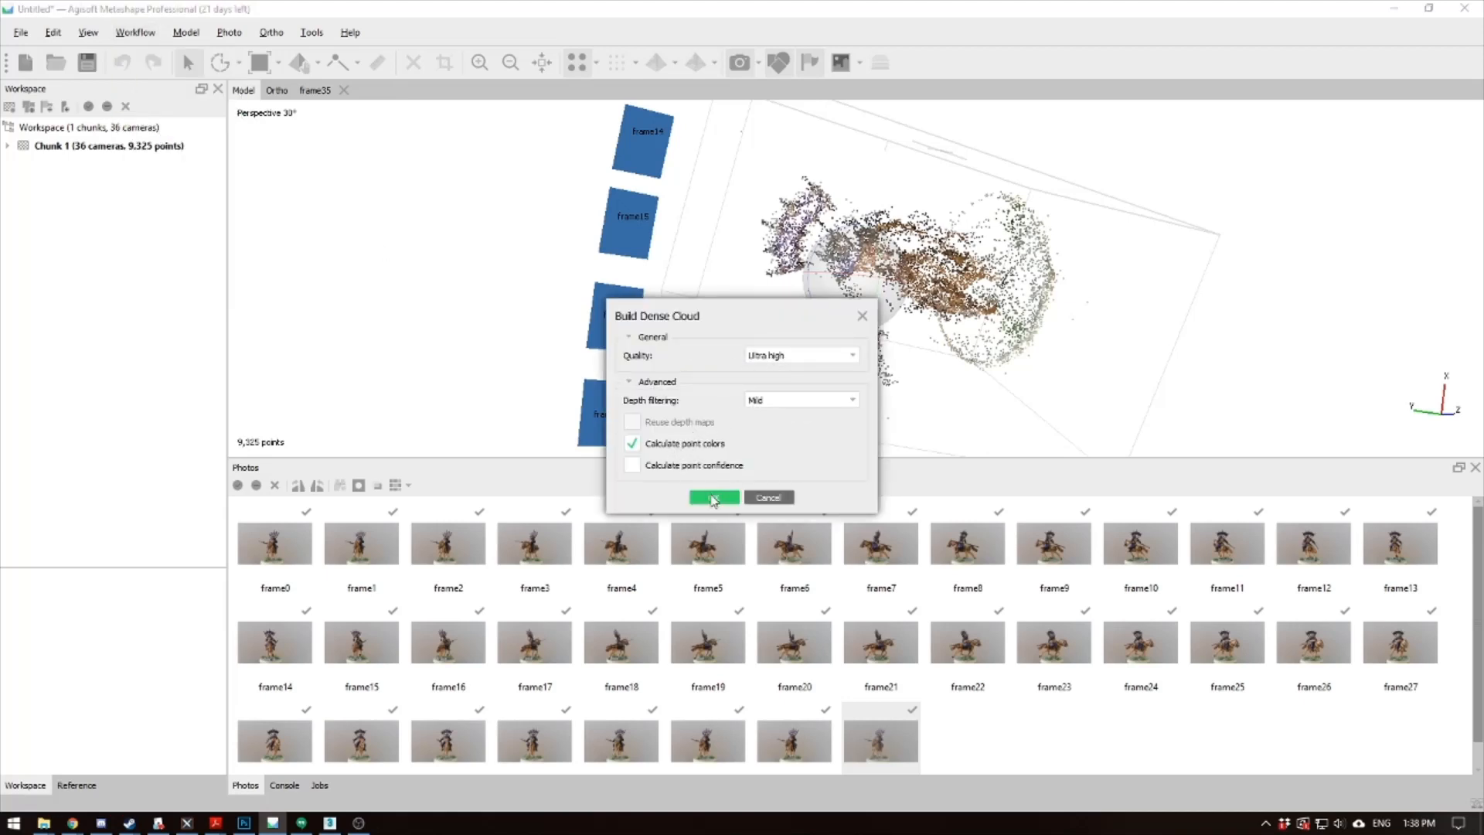
click(713, 497)
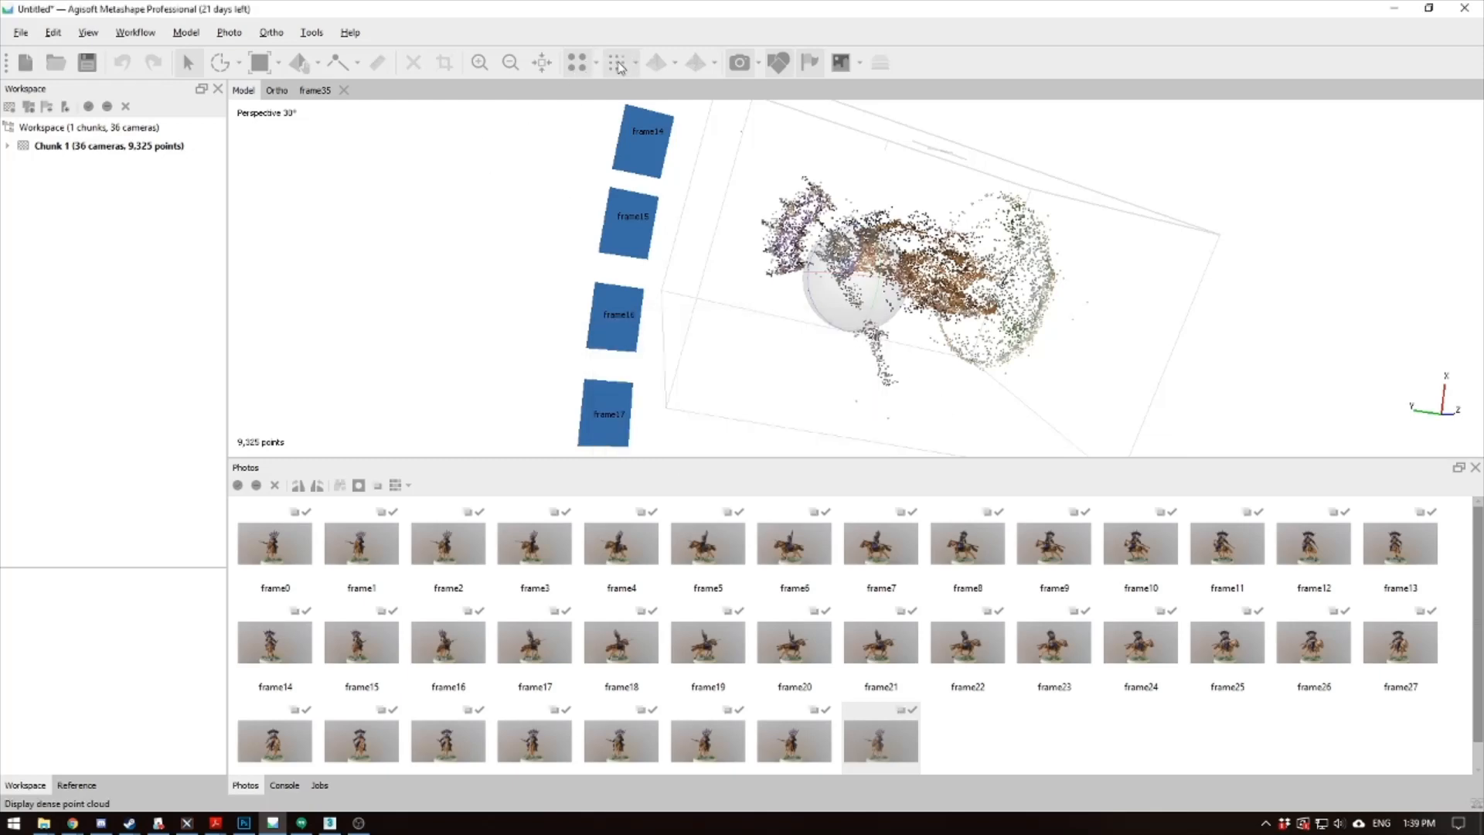
Switch the viewport from sparse points to the 1,742,622-point dense cloud
click(615, 62)
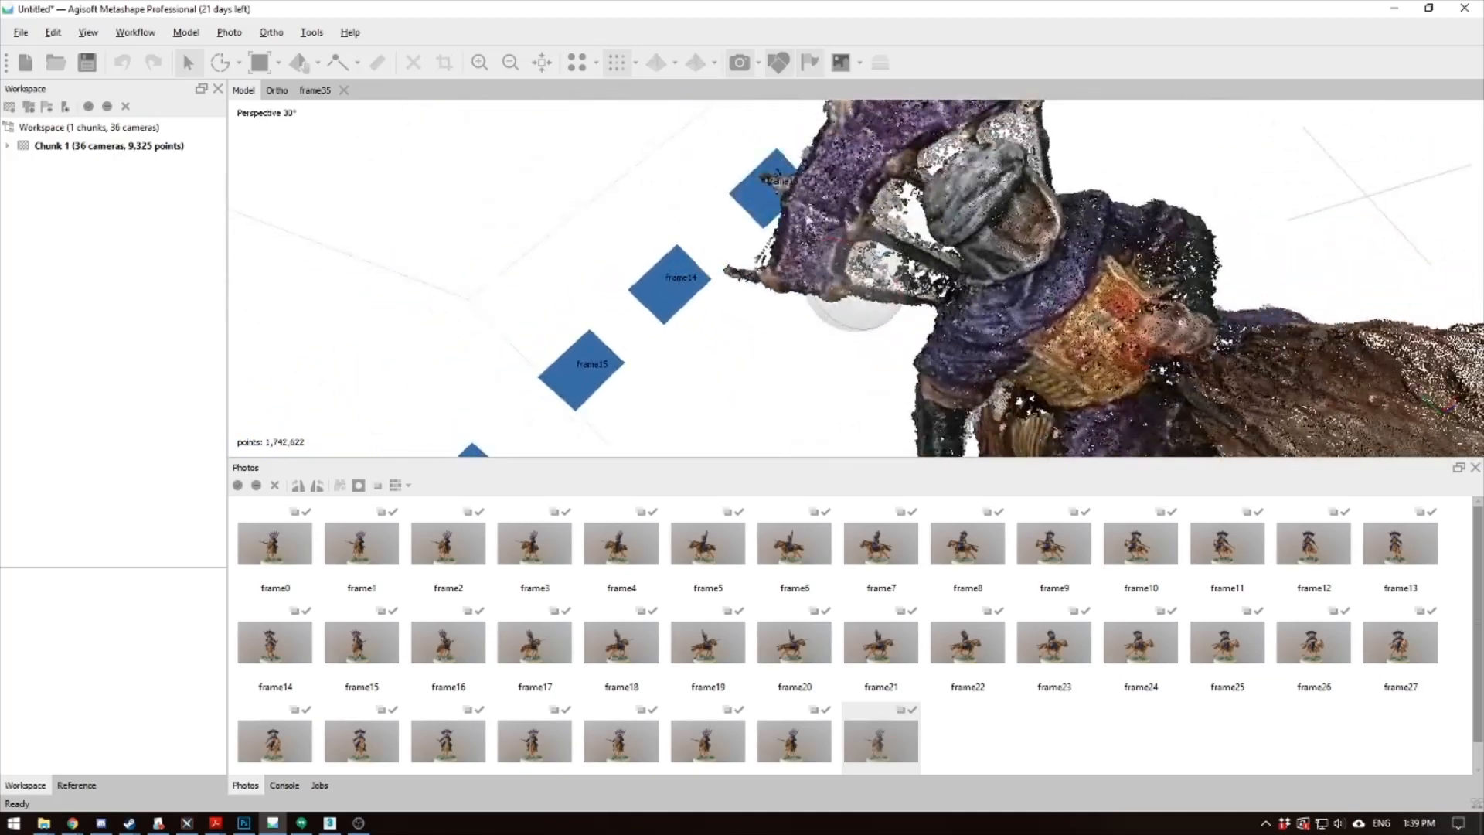
Pick a selection tool to trim stray points down to 1,725,771
click(237, 63)
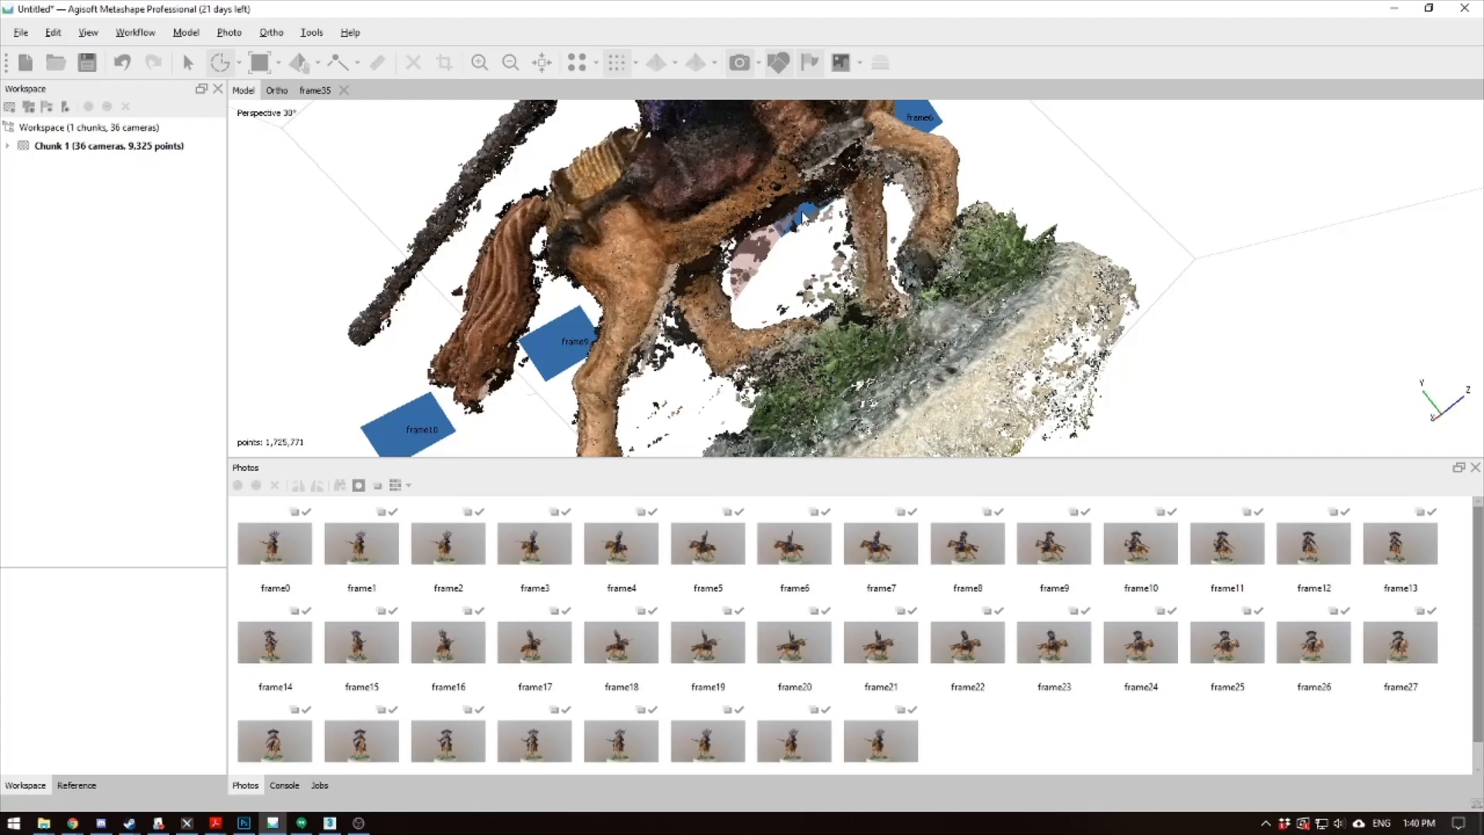
Remove more stray points, leaving 1,700,829, and zoom in to inspect the rider
click(803, 216)
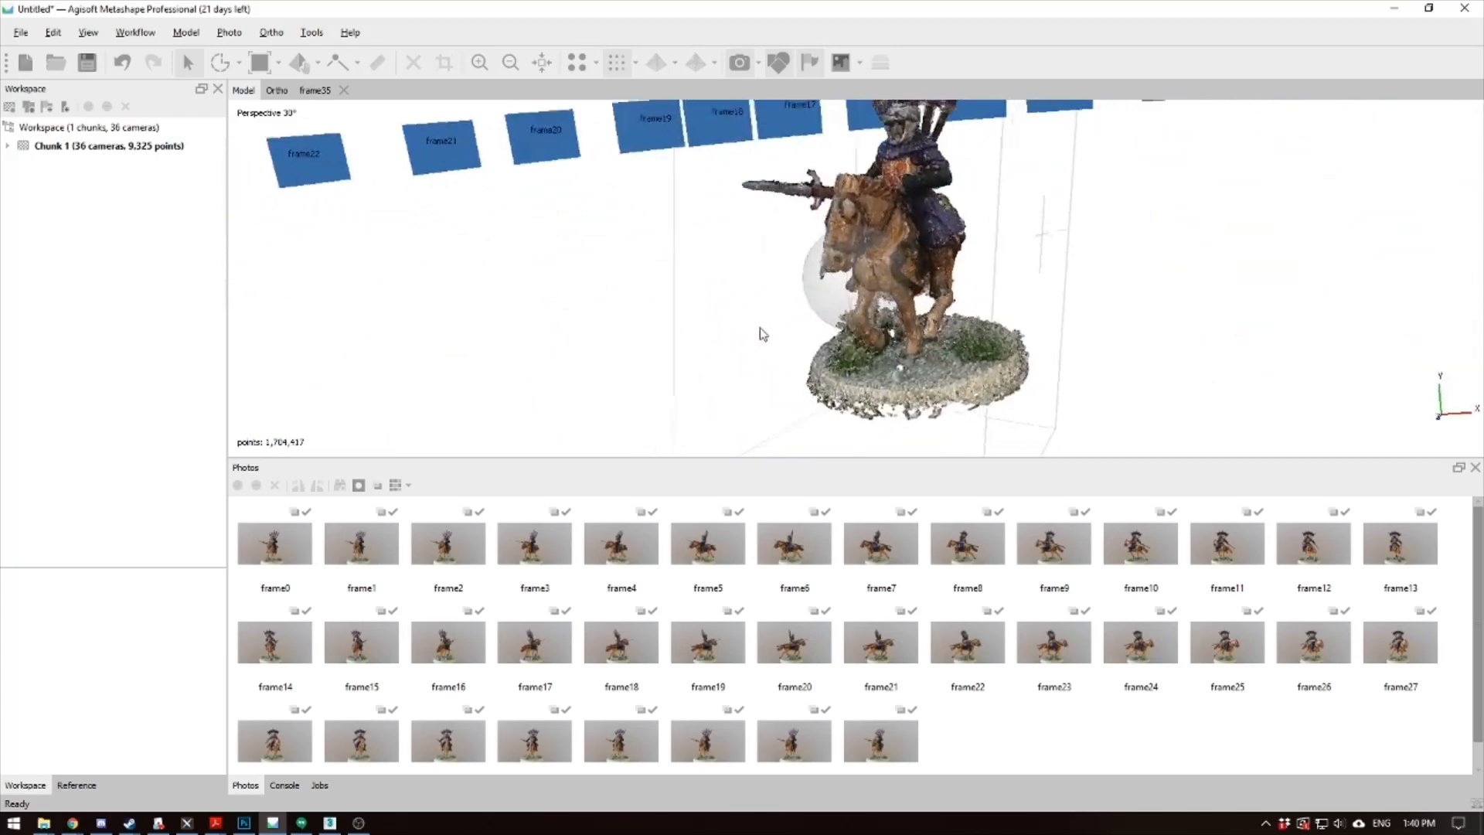
scroll(up, 3)
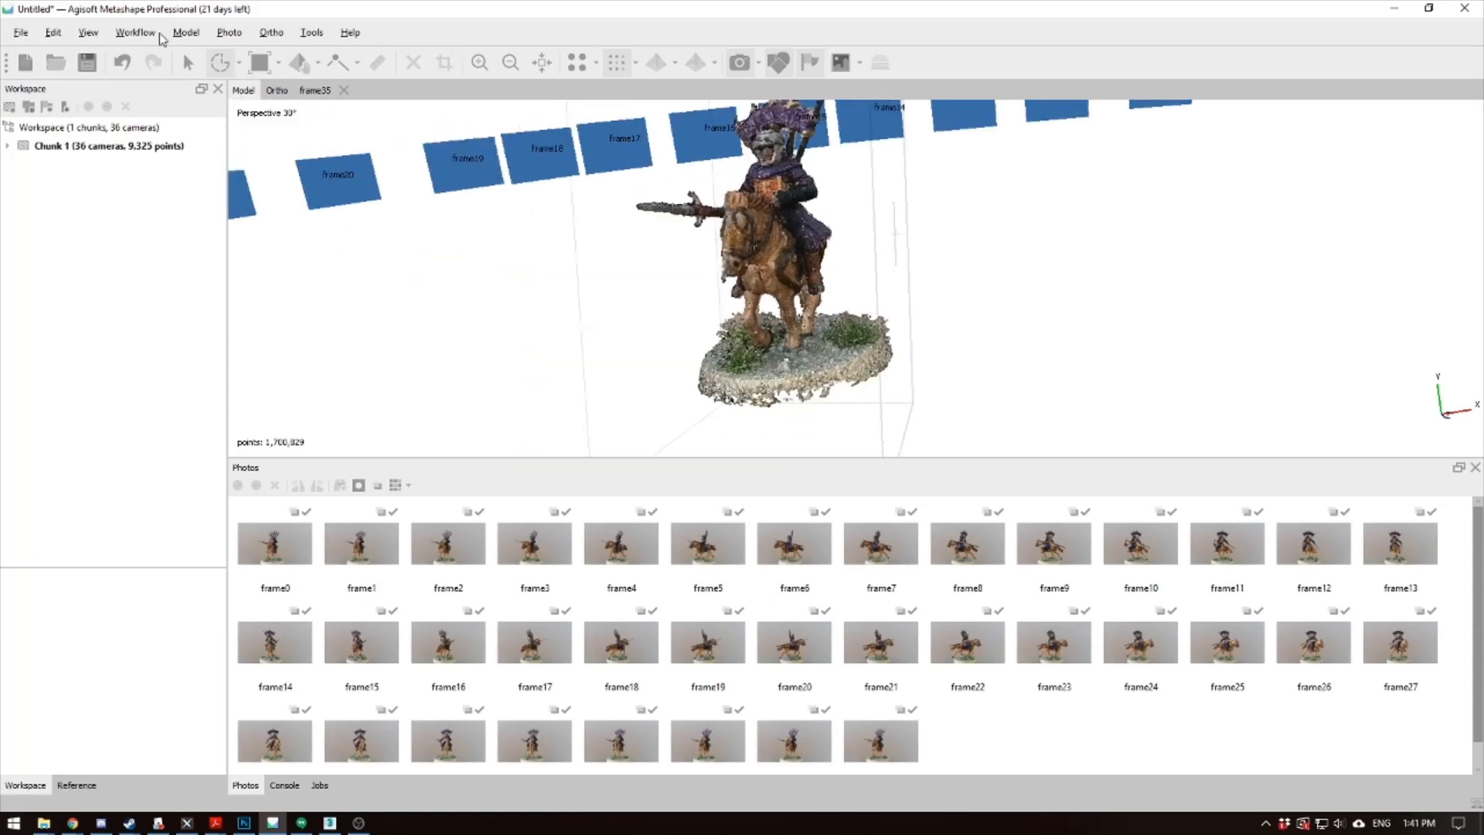
Build a 25,000-face Arbitrary mesh from the dense cloud with vertex colours calculated
click(134, 31)
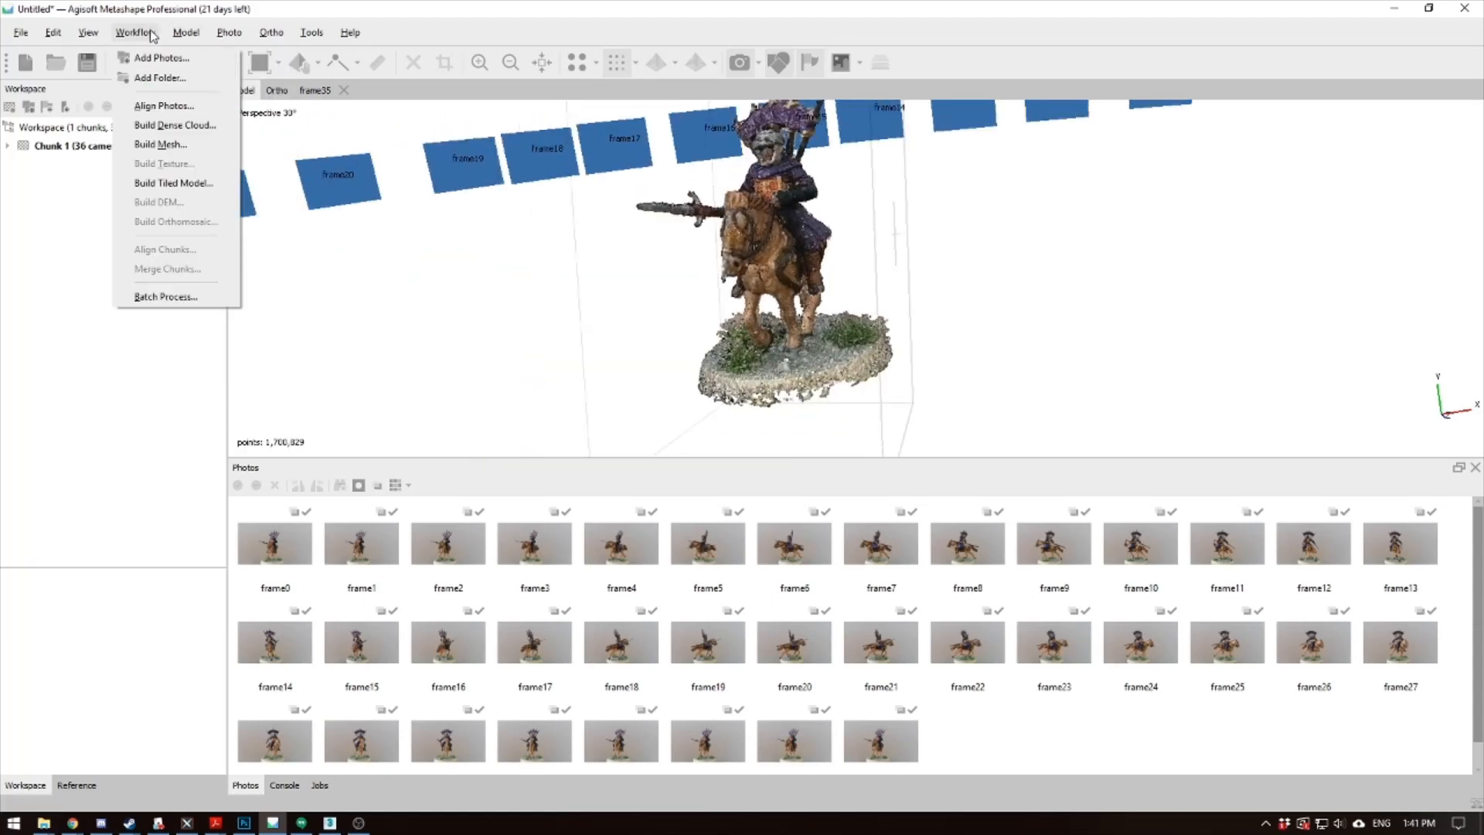
click(161, 144)
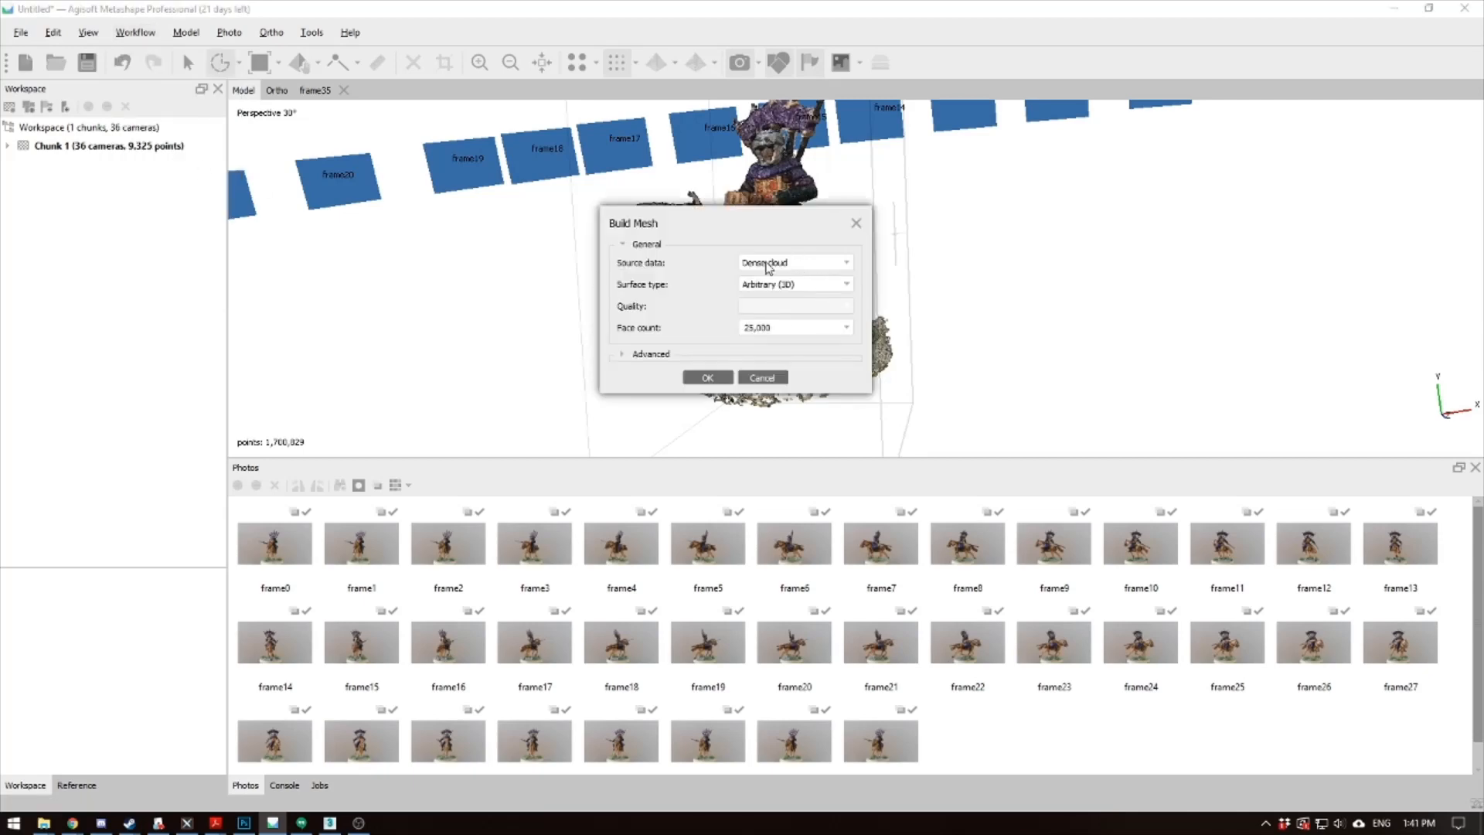
mouse_move(801, 332)
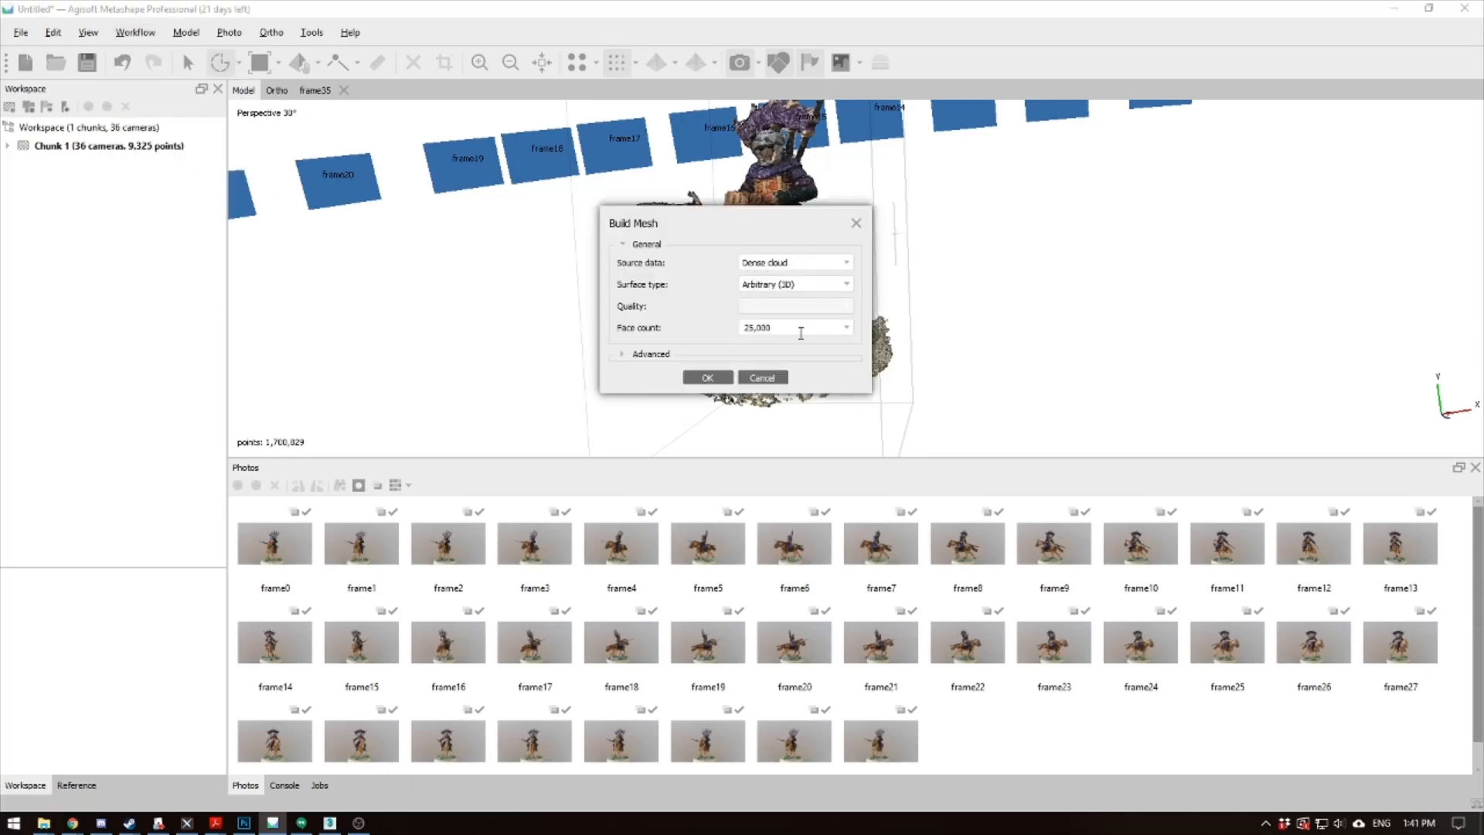
triple_click(796, 326)
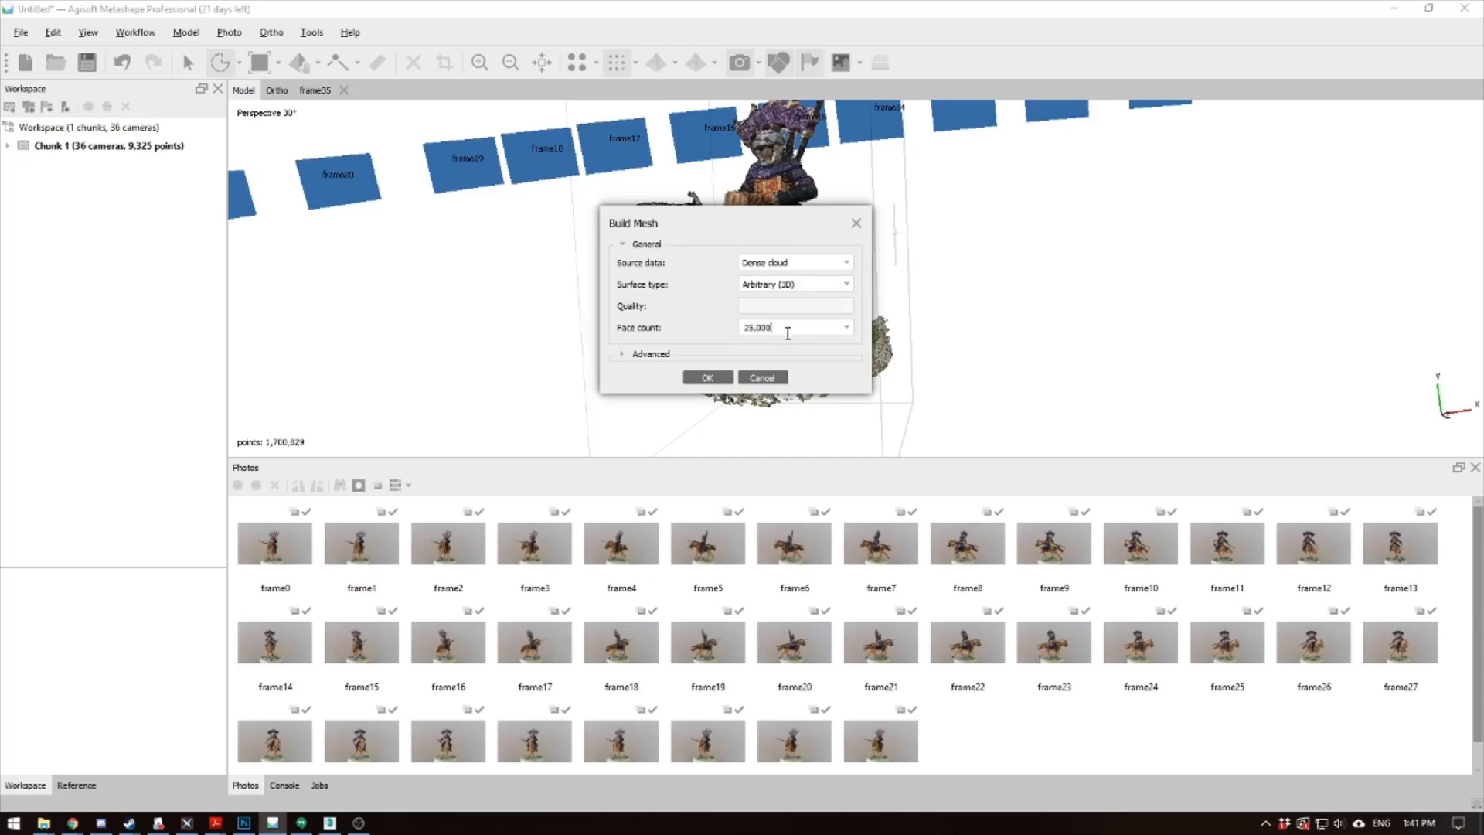
mouse_move(748, 363)
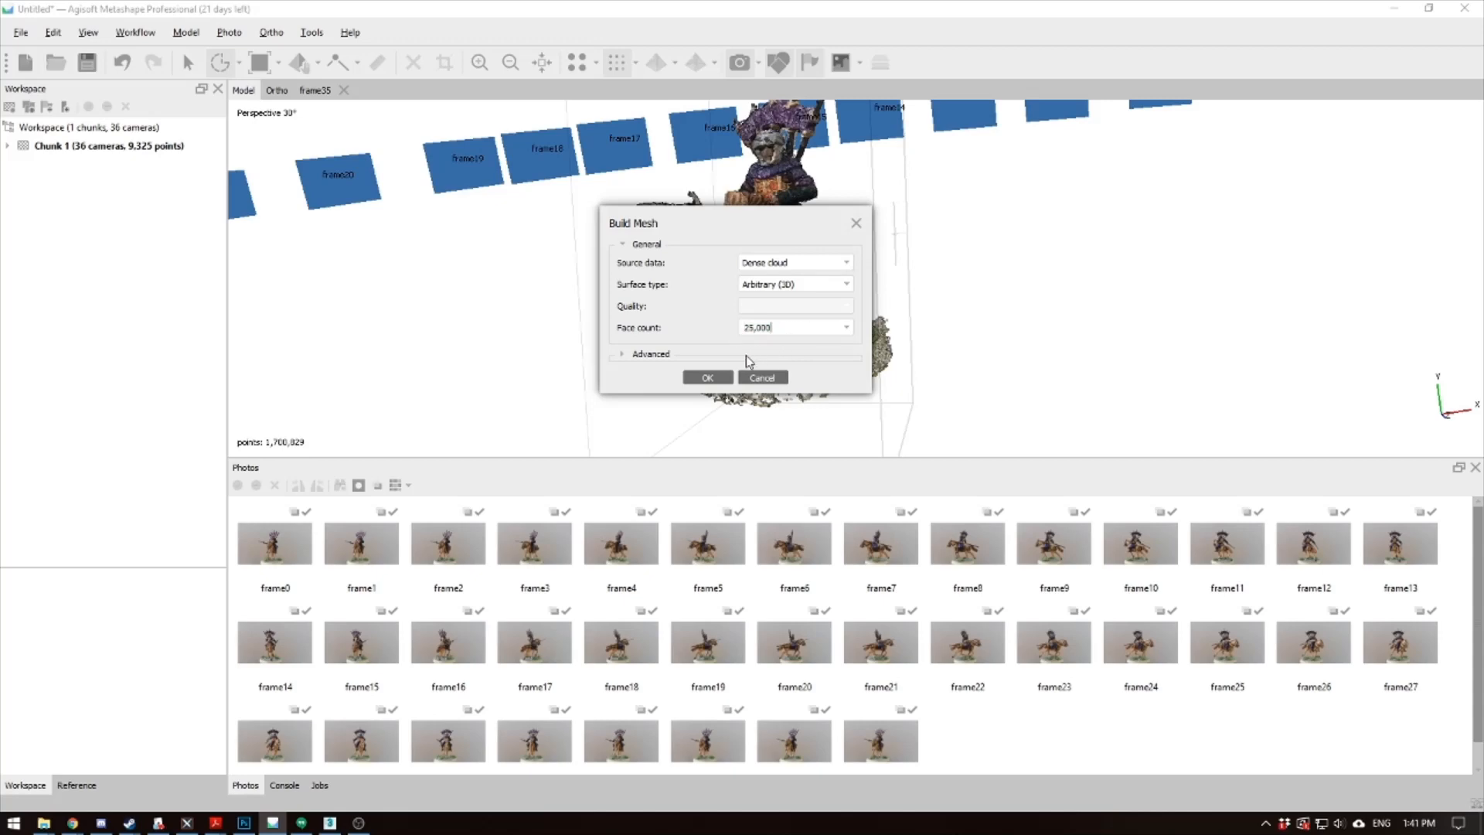
click(650, 353)
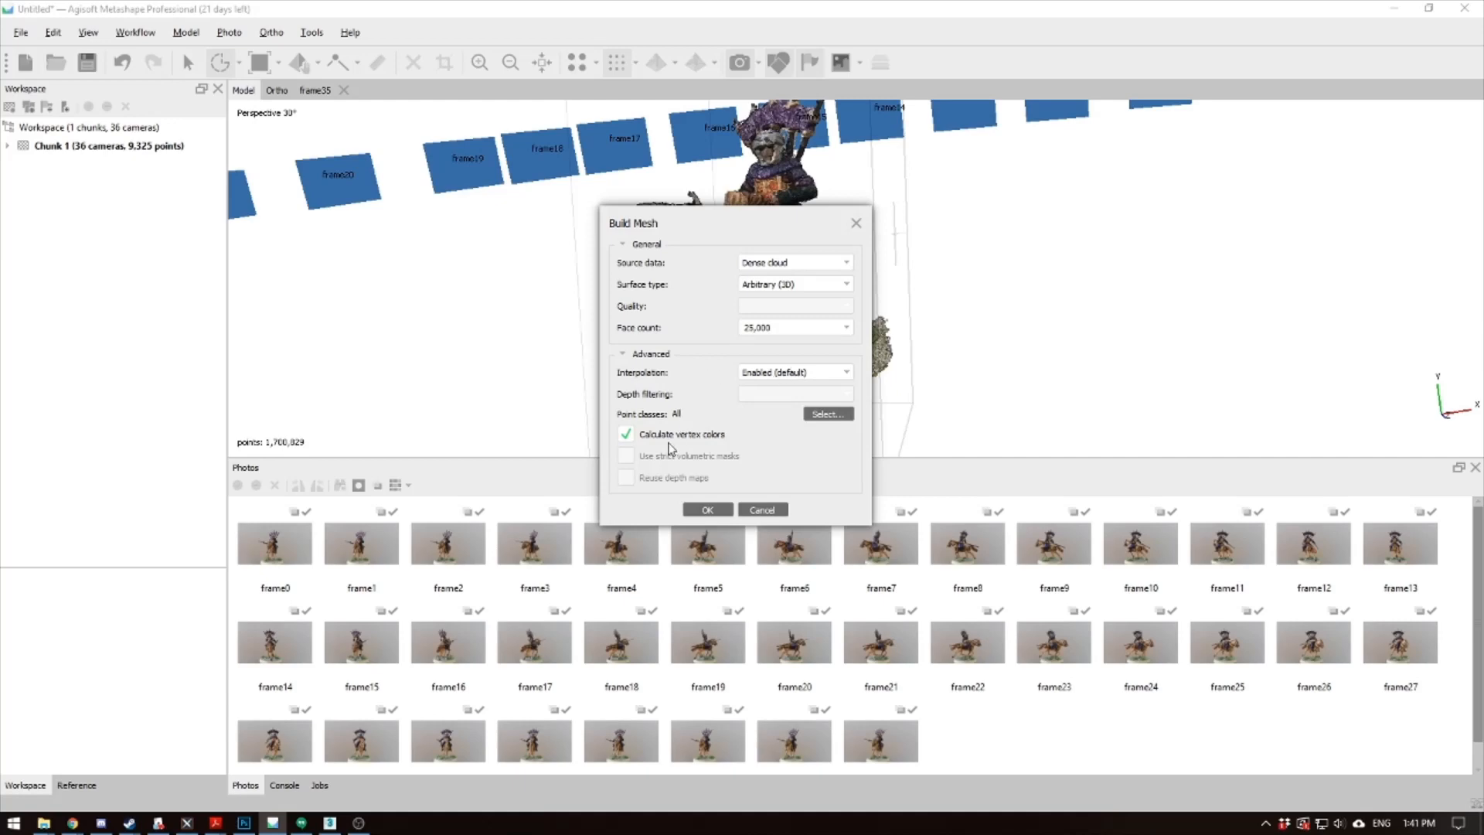
click(705, 510)
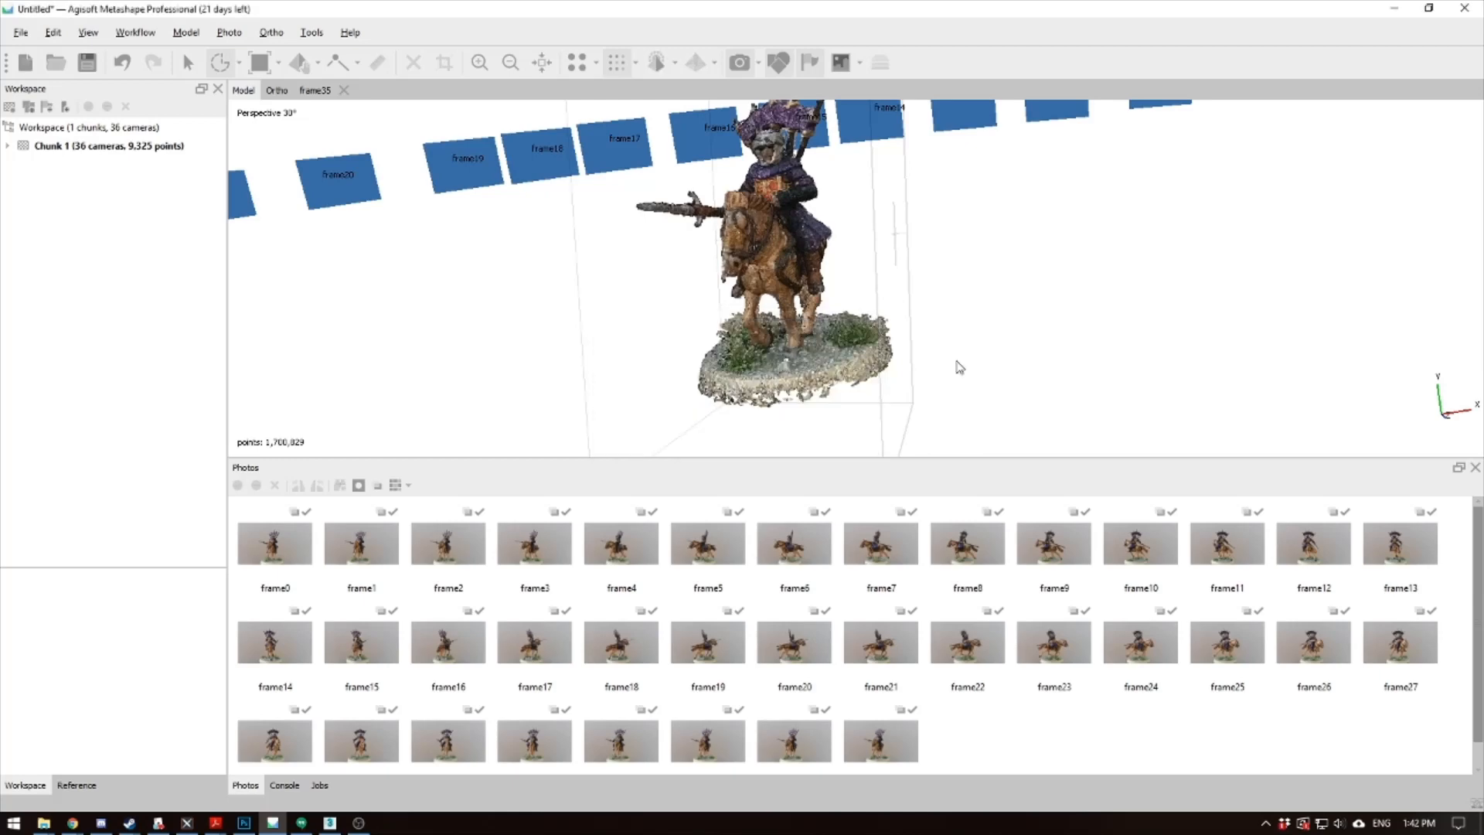
Set the display mode to Model Solid to view the 24,999-face mesh
click(653, 63)
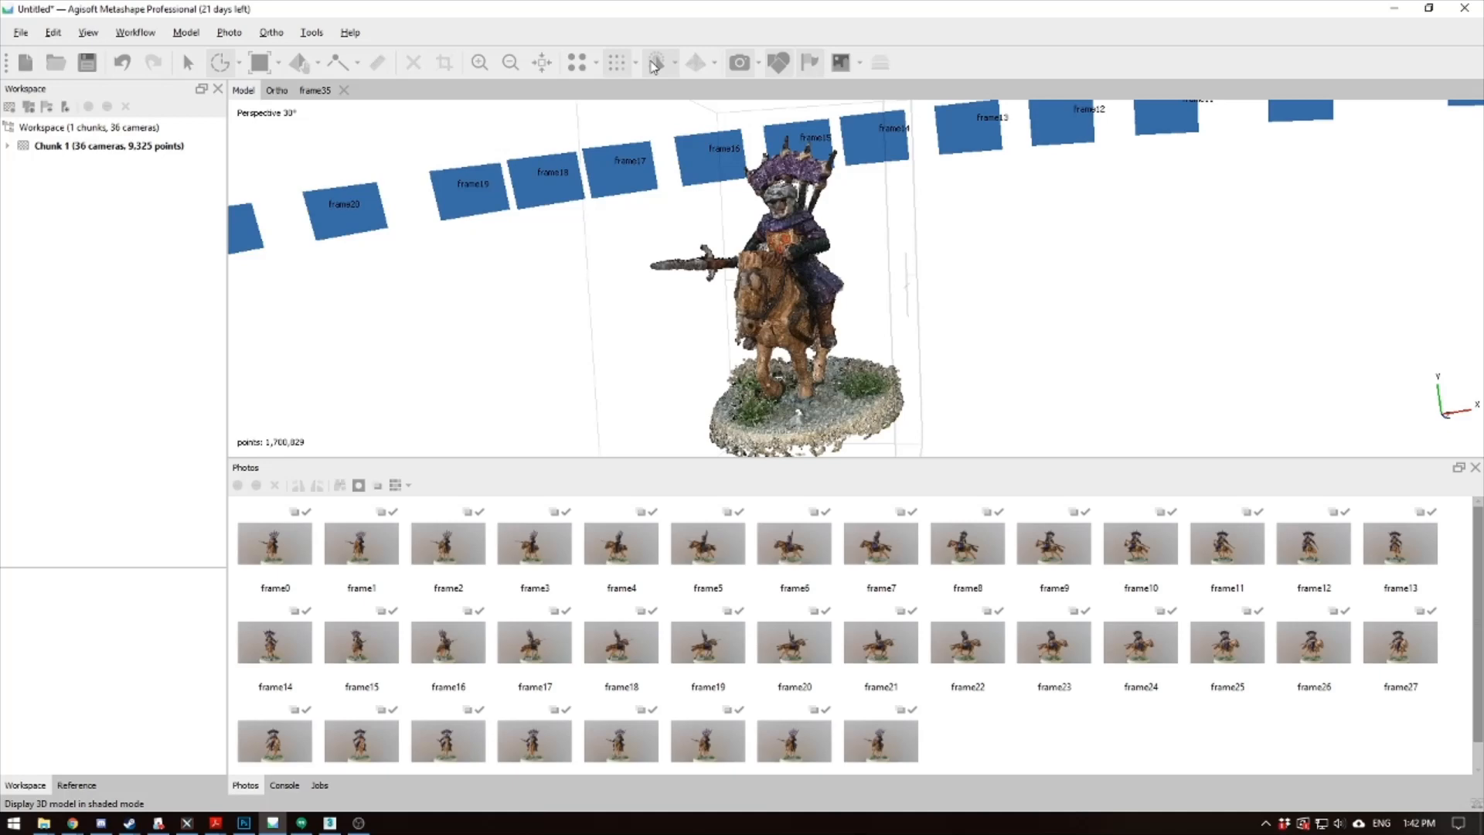
click(654, 63)
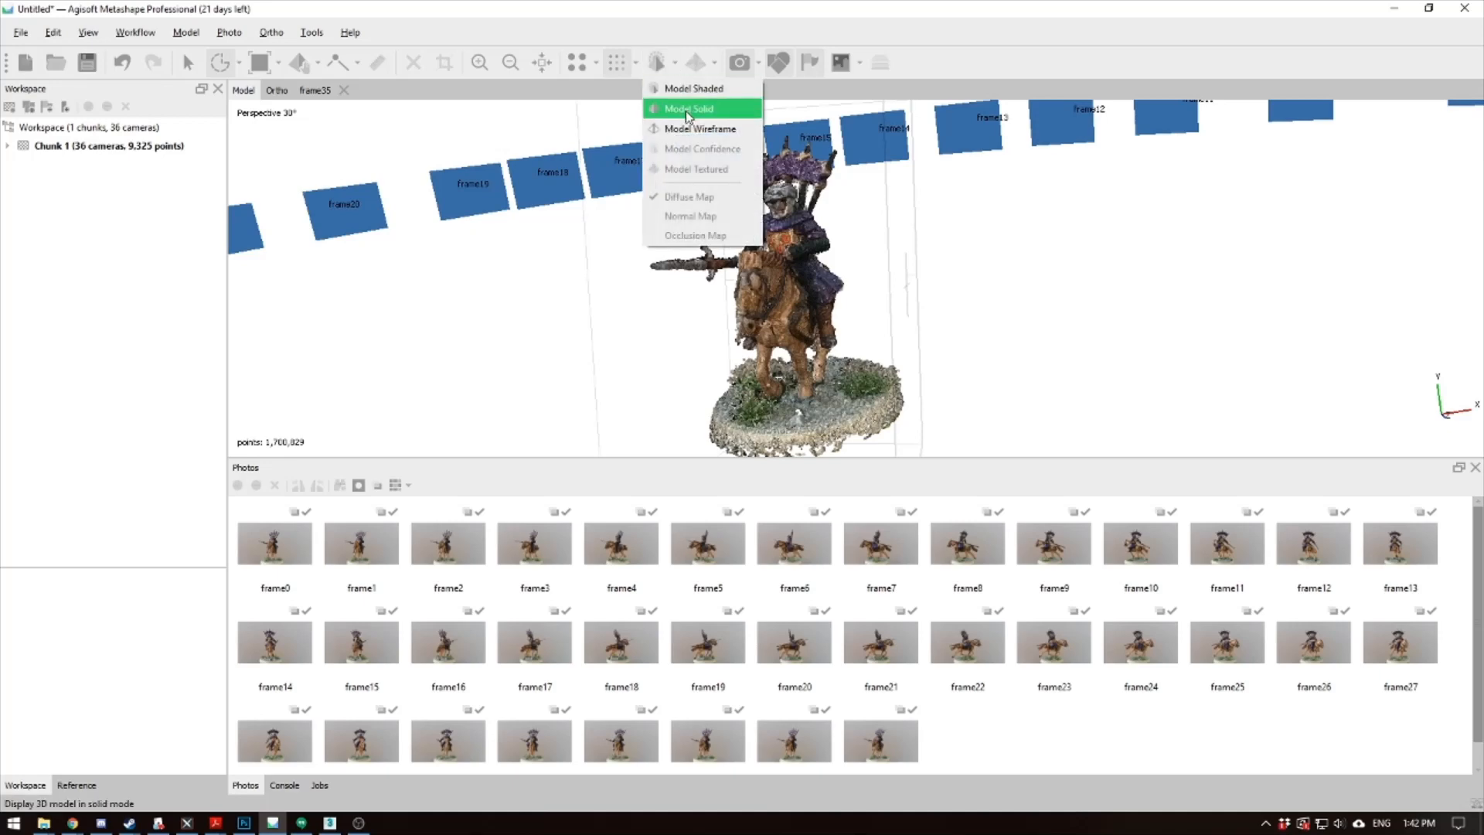
click(688, 108)
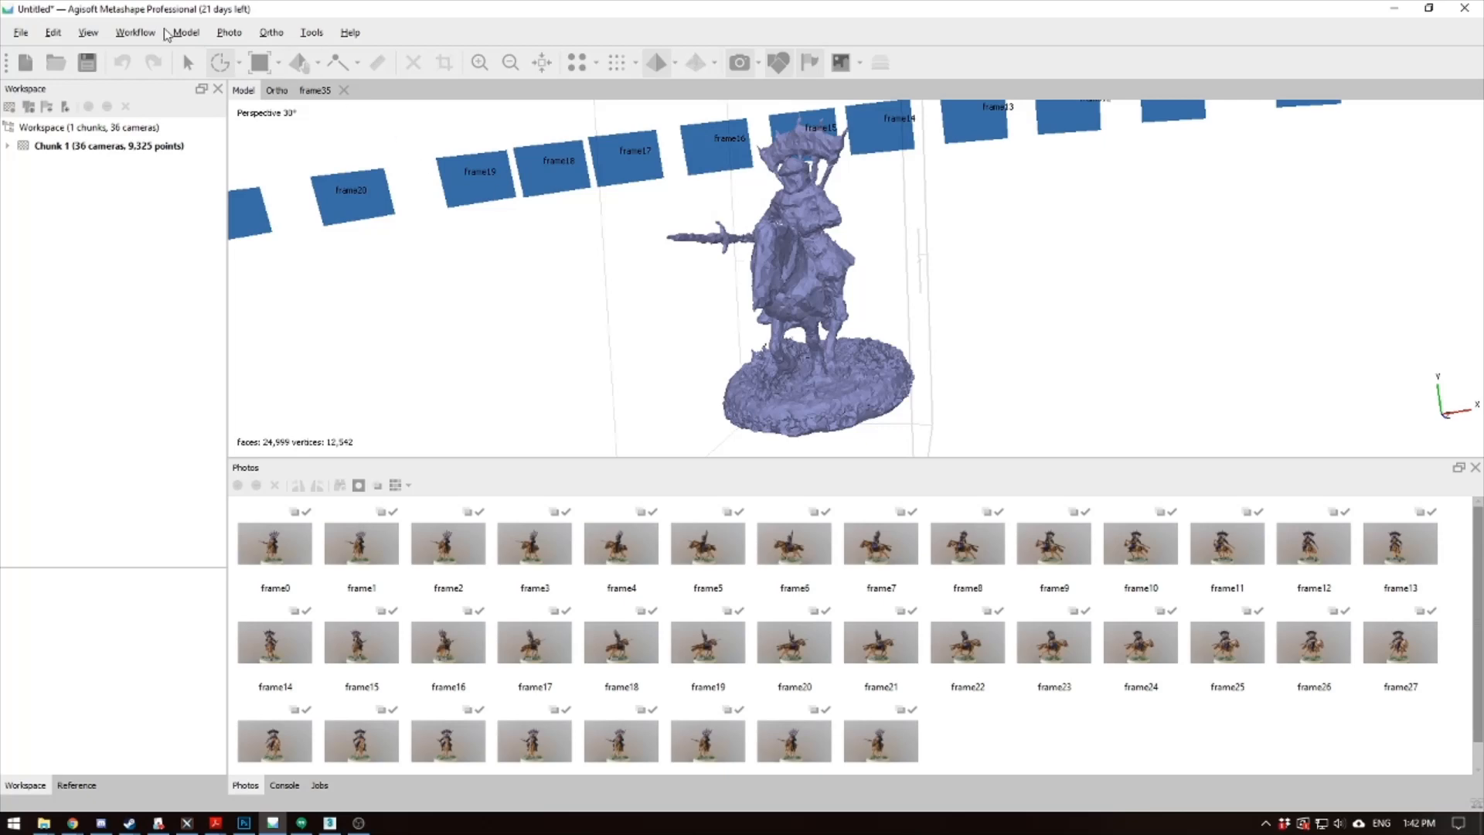
mouse_move(134, 30)
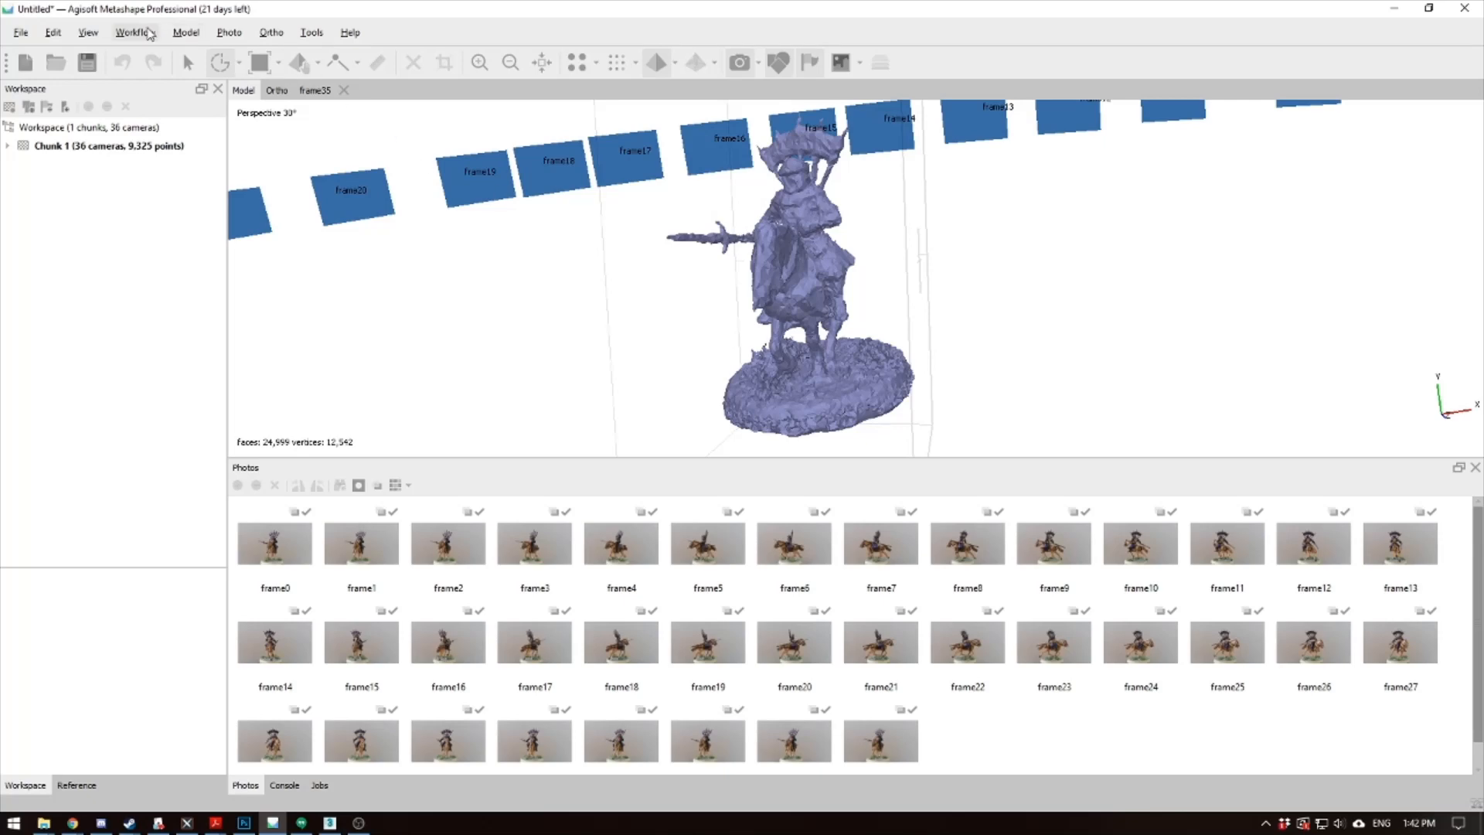
Generate a 1024 Diffuse map texture with Generic mapping, Mosaic blending and hole filling
click(134, 31)
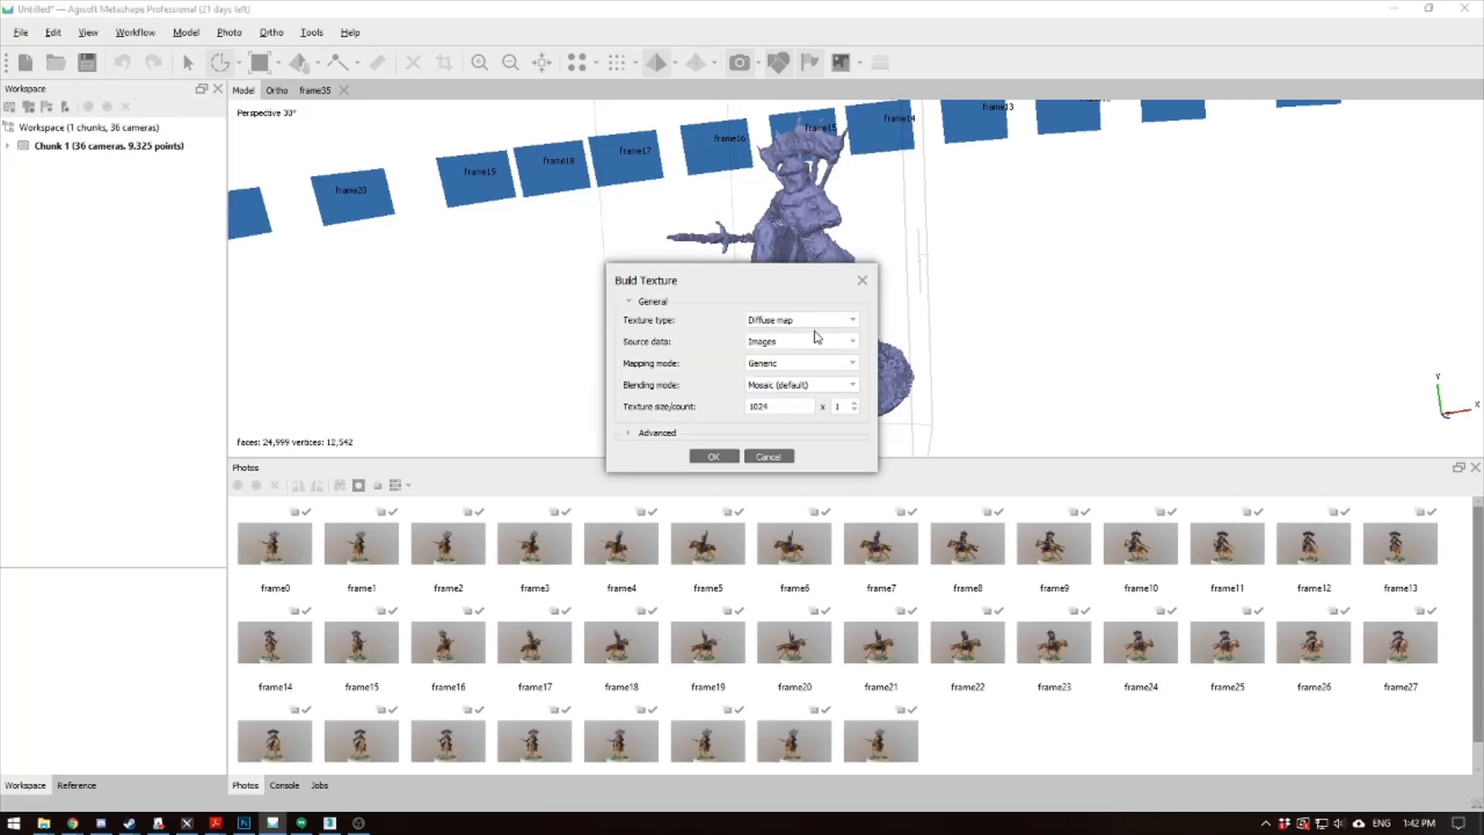
mouse_move(801, 400)
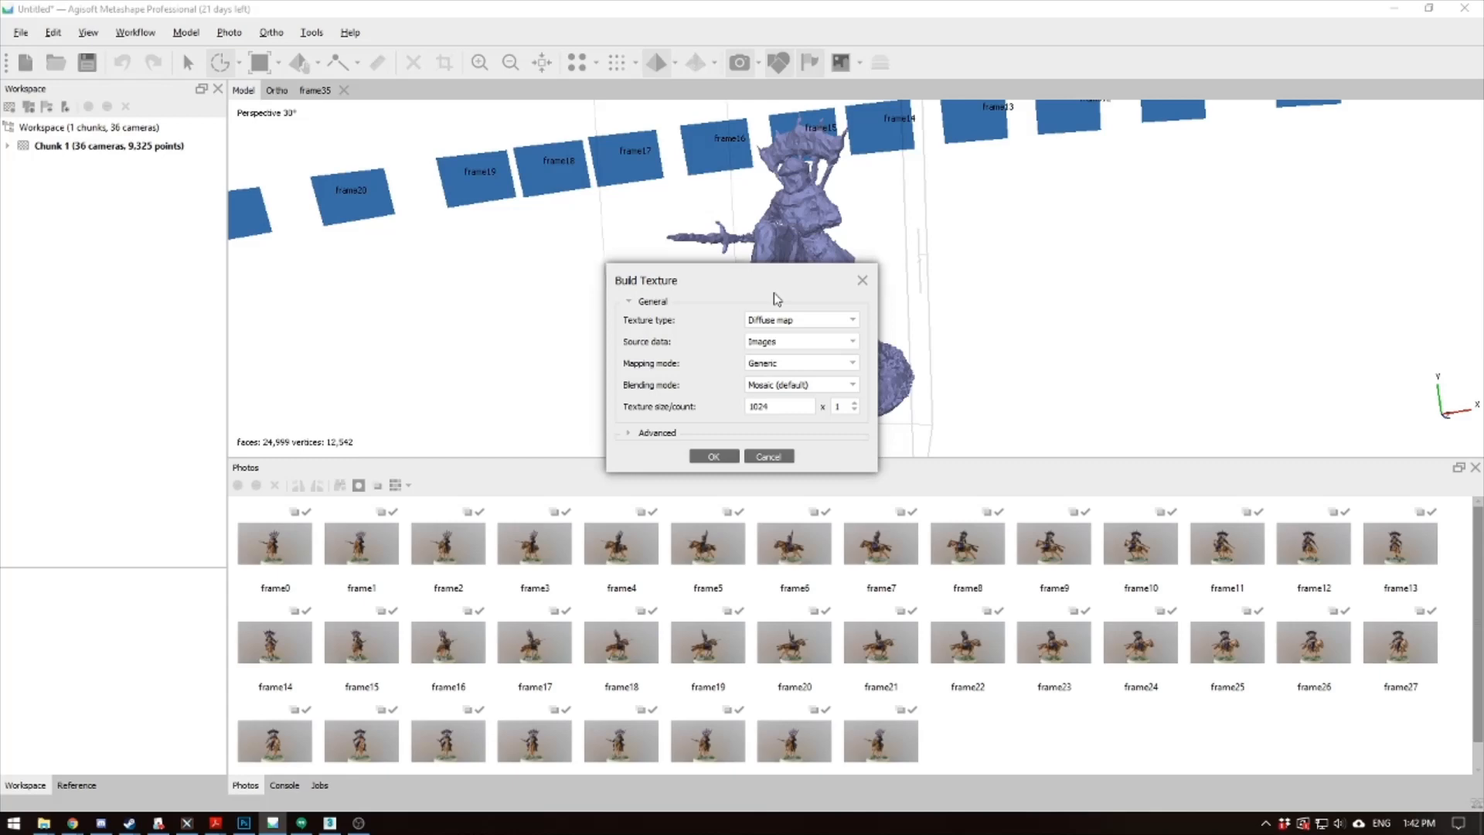
mouse_move(929, 255)
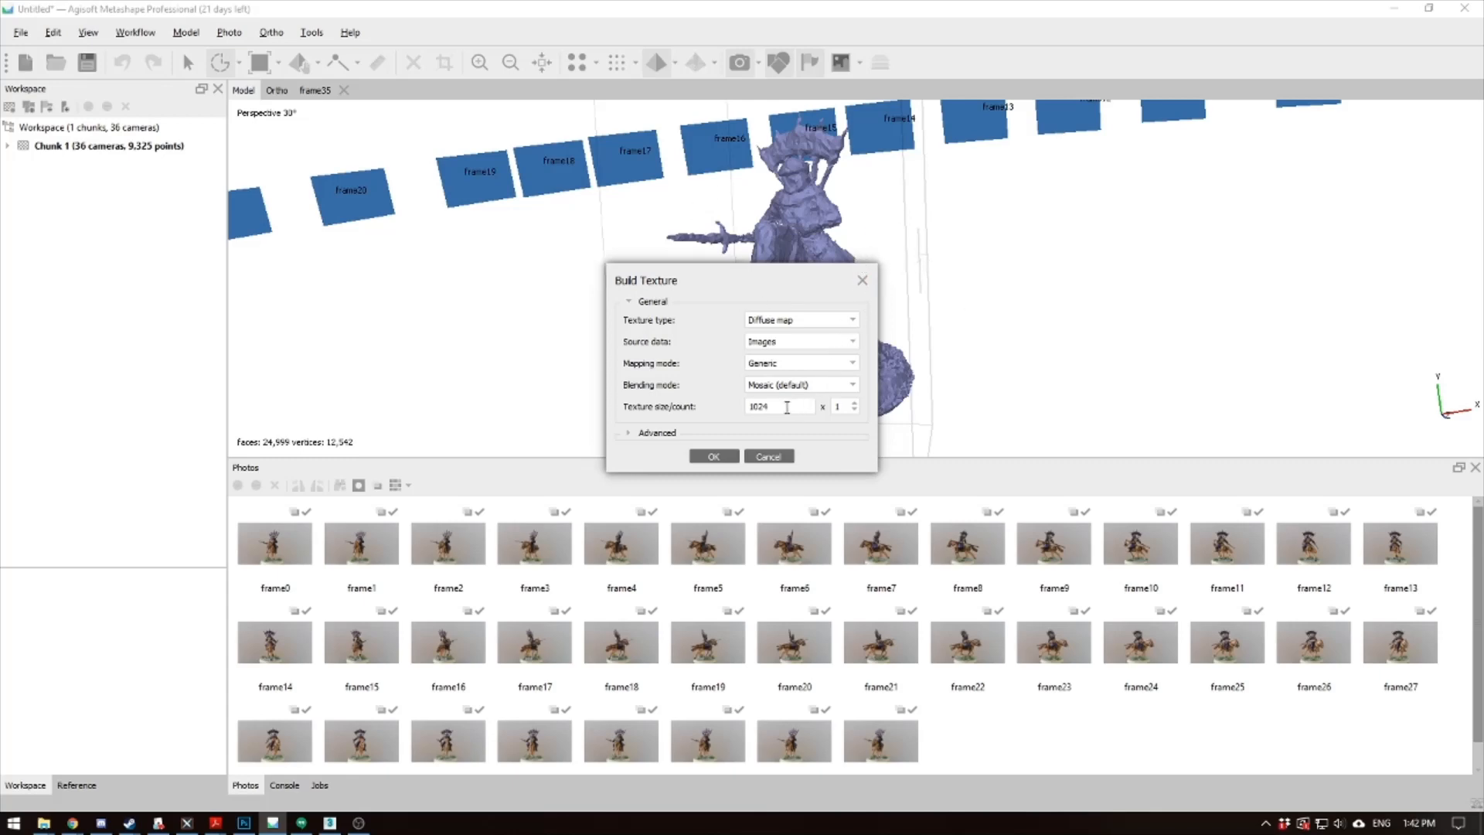
click(657, 433)
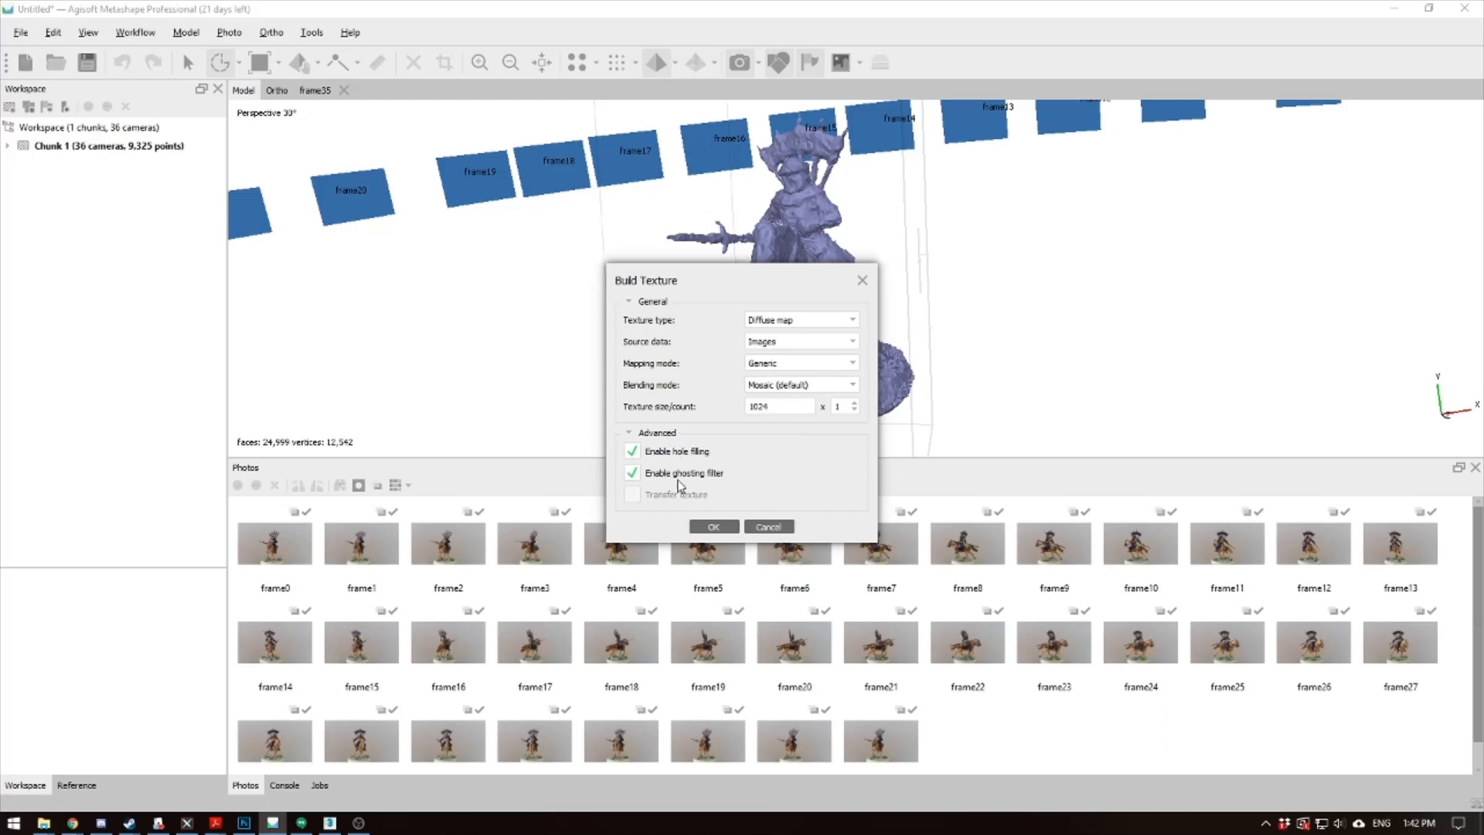
mouse_move(713, 526)
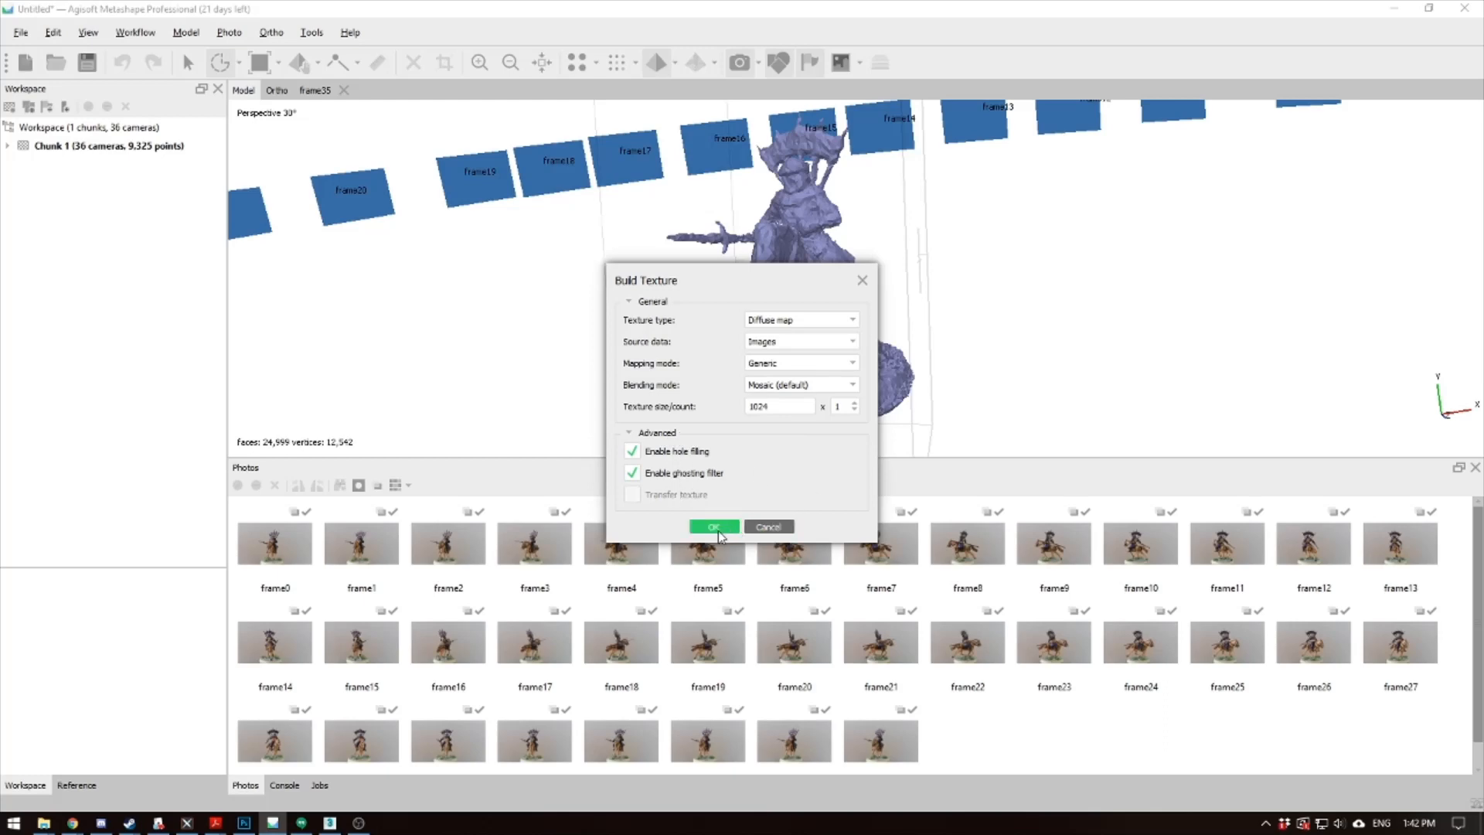
click(713, 526)
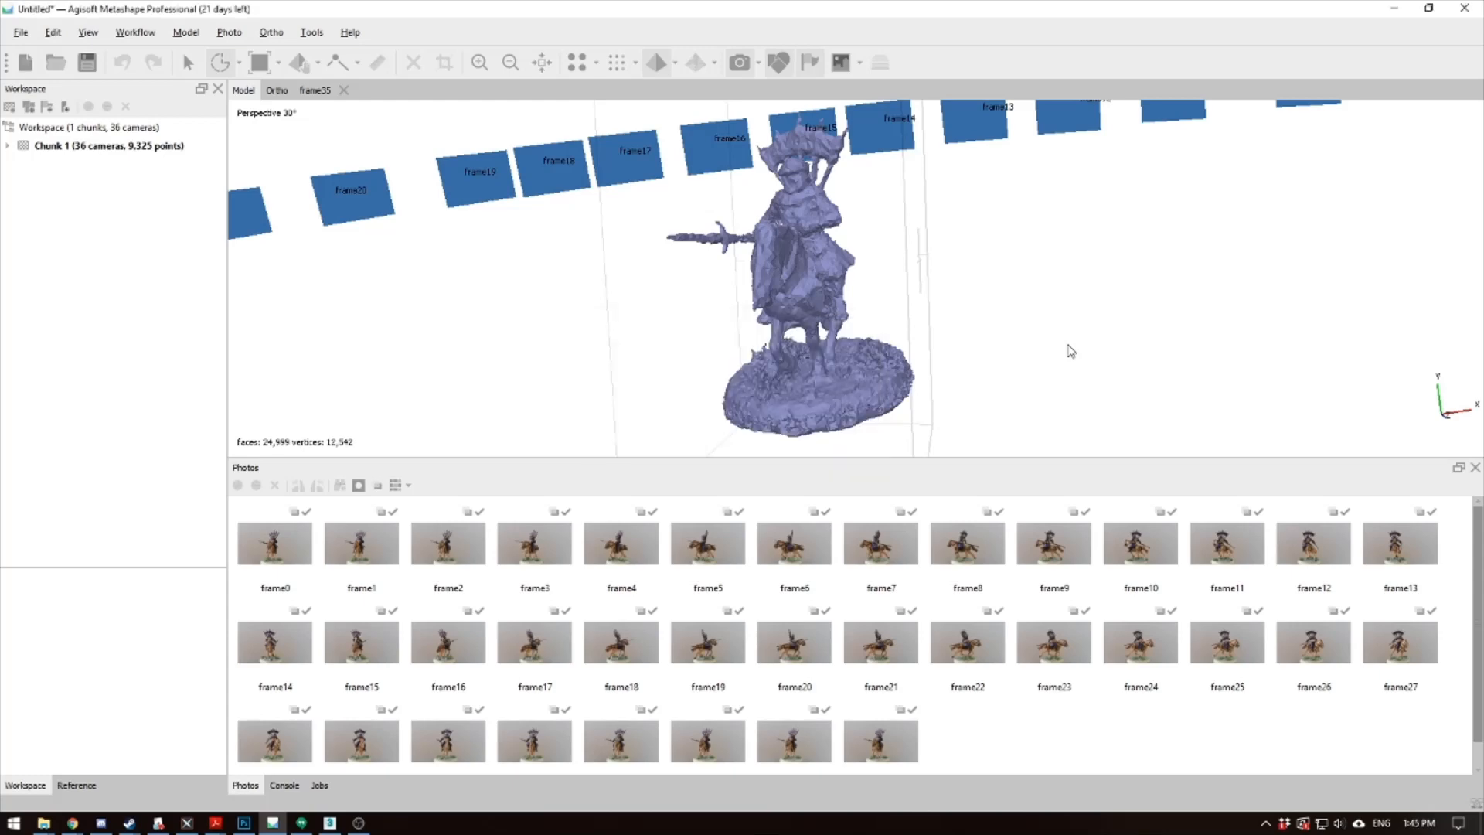
mouse_move(699, 63)
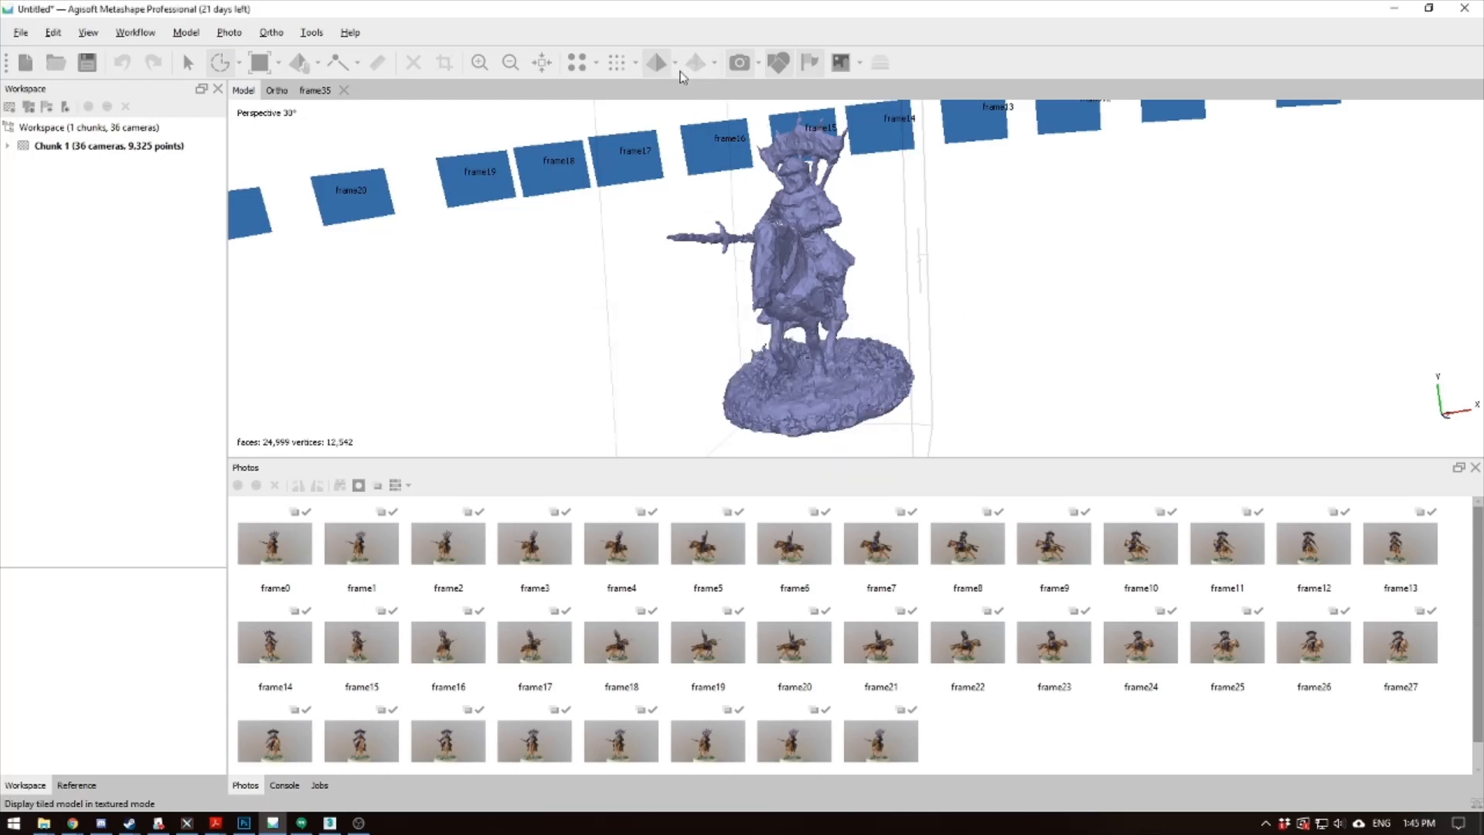
Set the display mode to Model Textured to show the painted rider, horse and base
click(656, 62)
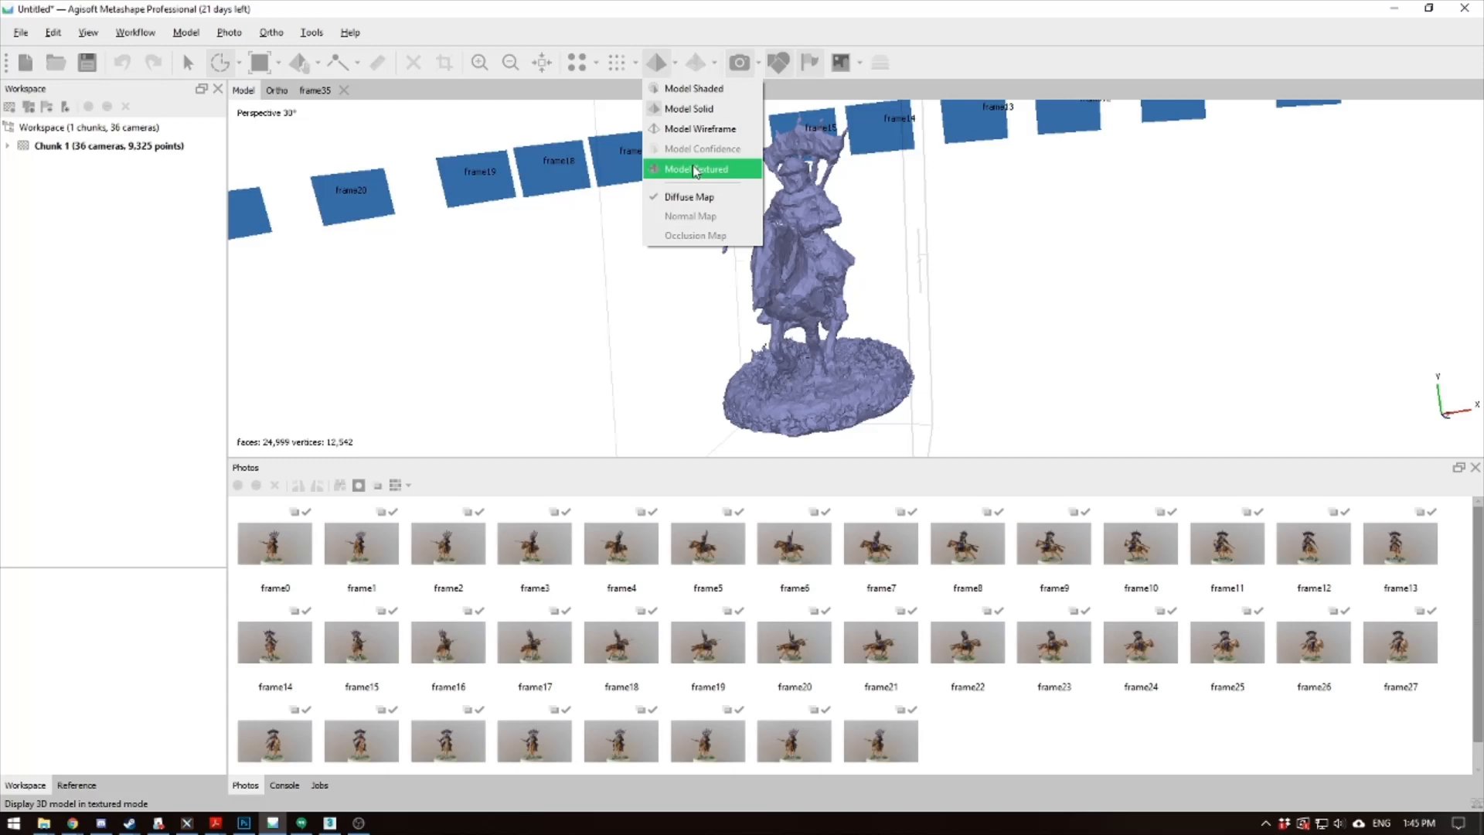
click(696, 169)
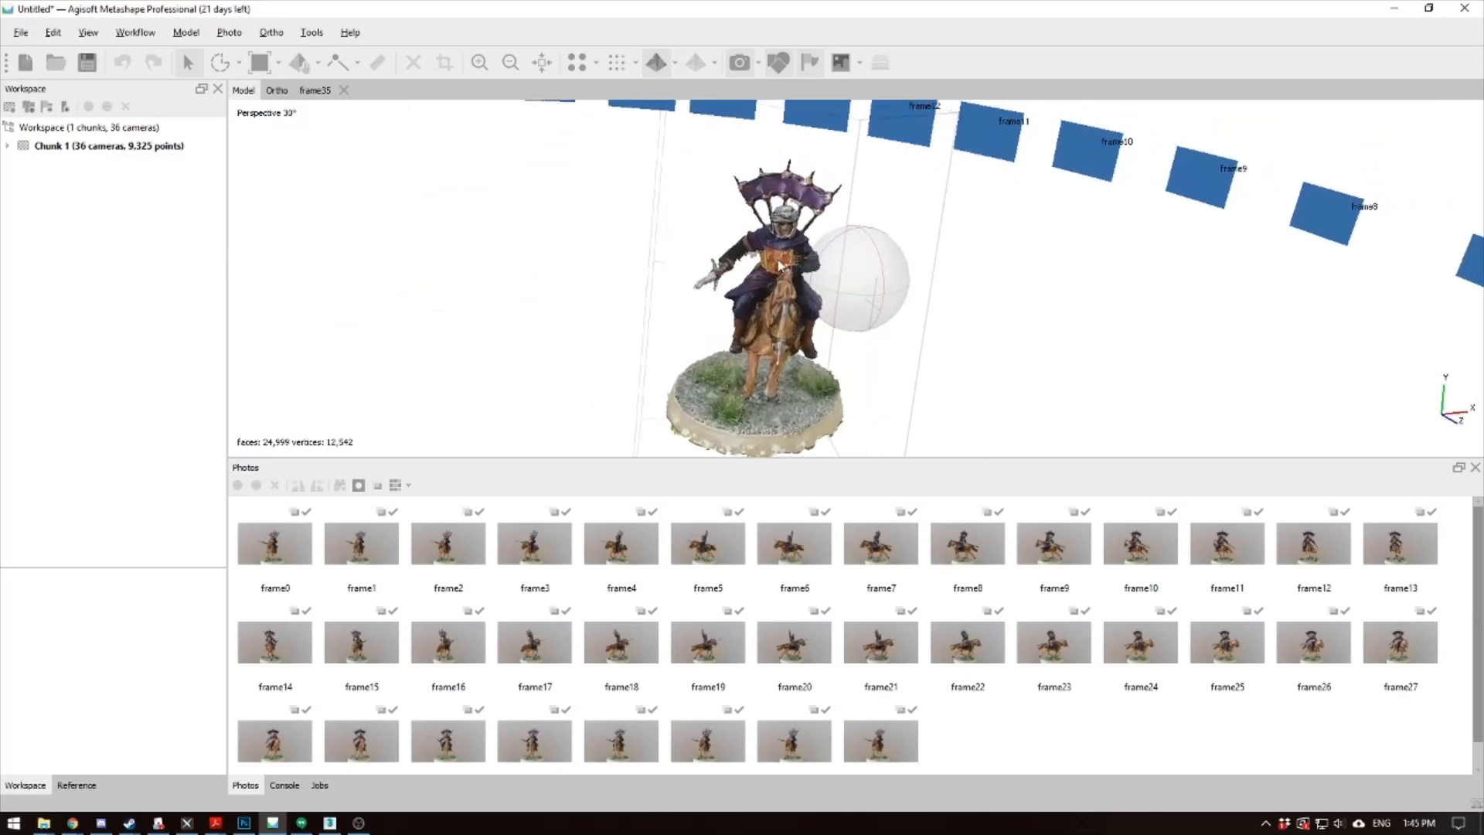
Export the rider as OBJ 'haradrim rider with spear' with JPEG texture into haradrim rider spear
click(18, 32)
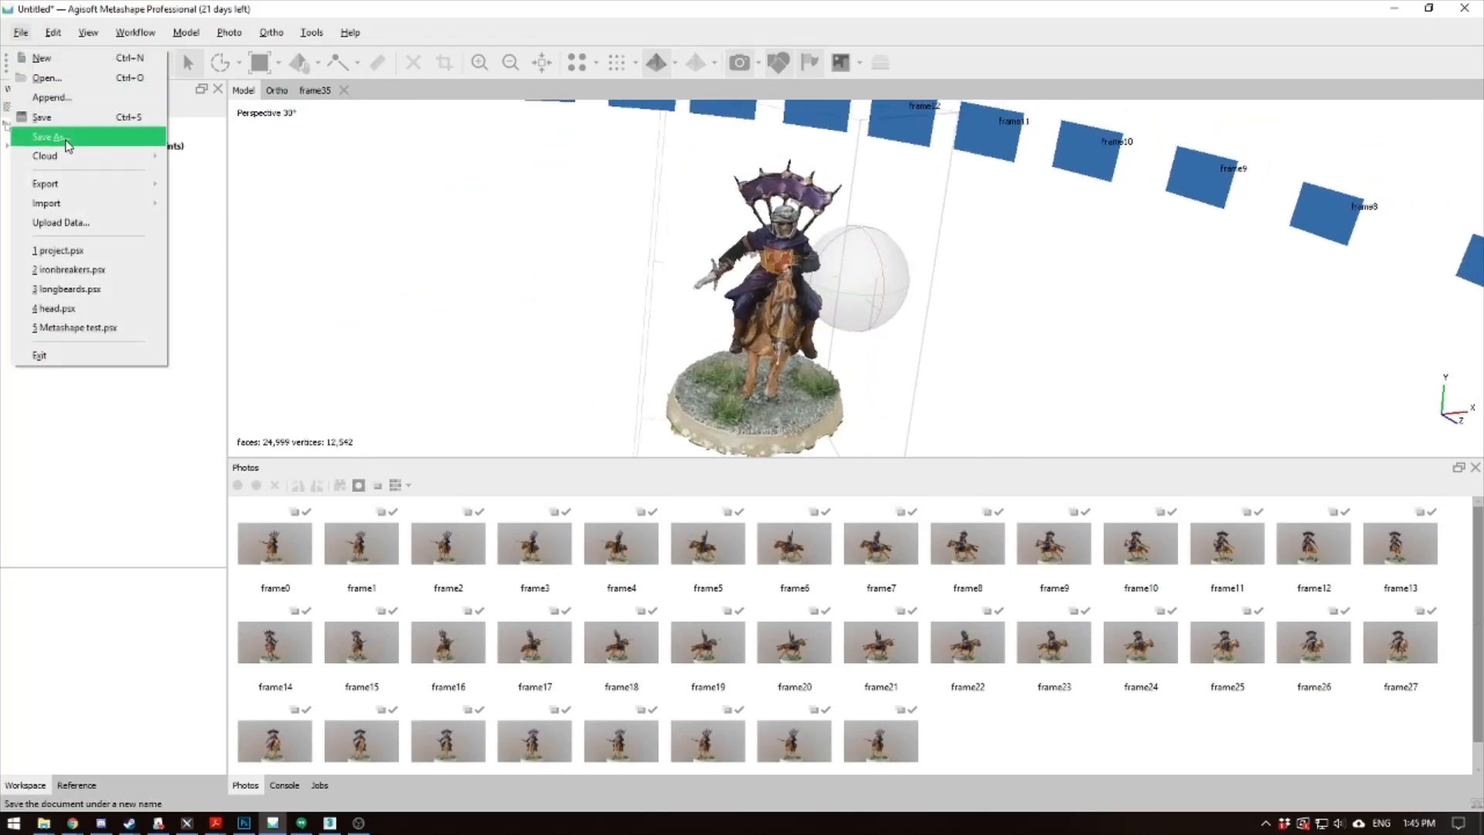
click(50, 136)
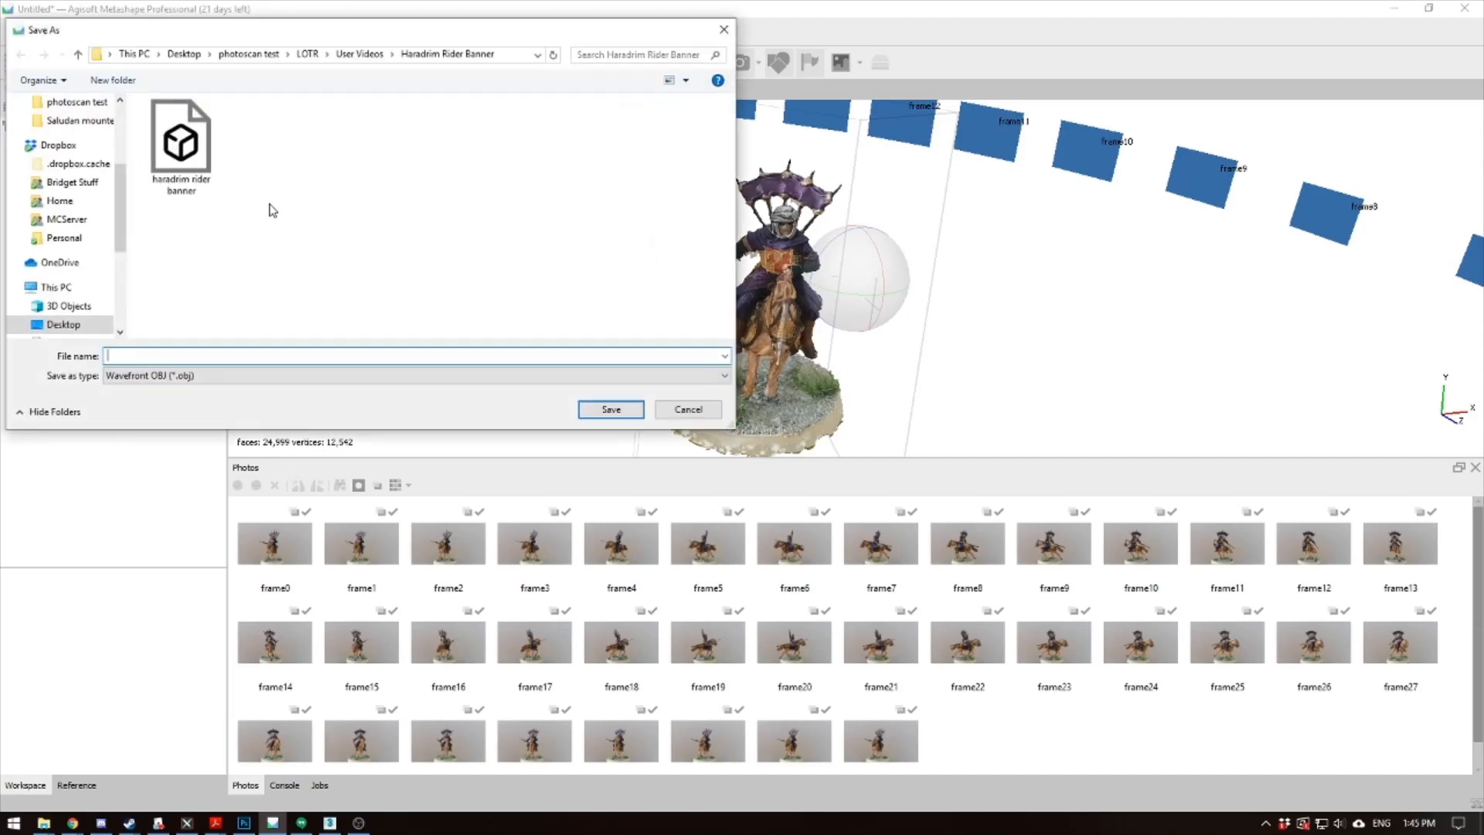
click(360, 54)
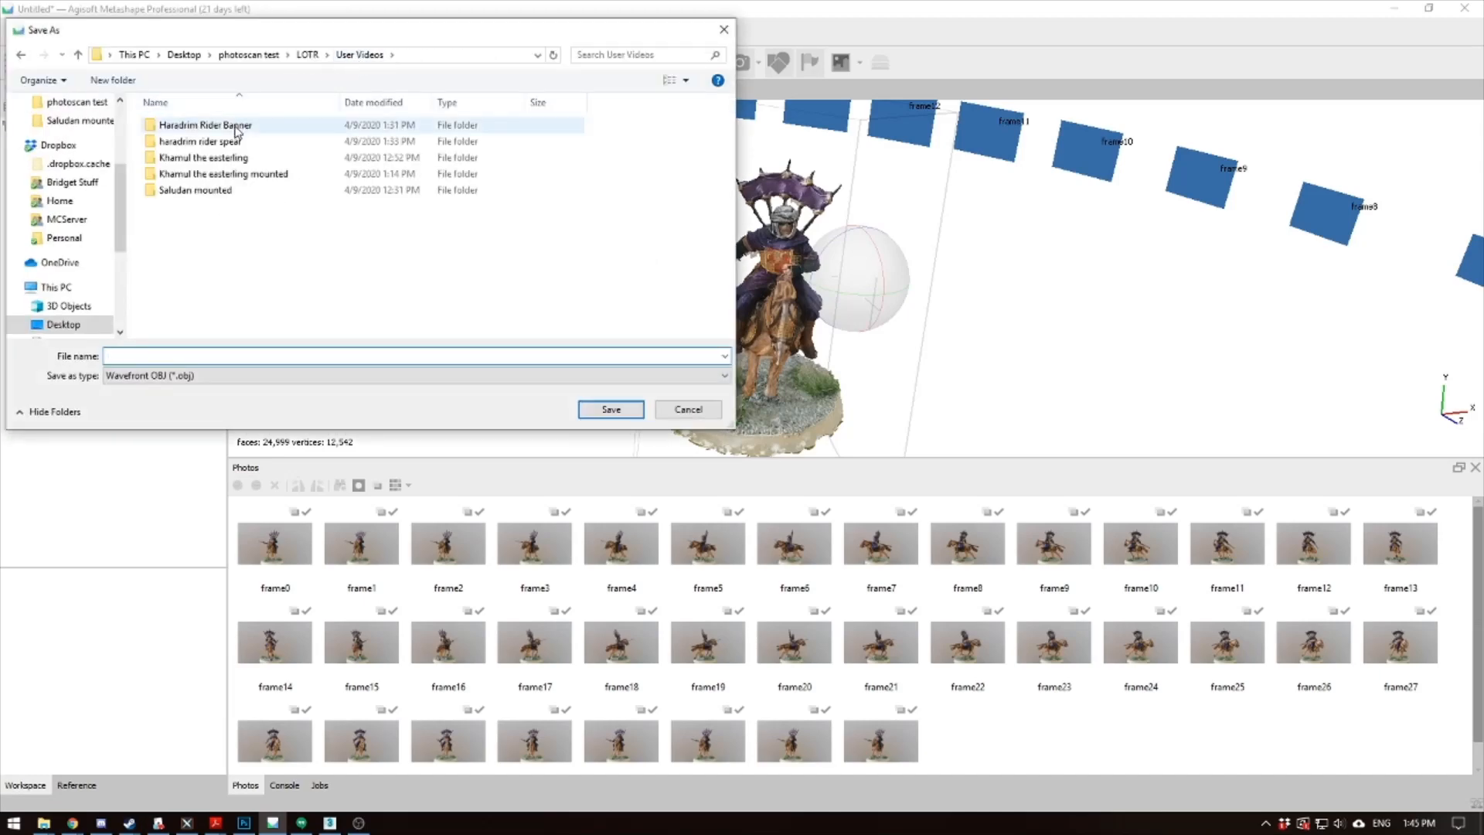
double_click(201, 141)
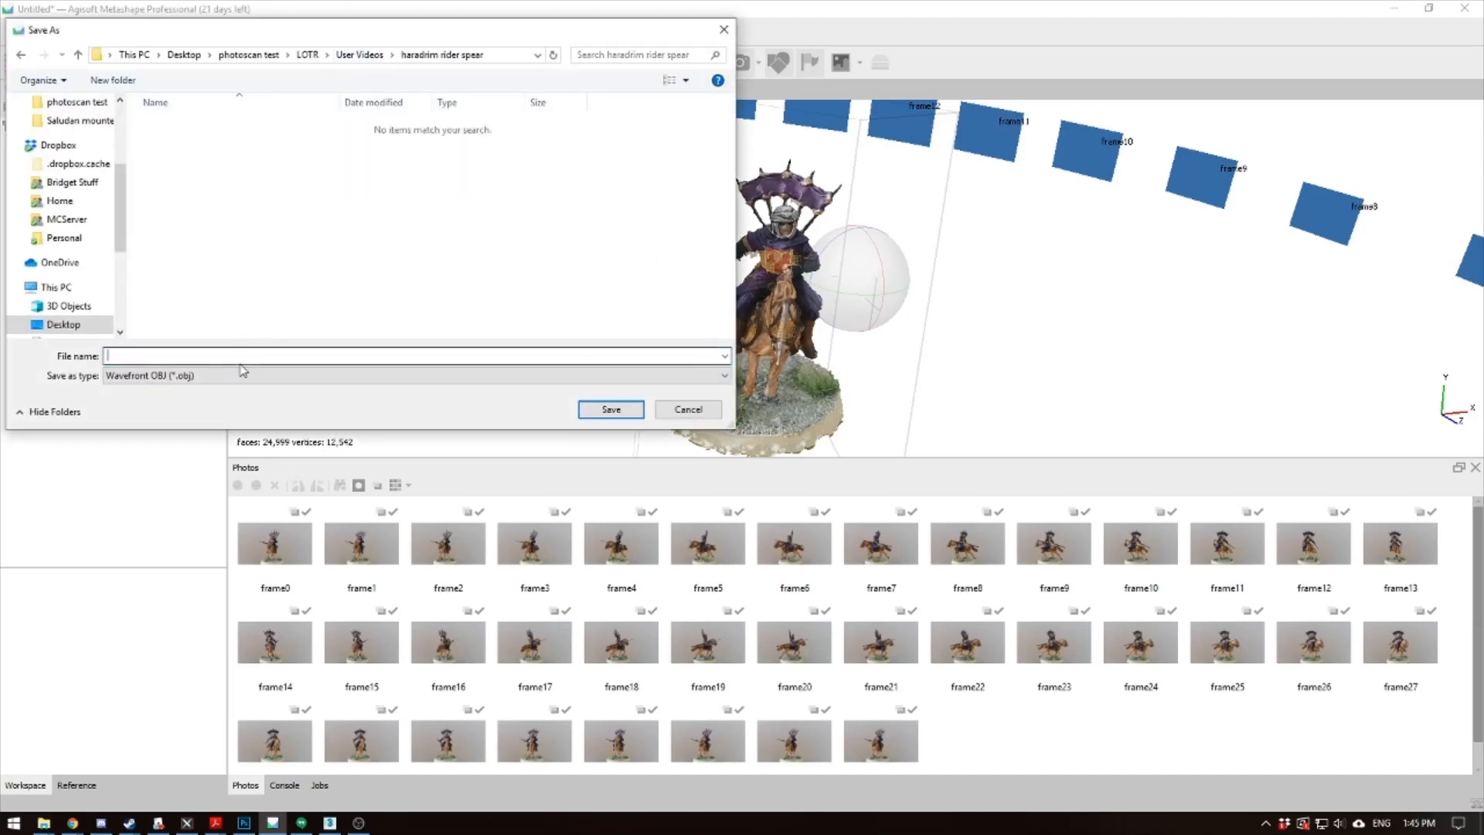
text(haradrim rider with spear)
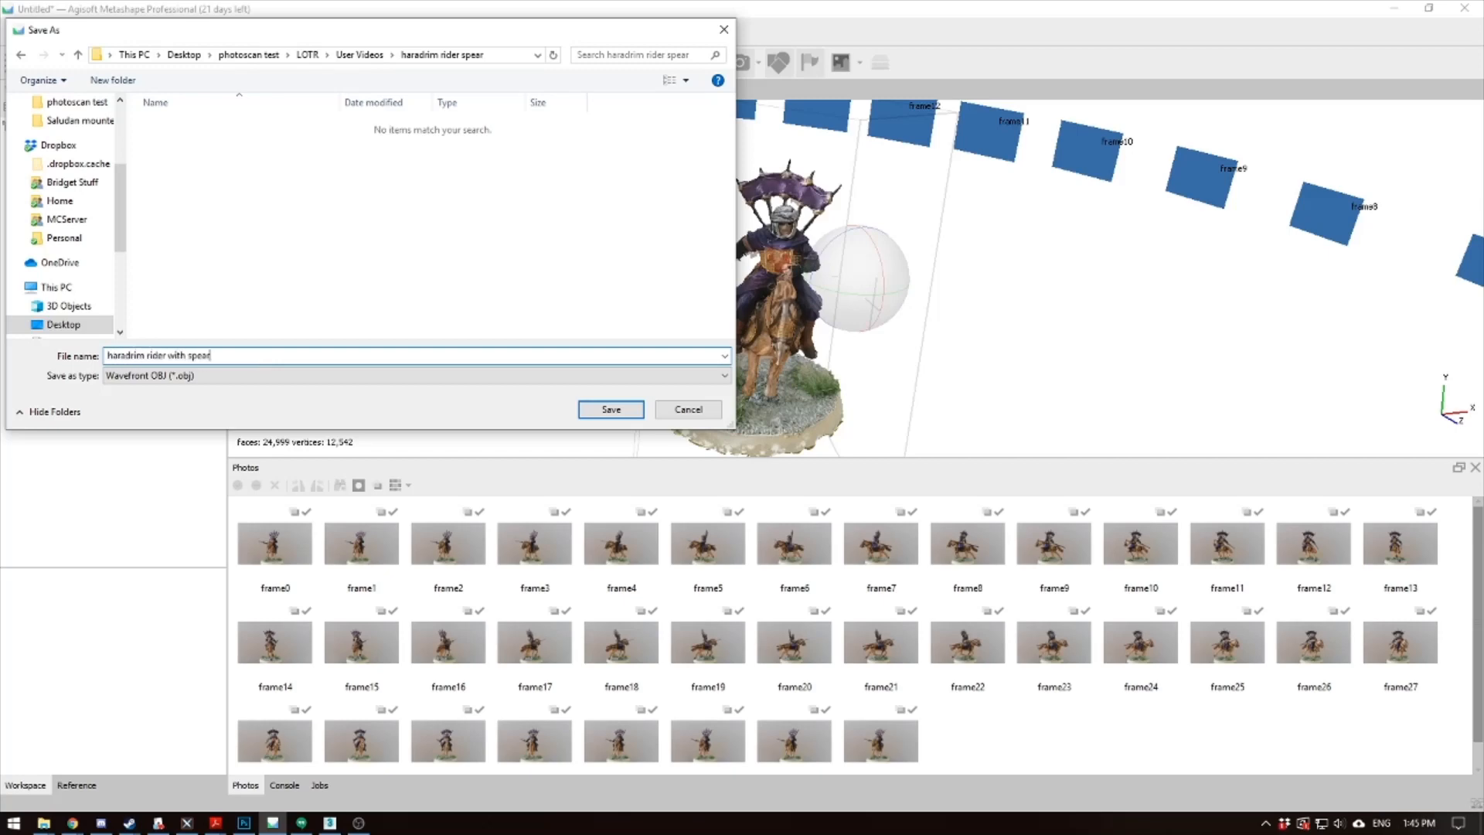
click(611, 409)
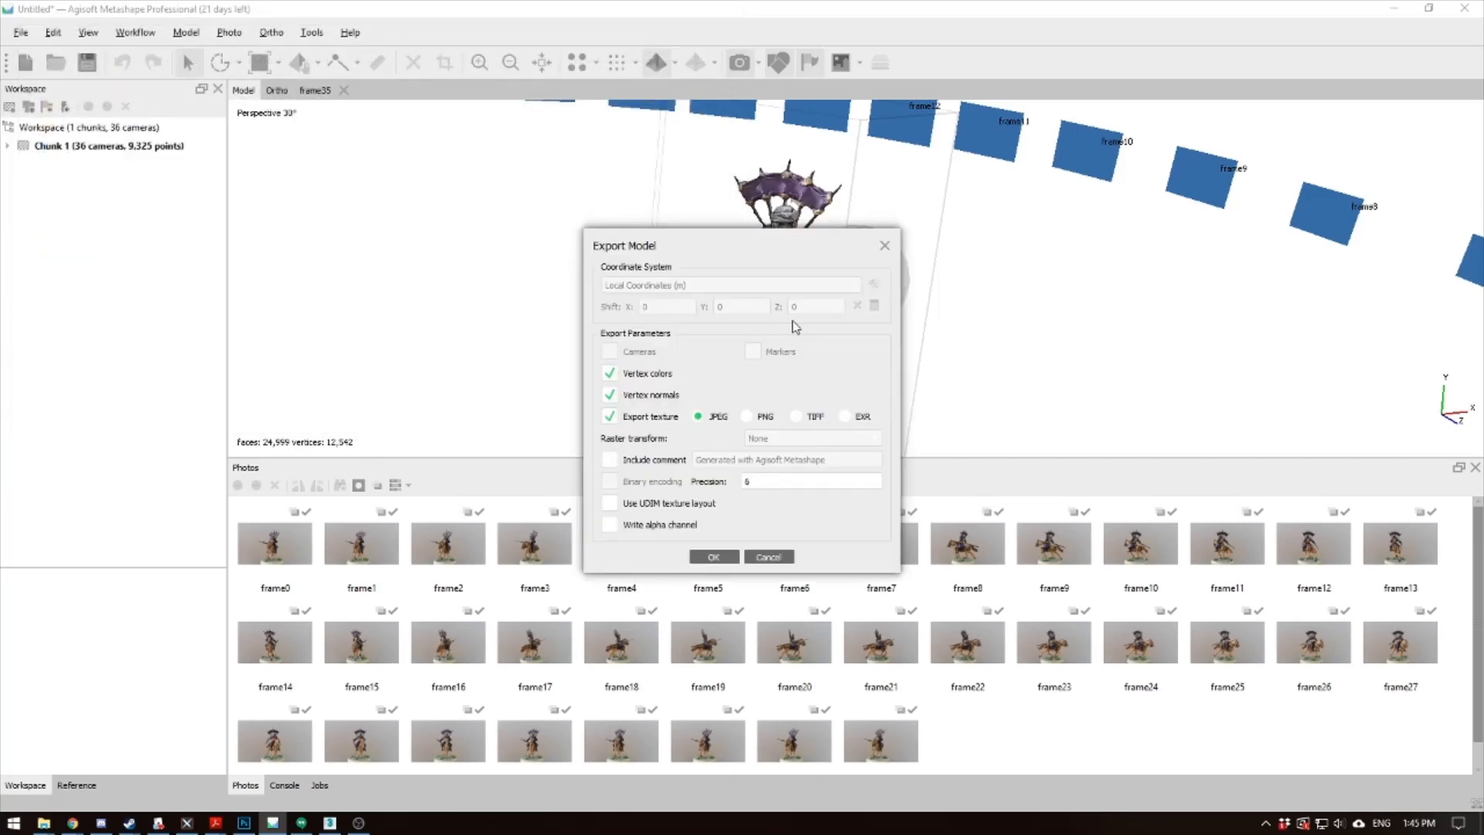
click(713, 557)
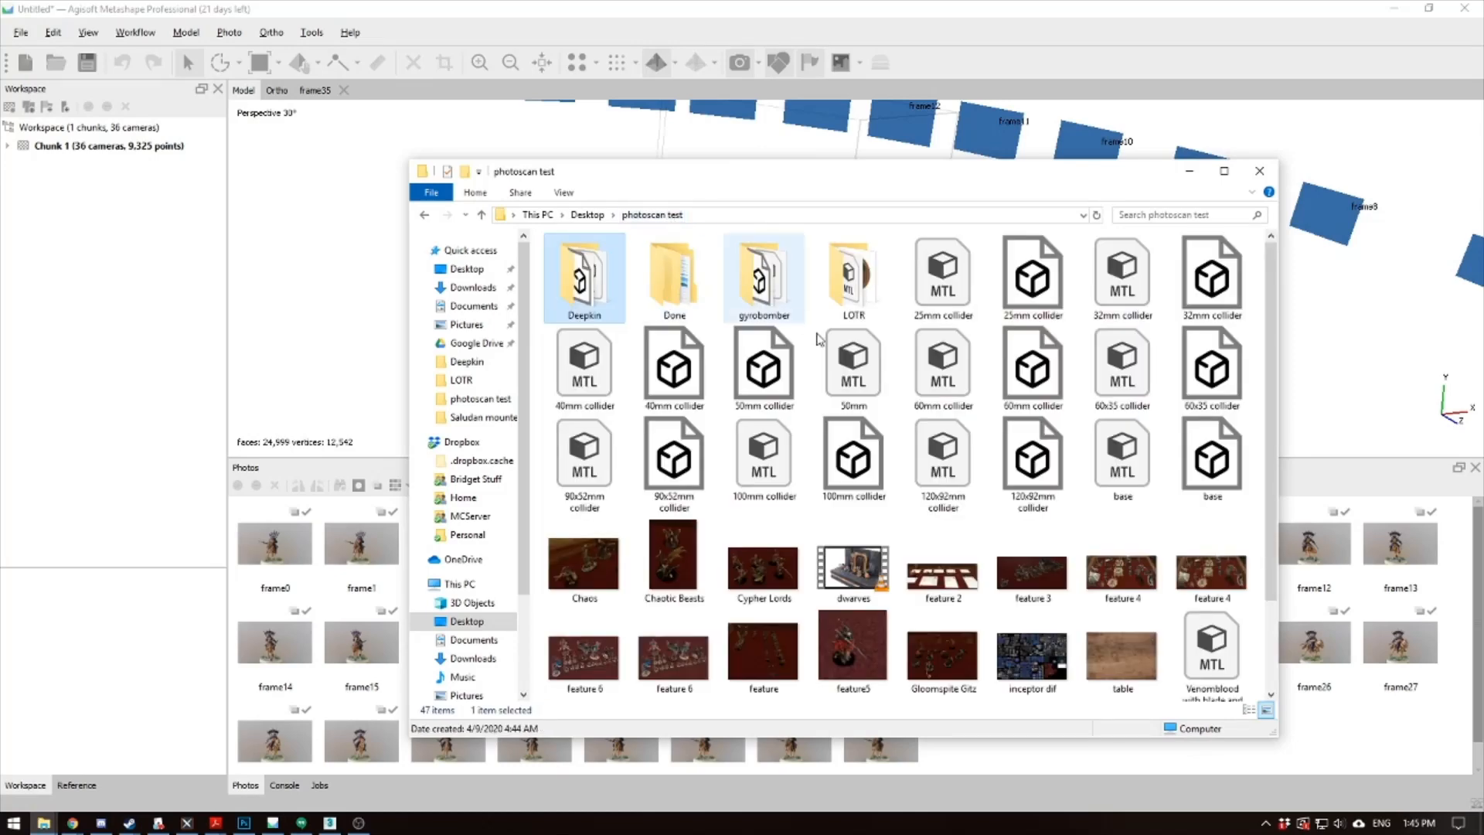
Browse LOTR > User Videos > haradrim rider spear and select the exported OBJ file
double_click(853, 277)
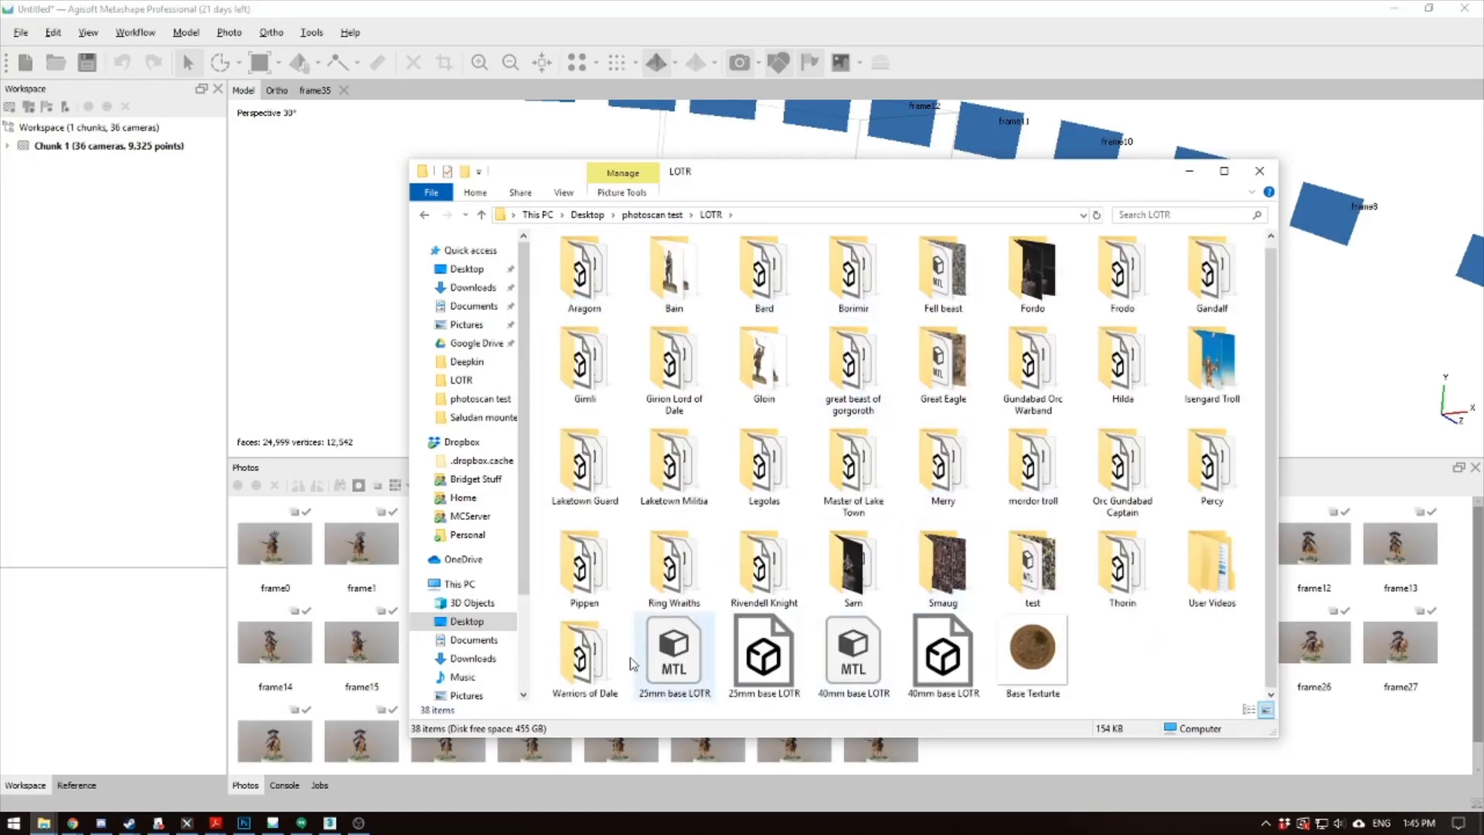
double_click(1211, 568)
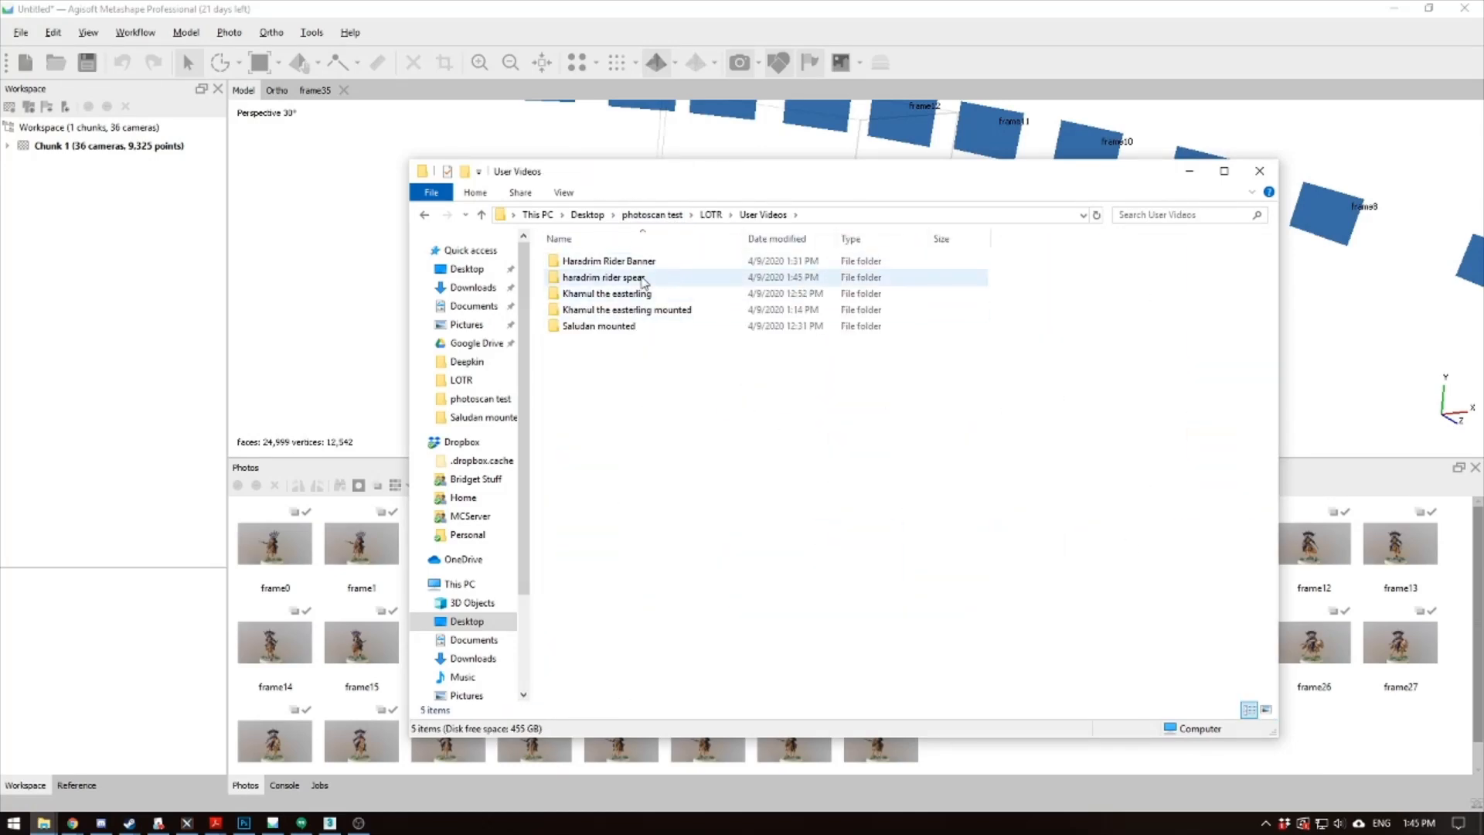
double_click(604, 277)
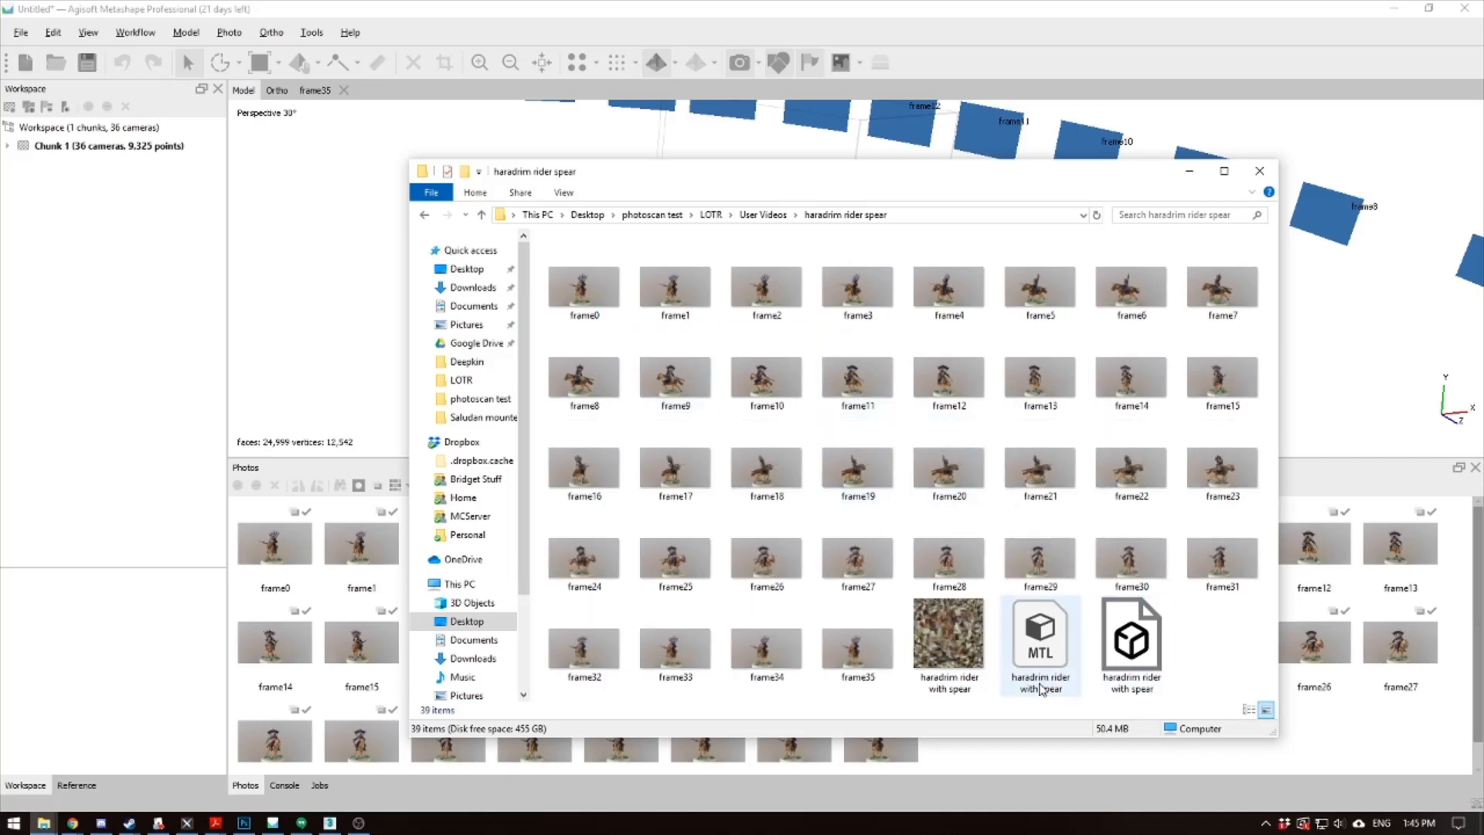
click(1130, 644)
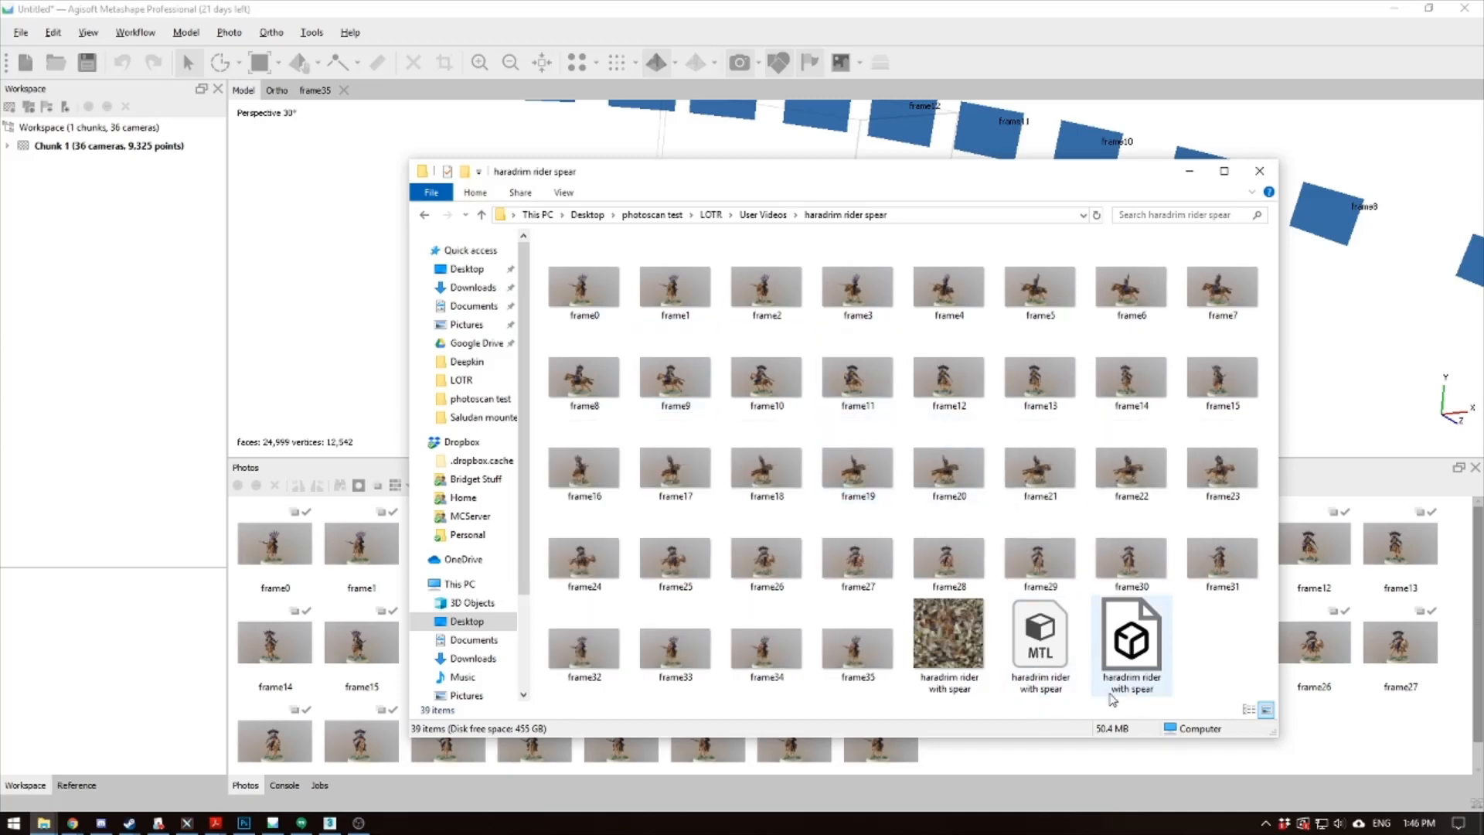
click(1130, 644)
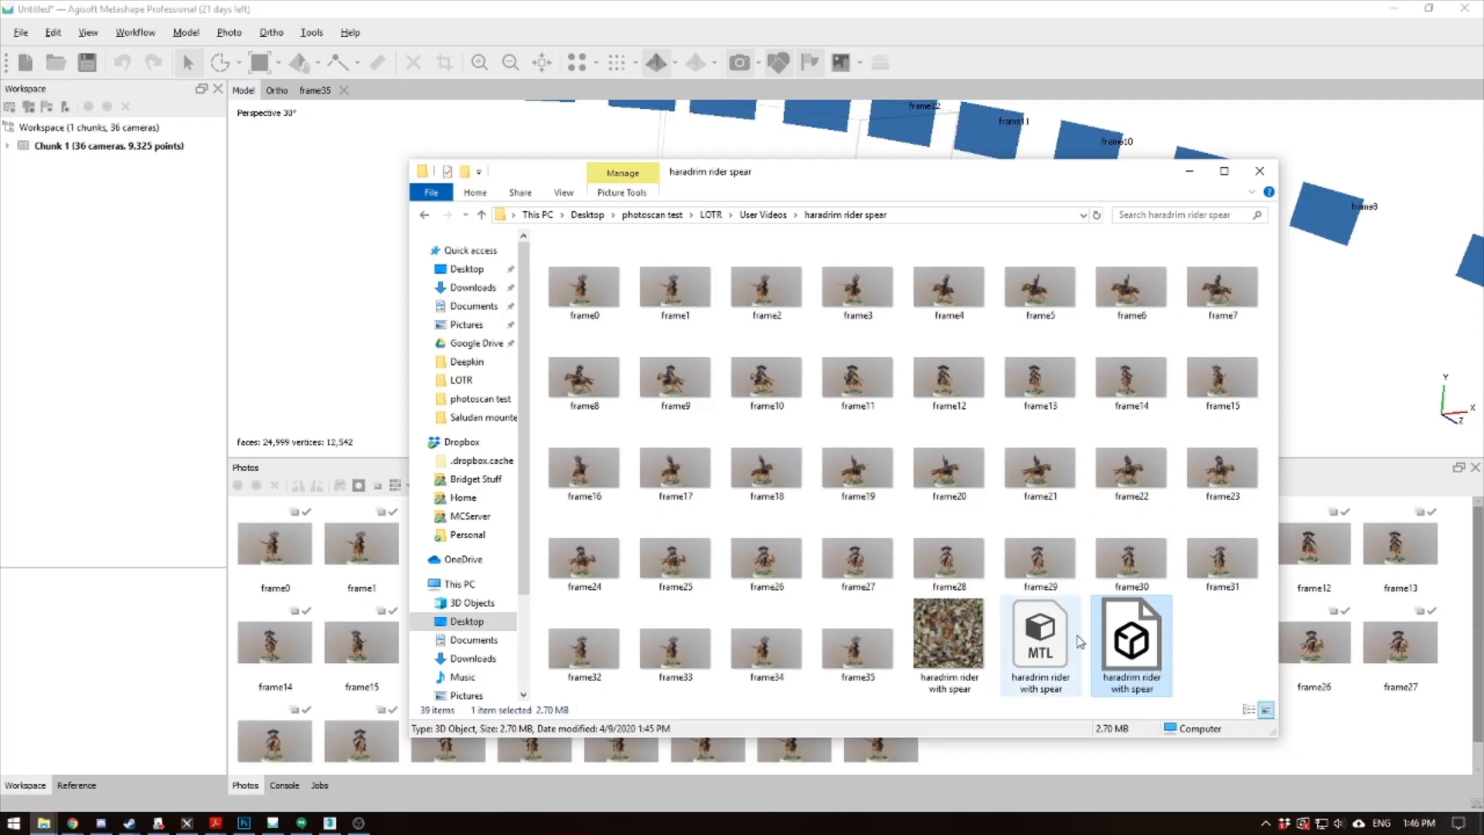
mouse_move(1028, 667)
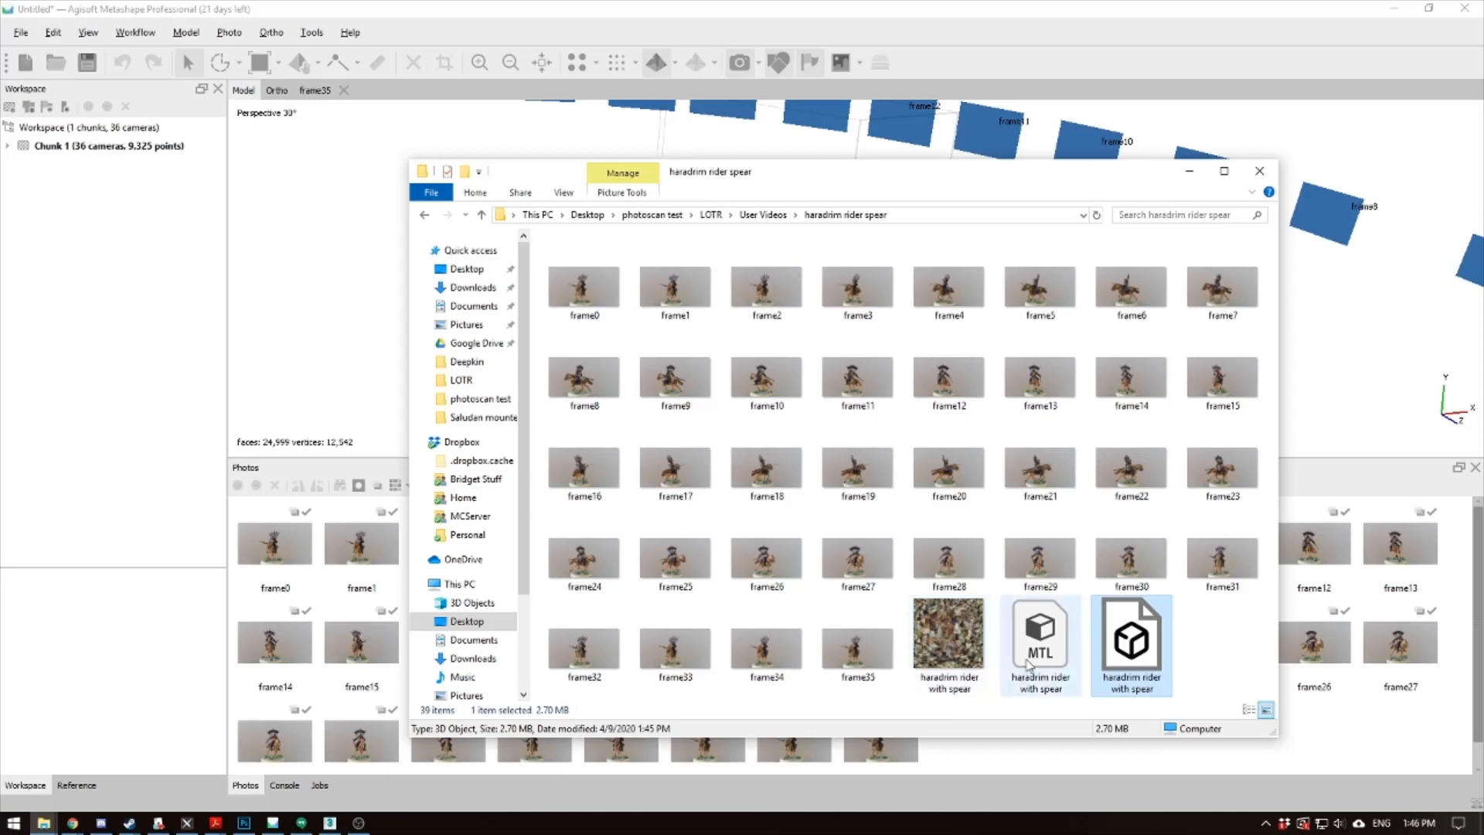
mouse_move(1131, 634)
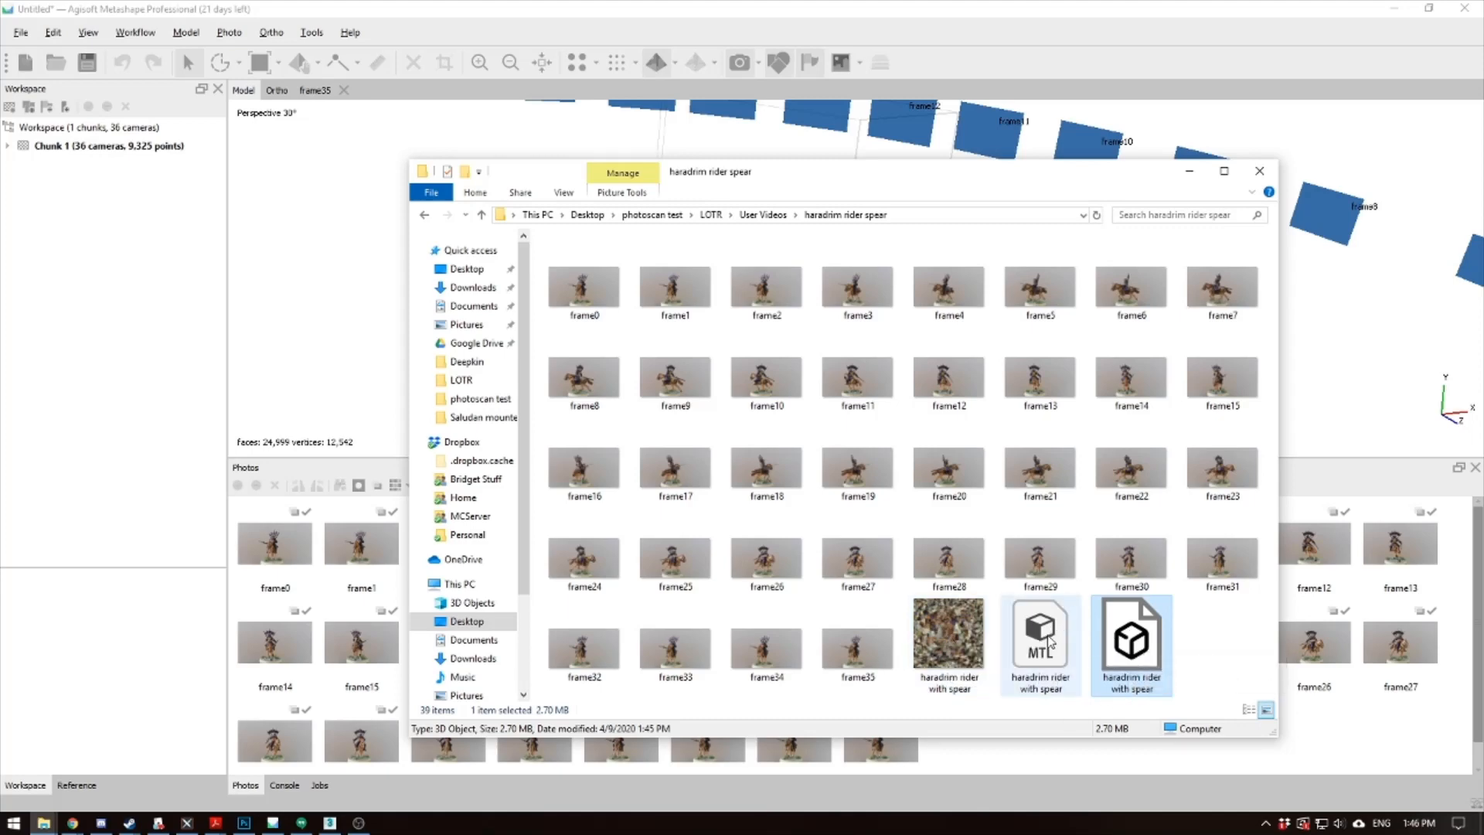
mouse_move(1039, 634)
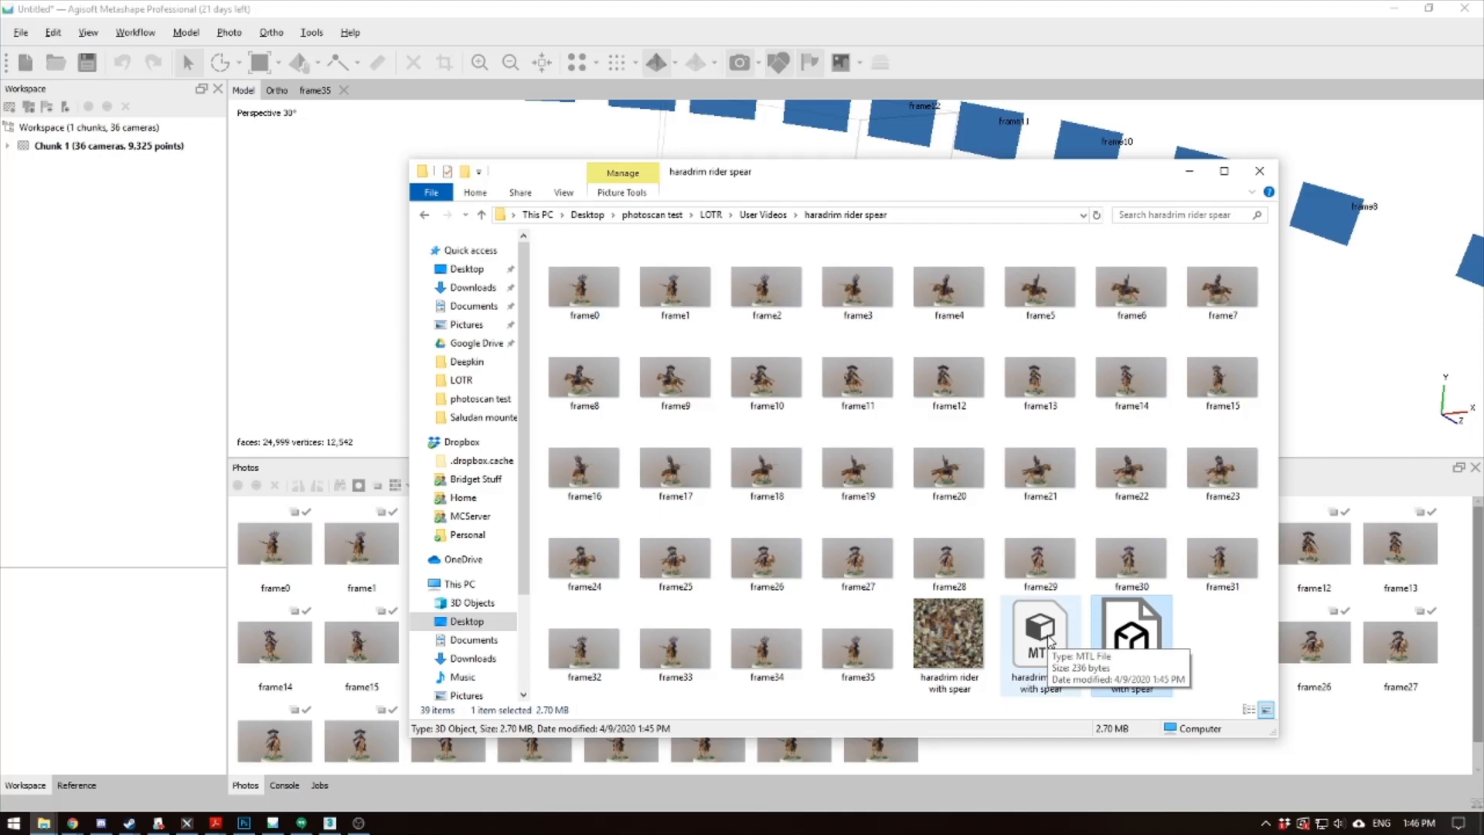
mouse_move(1131, 644)
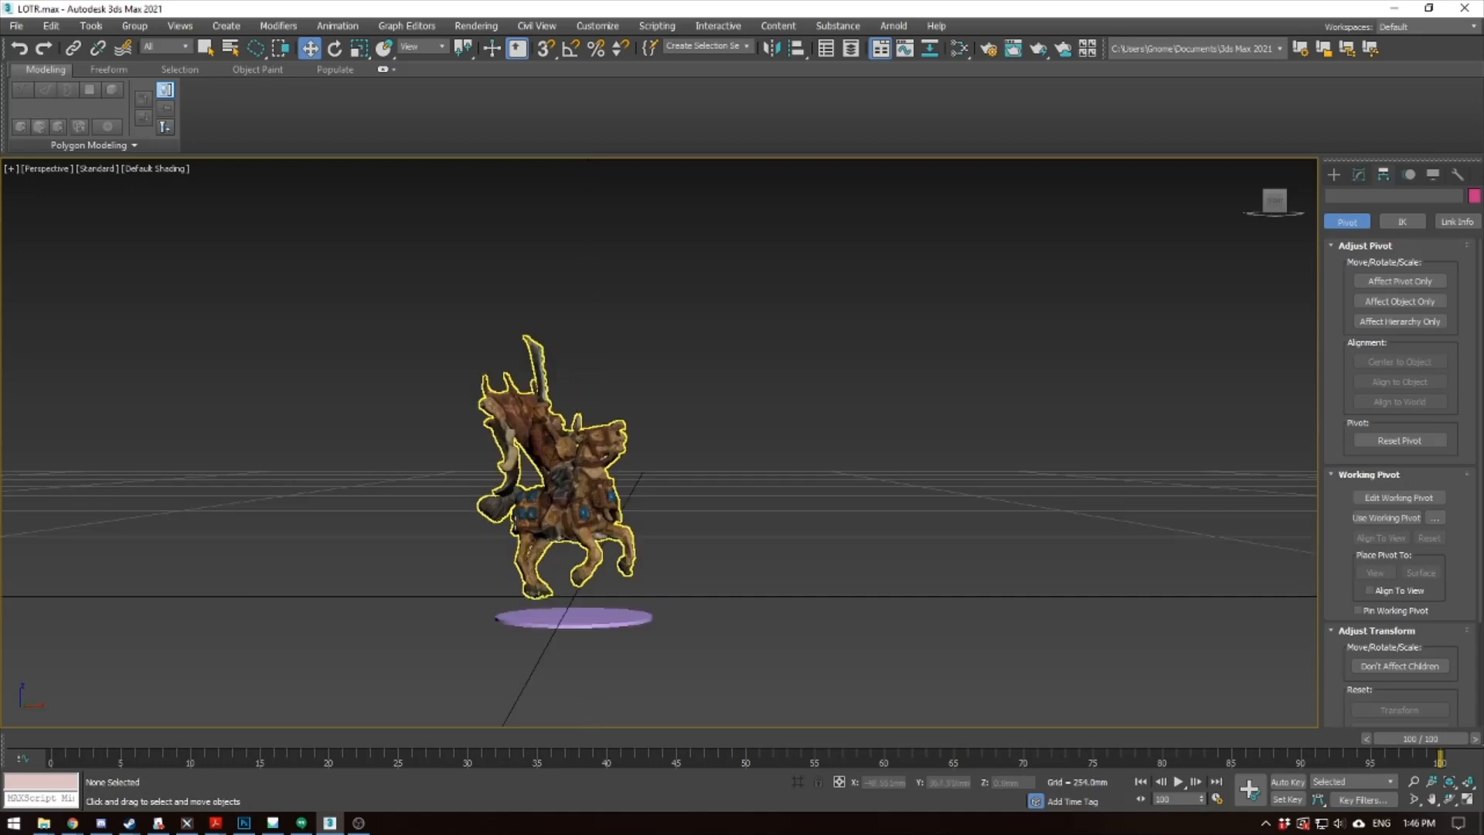
Replace the old rider model with the imported 'haradrim rider with spear' OBJ
click(568, 473)
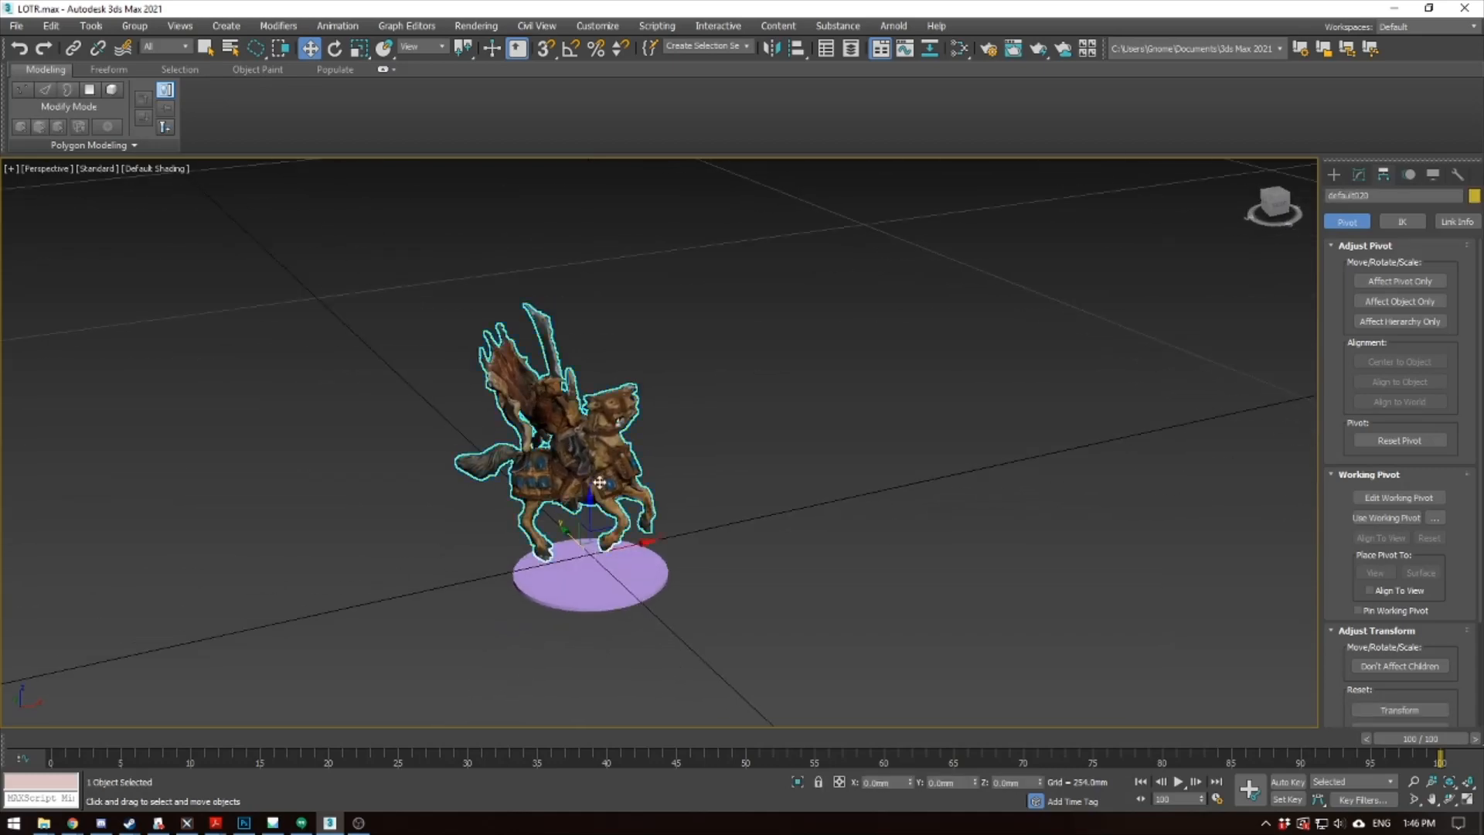
click(15, 26)
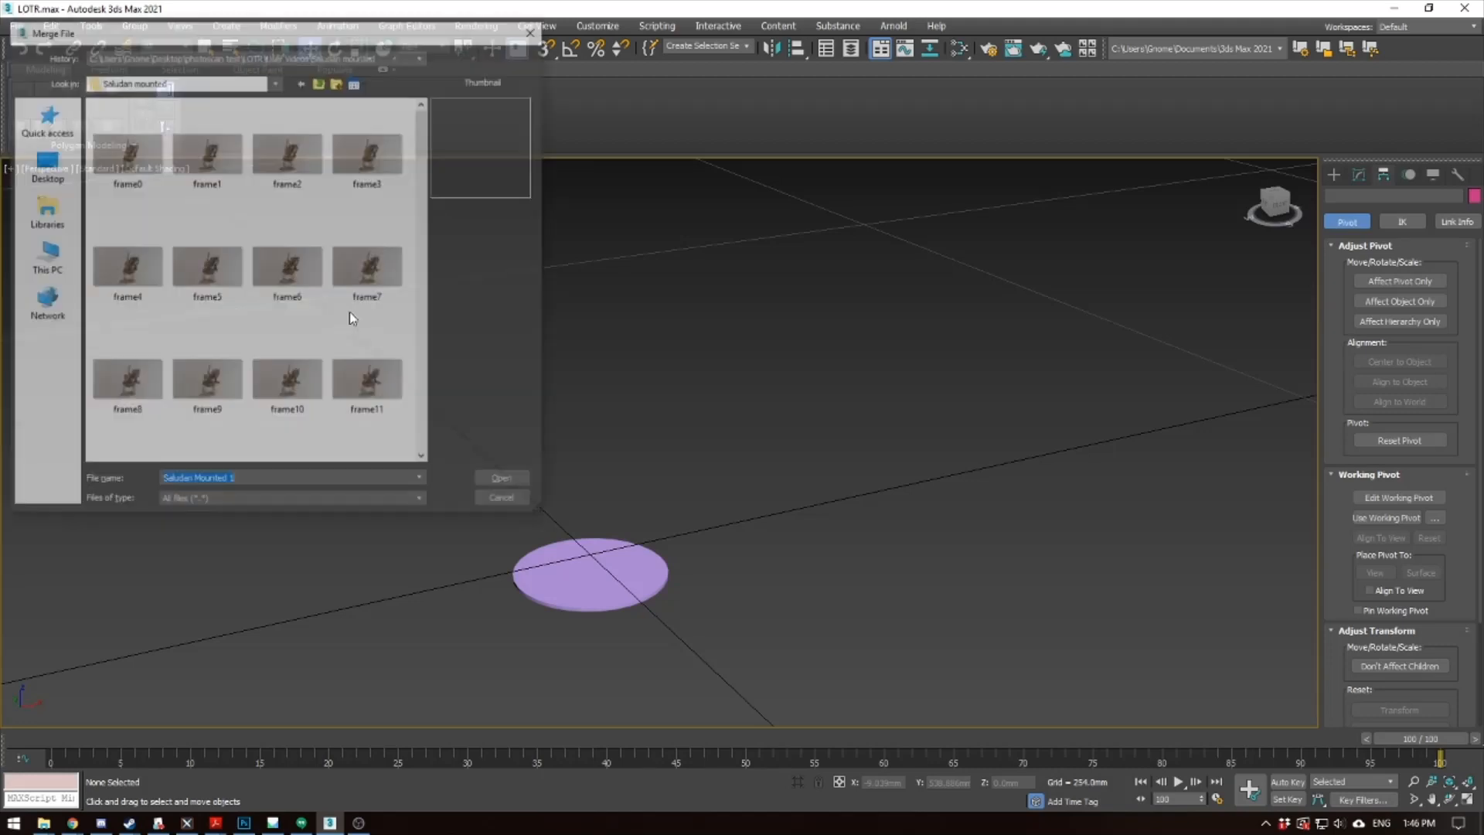
scroll(down, 3)
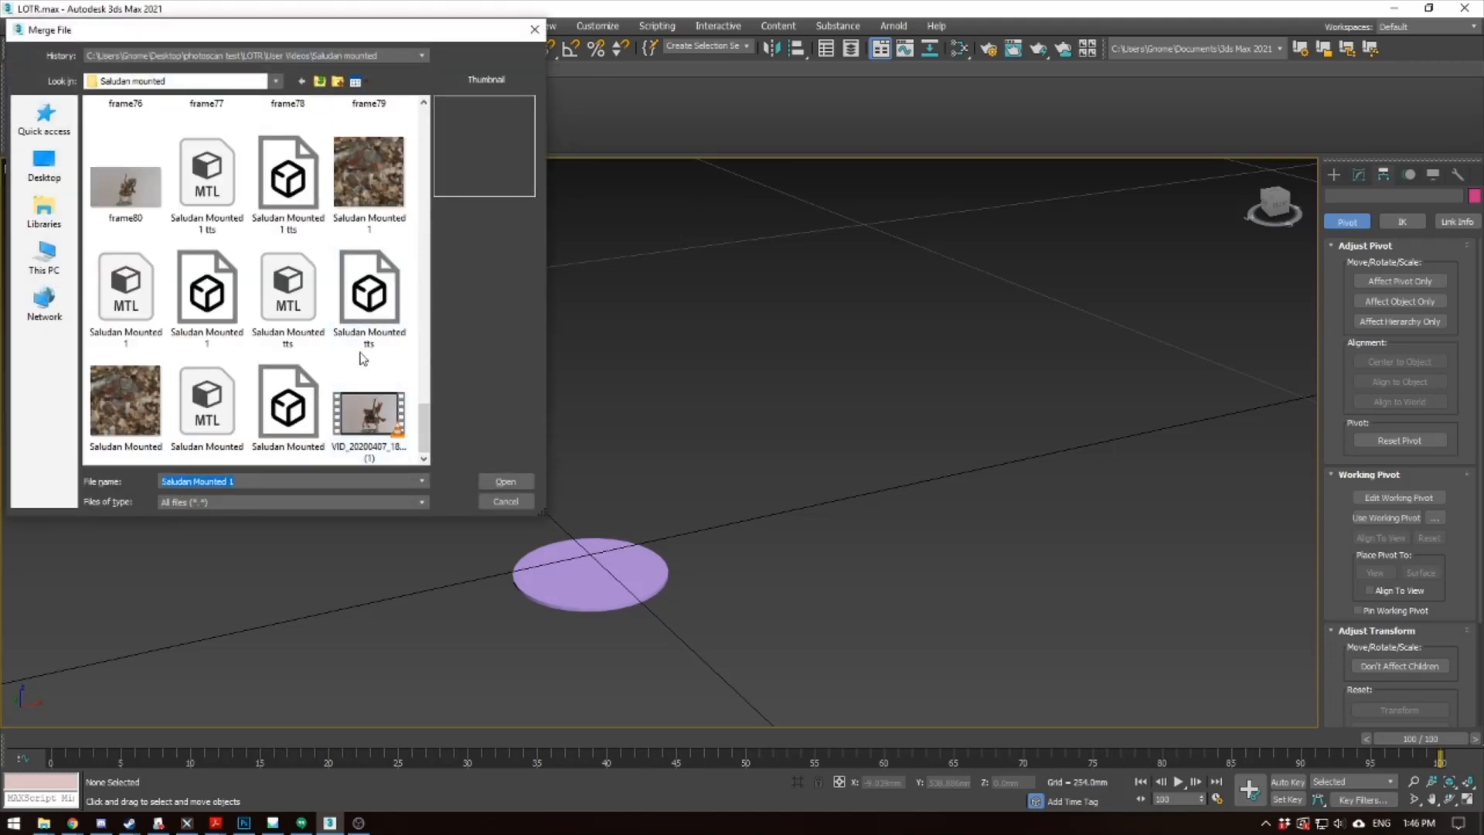
click(319, 82)
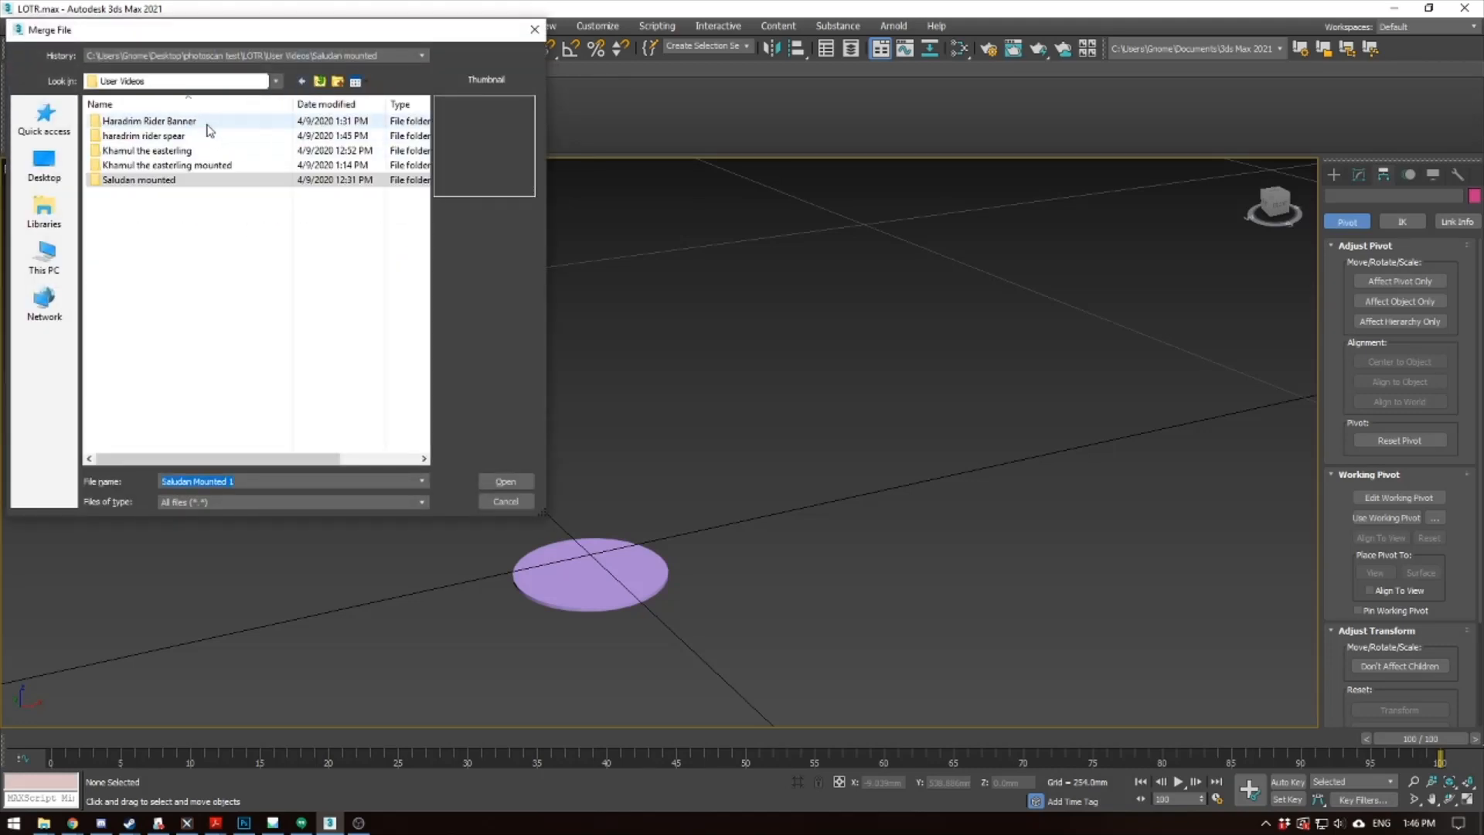
double_click(143, 135)
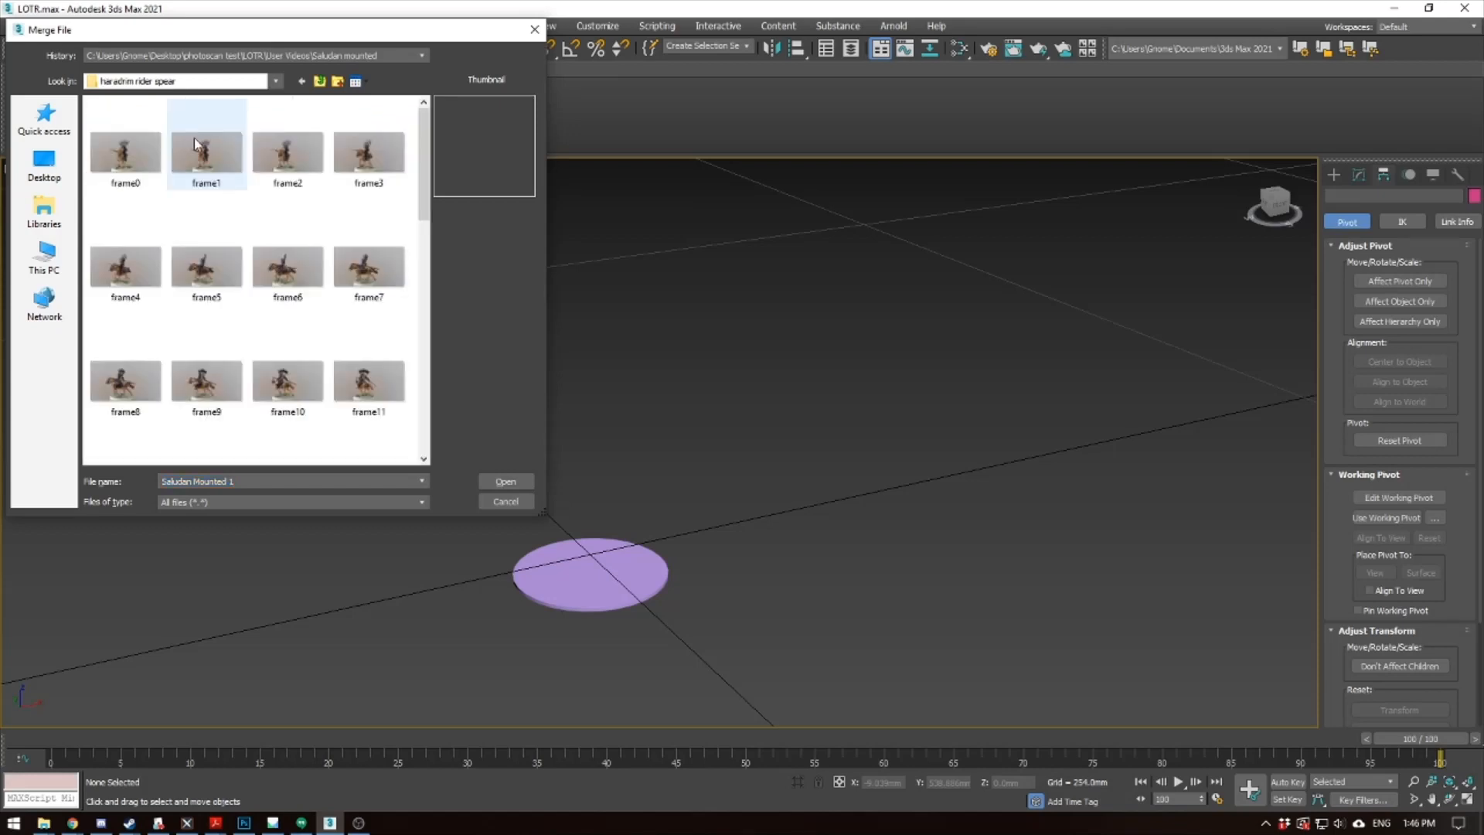
click(505, 481)
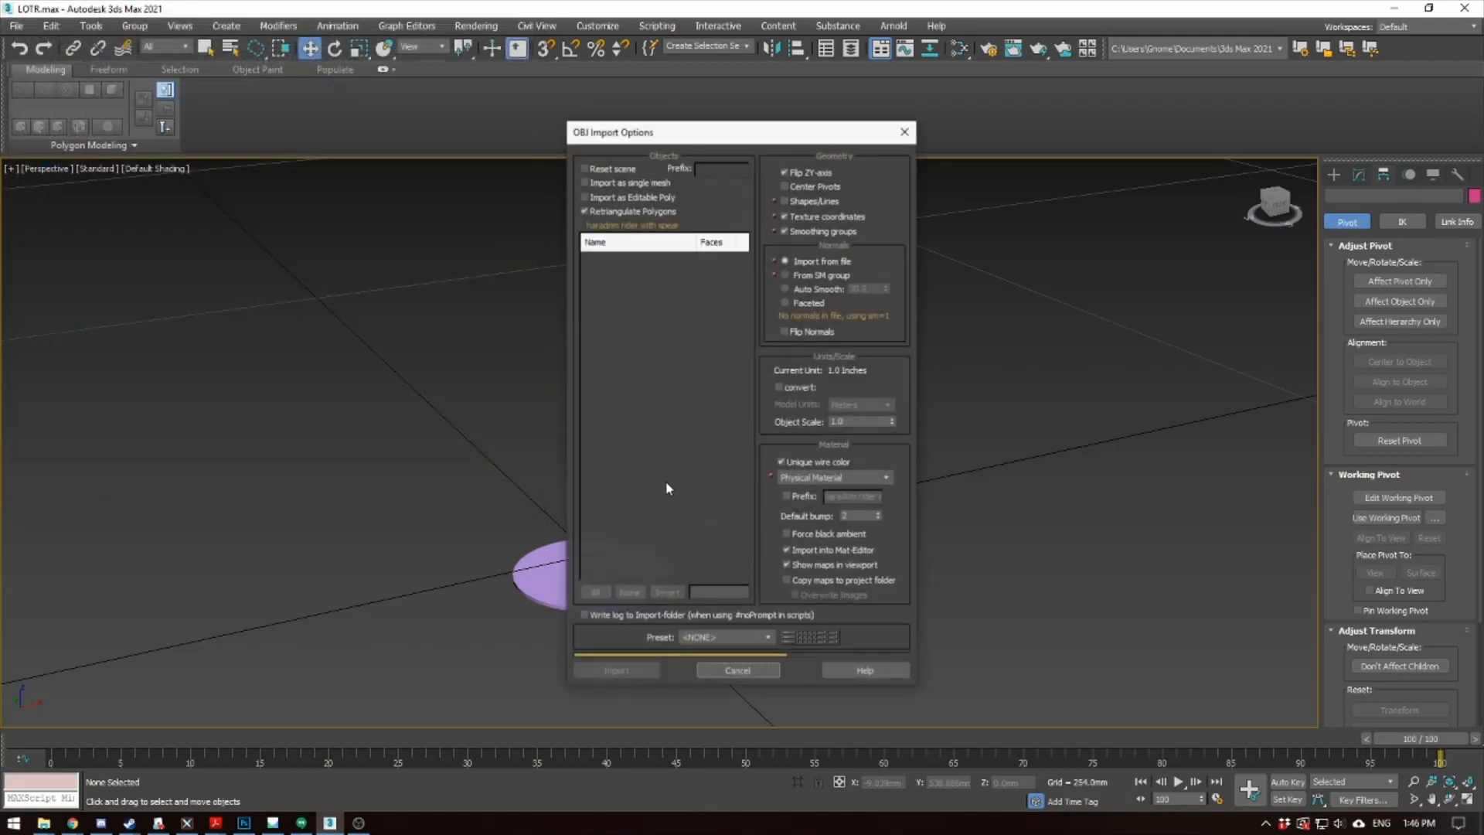
click(616, 670)
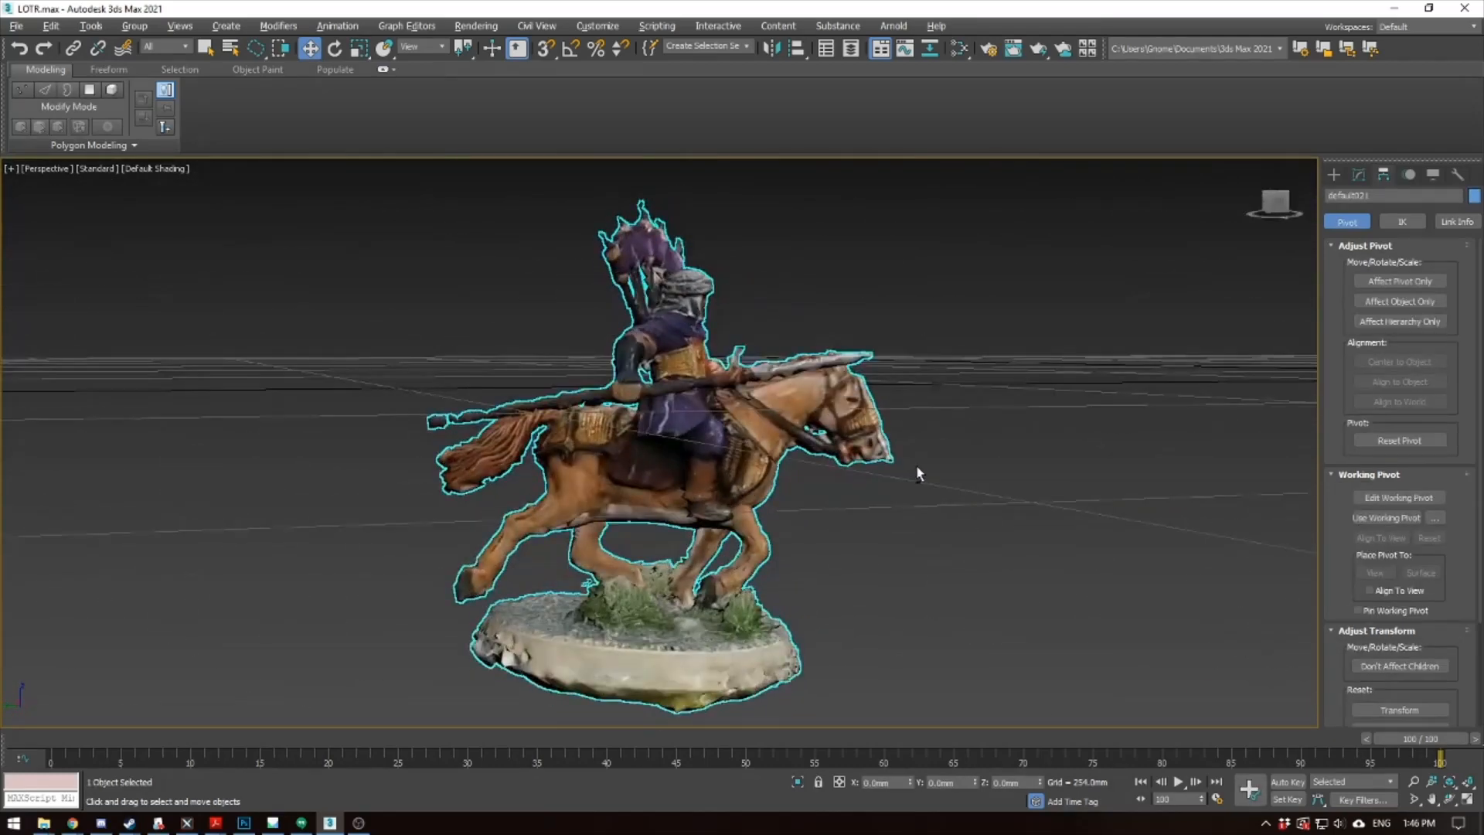
Rotate the imported spear rider so it stands level beside the round base
click(1400, 281)
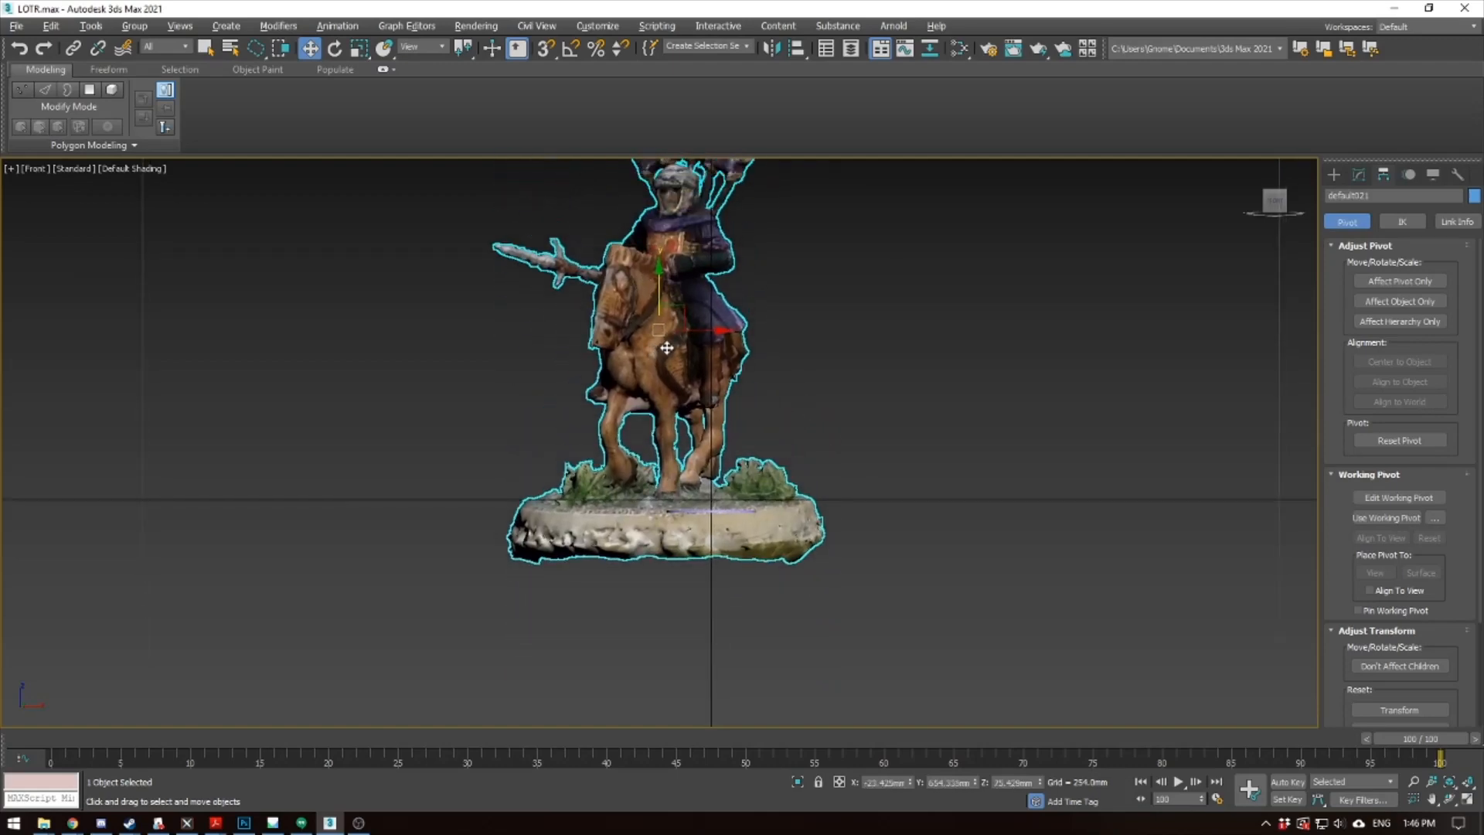
click(334, 48)
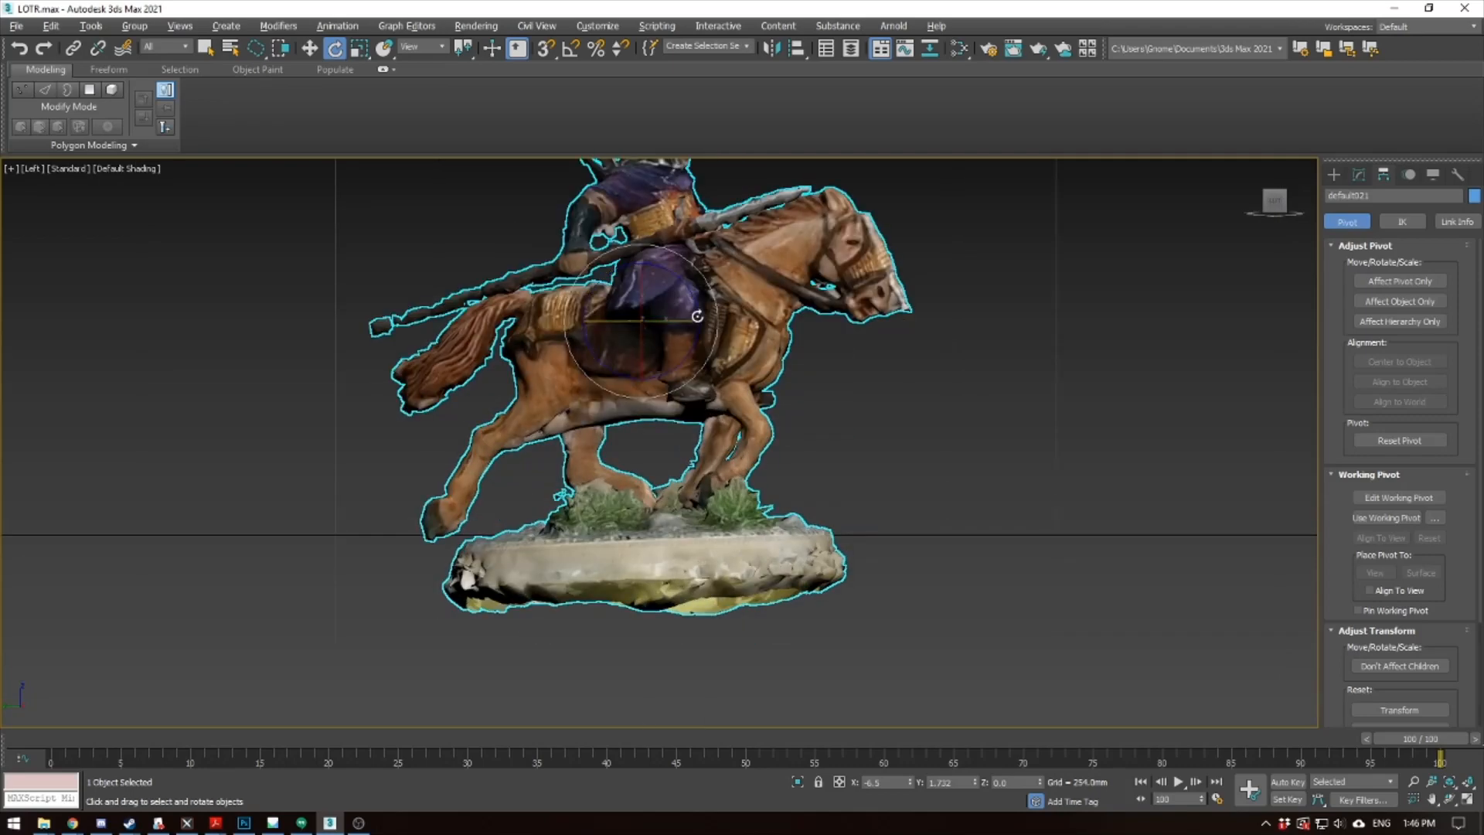
drag(648, 317, 649, 293)
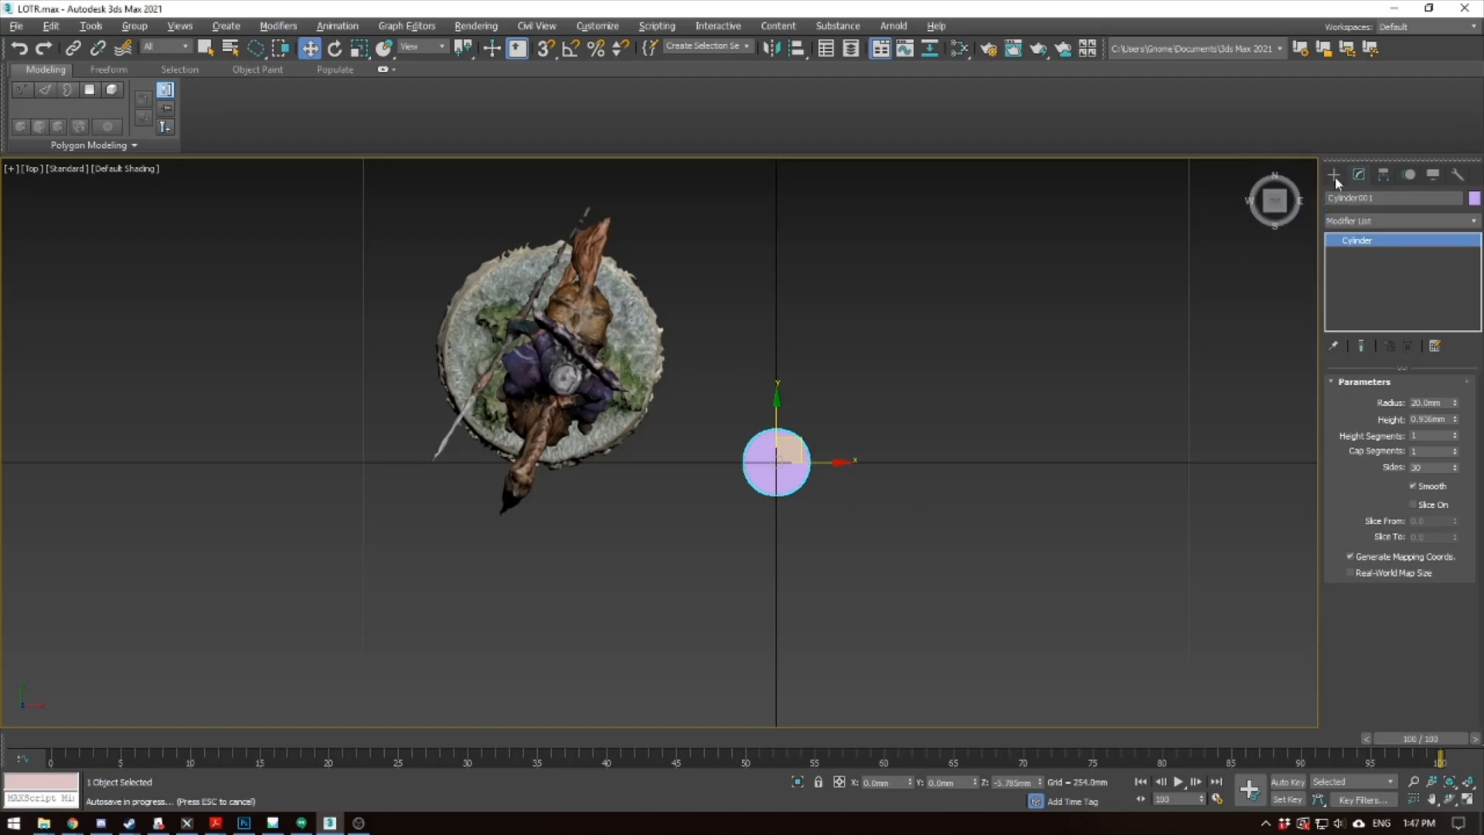
Add a second, larger cylinder from the Create panel's primitives
click(1333, 174)
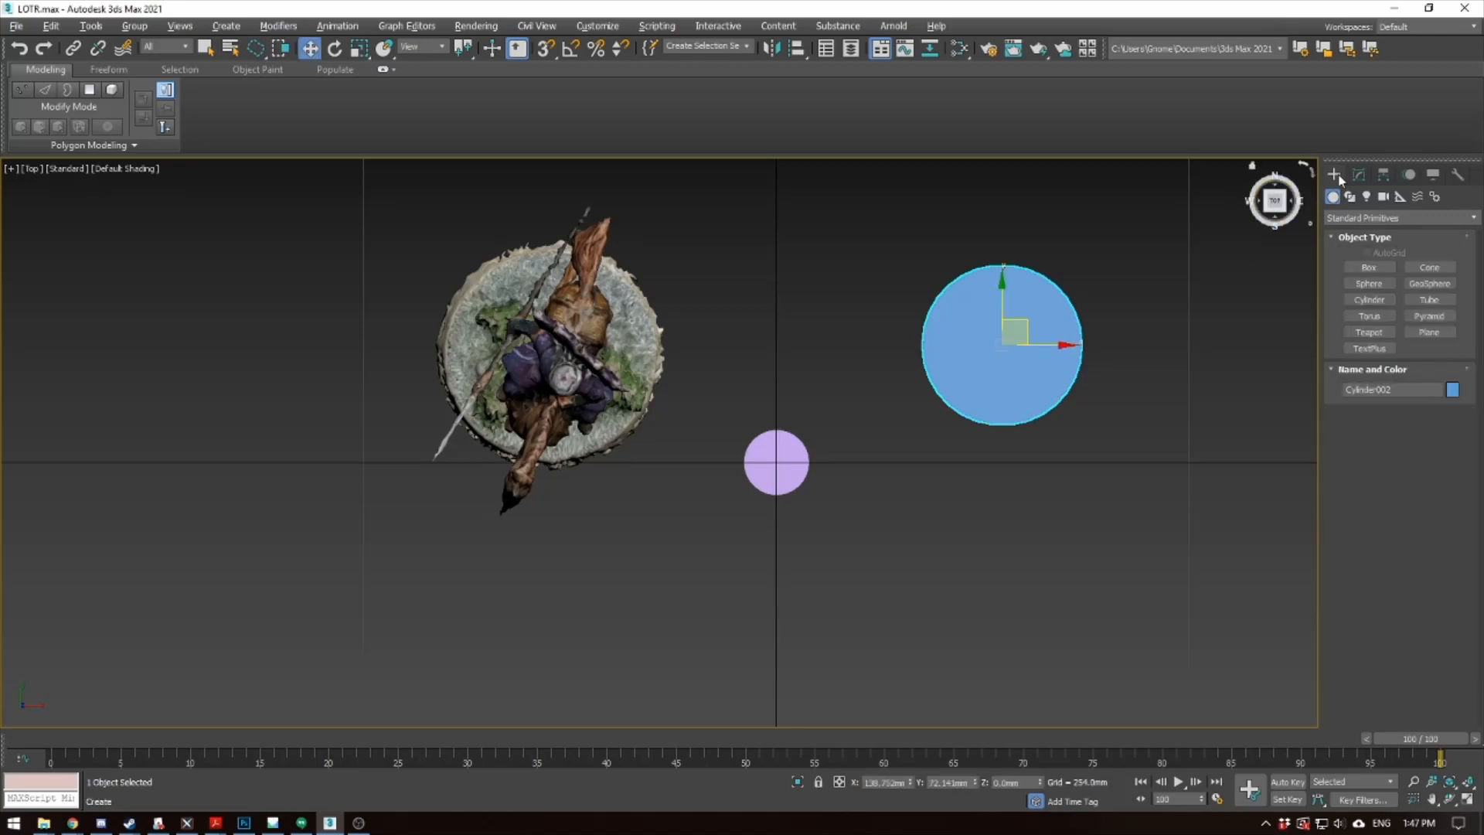
click(1357, 174)
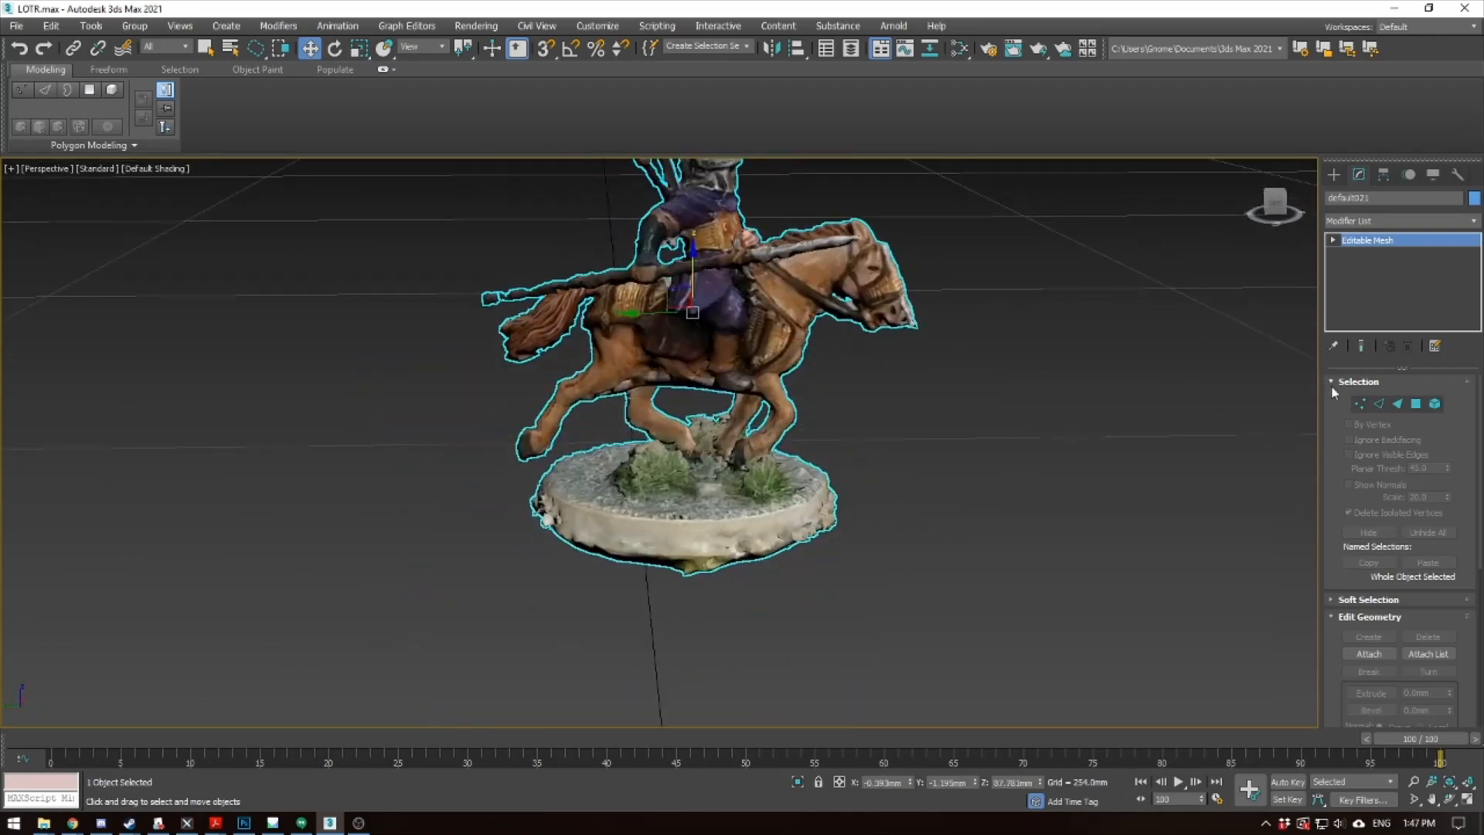
Delete the scanned base faces from the rider's editable mesh in sub-object mode
click(1361, 403)
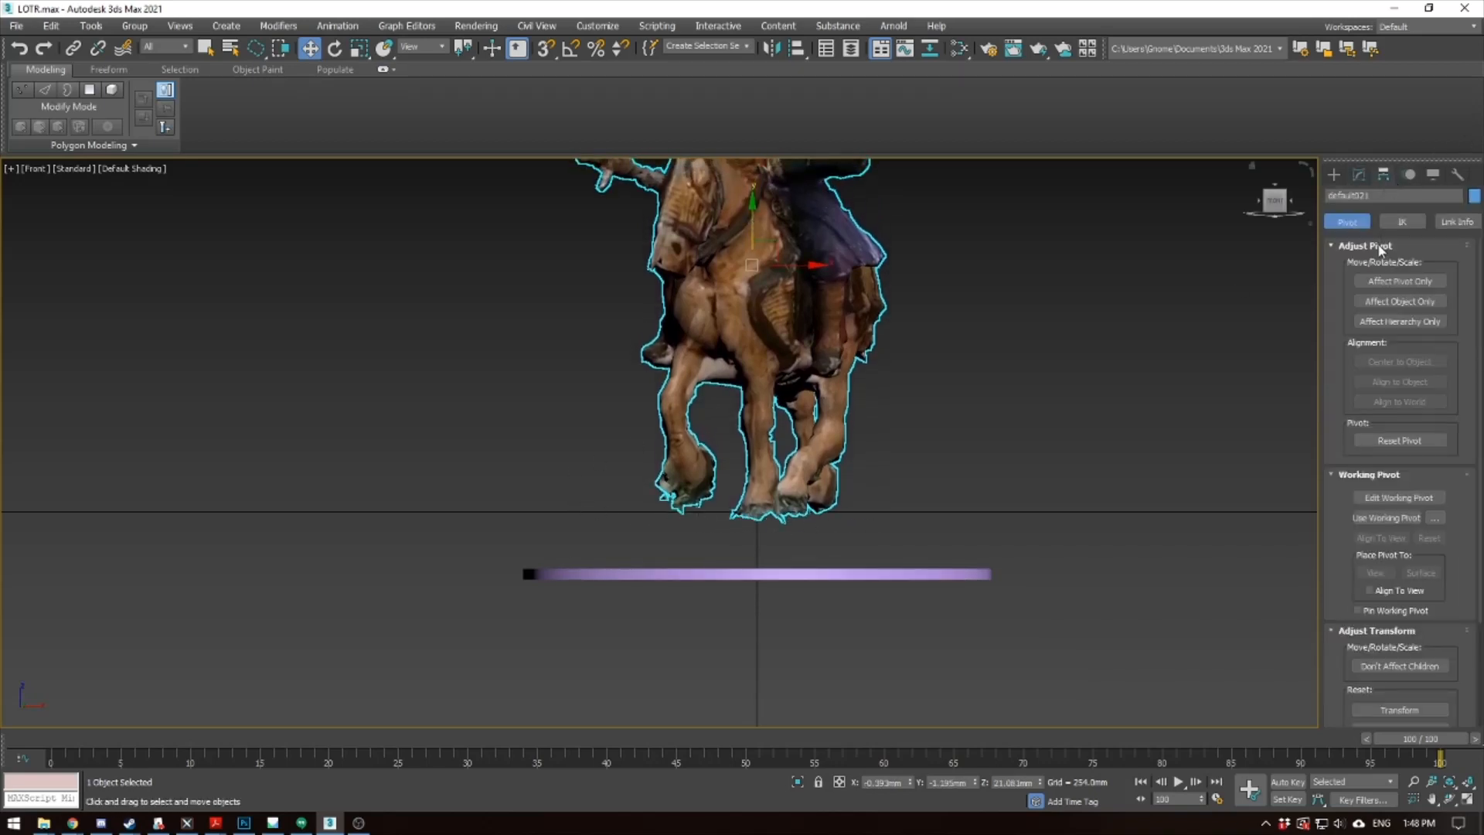
Stand the rider on the purple cylinder base and start Export Selected at User Videos
click(1399, 281)
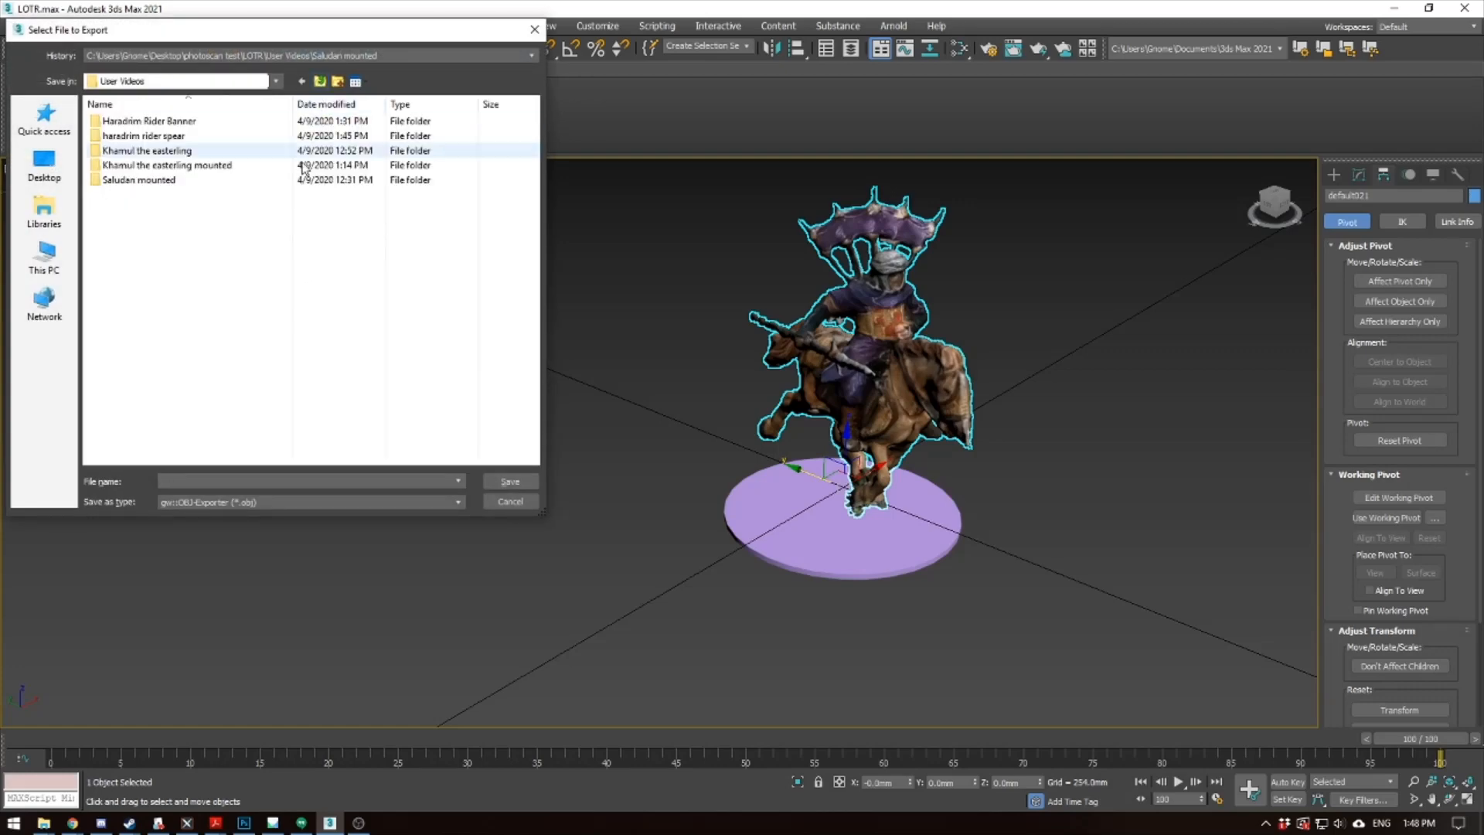
Overwrite the 'haradrim rider with spear' OBJ in the haradrim rider spear folder
double_click(144, 135)
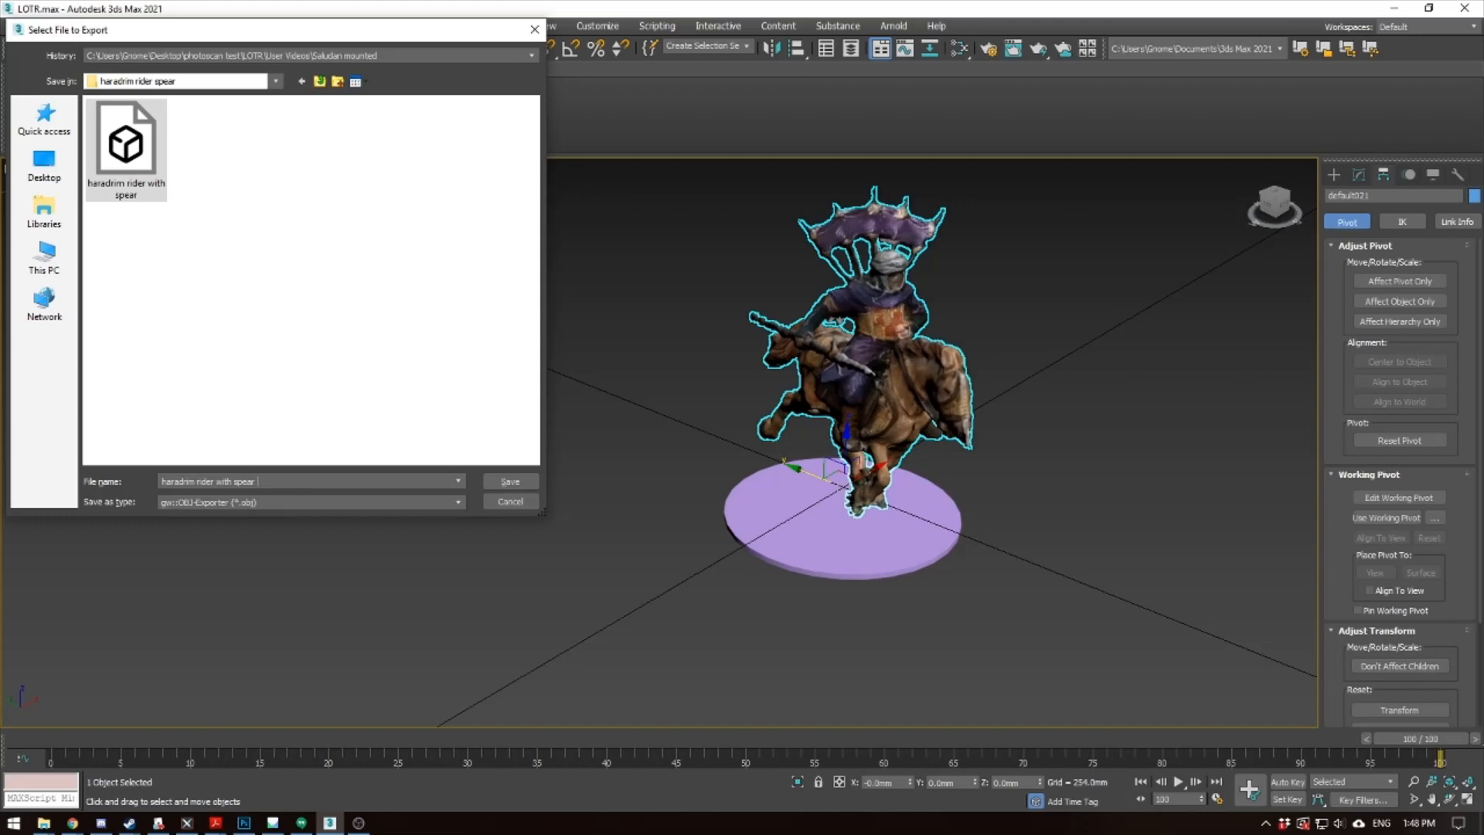
click(510, 481)
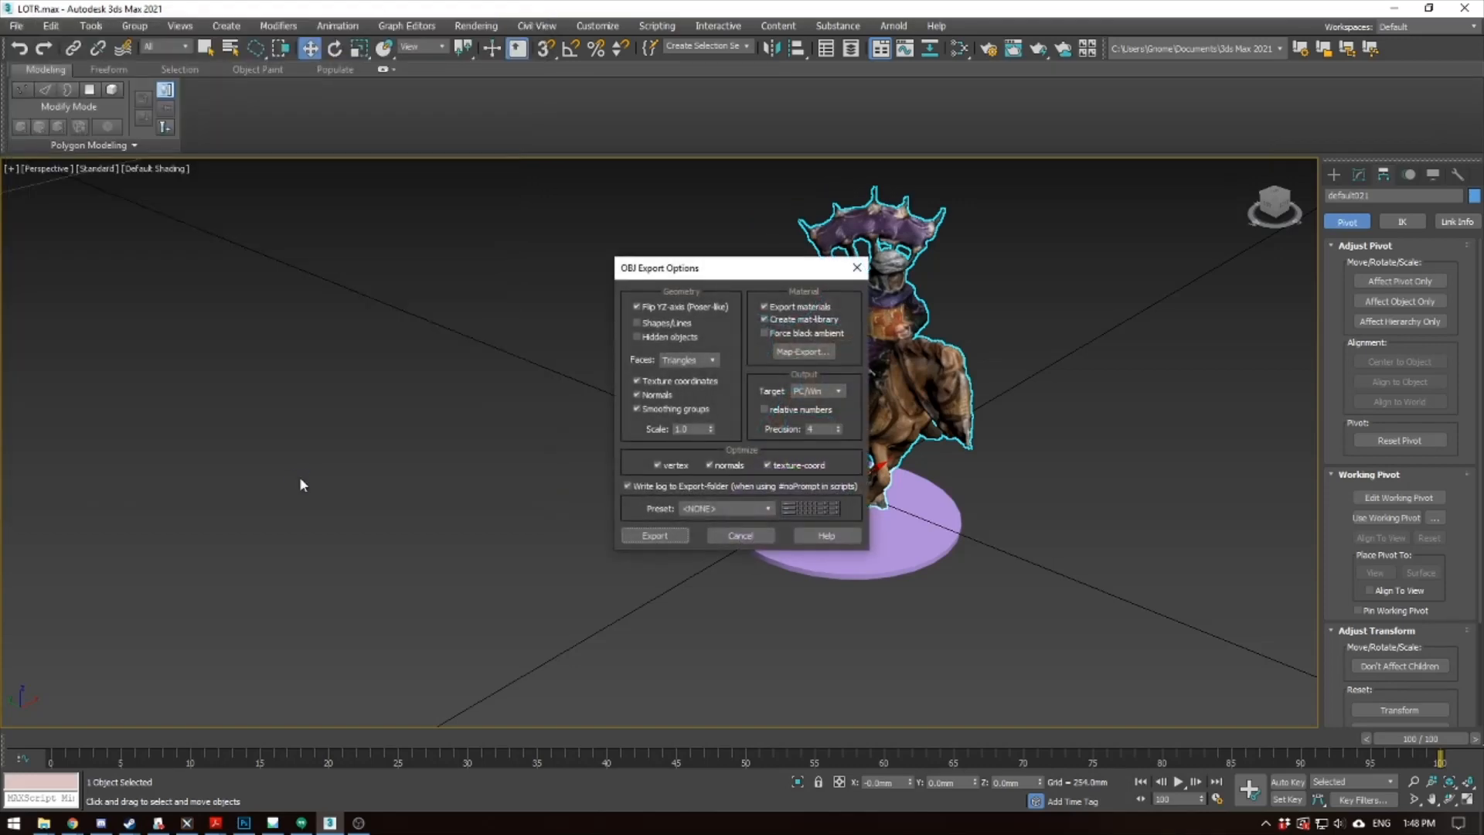
click(739, 536)
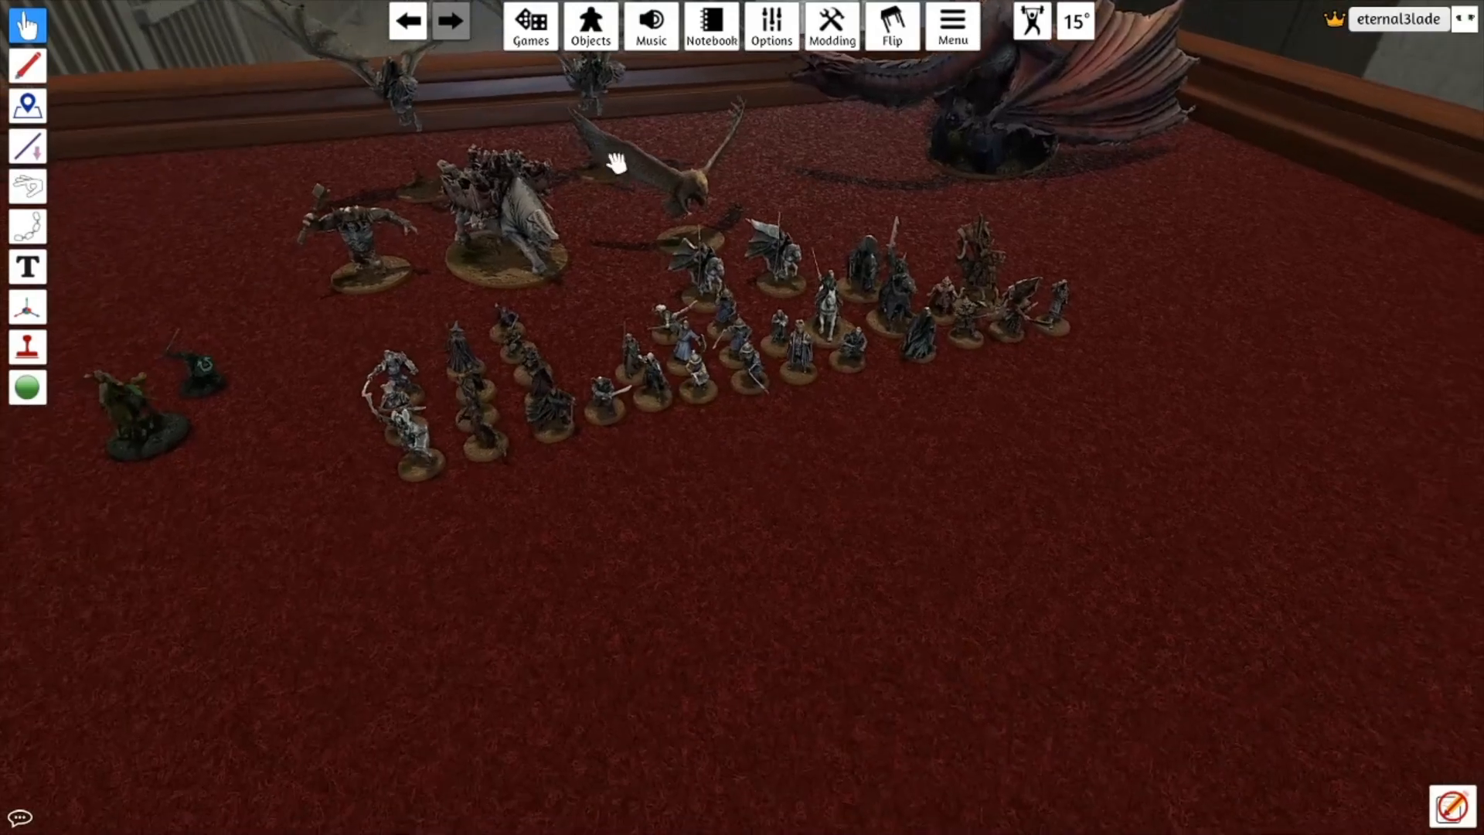
Open the Custom Model import form via Objects > Components > Custom > Model
click(590, 25)
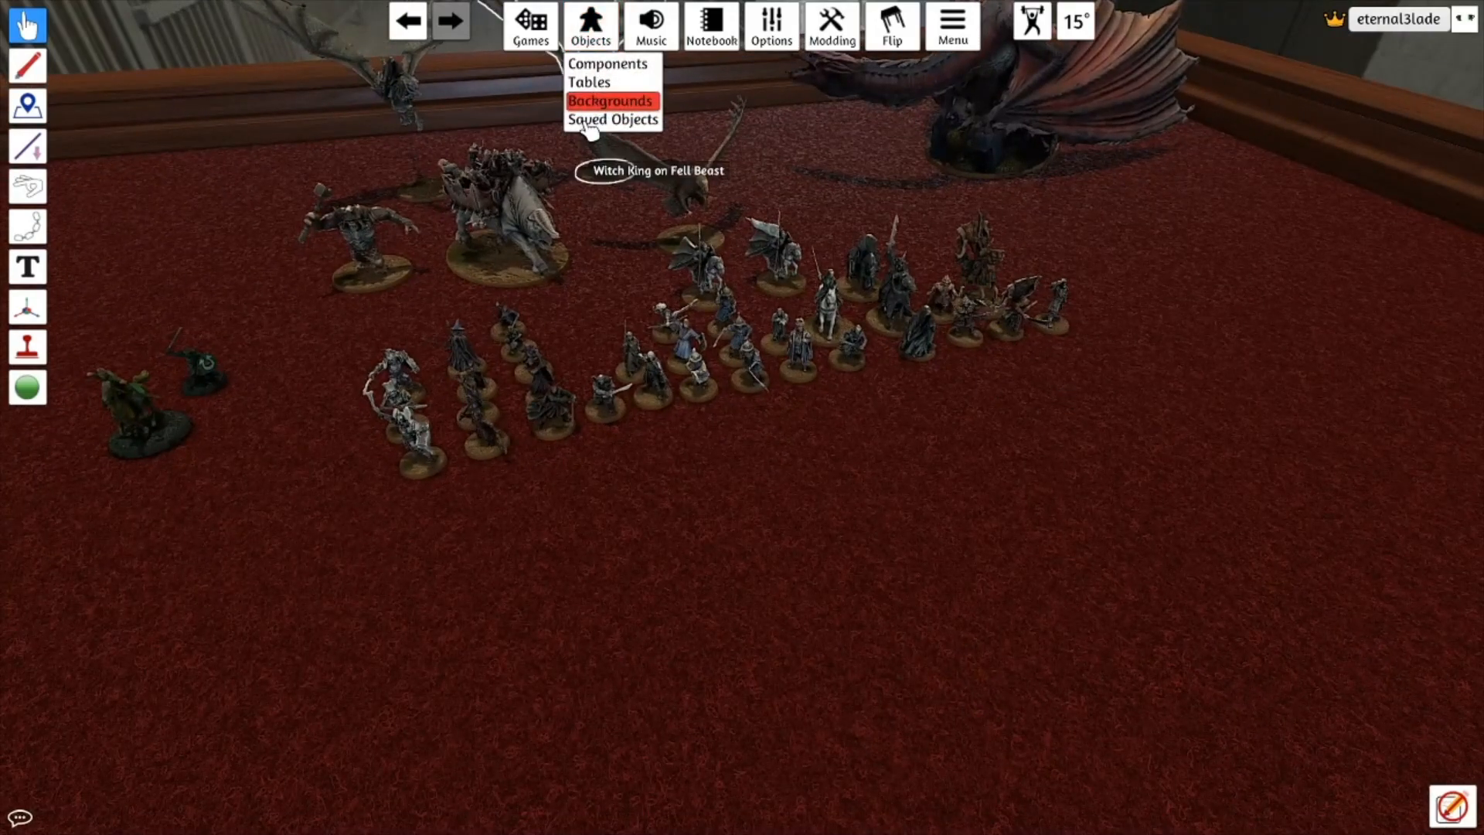
click(608, 63)
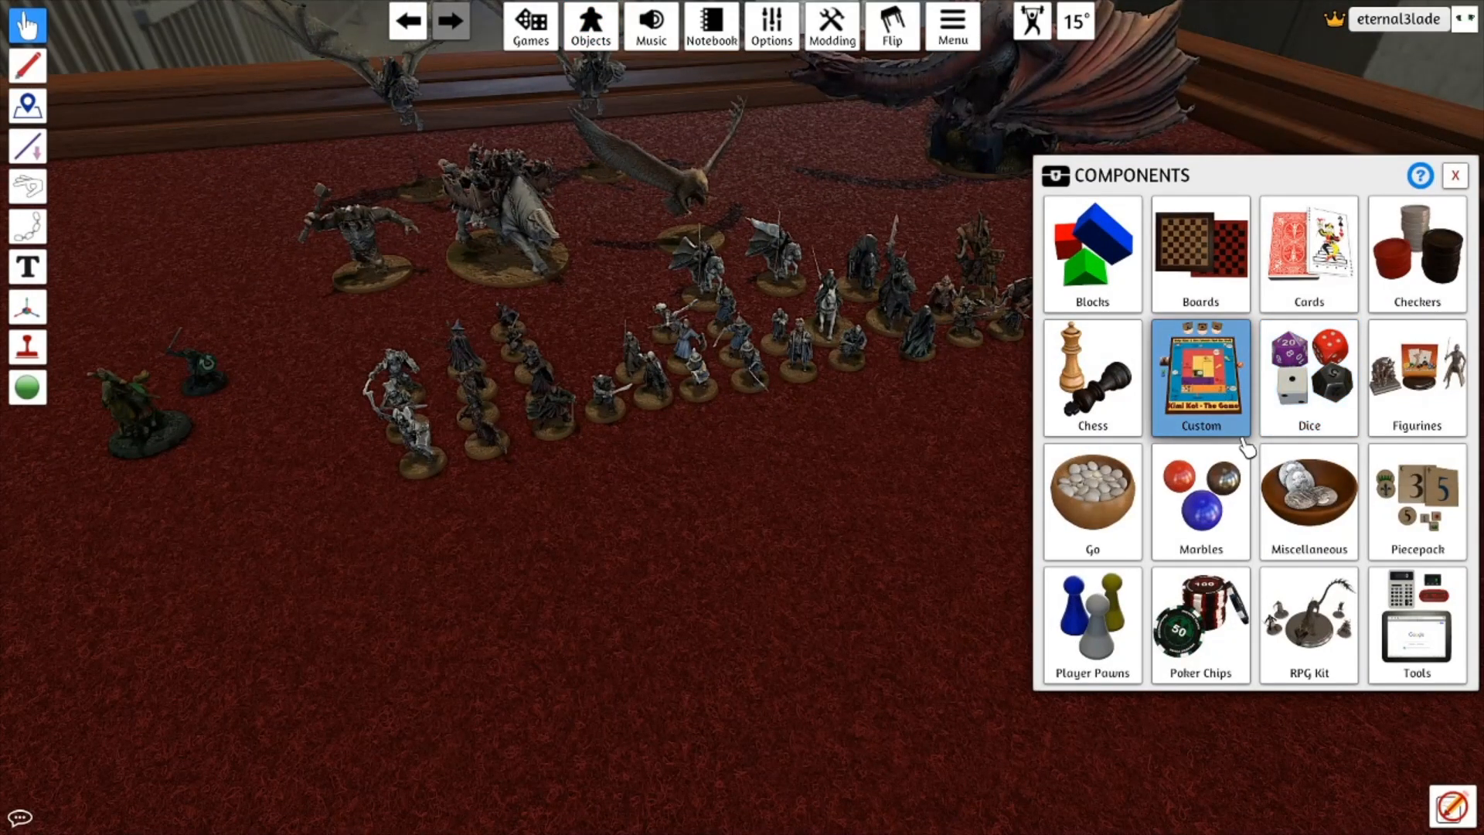
click(1200, 376)
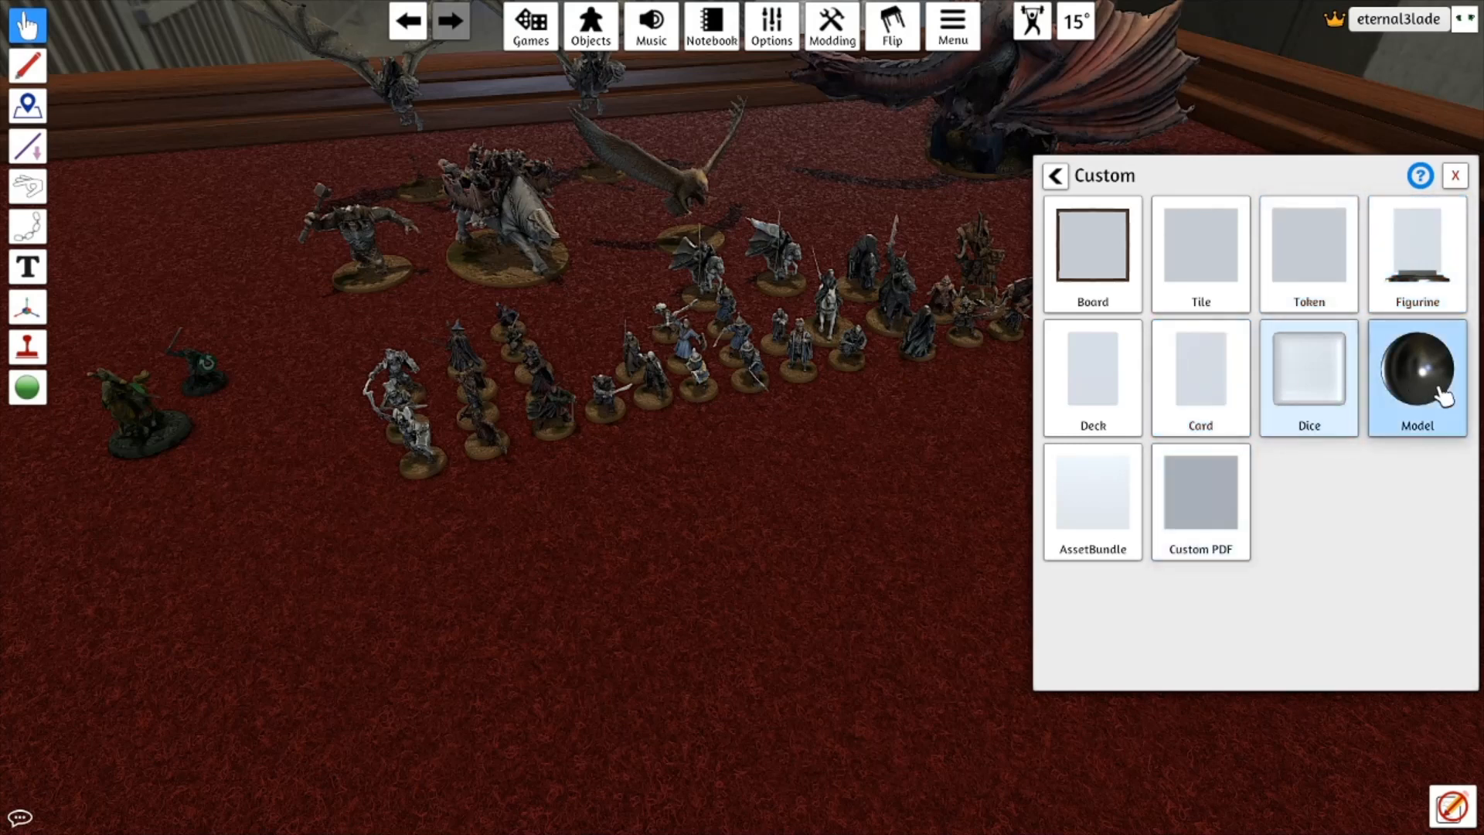
click(1417, 378)
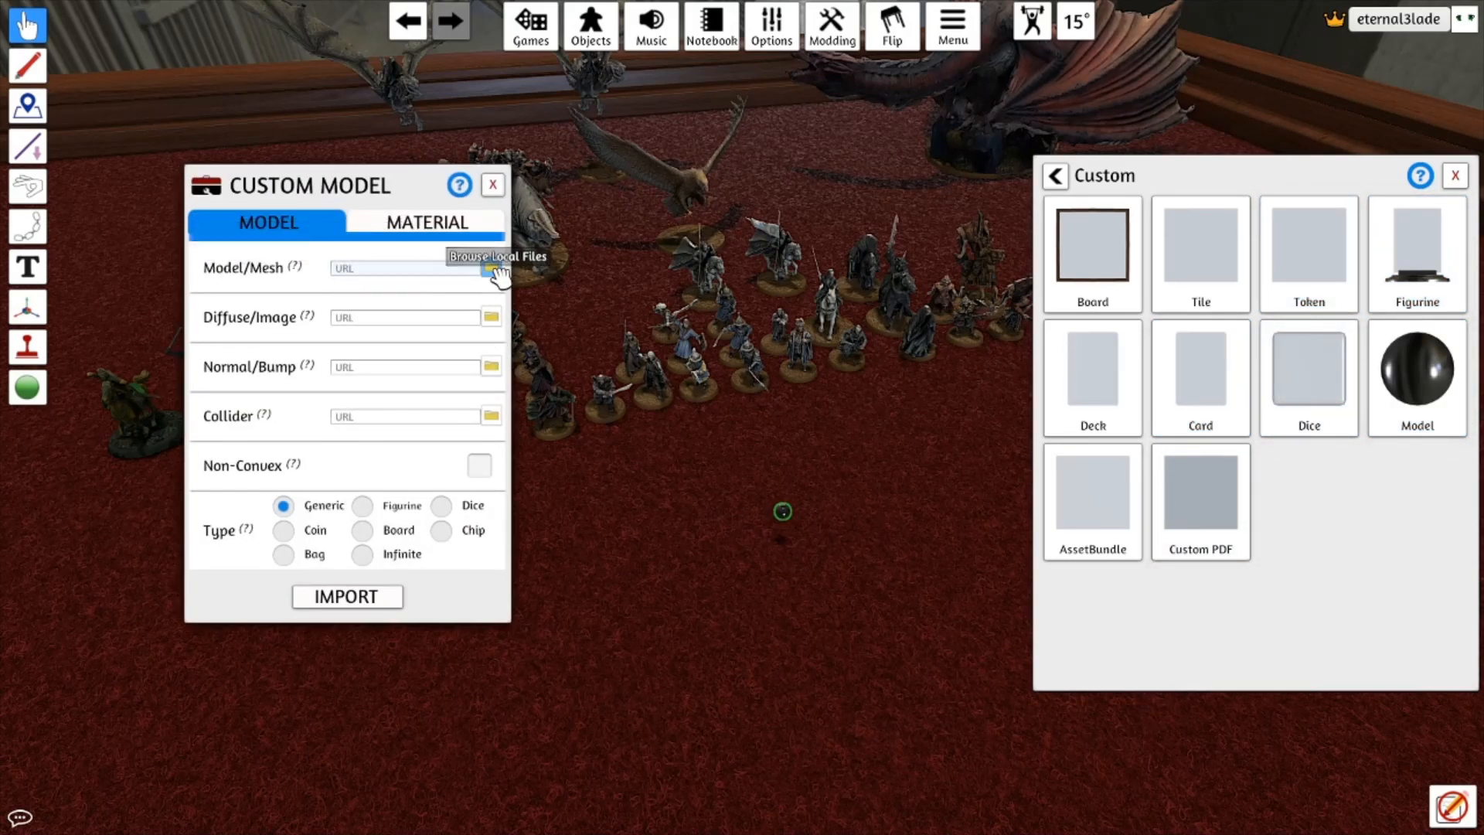
Load the TTS version of the rider mesh and browse for its texture image
click(490, 267)
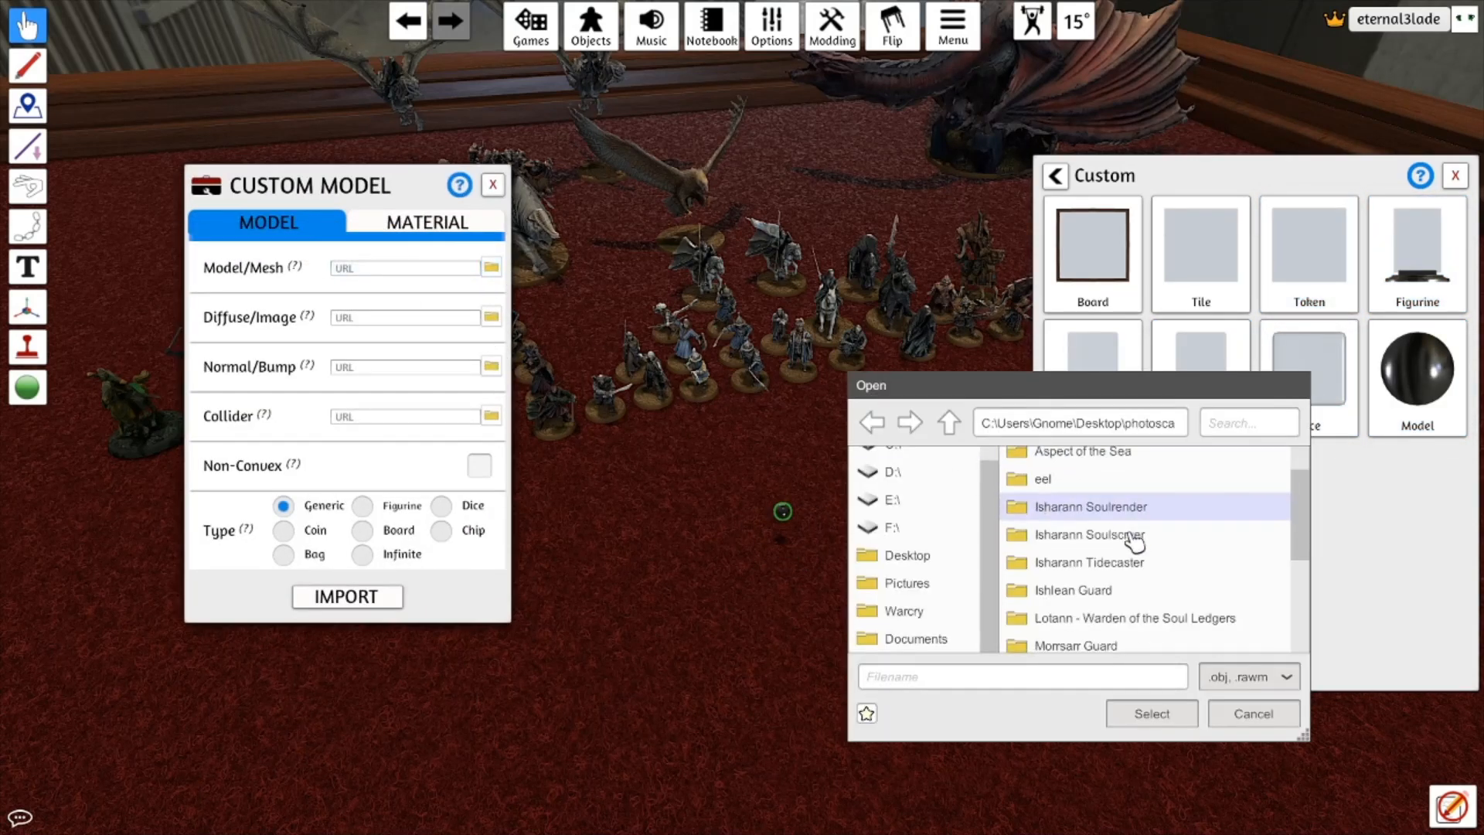
scroll(up, 3)
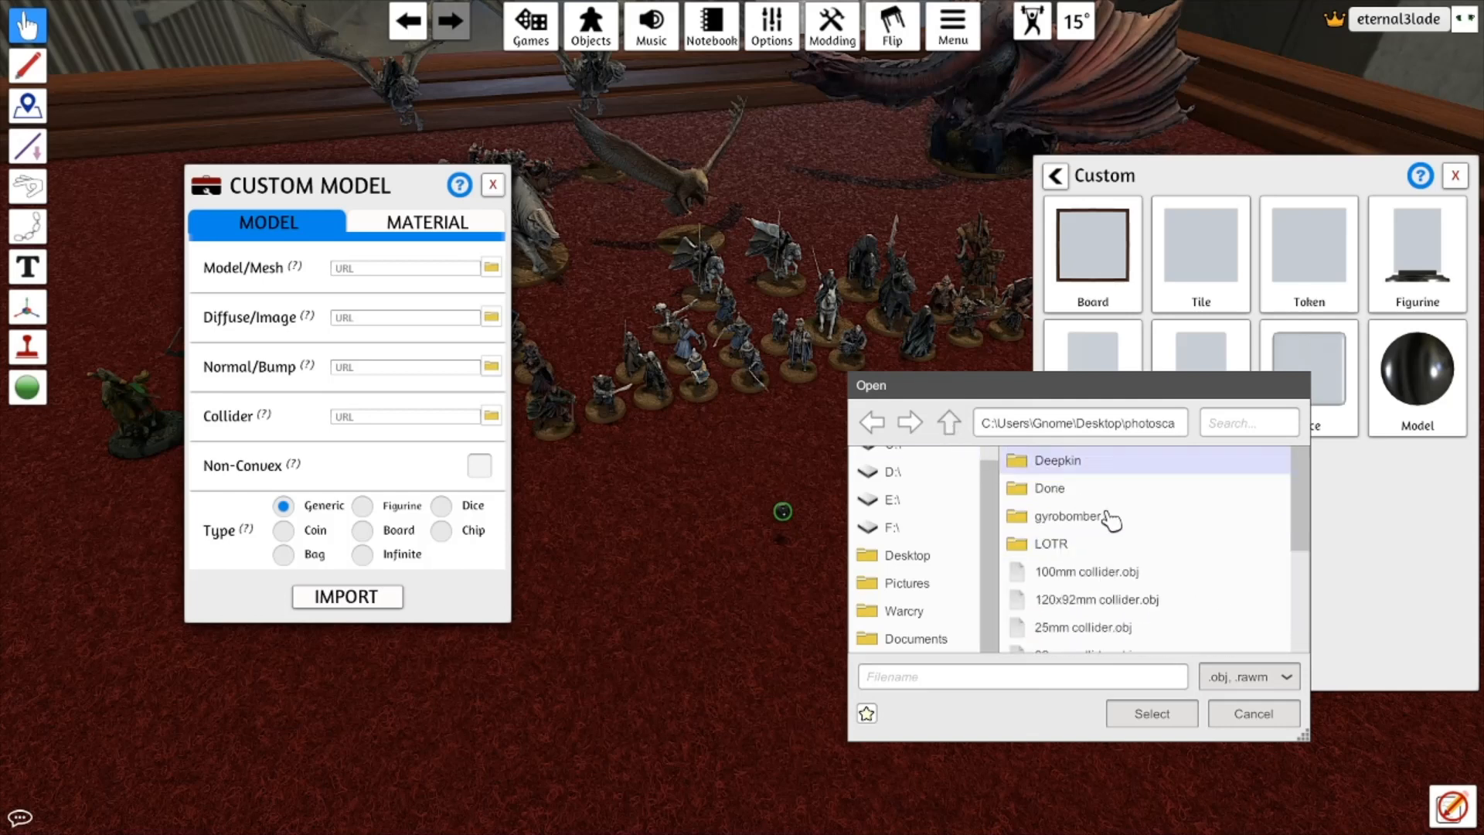
scroll(down, 3)
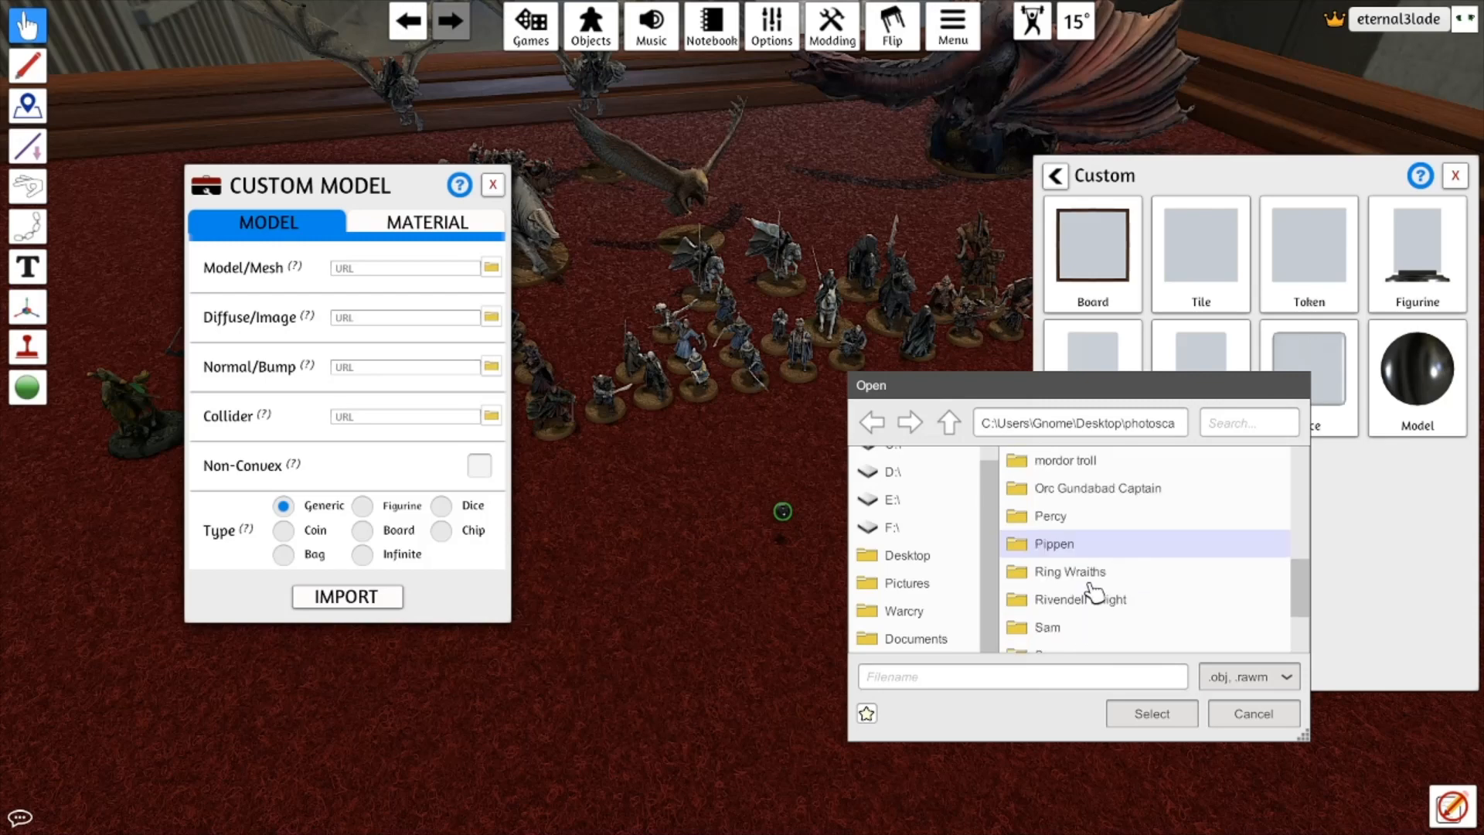
scroll(up, 3)
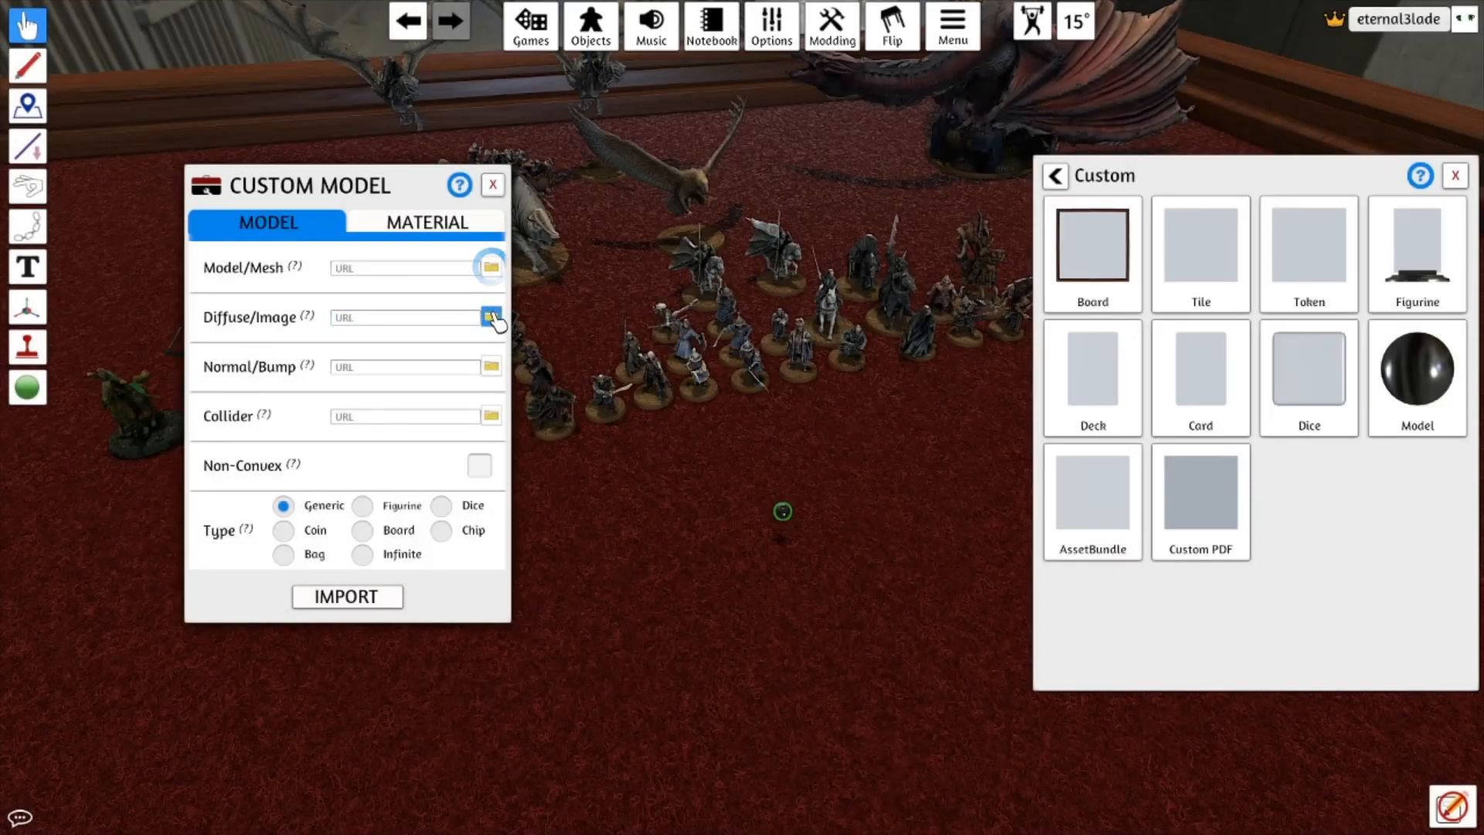
click(490, 317)
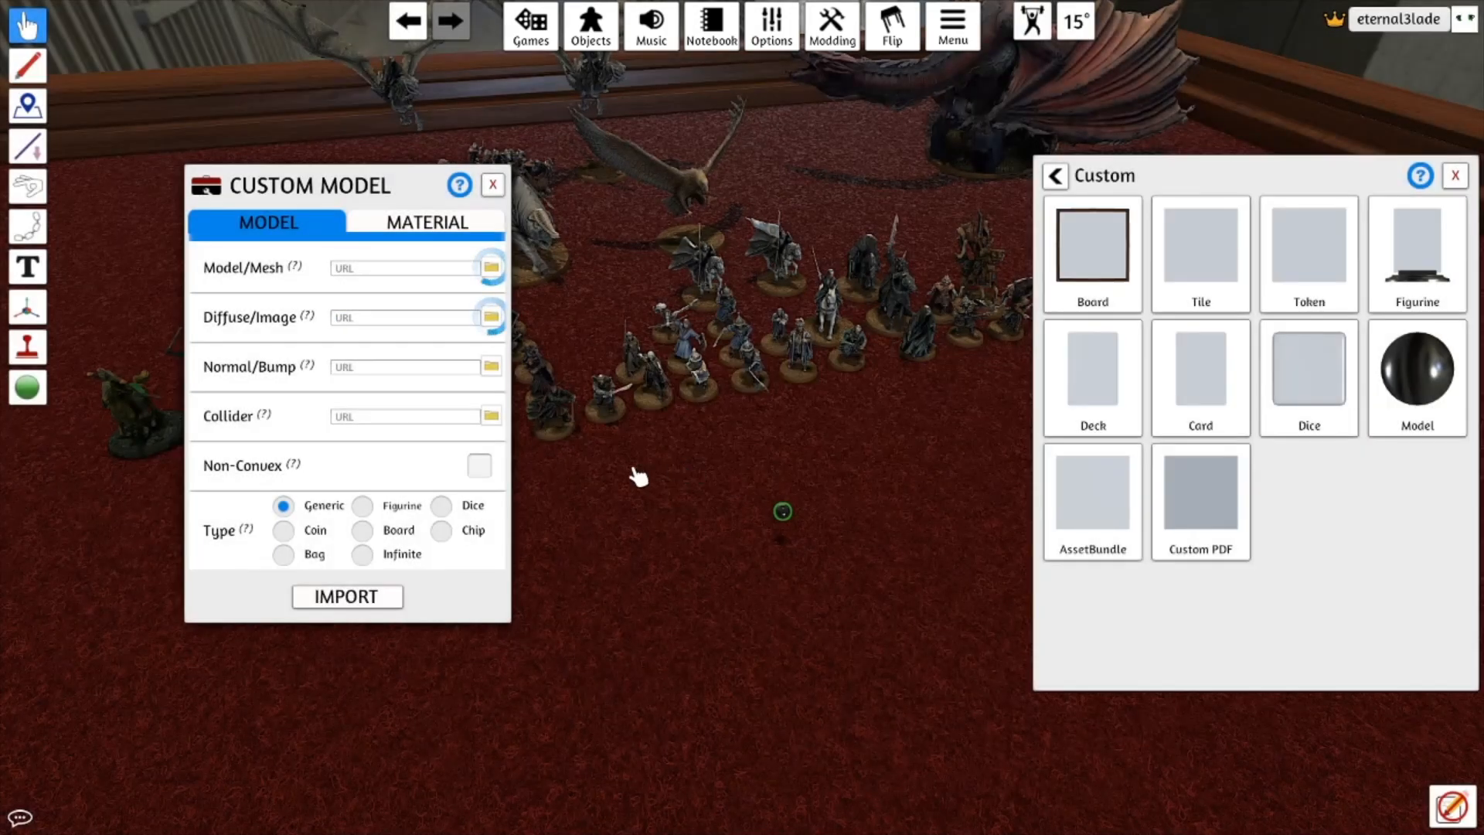
click(492, 417)
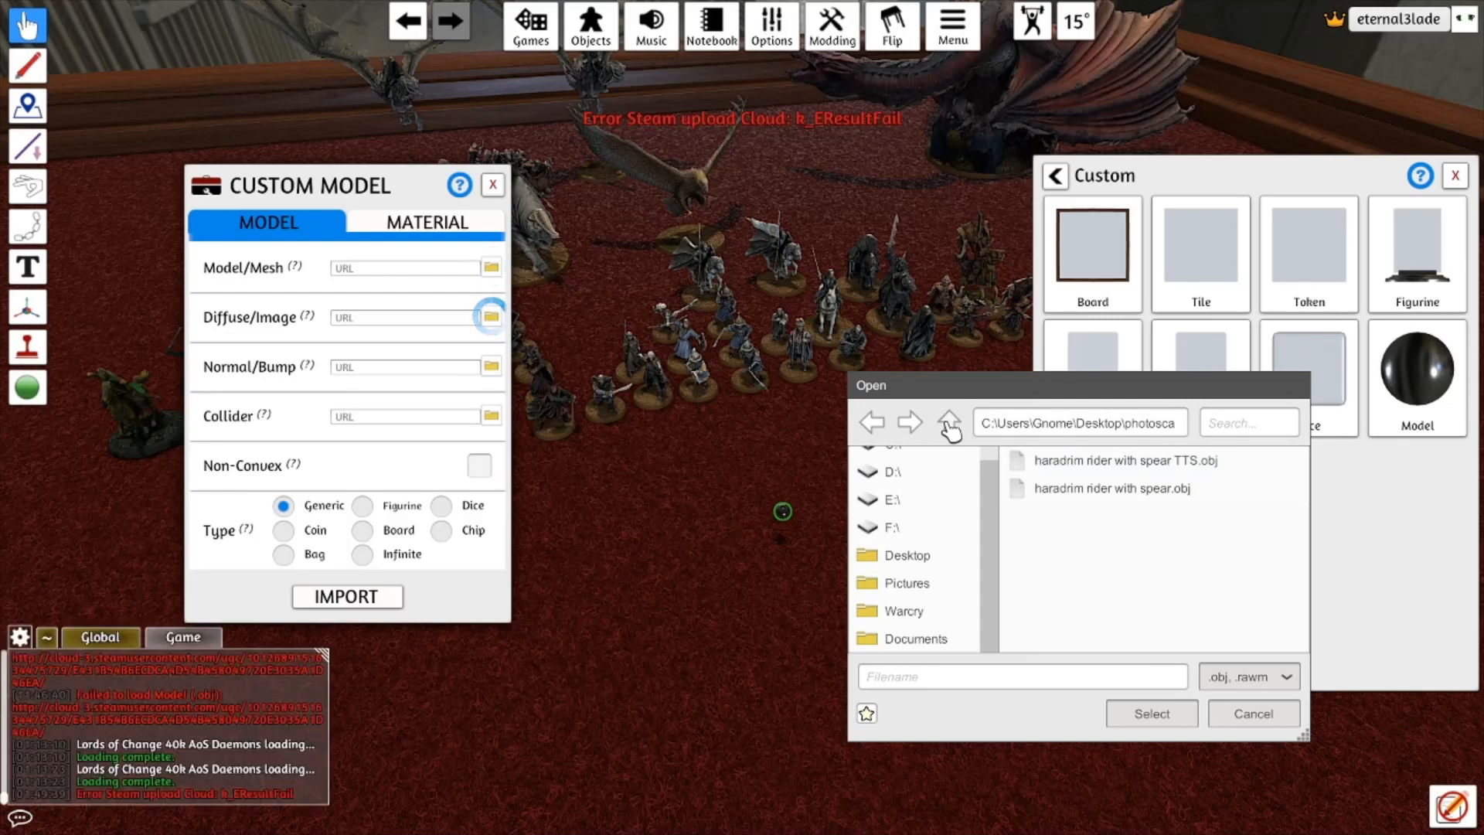
mouse_move(771, 388)
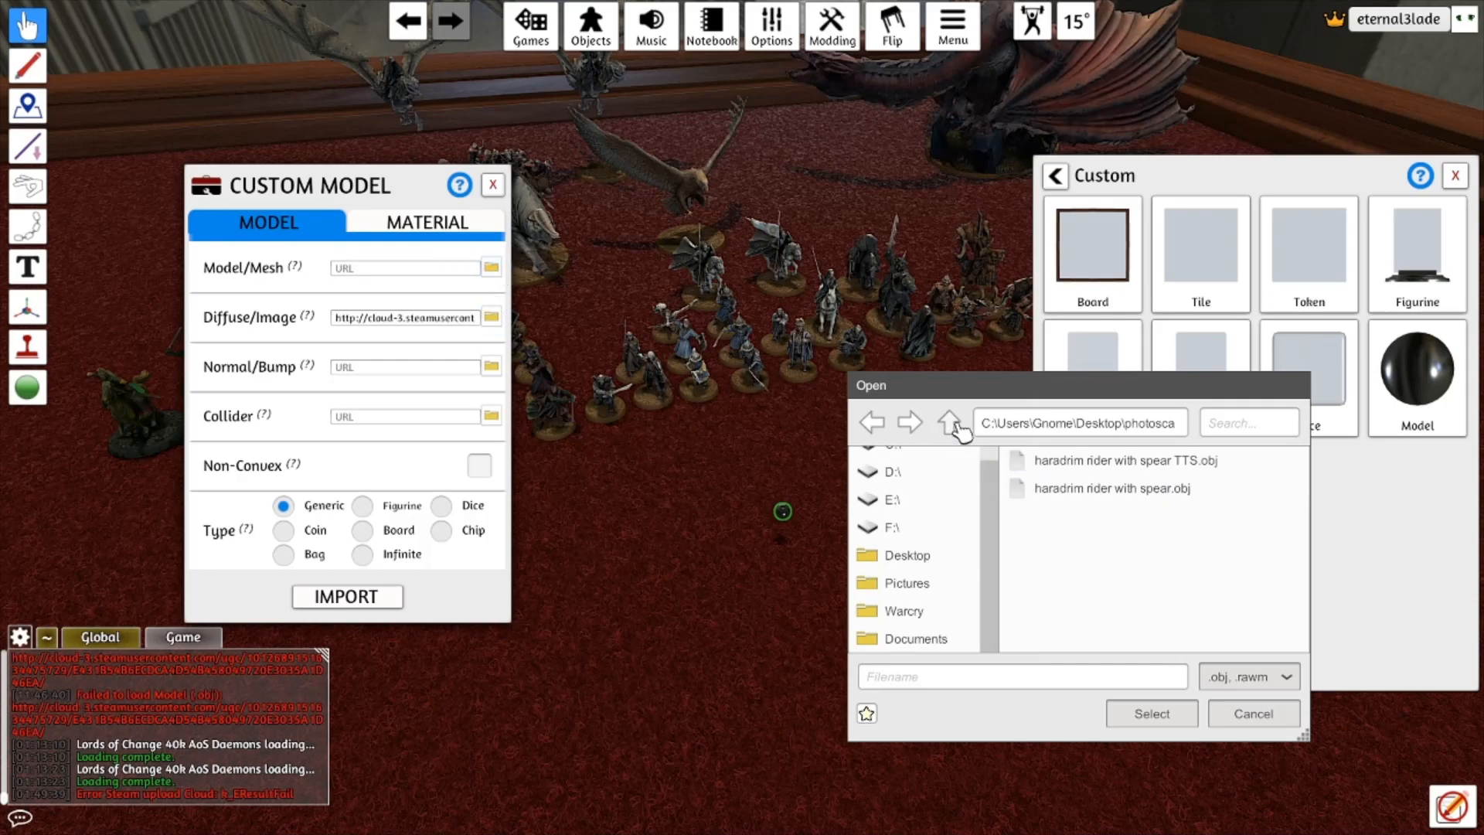
mouse_move(1245, 721)
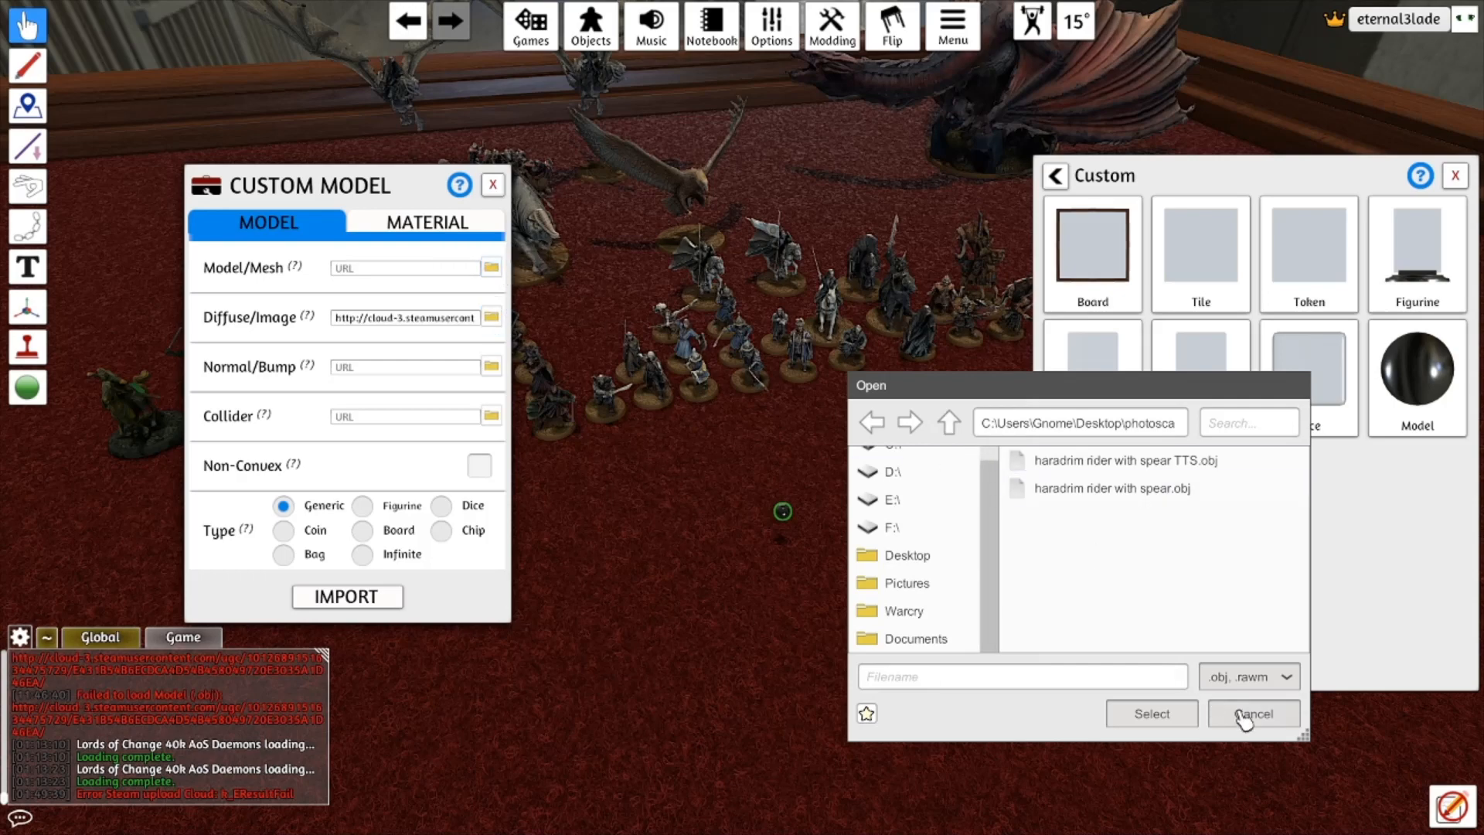
click(1125, 460)
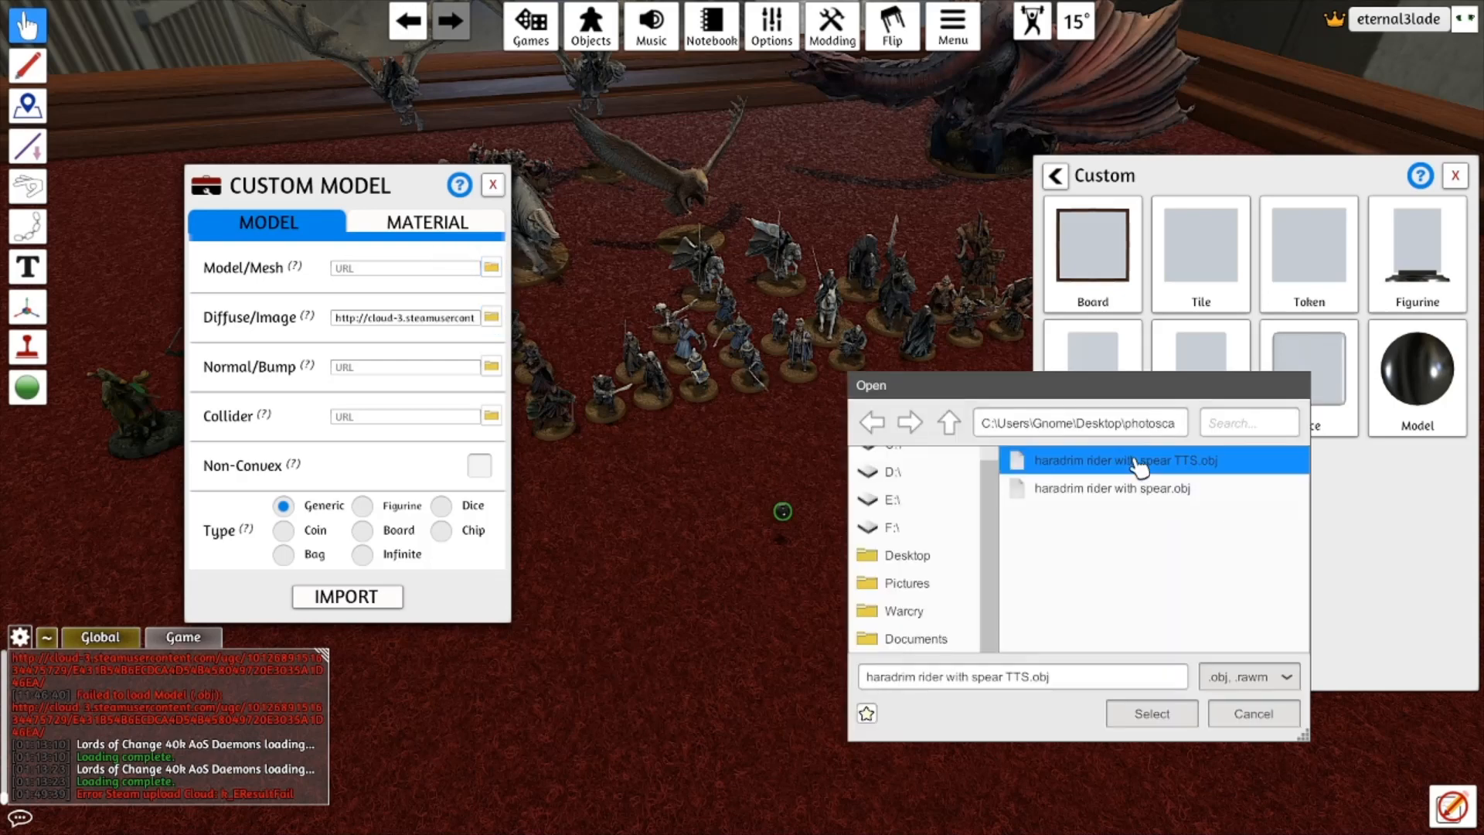
click(1151, 713)
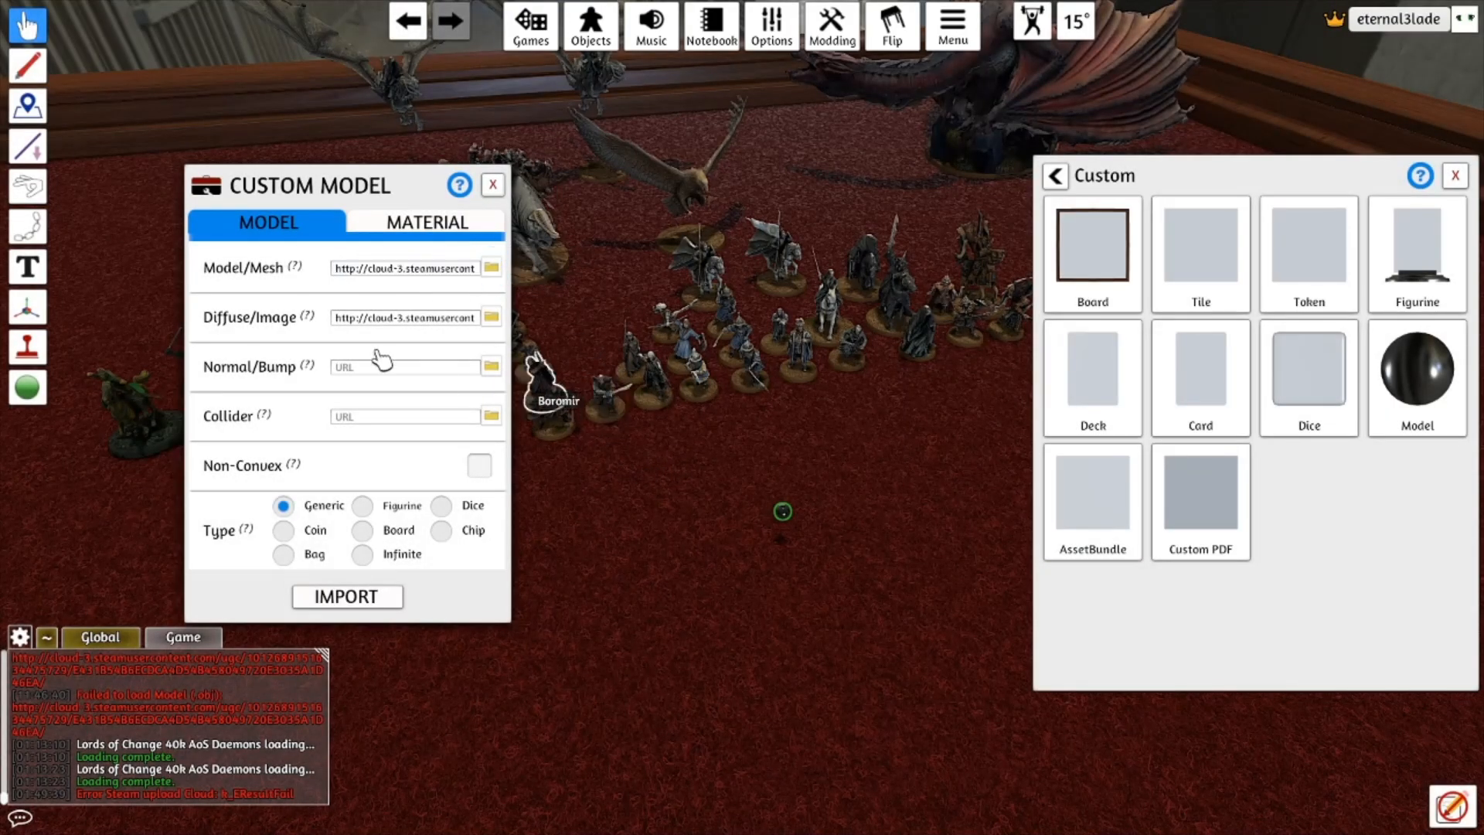
Add a collider mesh and set the model type to Figurine
click(492, 268)
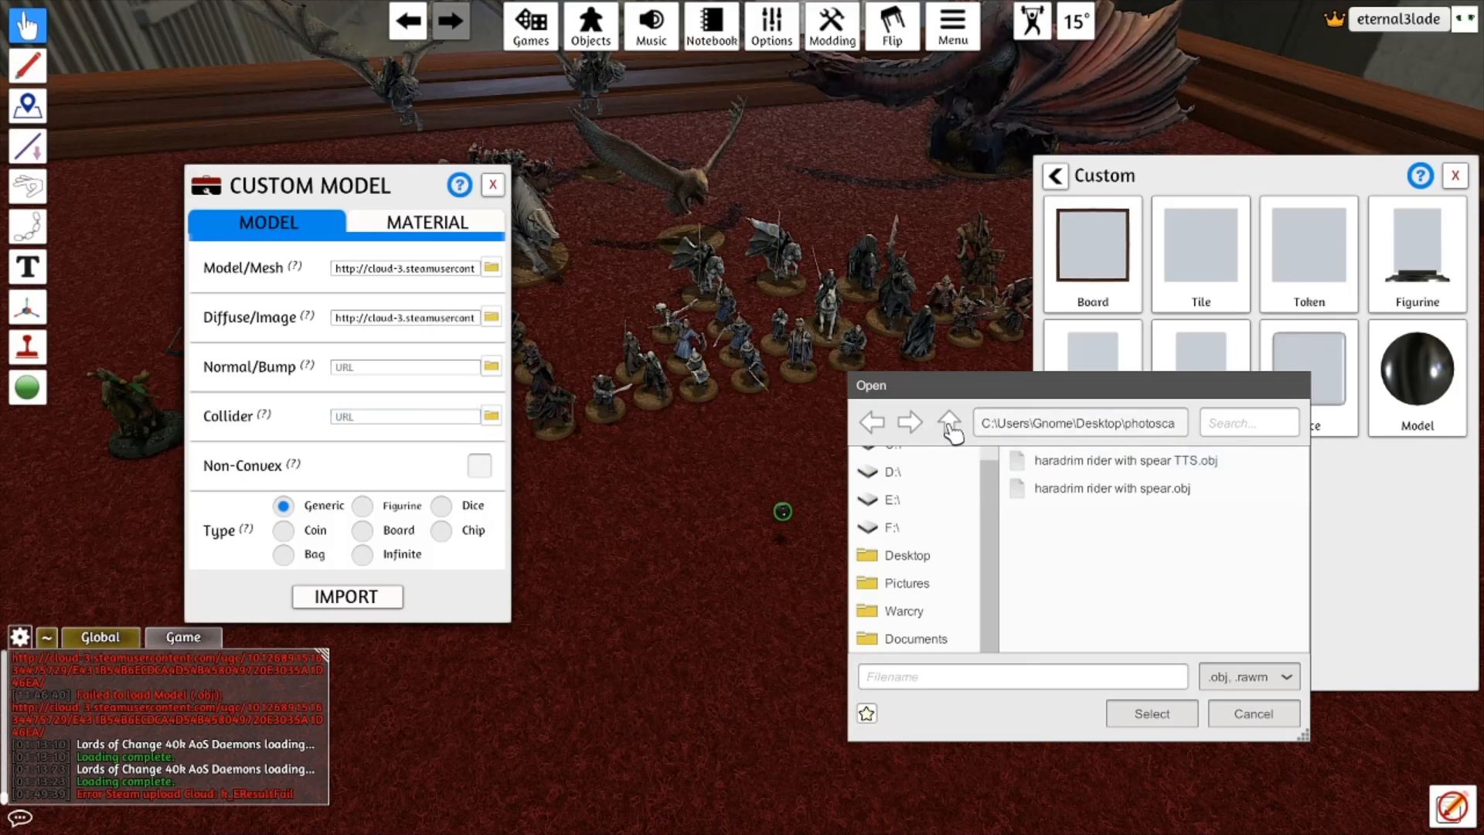
click(949, 422)
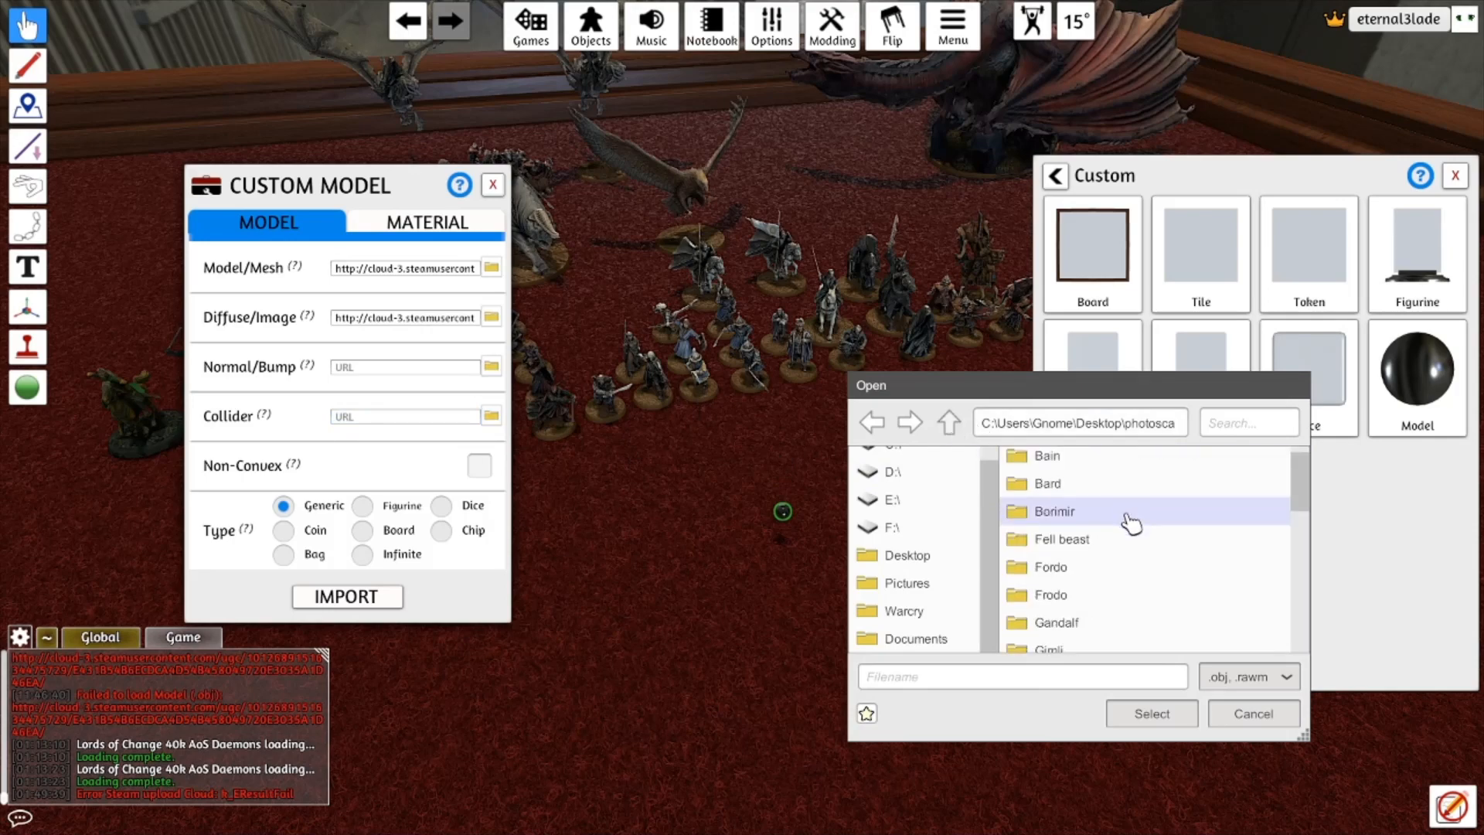
scroll(down, 3)
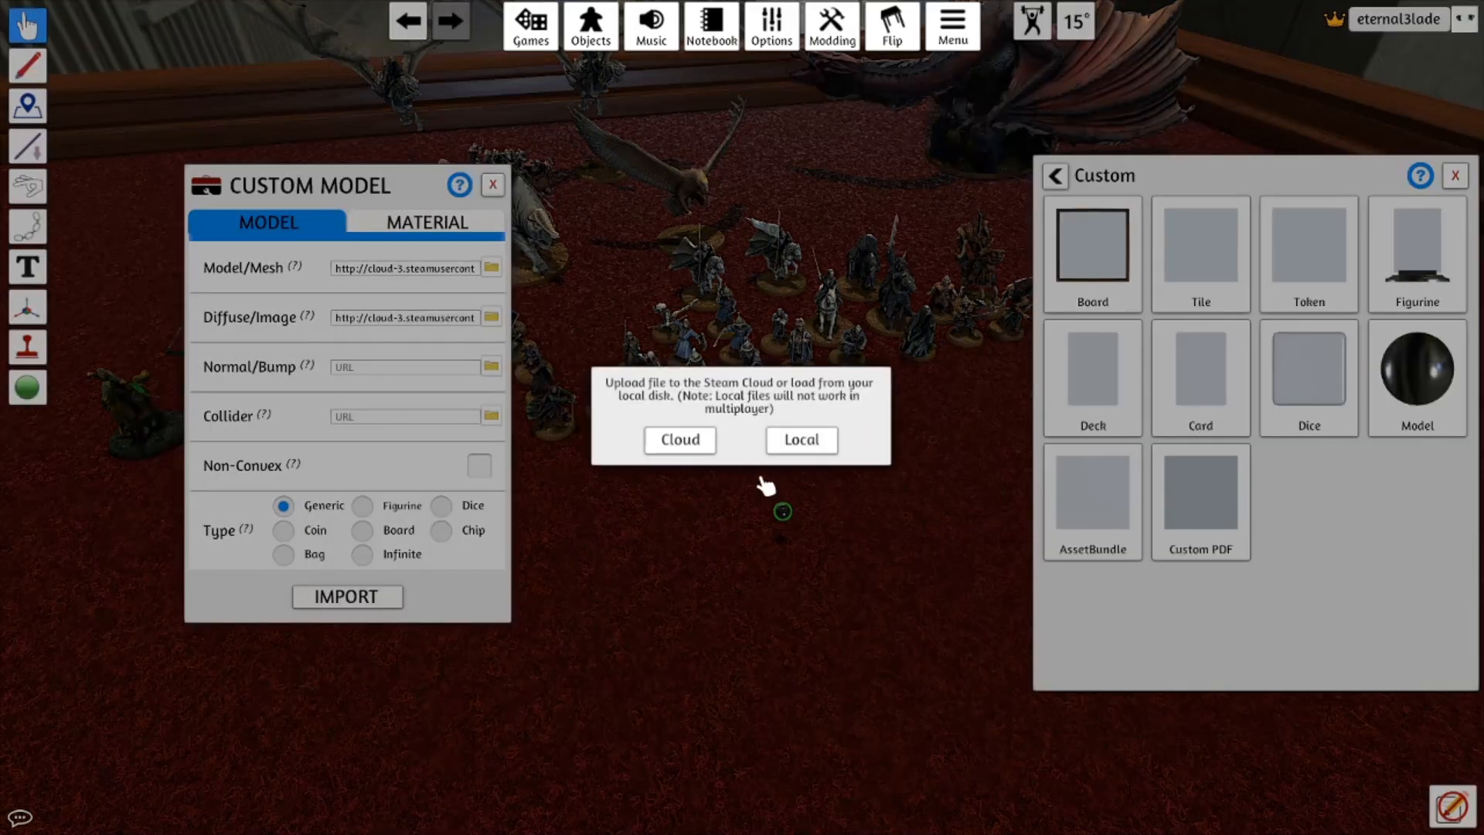
click(678, 439)
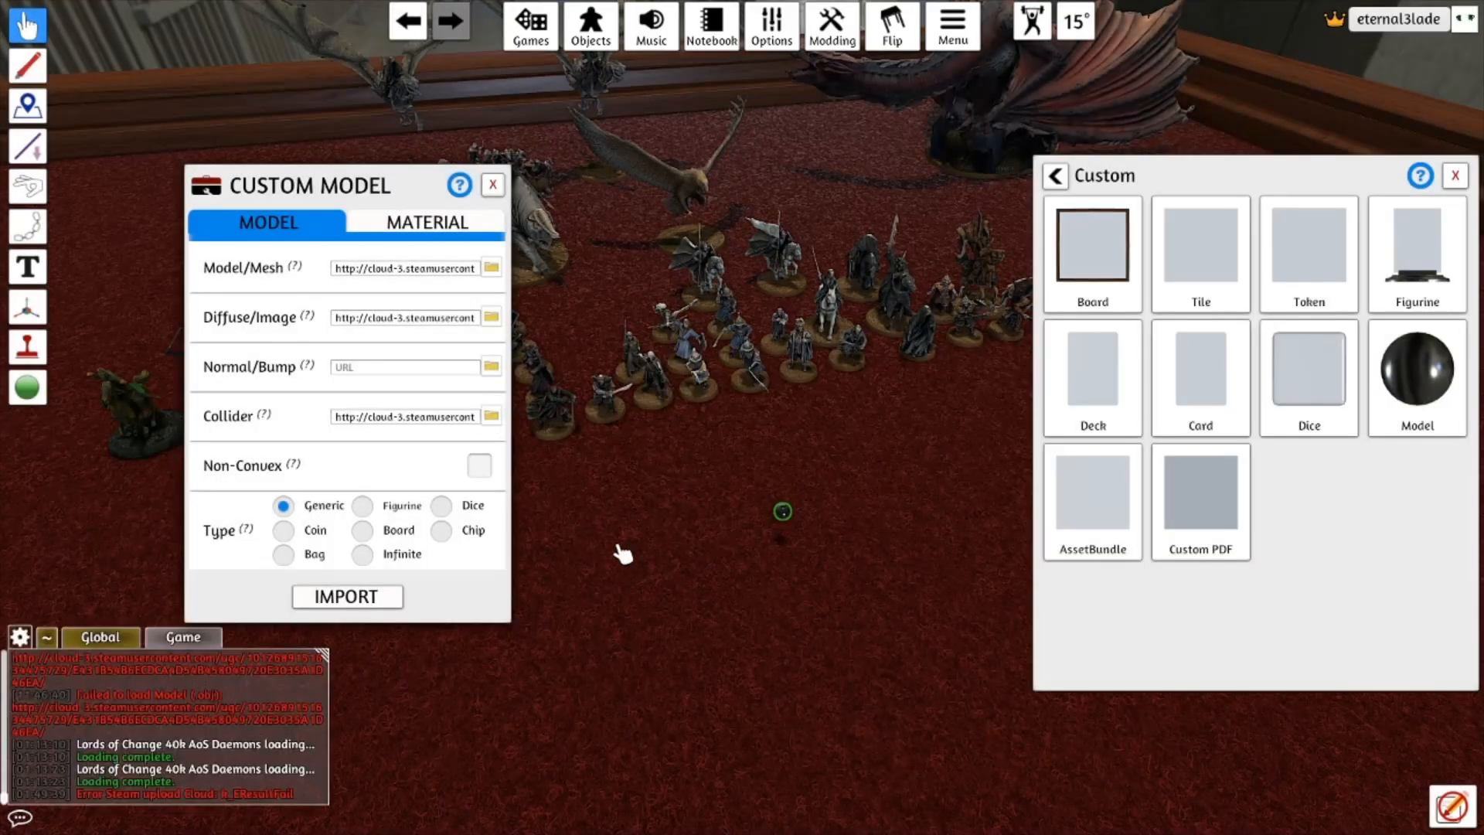
mouse_move(362, 513)
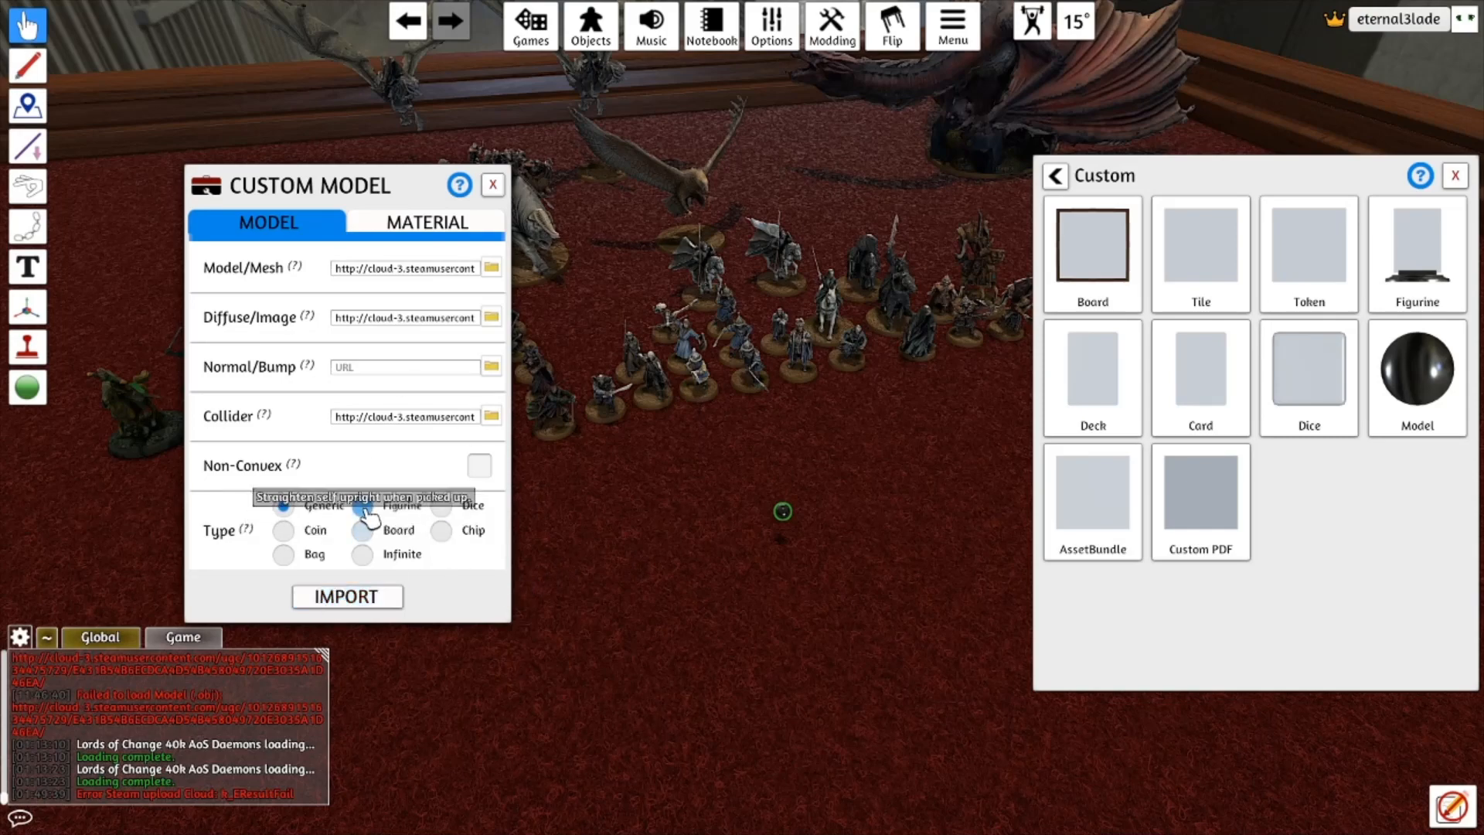
click(427, 221)
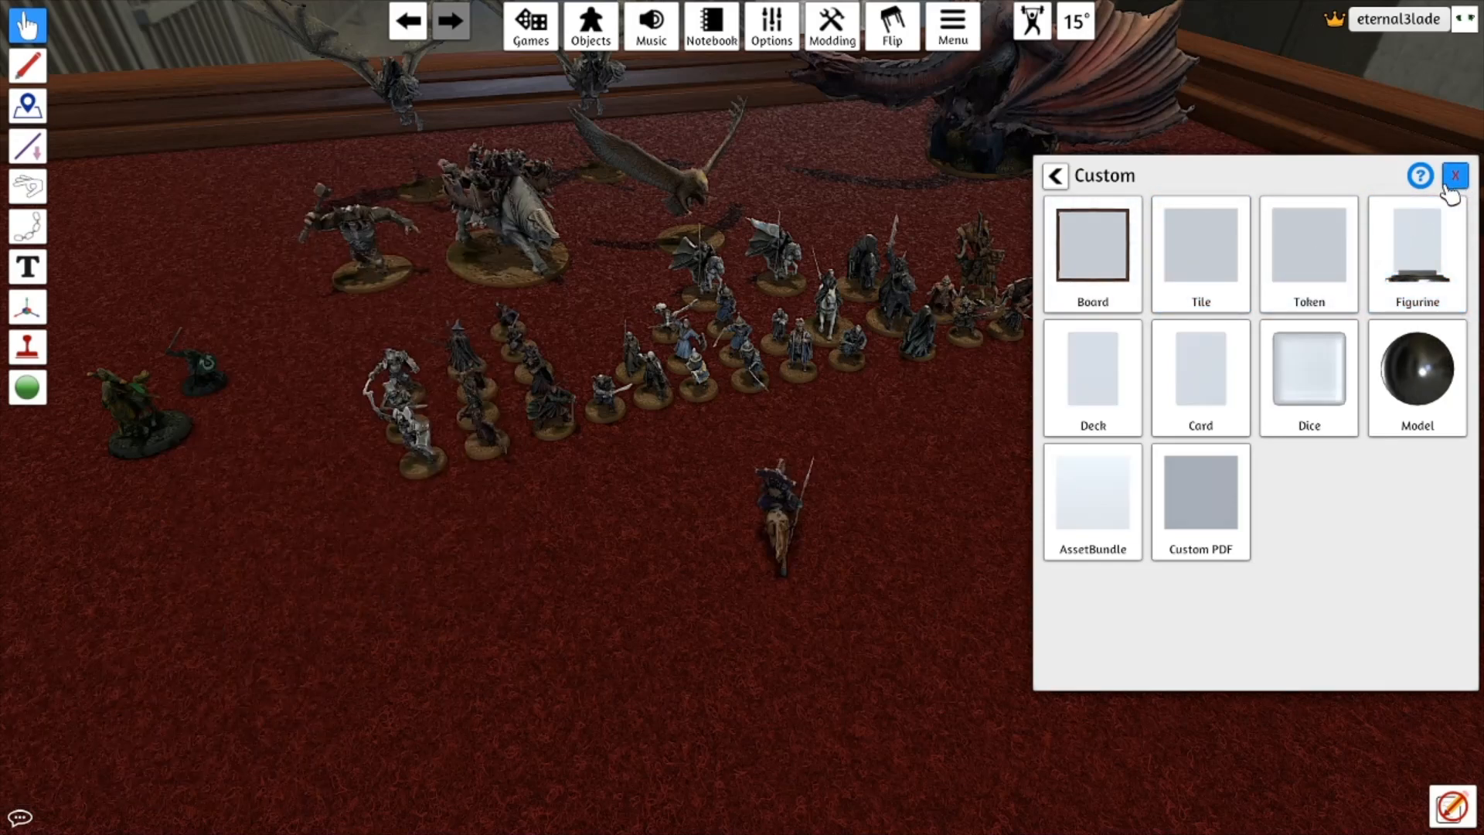
Close the Custom panel, zoom in on the rider, and open the Objects list
click(1092, 377)
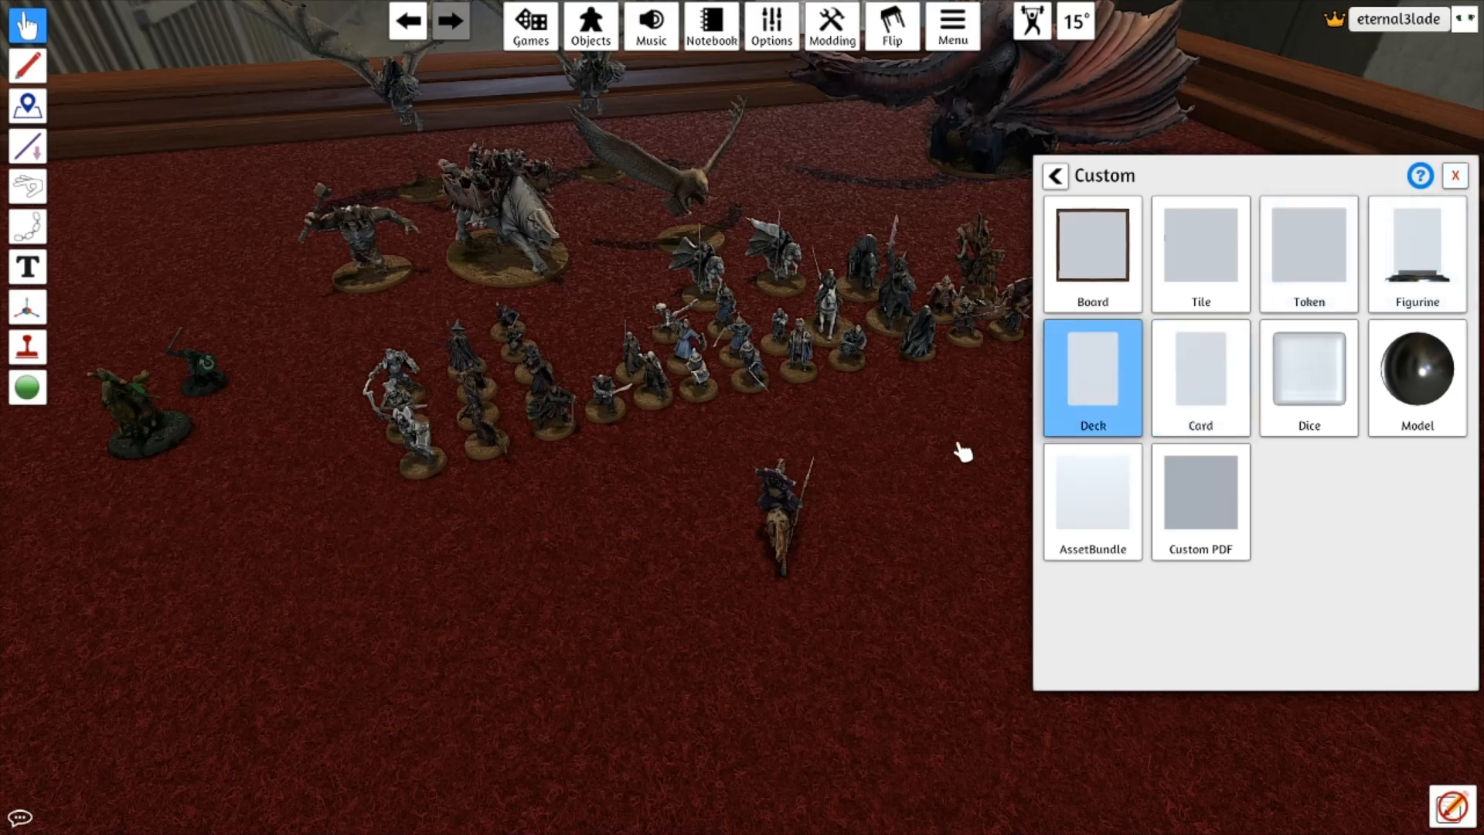
click(1455, 177)
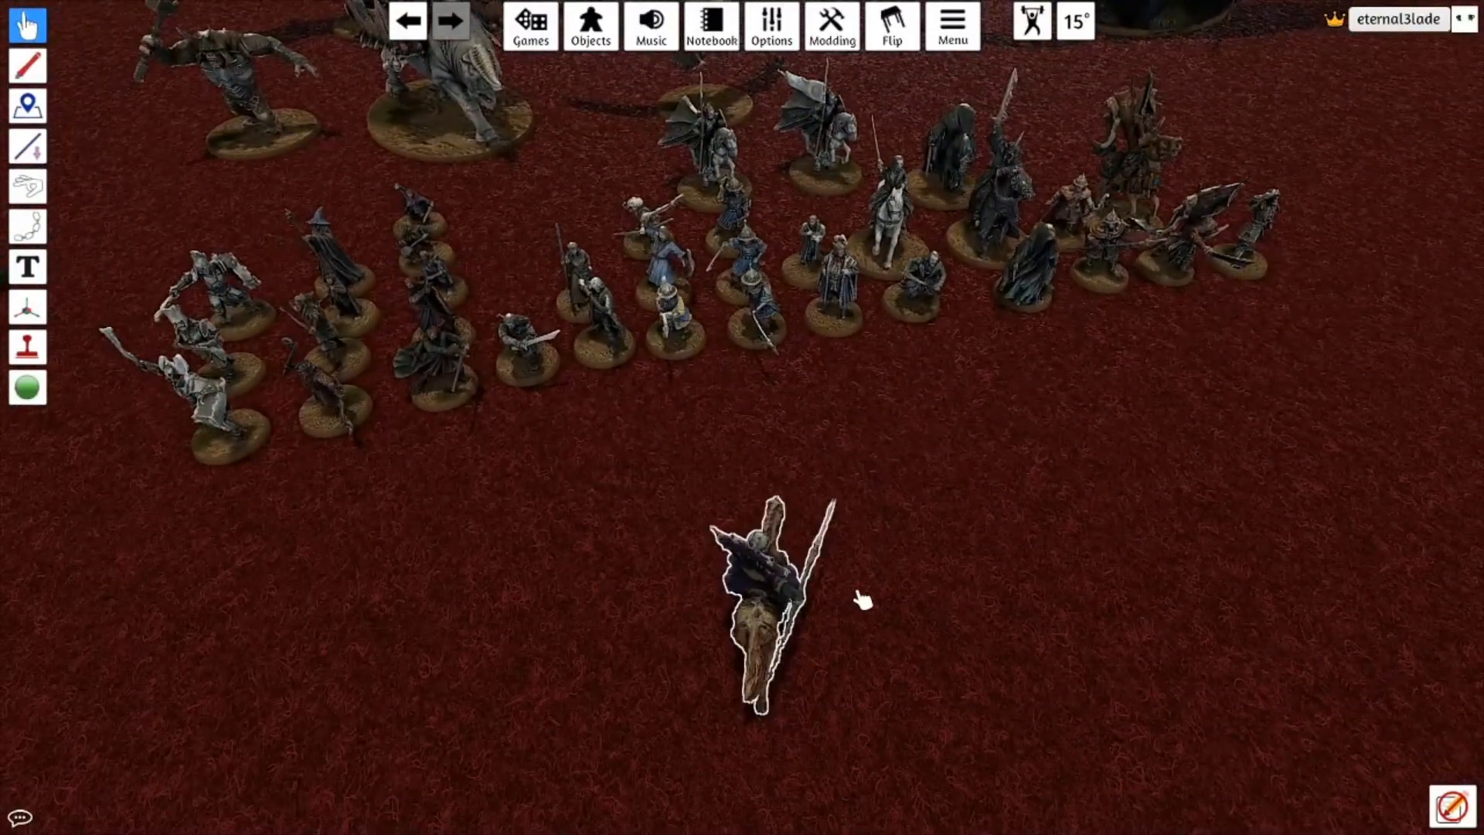
click(590, 26)
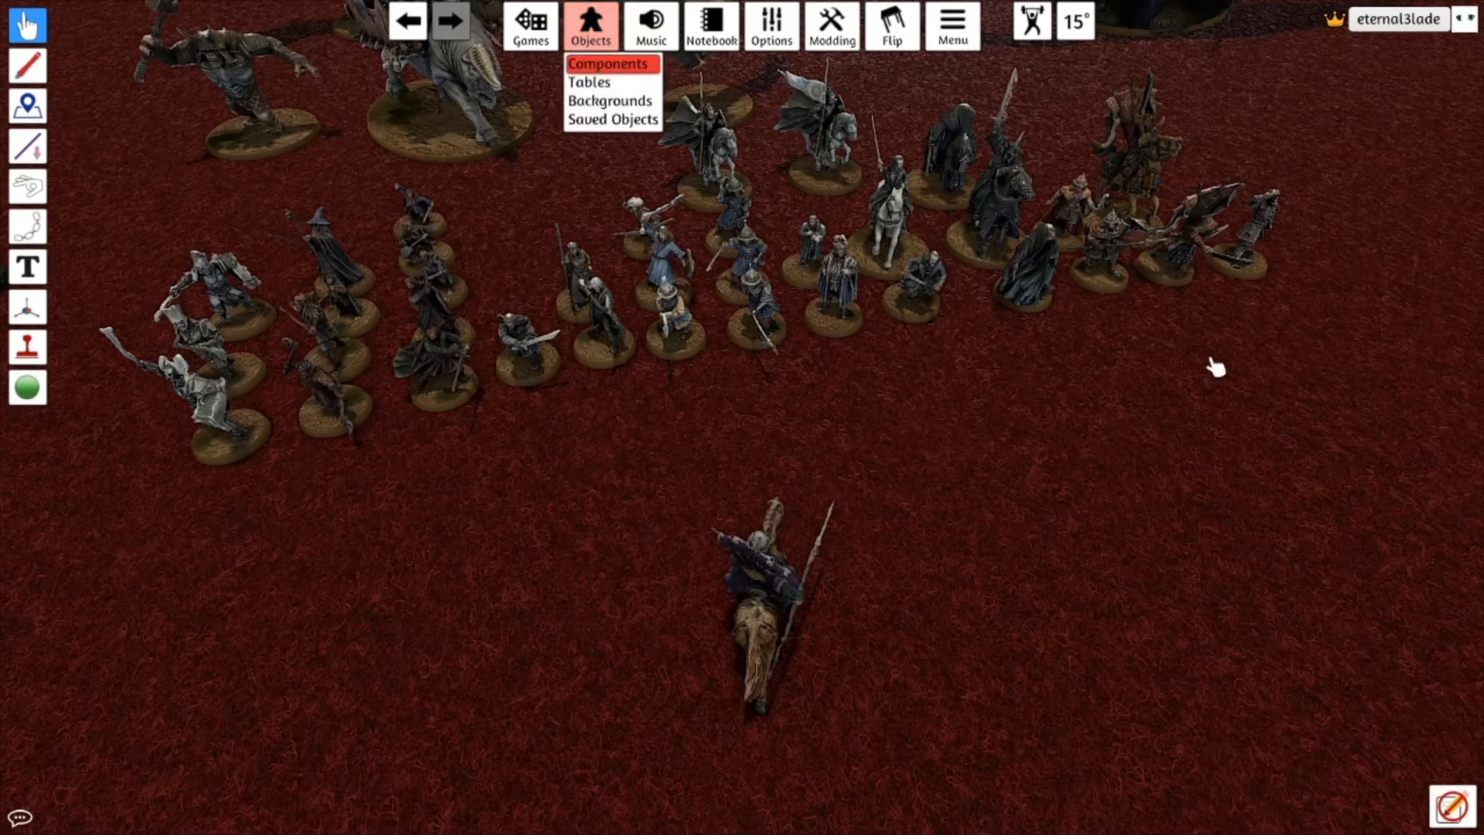
Open a new Custom Model form for the base and make it a Figurine
click(608, 63)
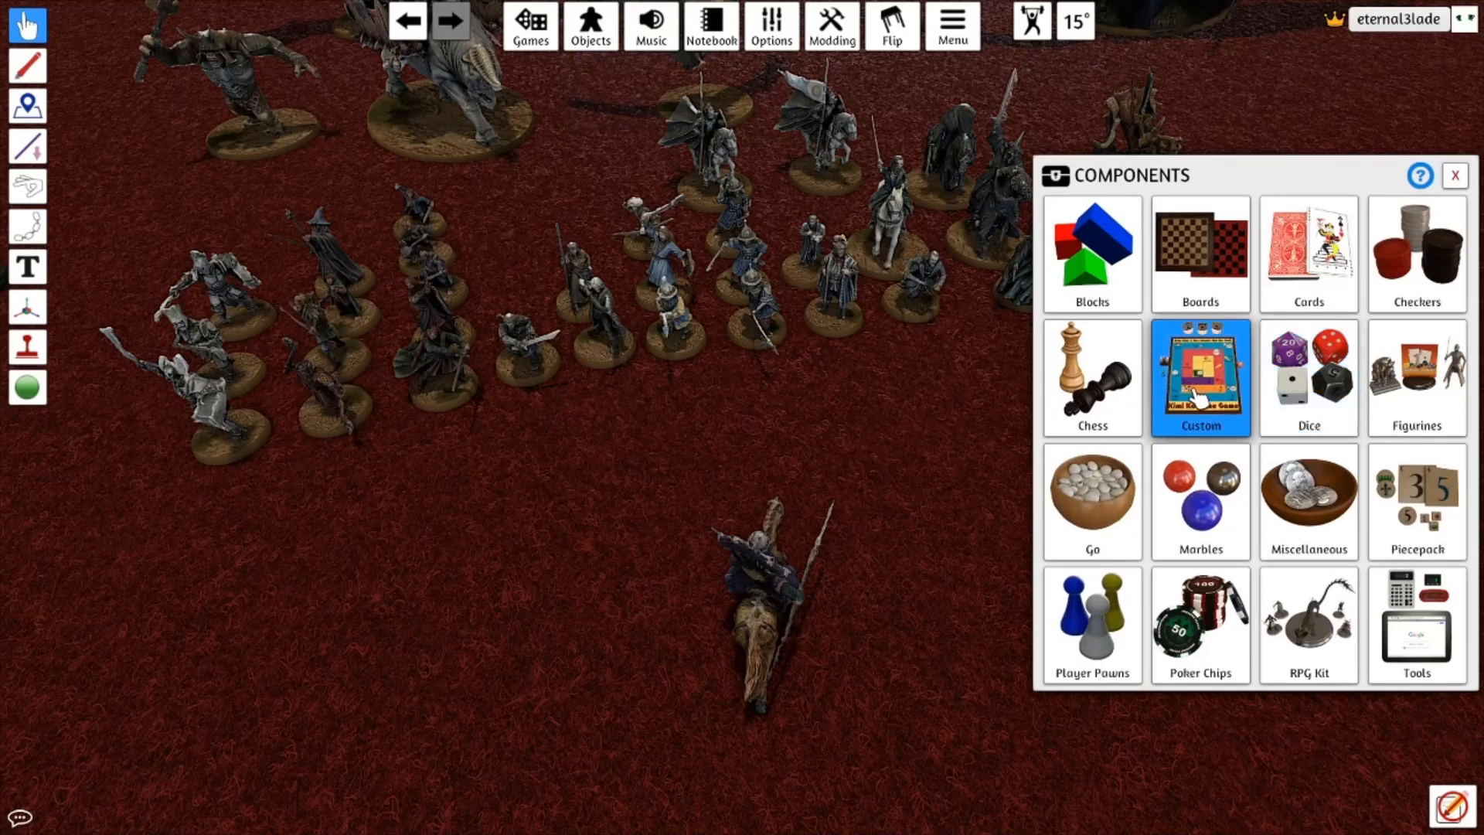
click(1199, 376)
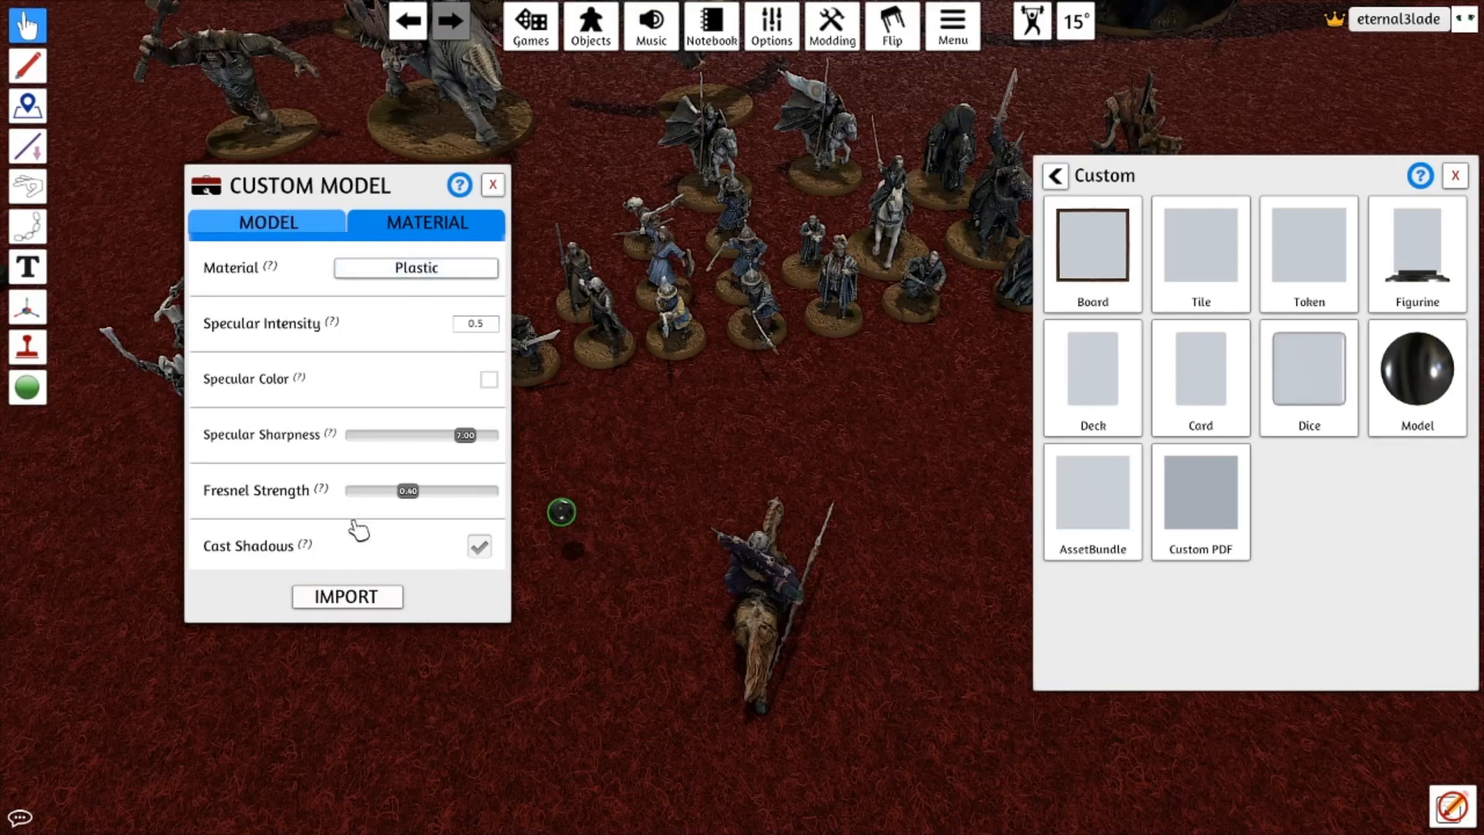
click(416, 268)
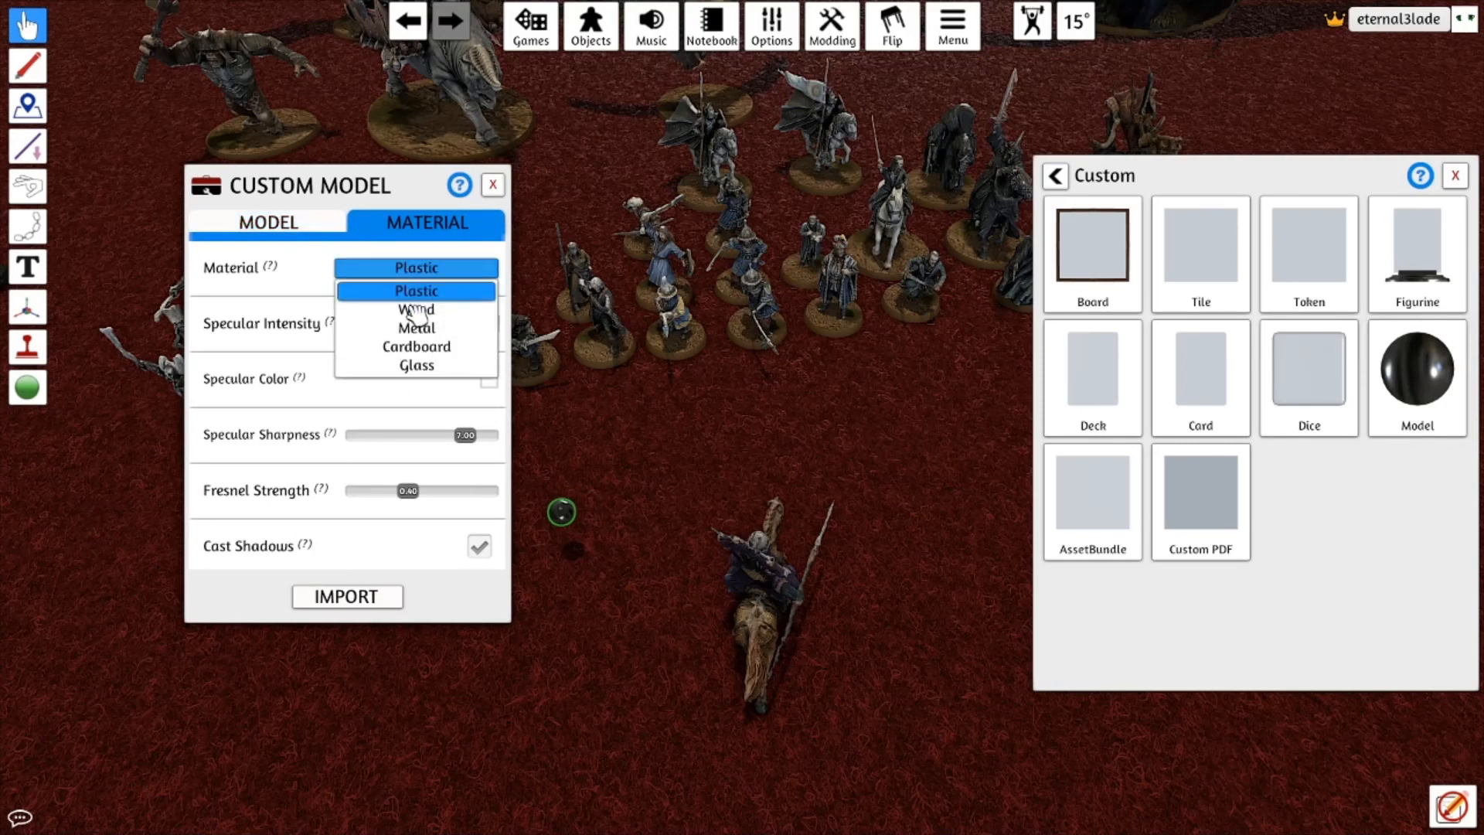
click(268, 222)
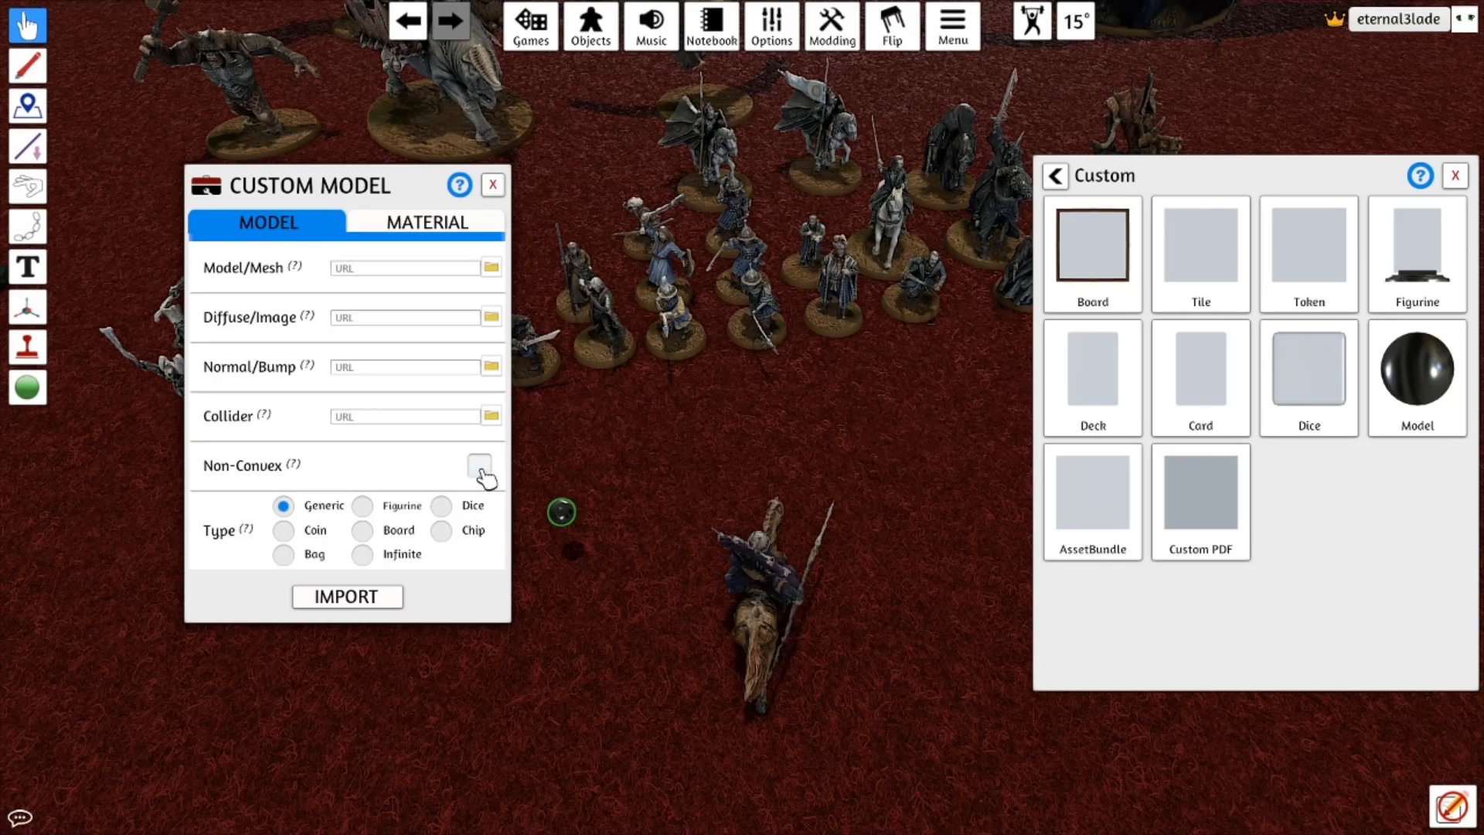
click(492, 267)
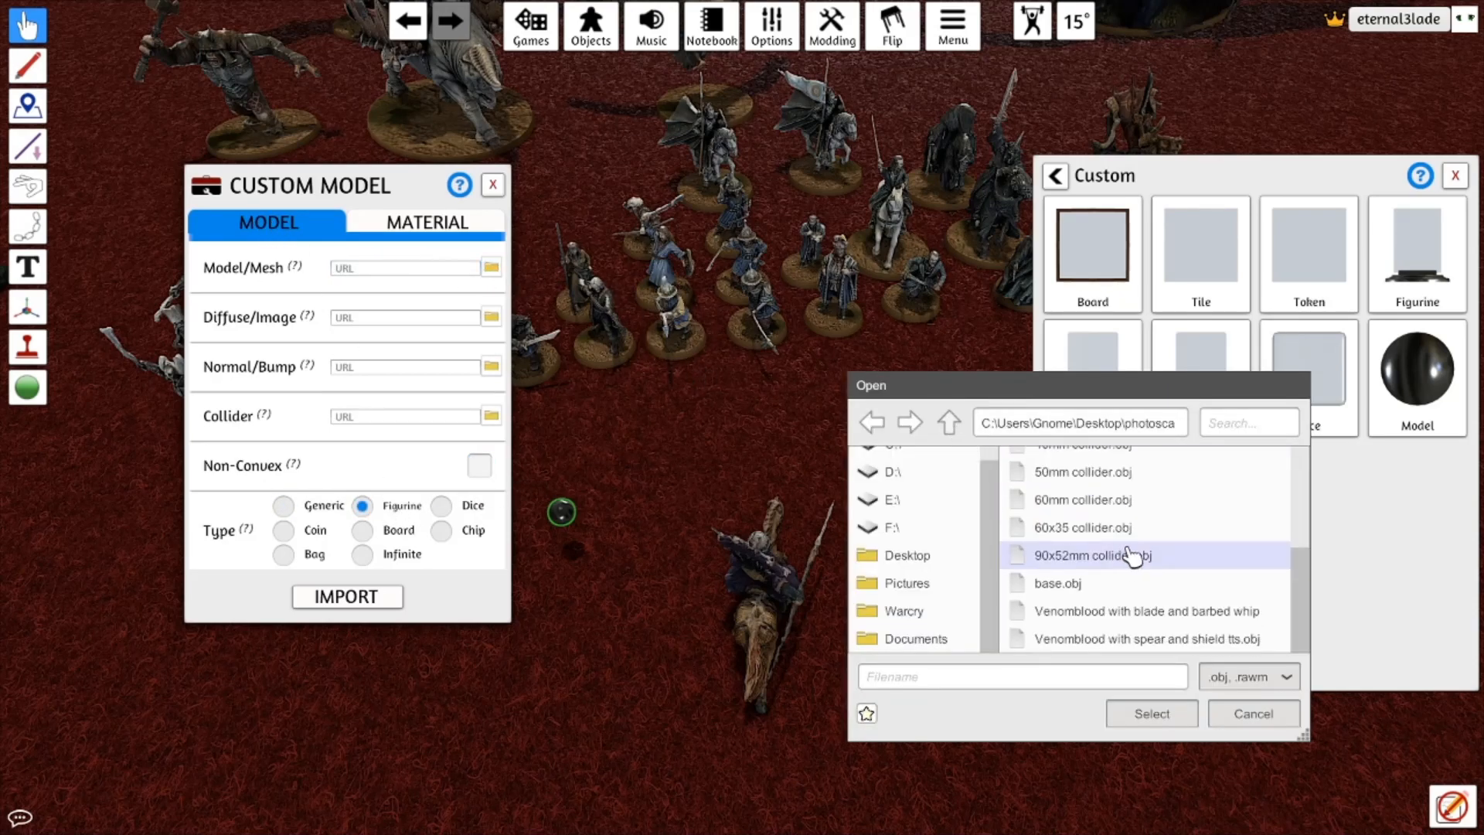
Load the base's diffuse texture image into the Custom Model form
scroll(up, 3)
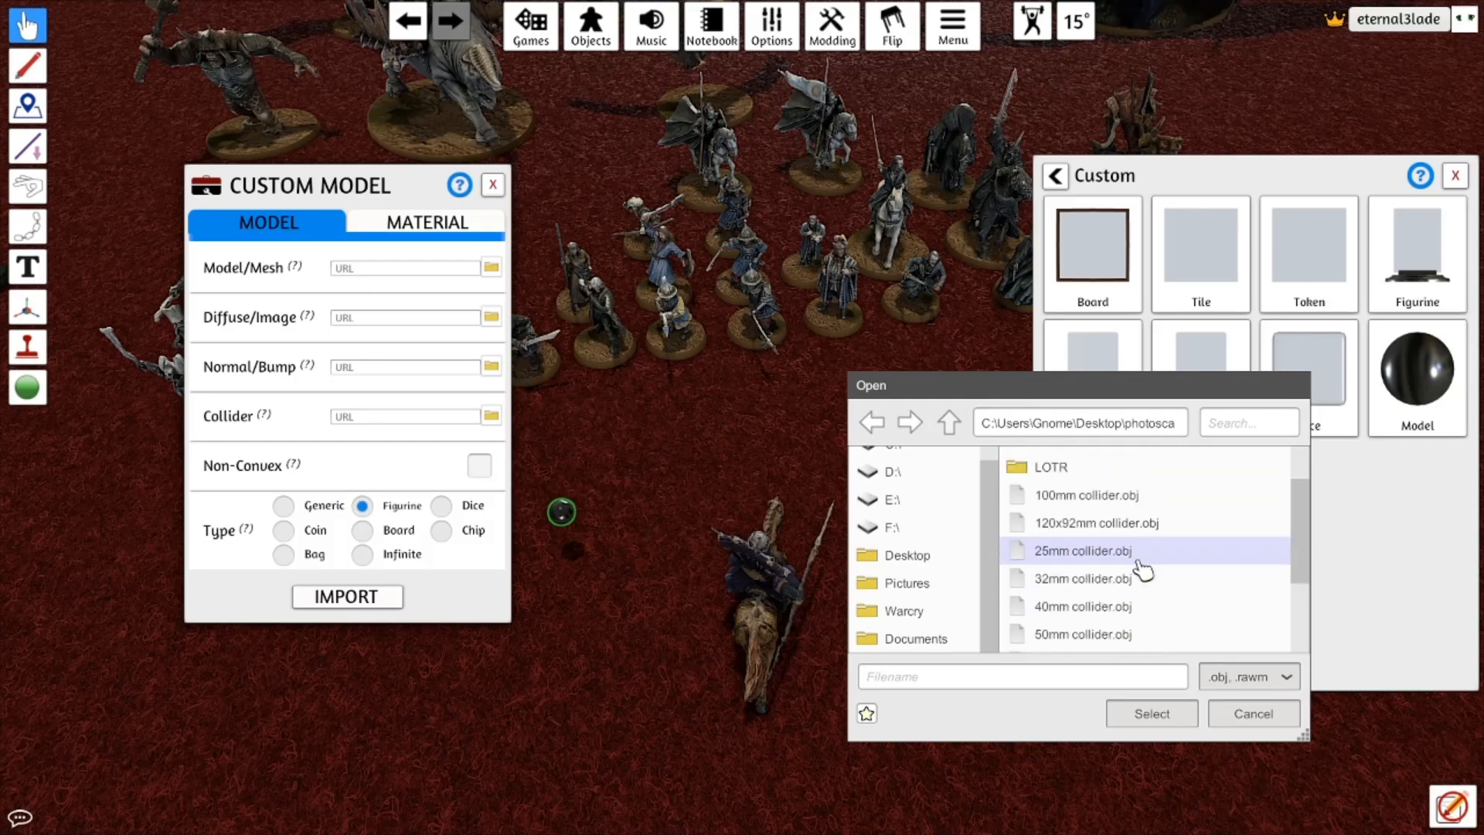
scroll(up, 3)
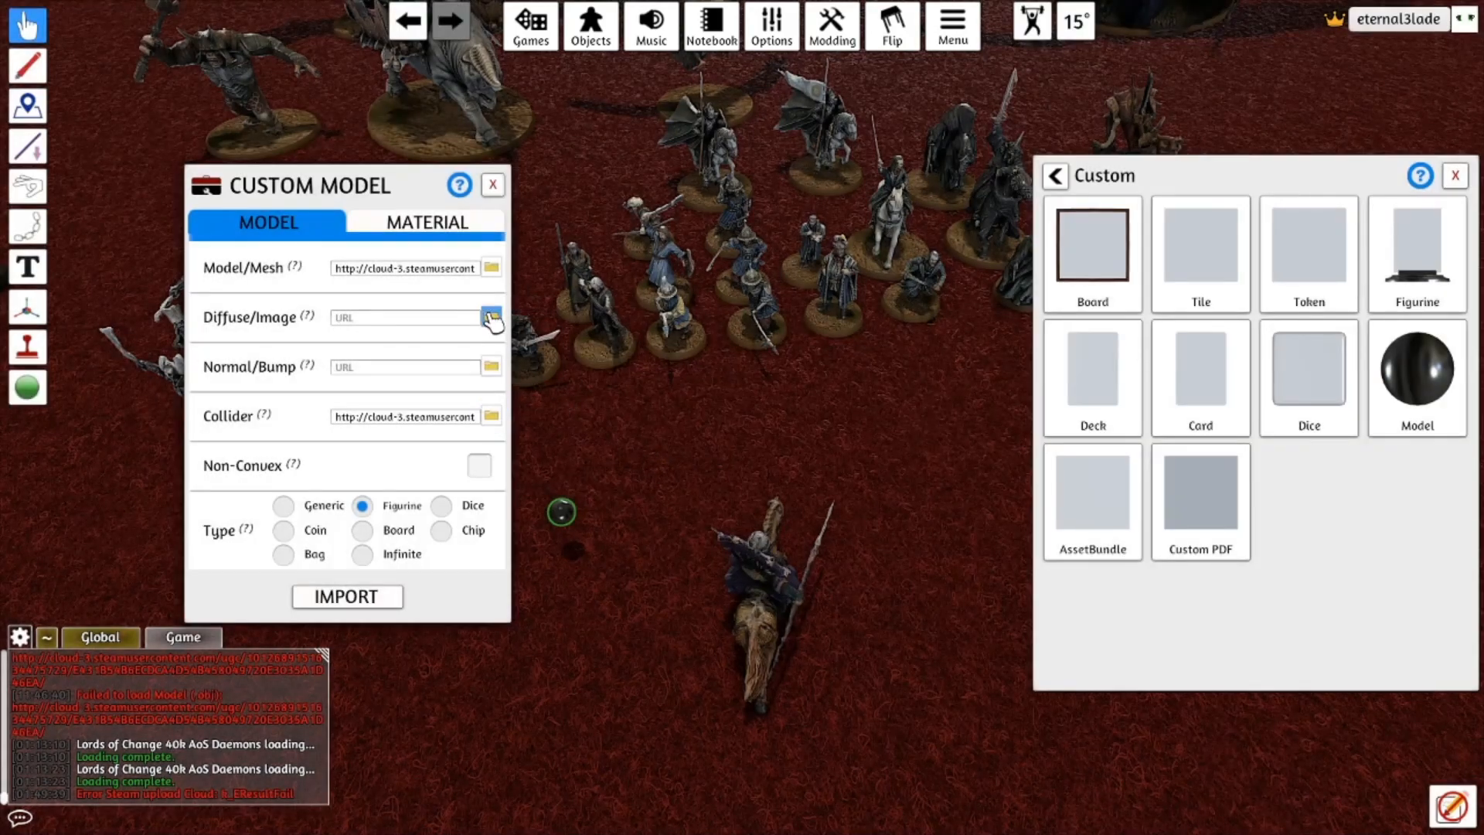
click(490, 317)
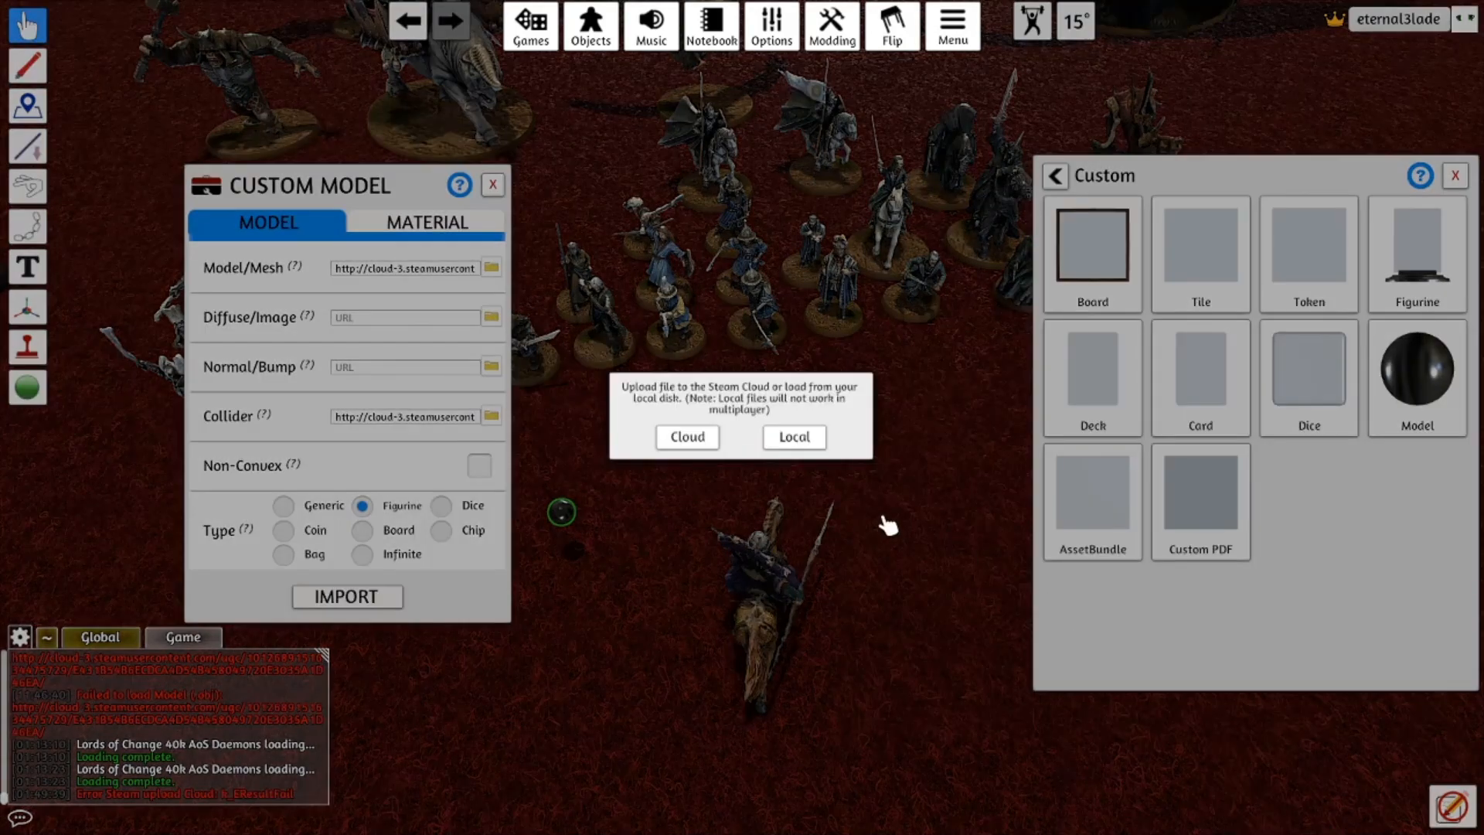
click(687, 436)
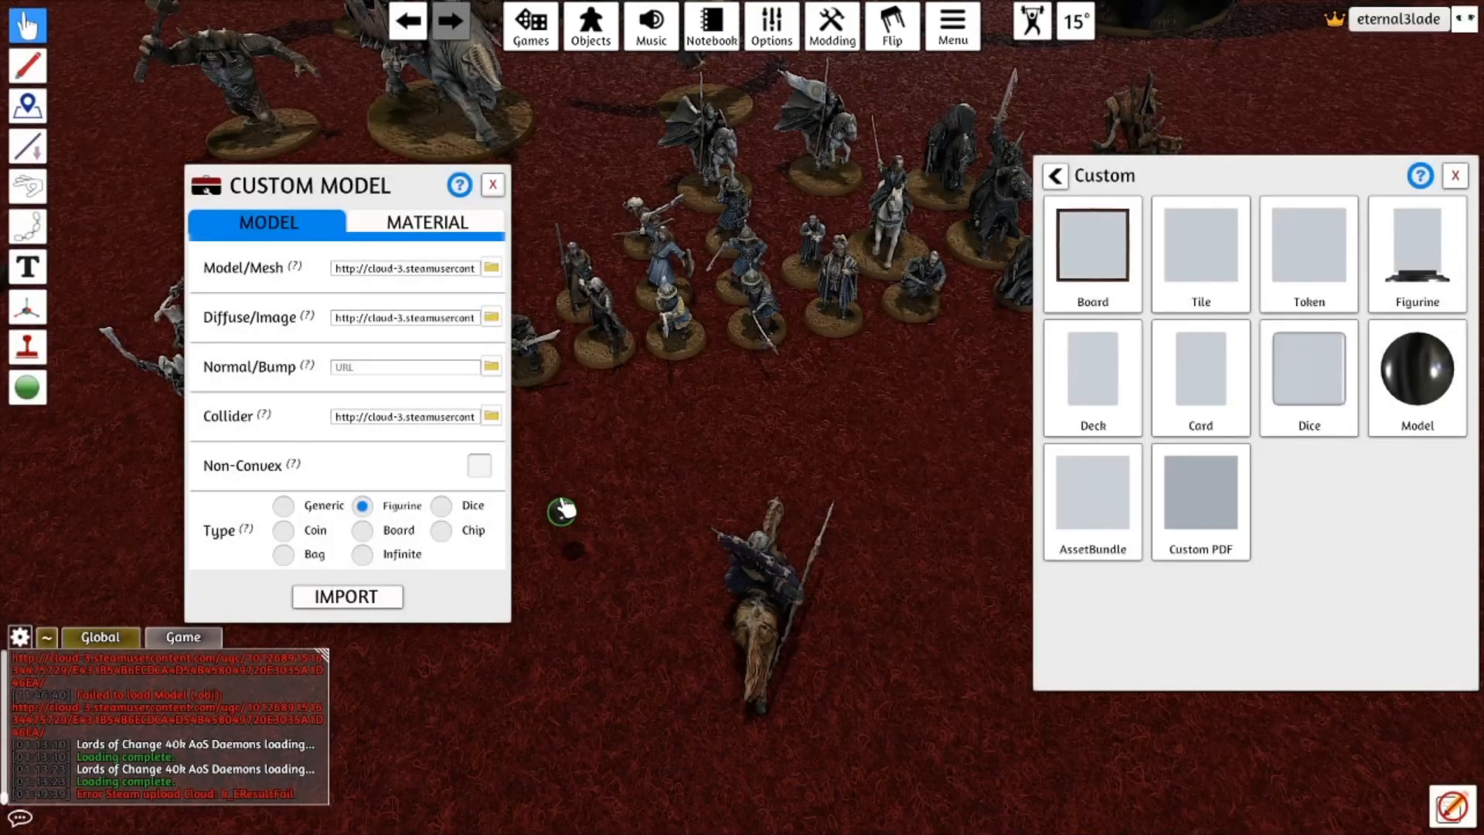
click(492, 184)
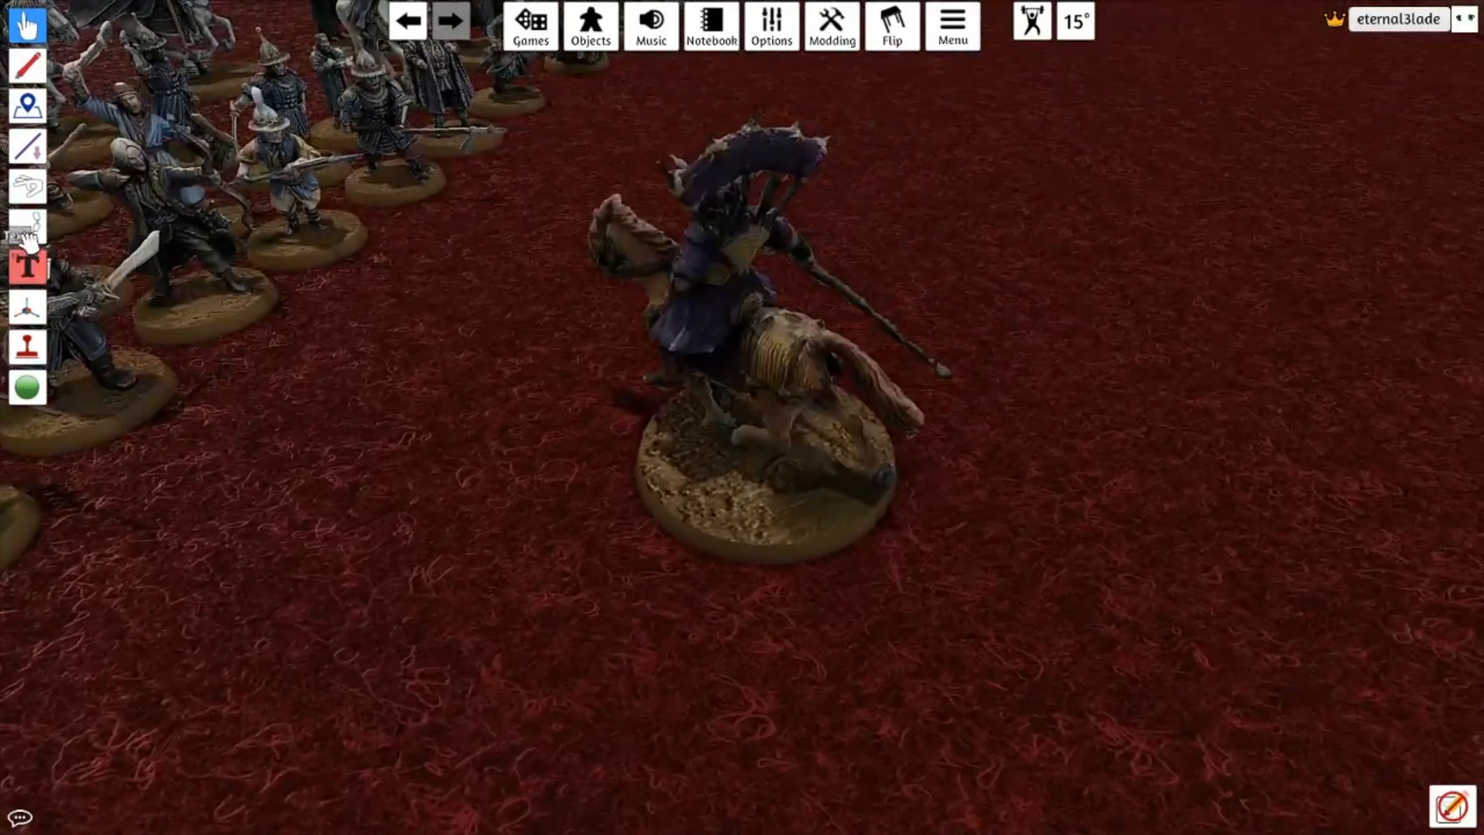
Select the Joint tool from the left toolbar to attach the rider to its base
click(28, 225)
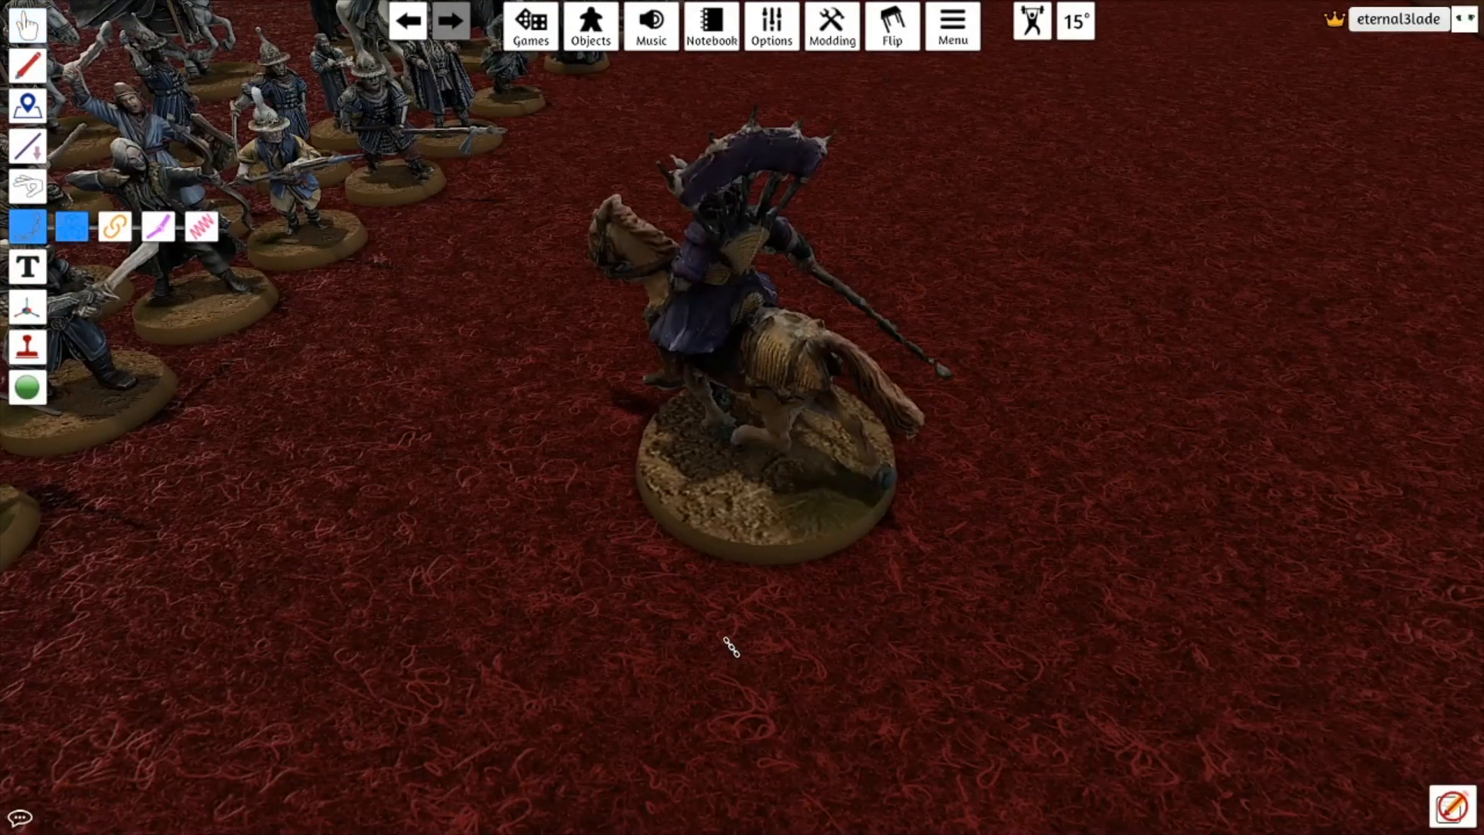